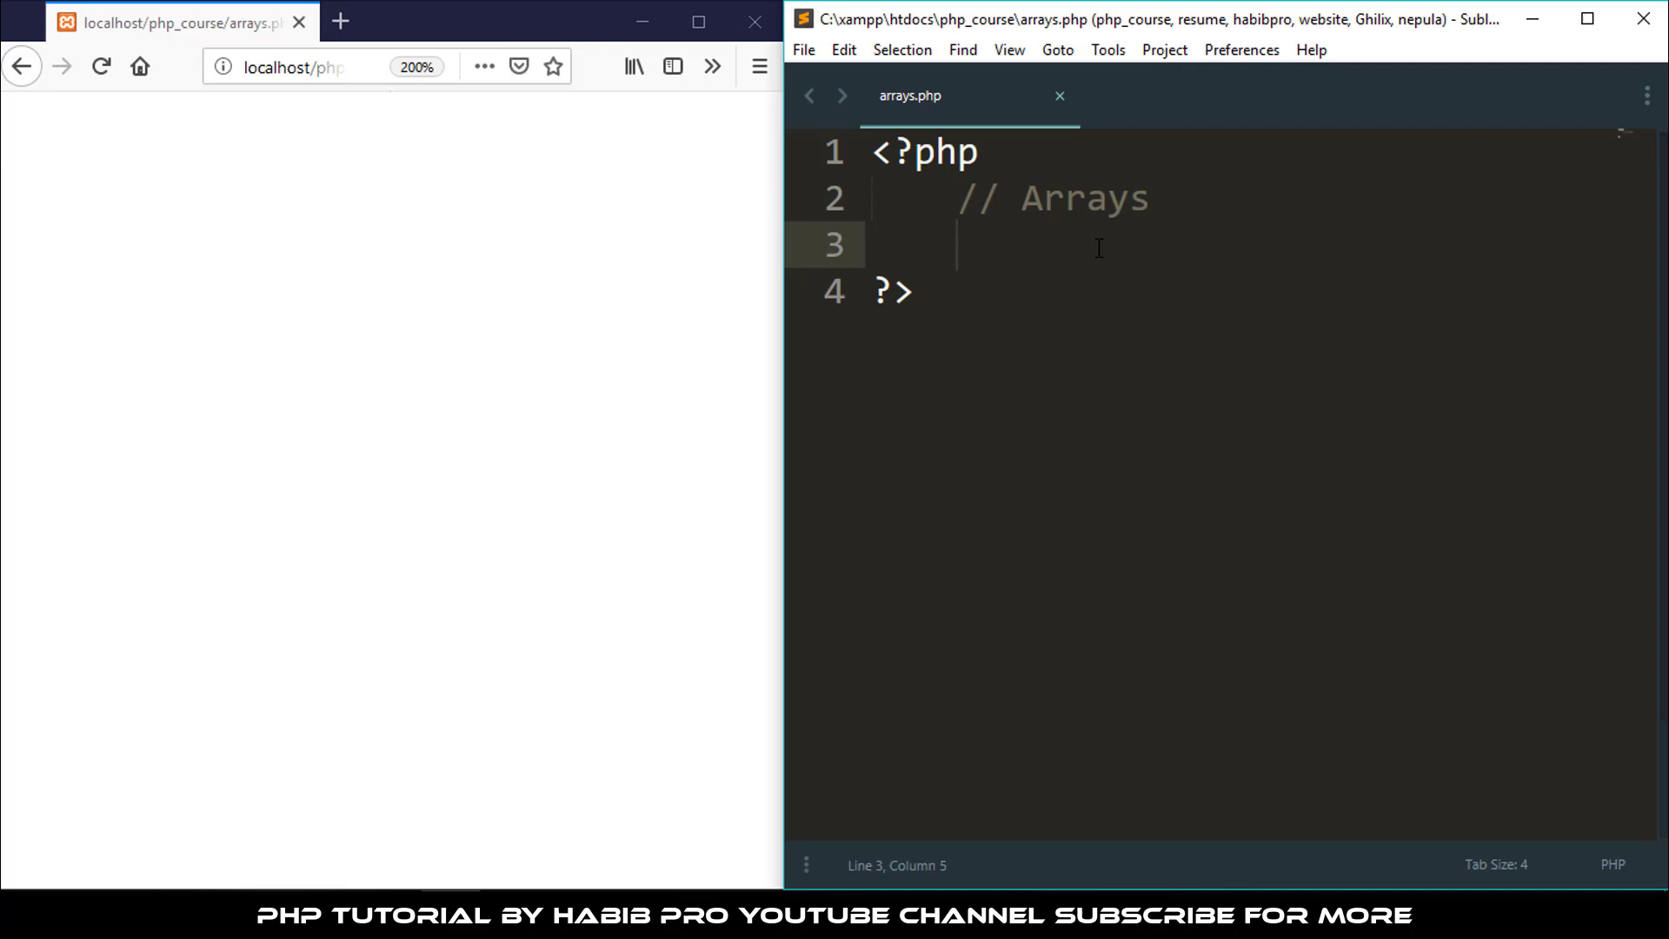
# Declare $names = array('habib', 'belal', 'hasan', 'rahim'); and save arrays.php
pyautogui.write('$')
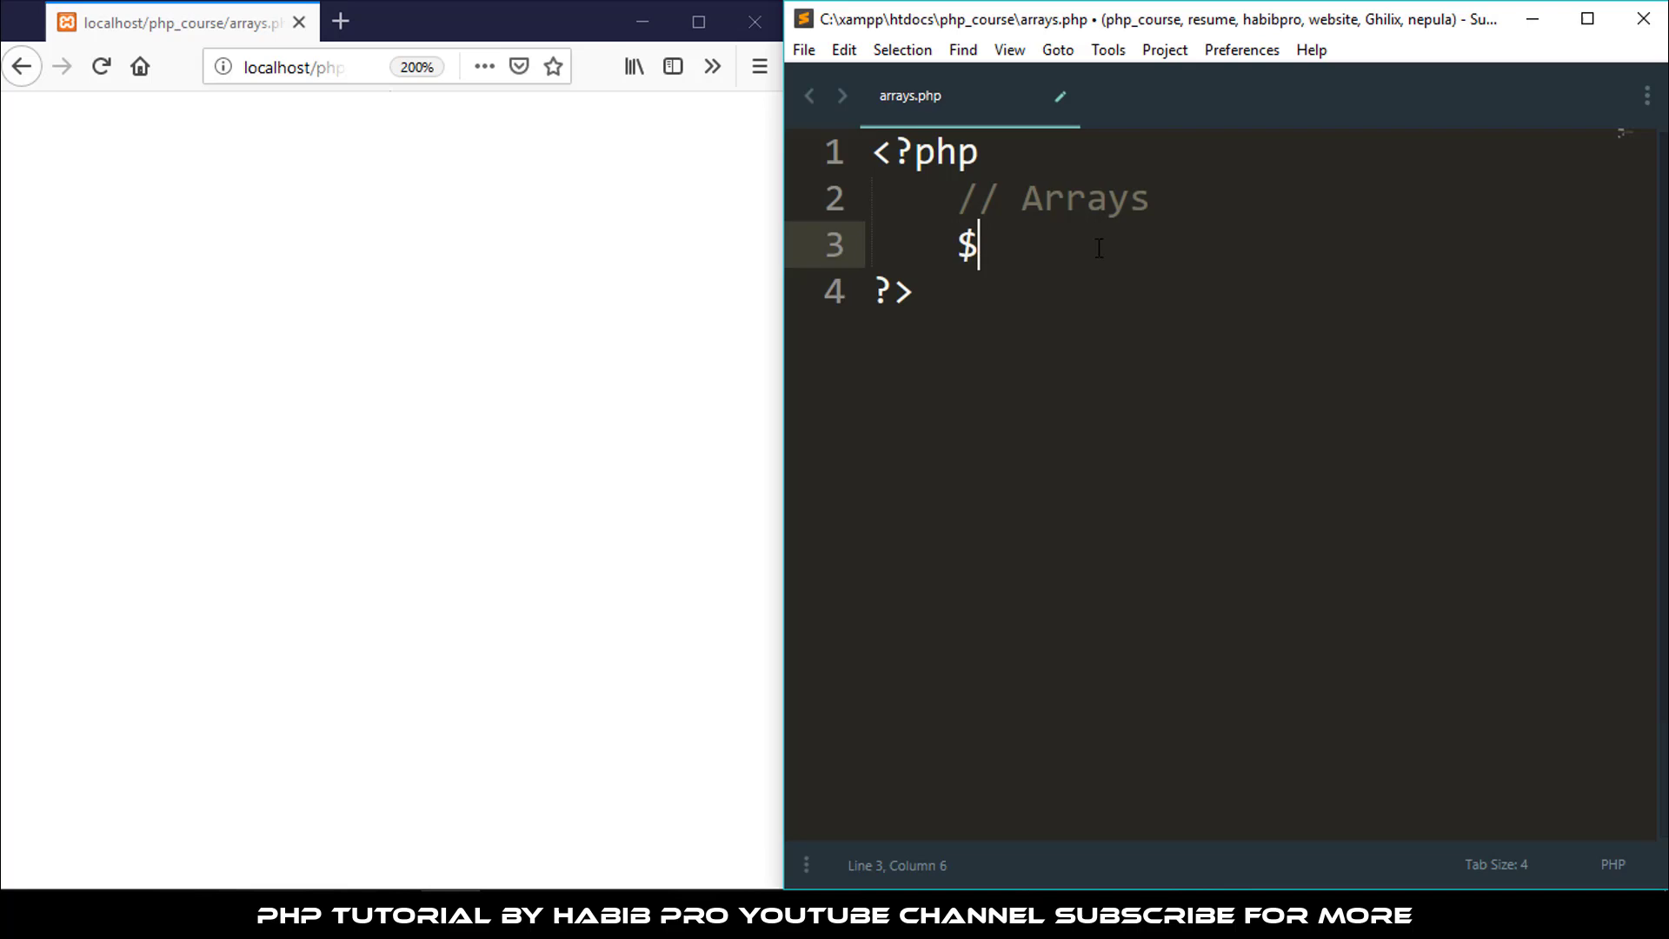
pyautogui.write('names =')
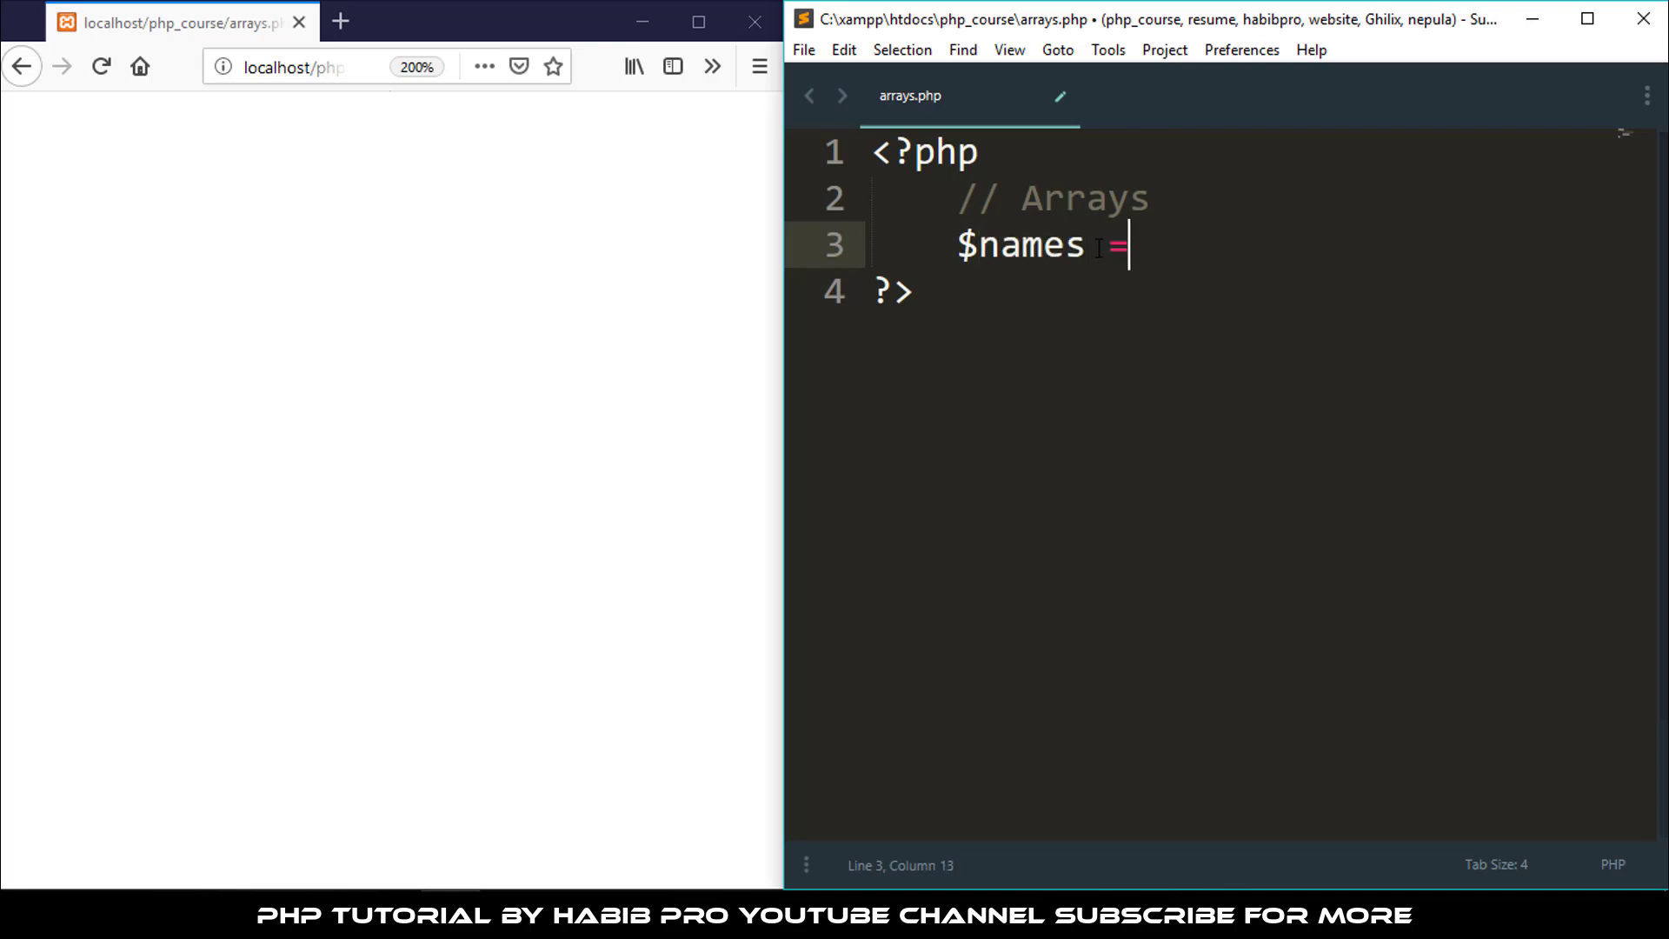
pyautogui.write('ray(')
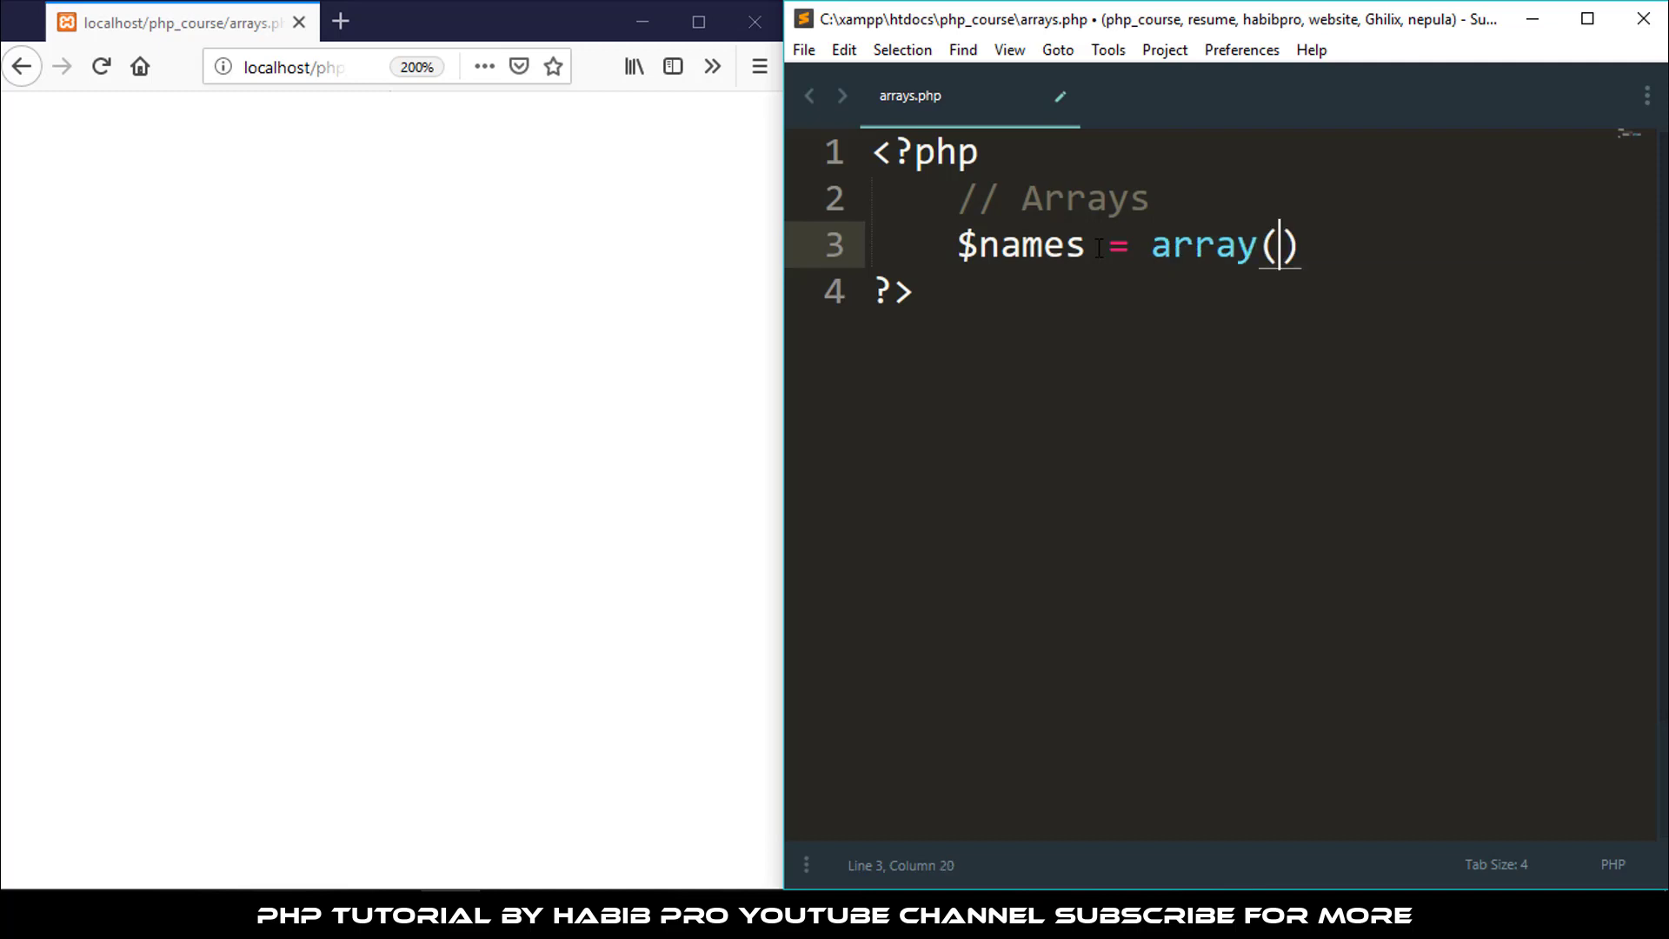
pyautogui.write("''")
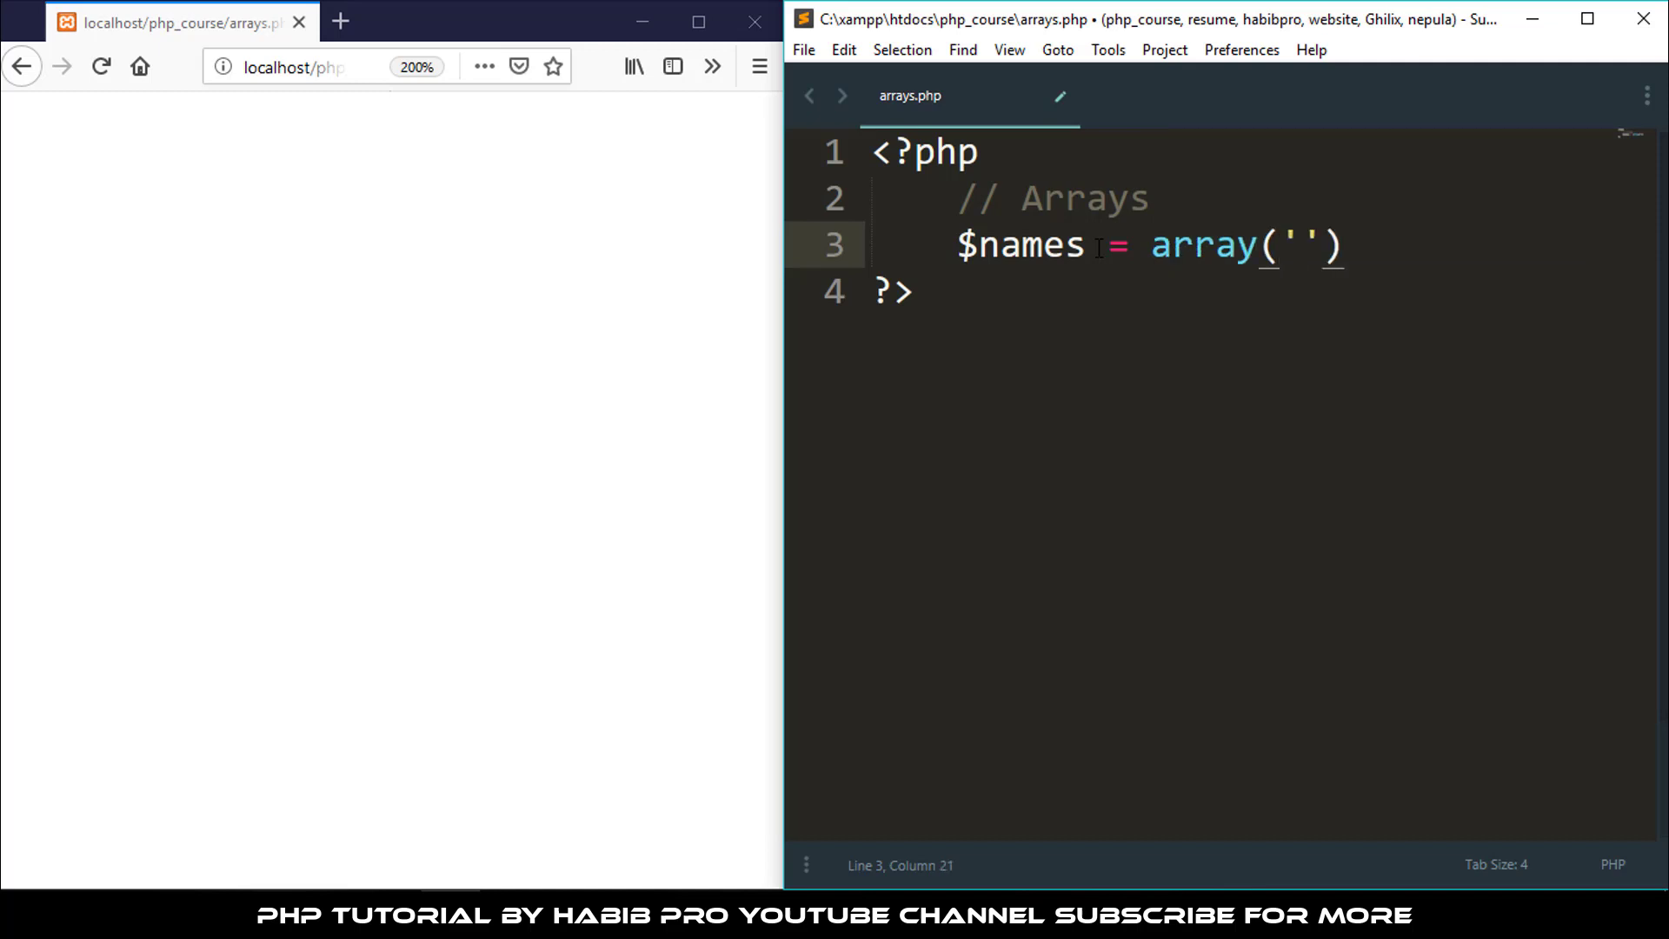
pyautogui.write('habib')
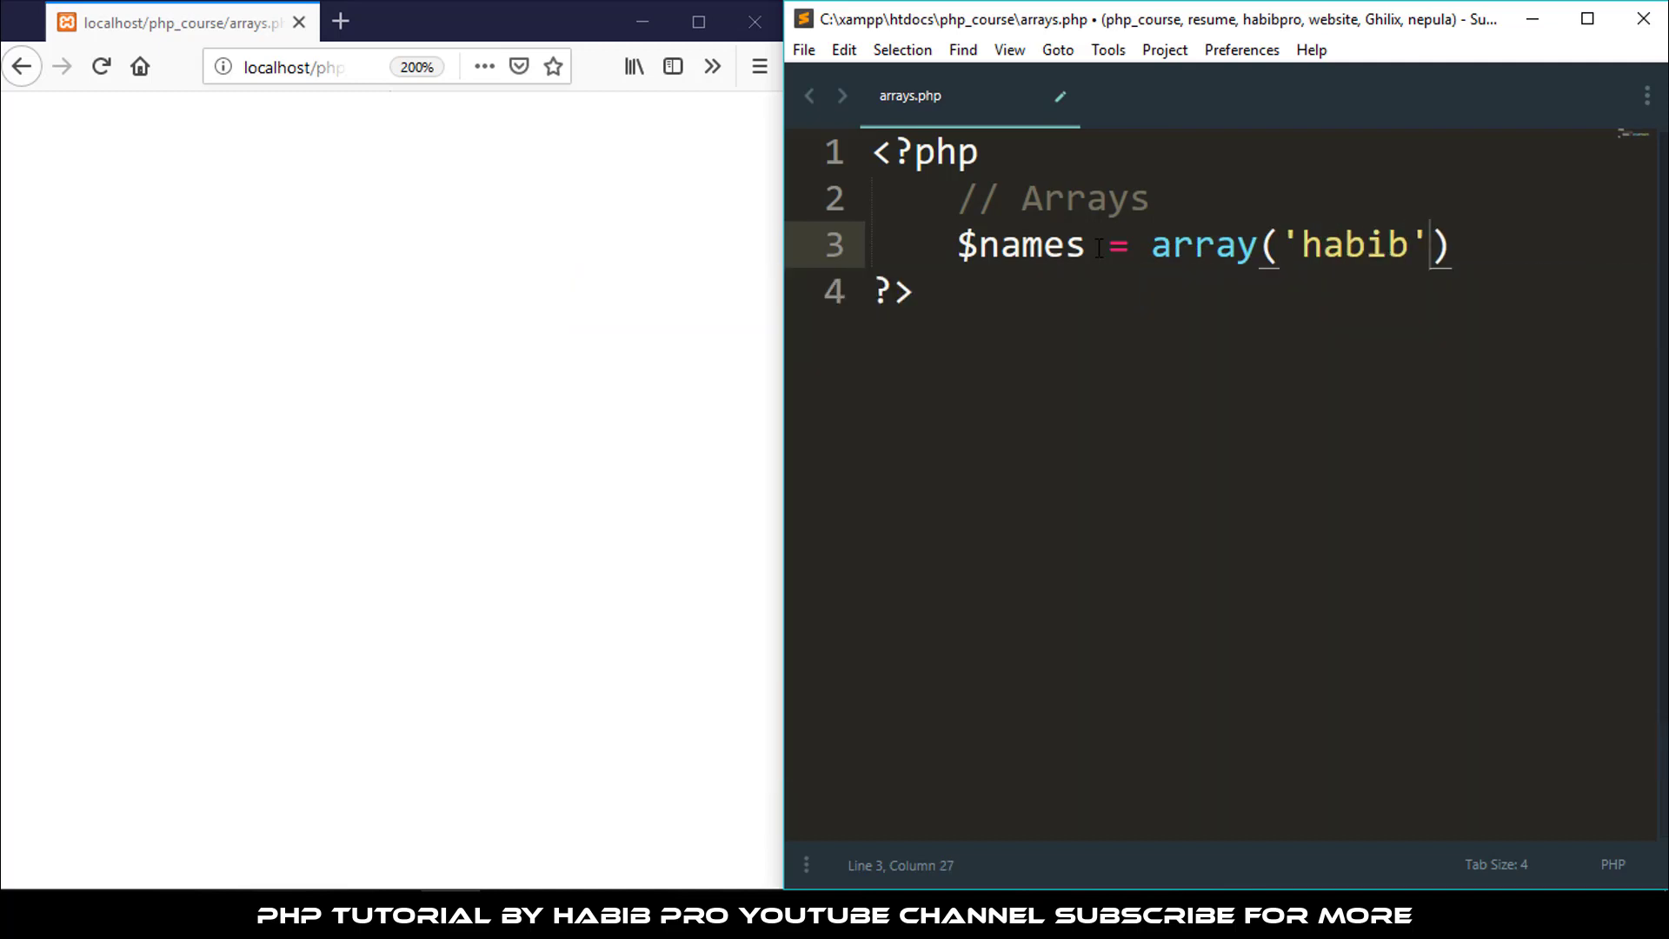
pyautogui.write(", 'be'")
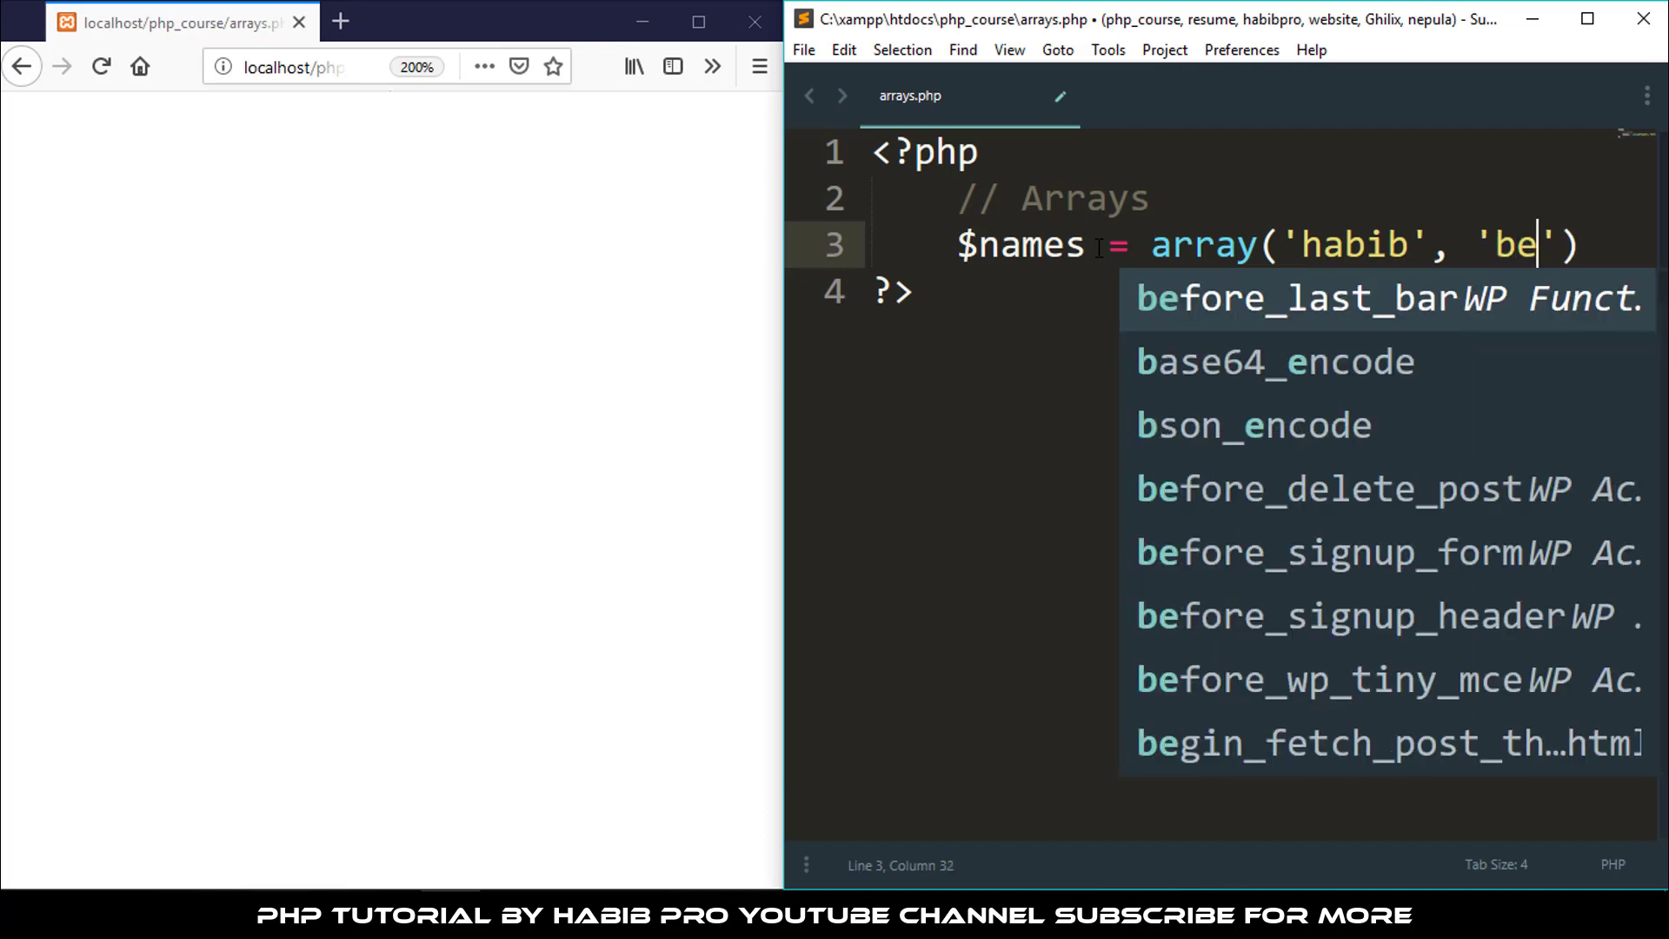
pyautogui.write('lal')
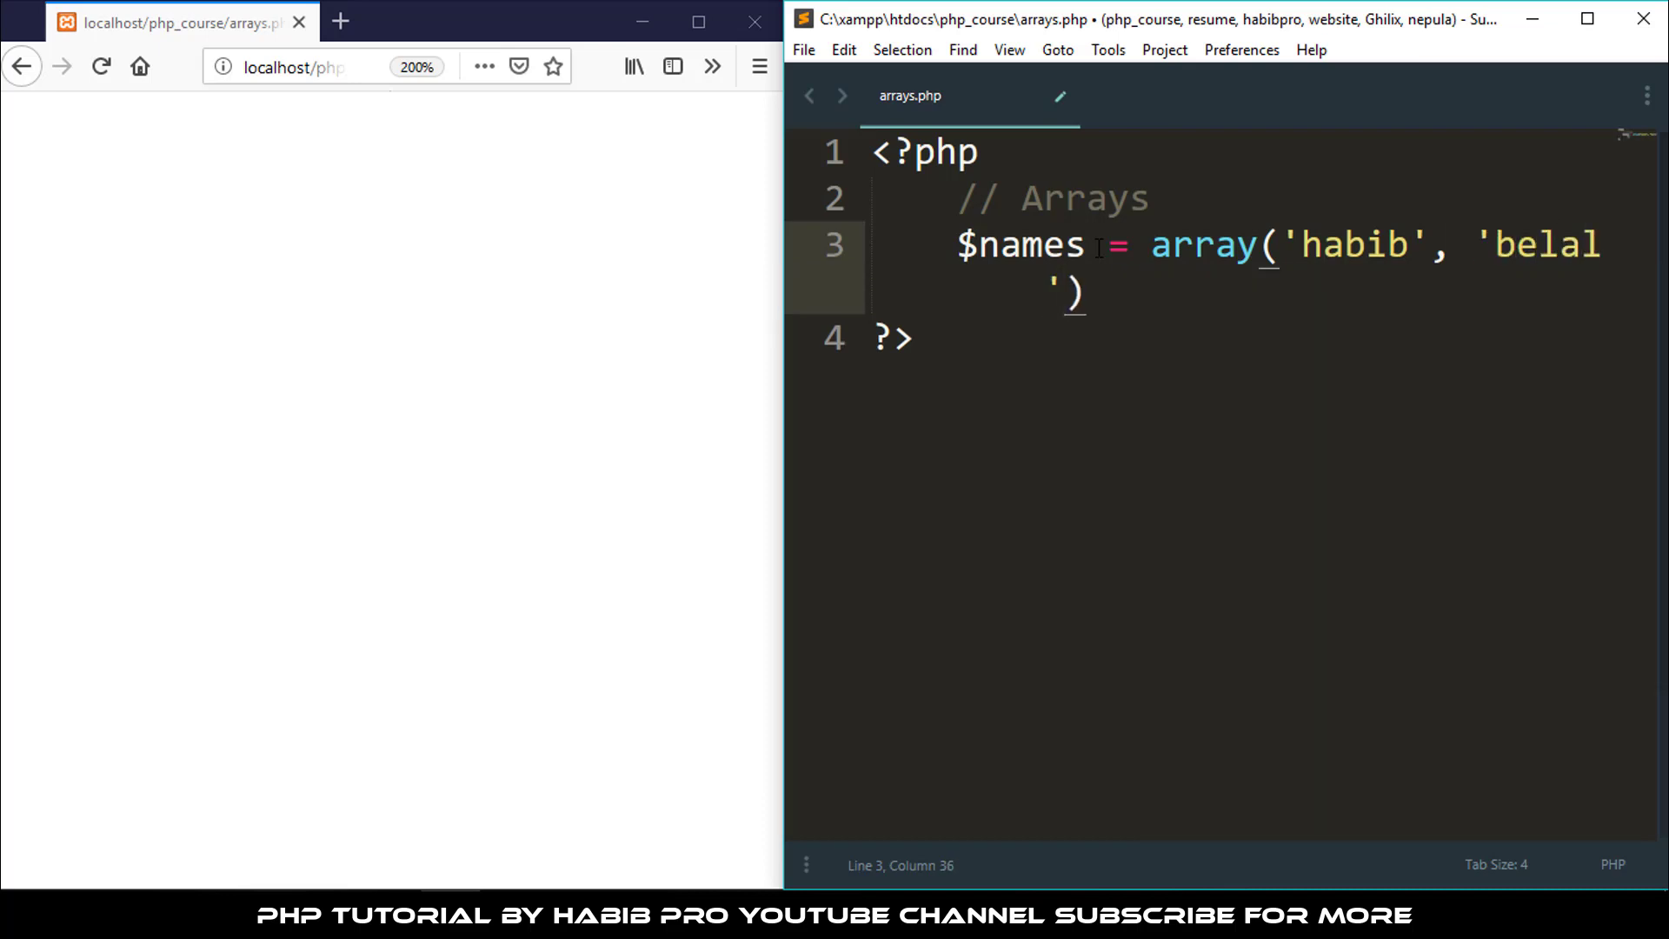
pyautogui.write(", 'has")
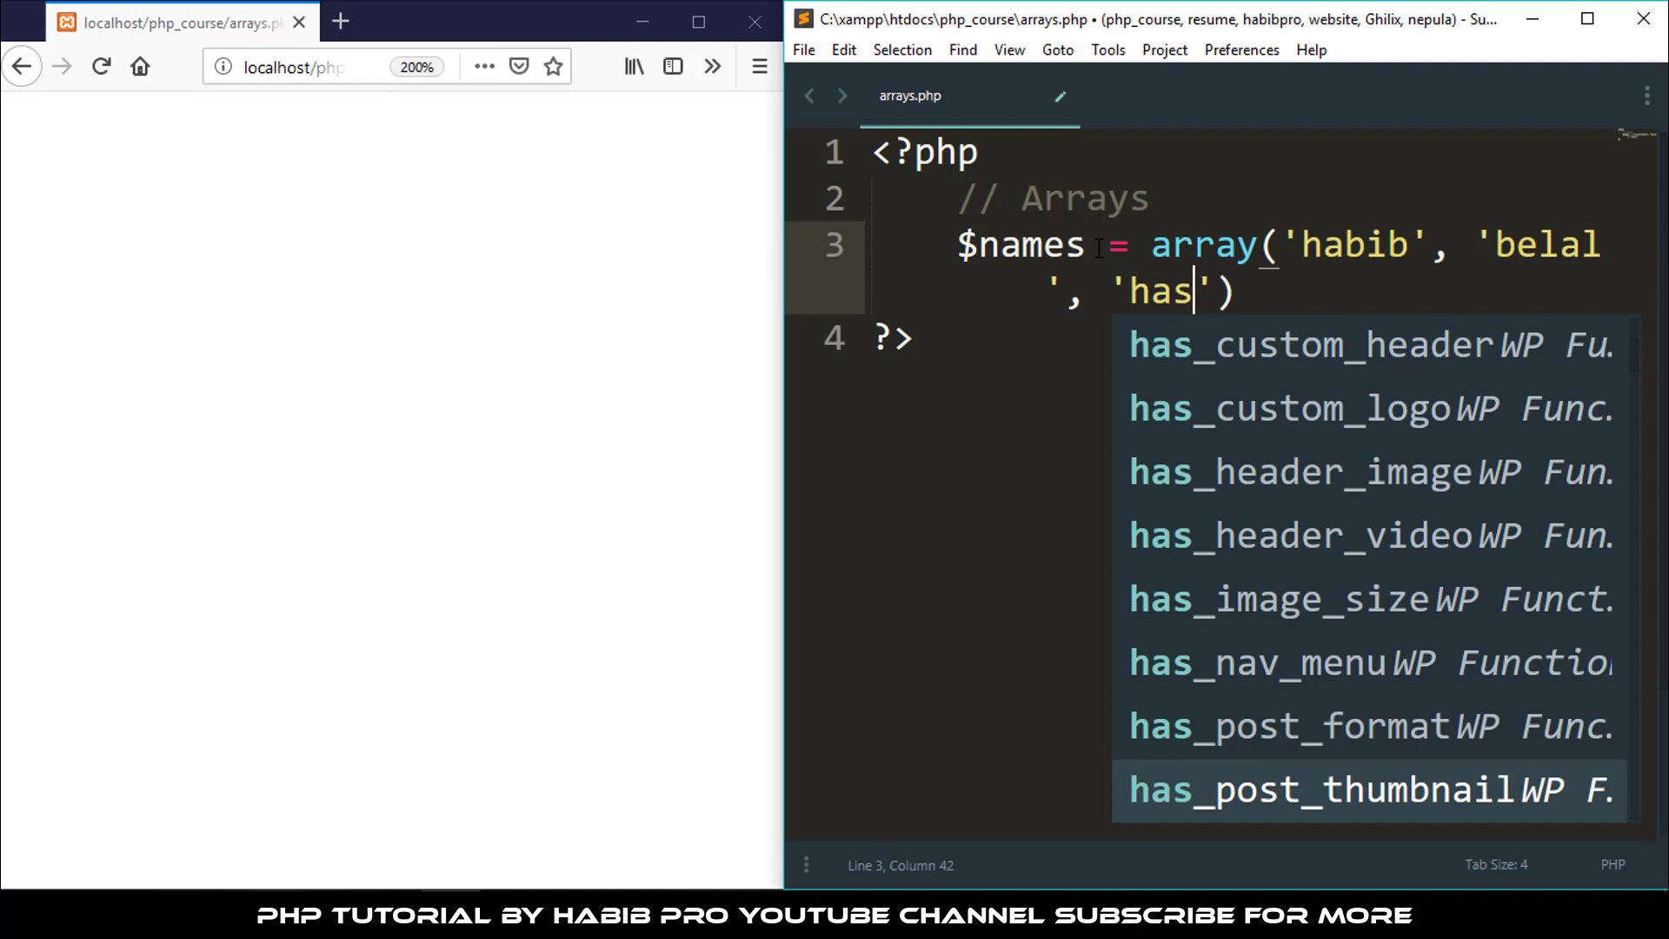
pyautogui.write('an.')
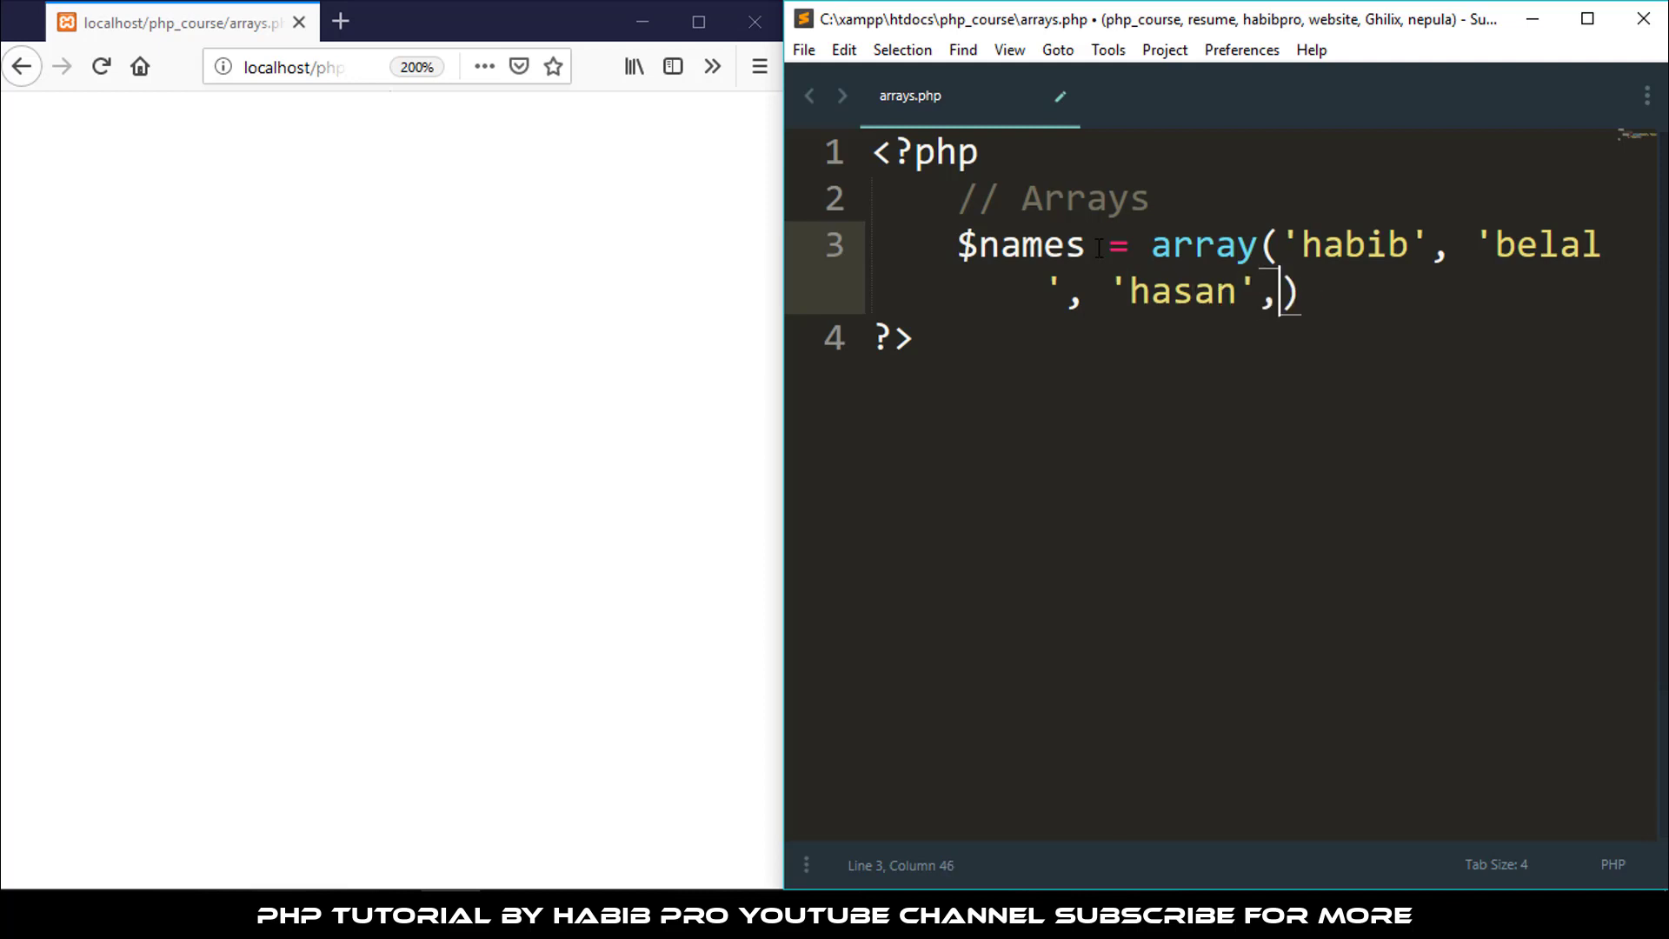
pyautogui.write("'rahim'")
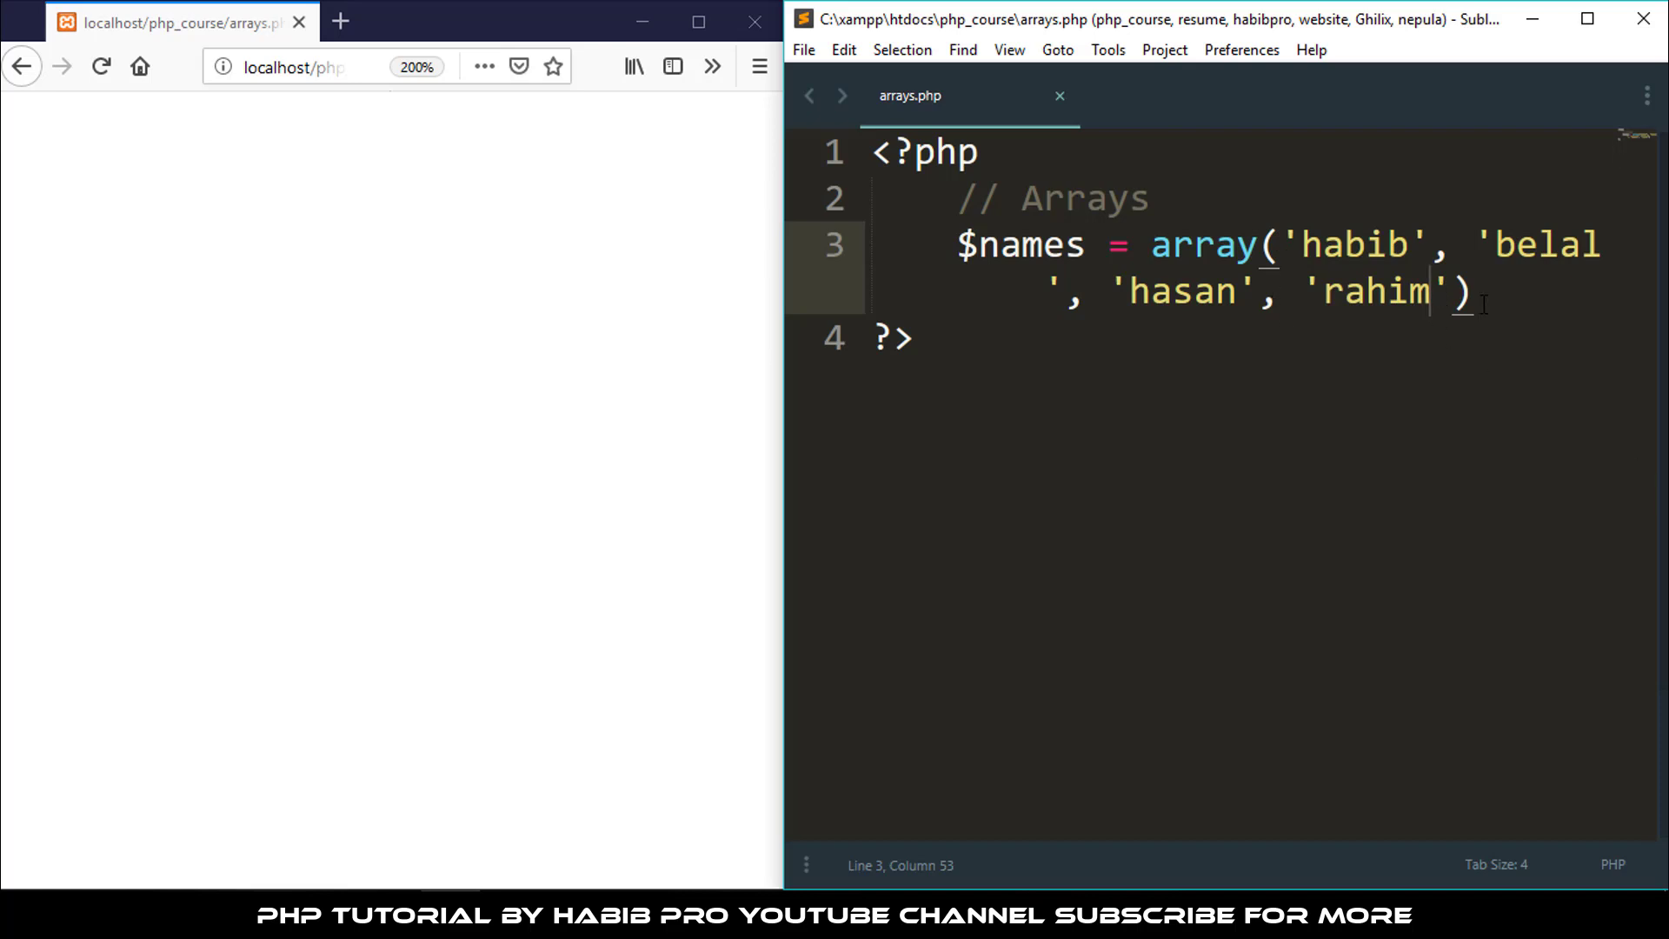
pyautogui.write(';')
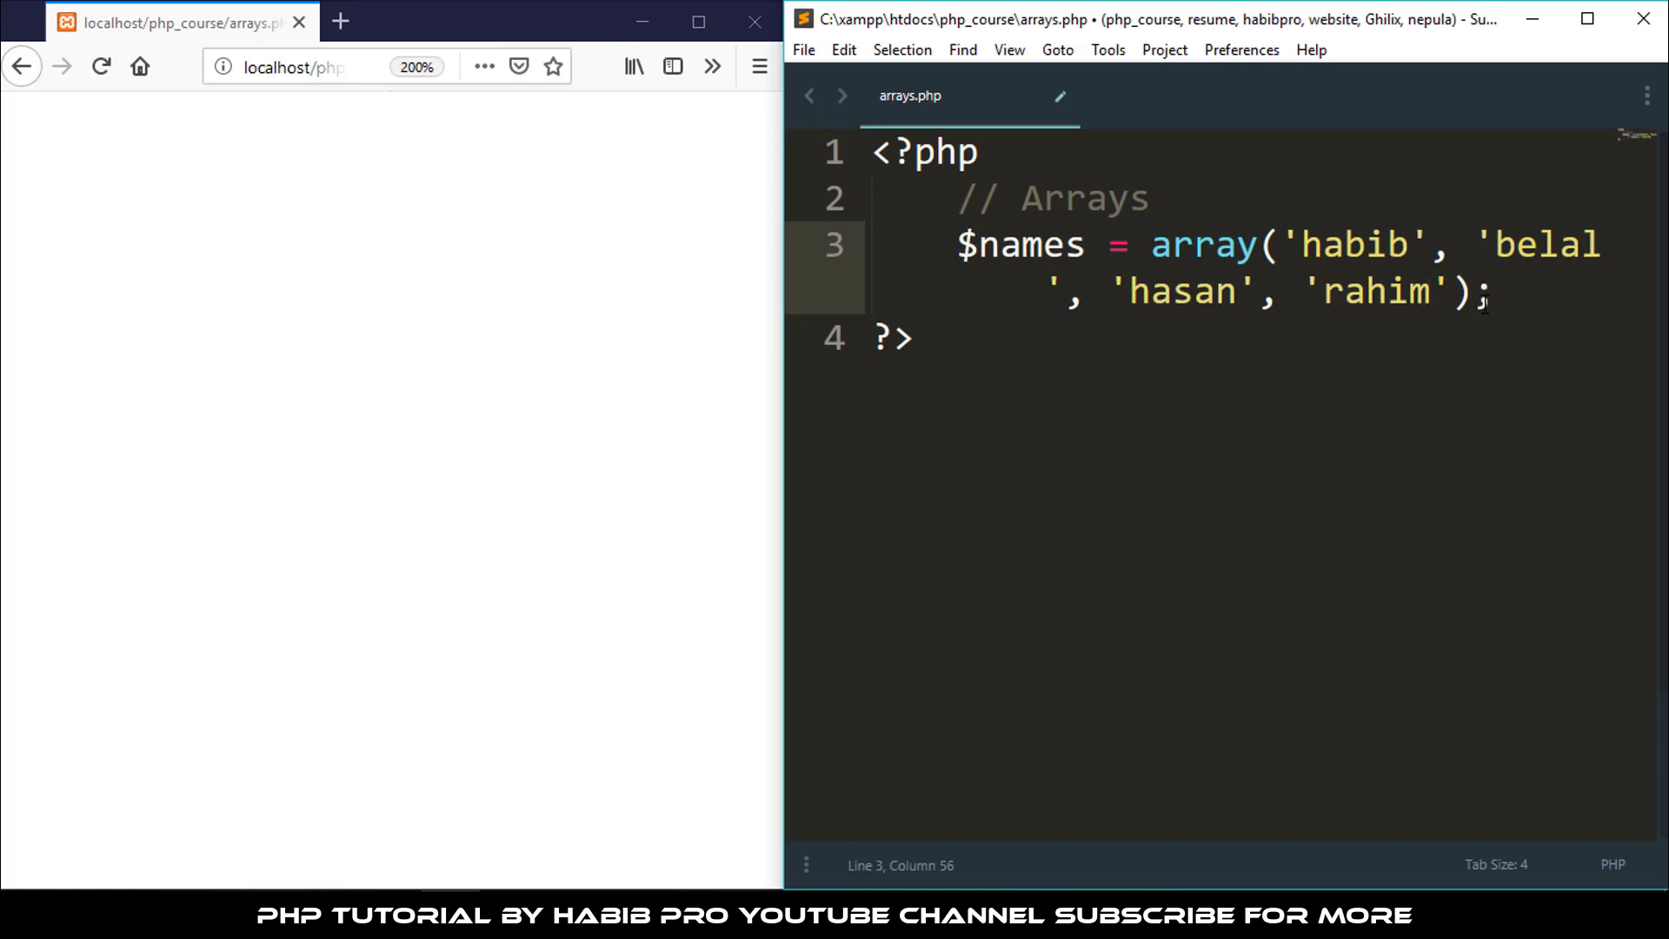
pyautogui.press('ctrl+s')
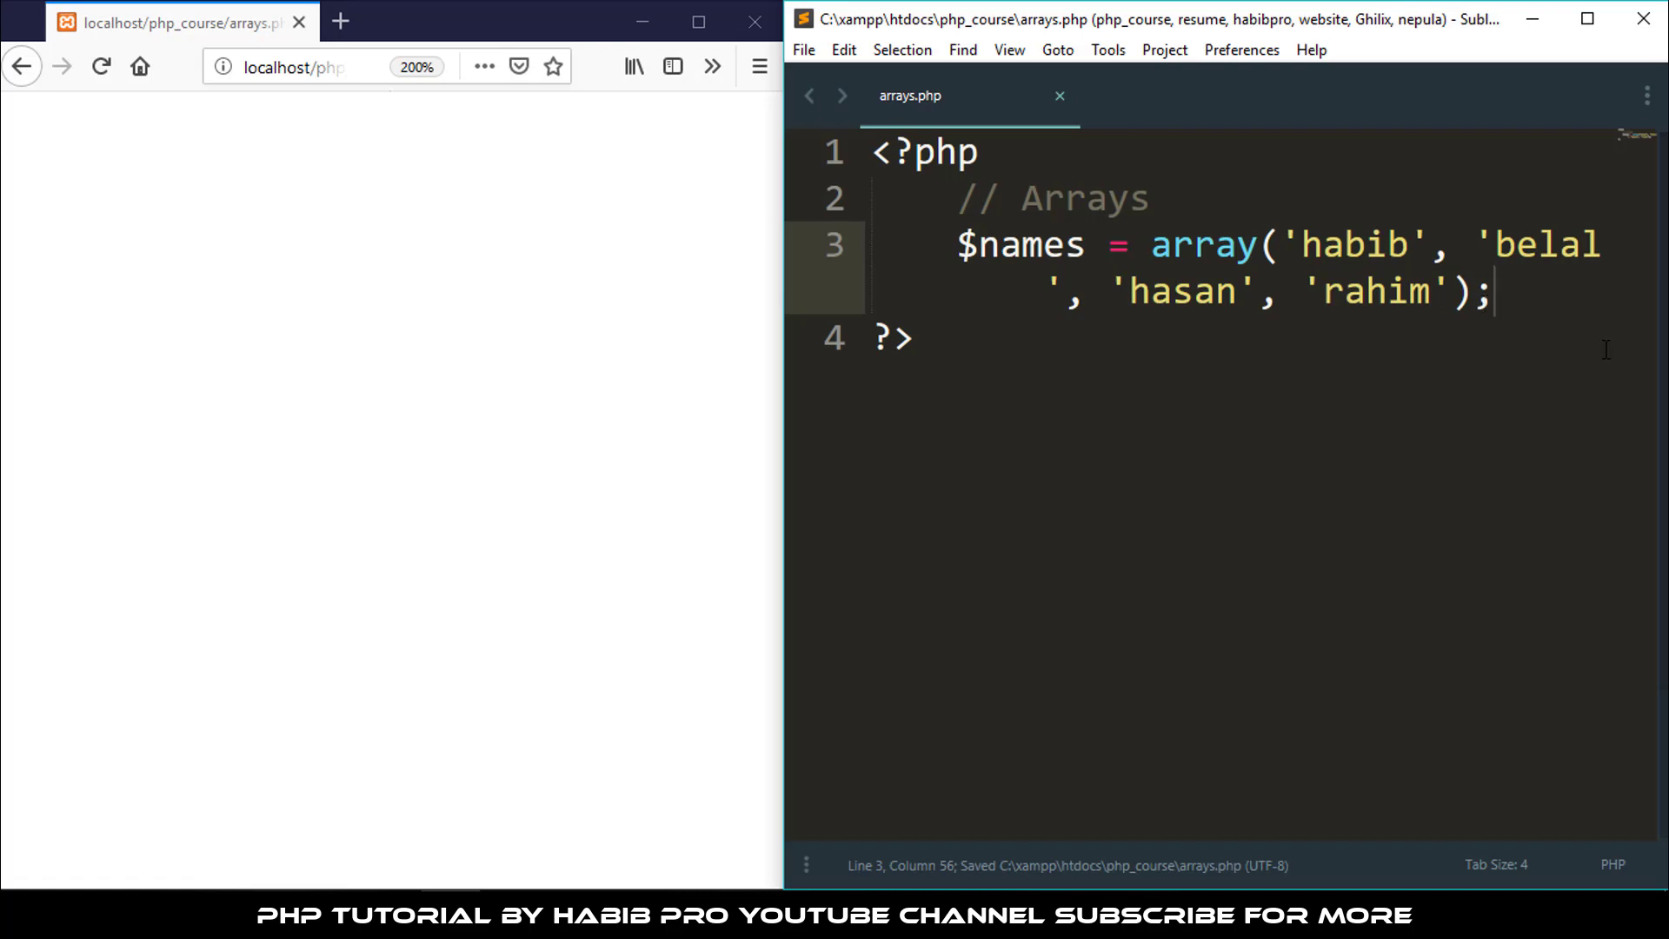
# Add an echo $names[]; line below the array definition
pyautogui.write('echo')
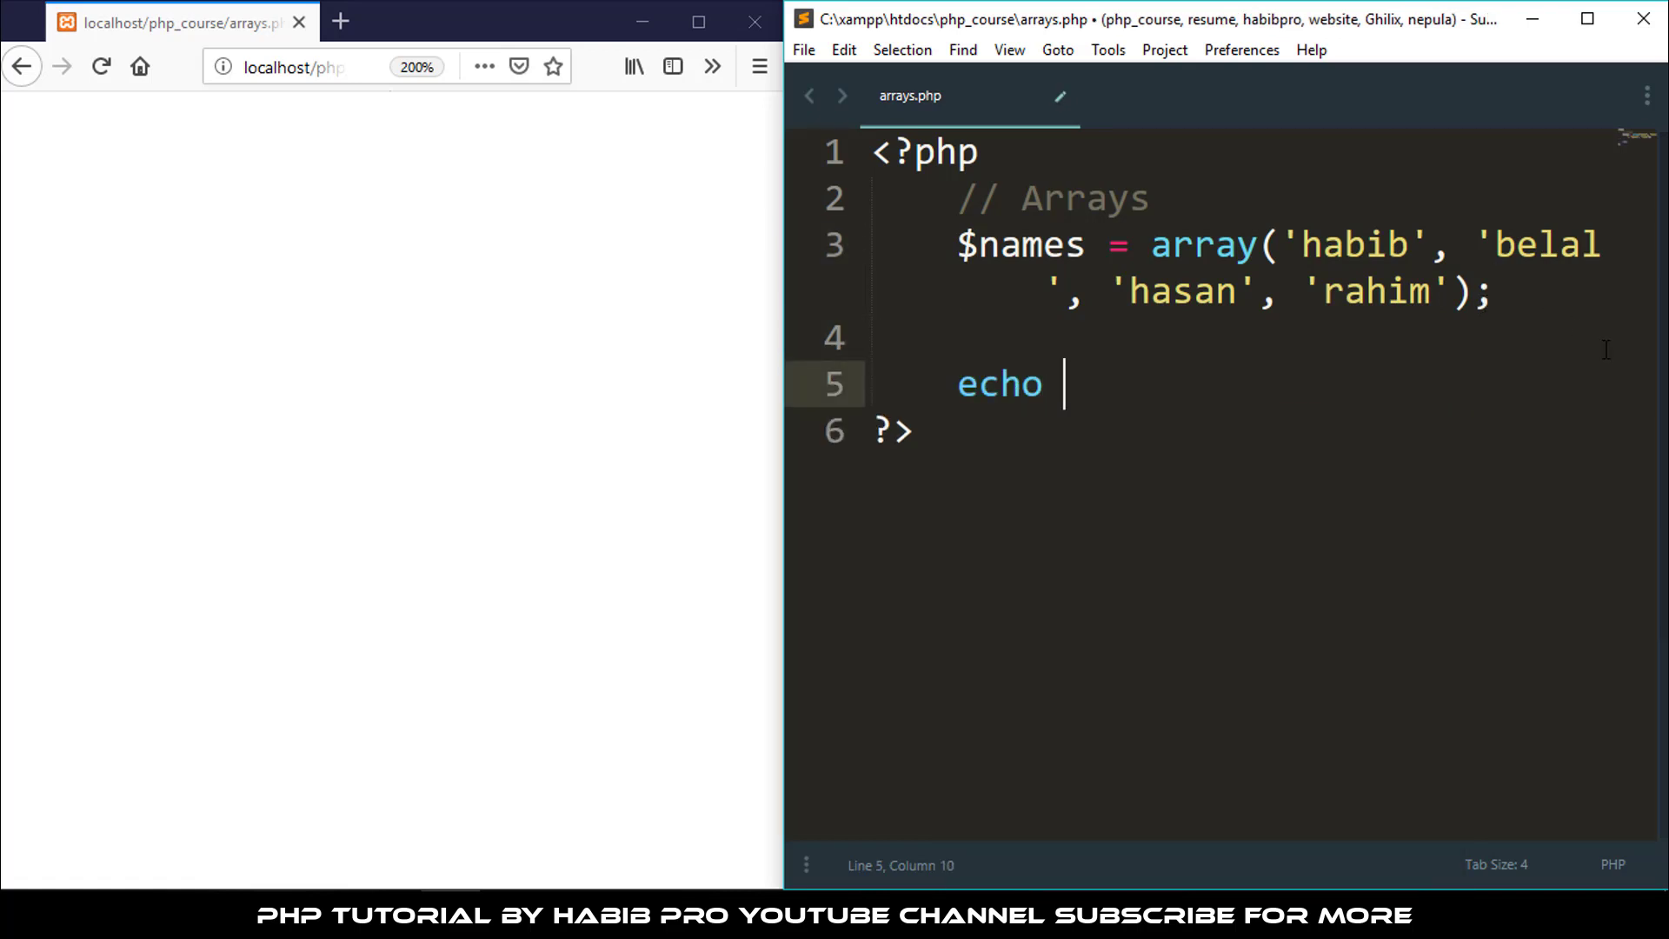
pyautogui.write('$')
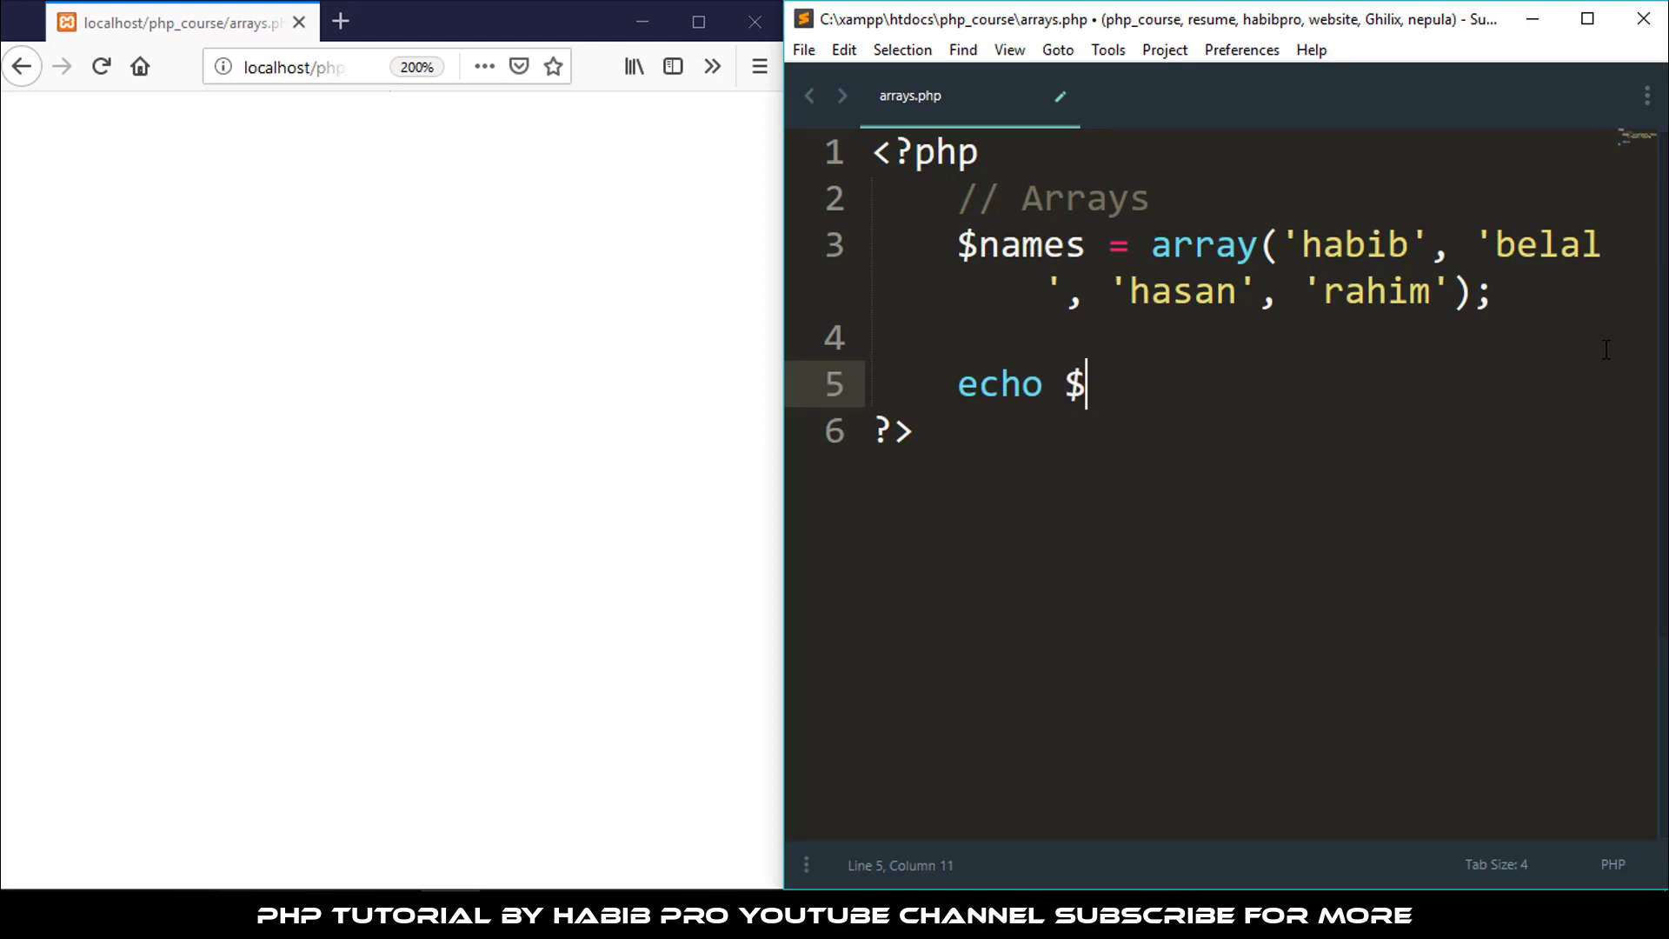
pyautogui.write('name')
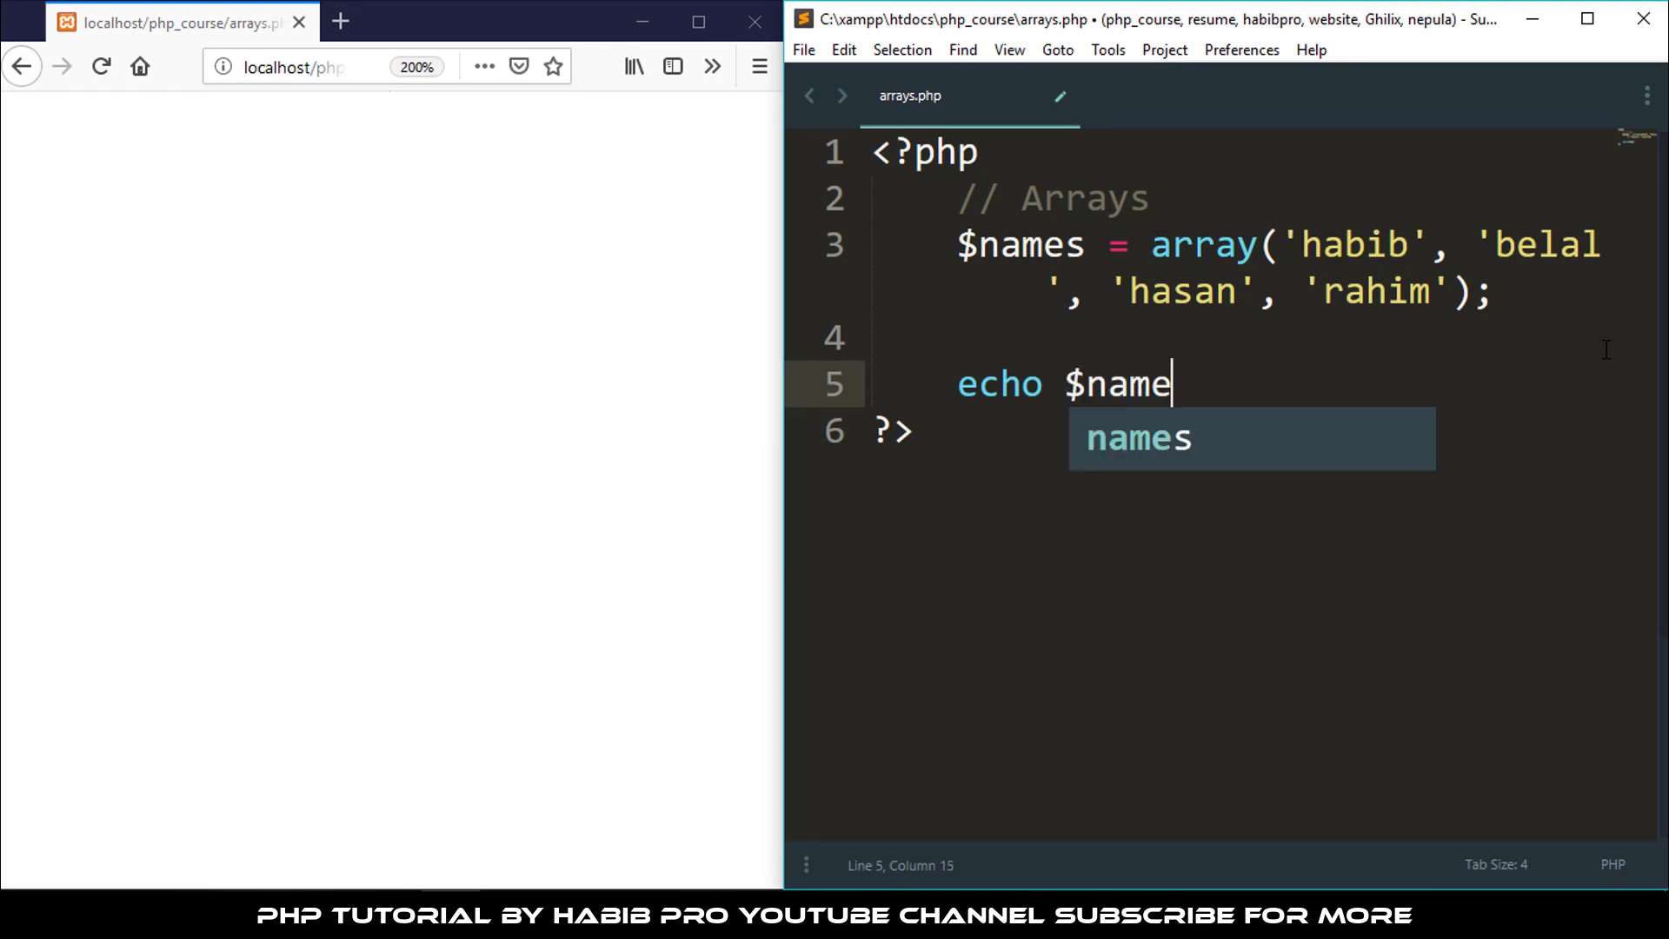
pyautogui.write('s[]')
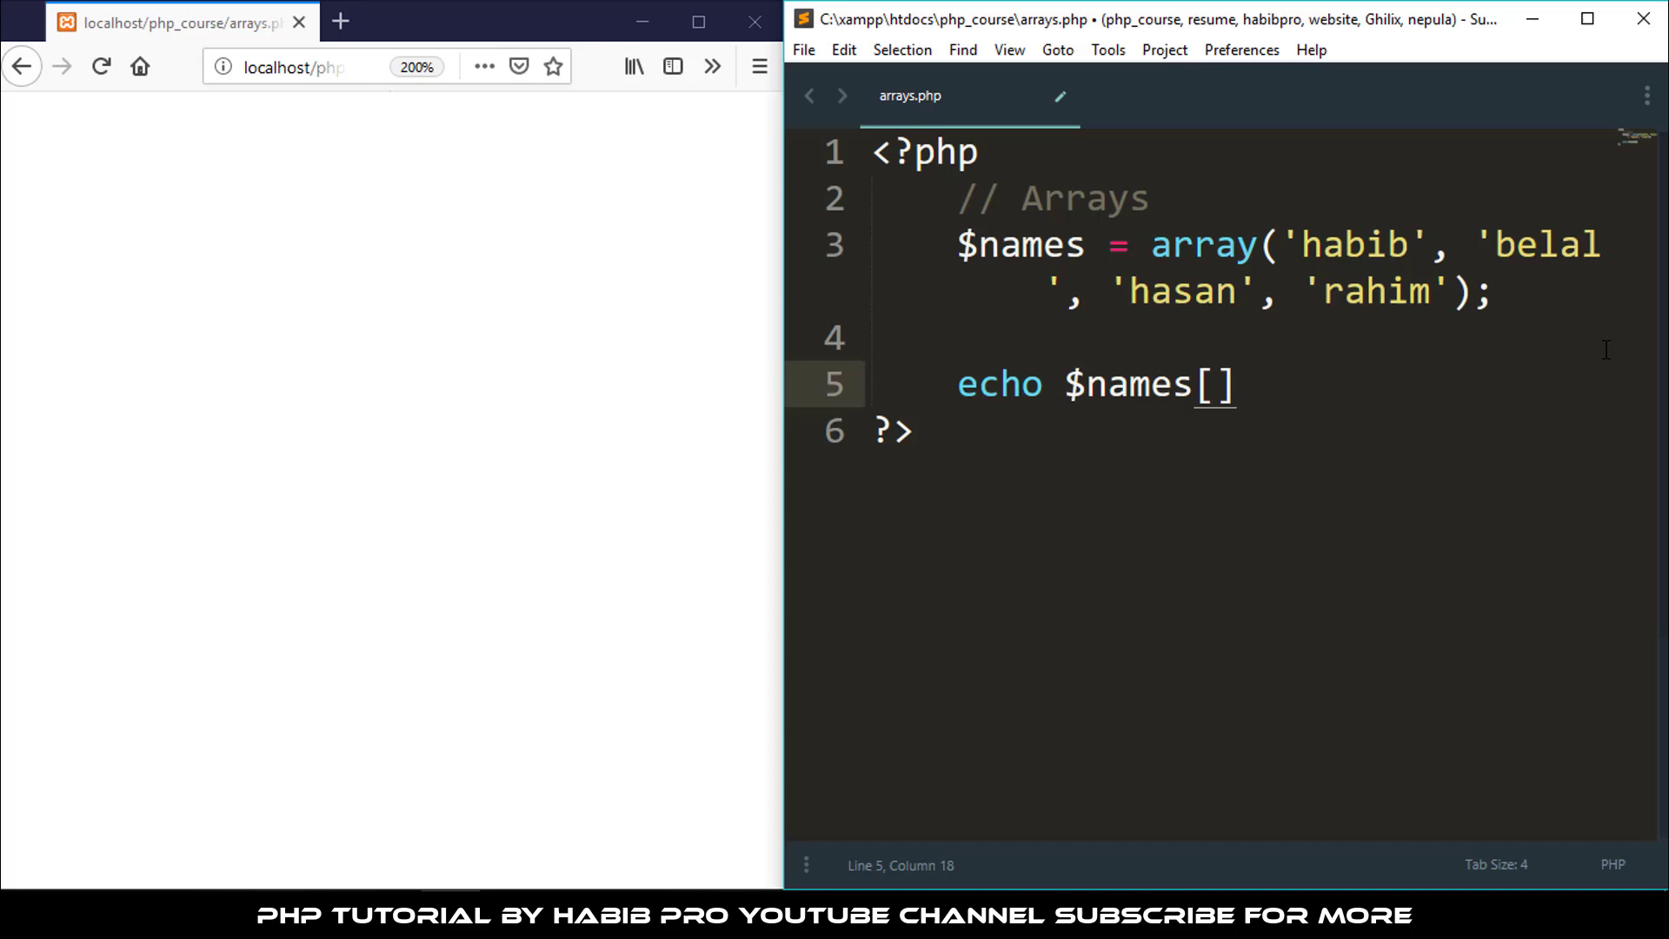
pyautogui.write(';')
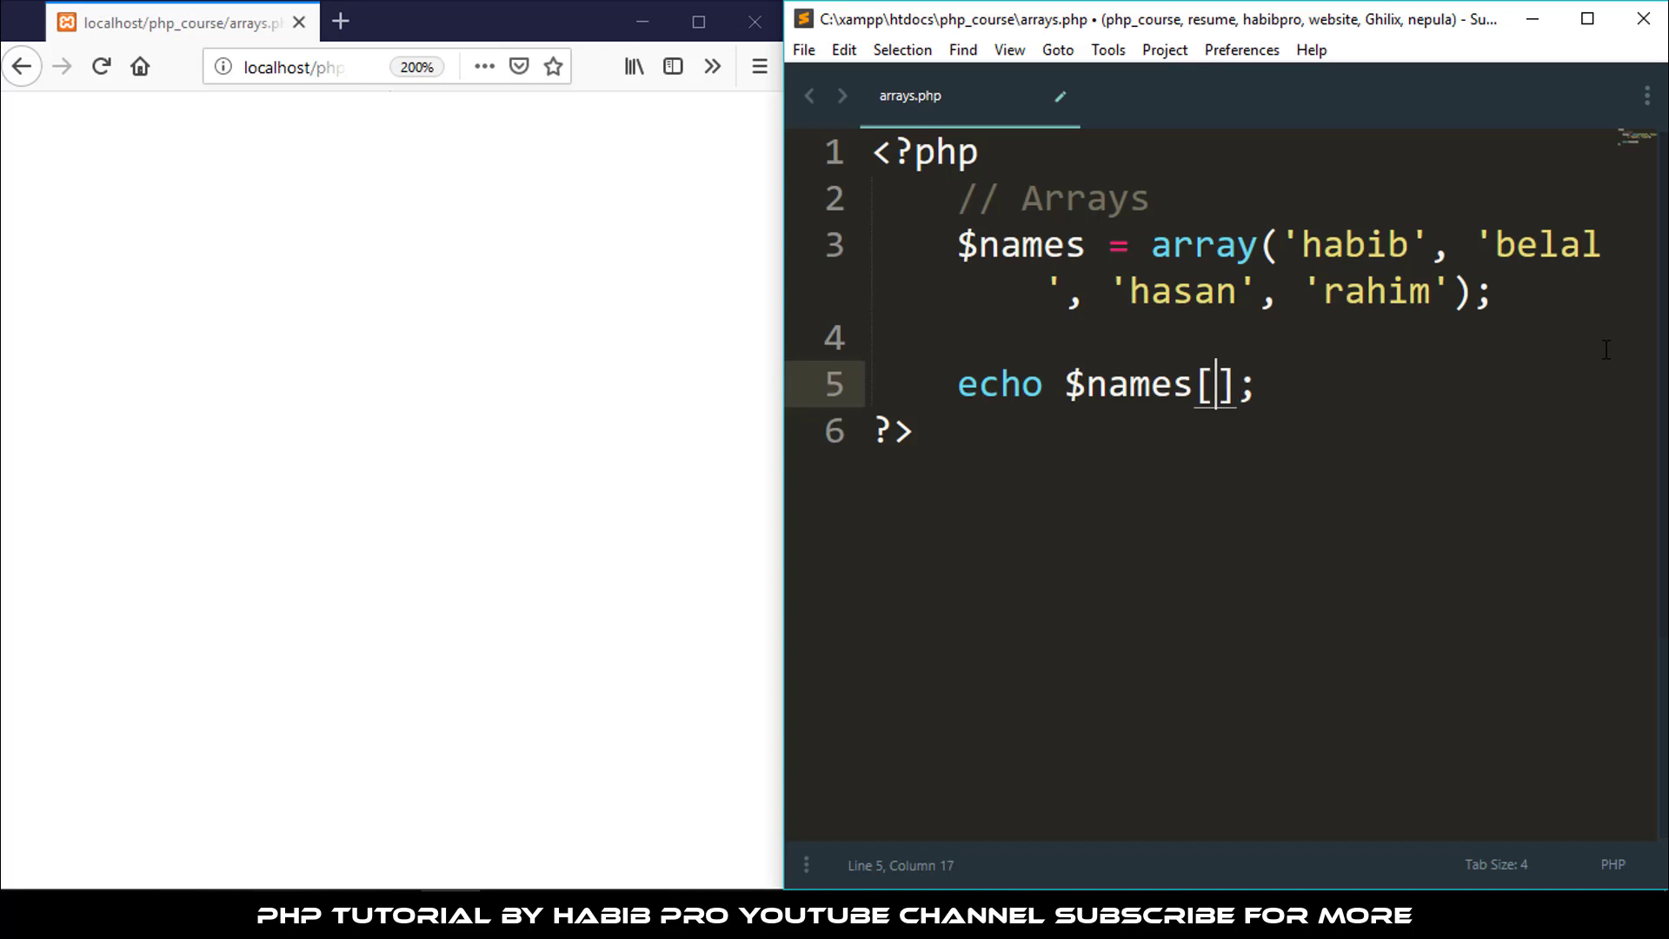
# Point the echo at index 1 and reload the local page so it prints belal
pyautogui.click(1339, 247)
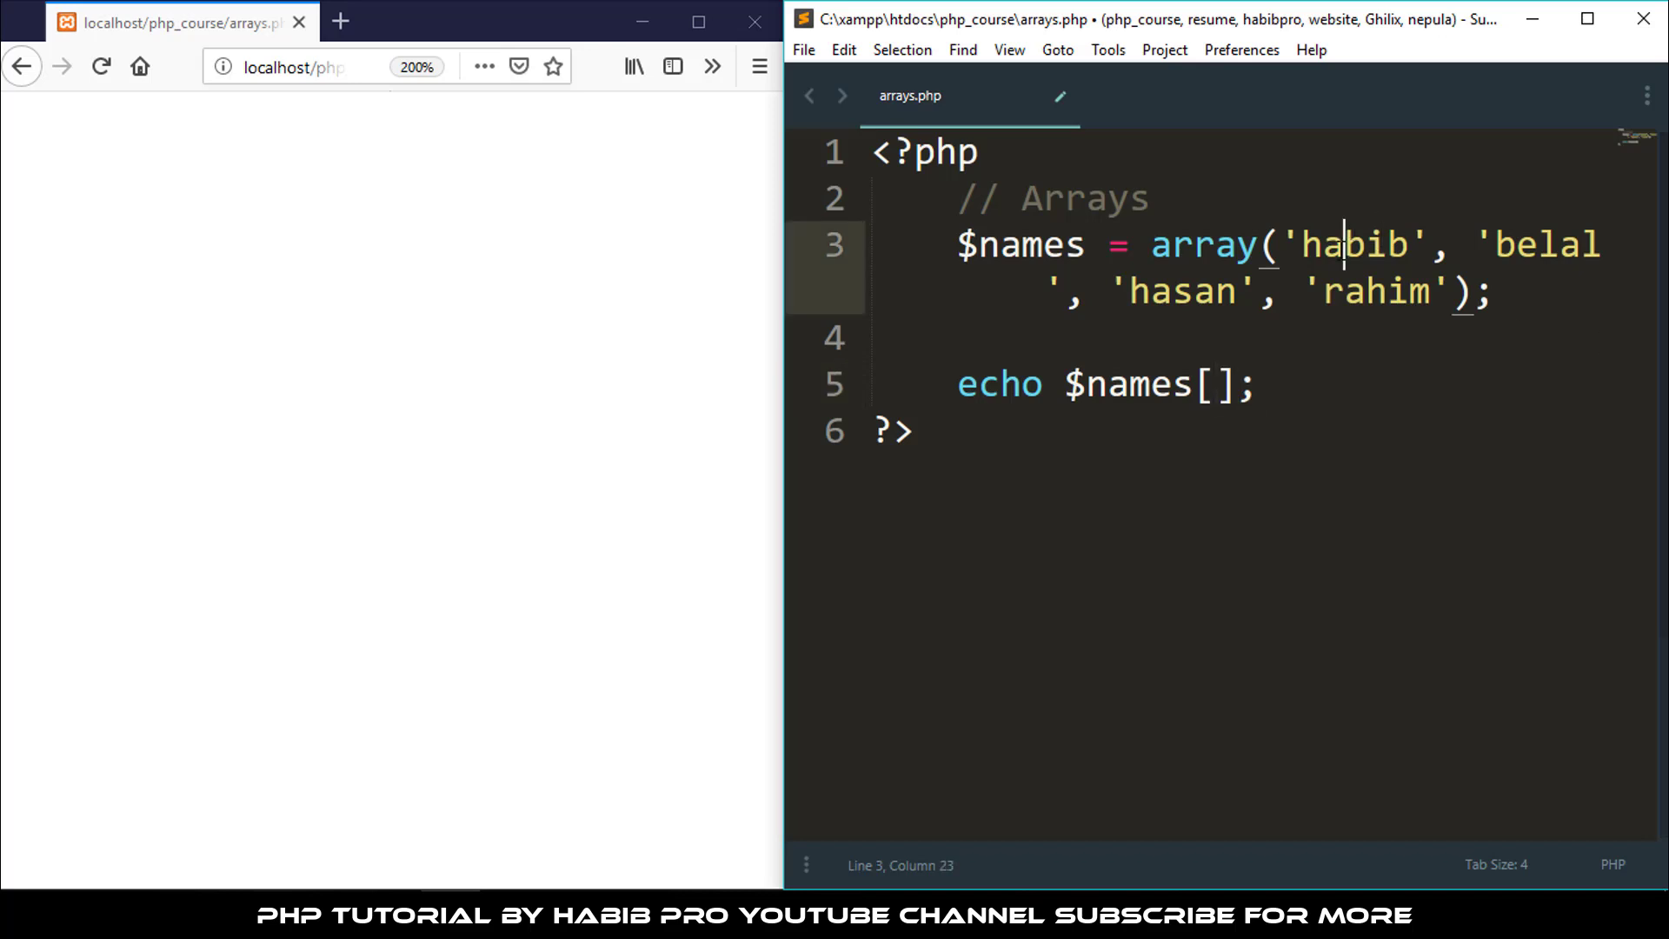
pyautogui.doubleClick(1356, 243)
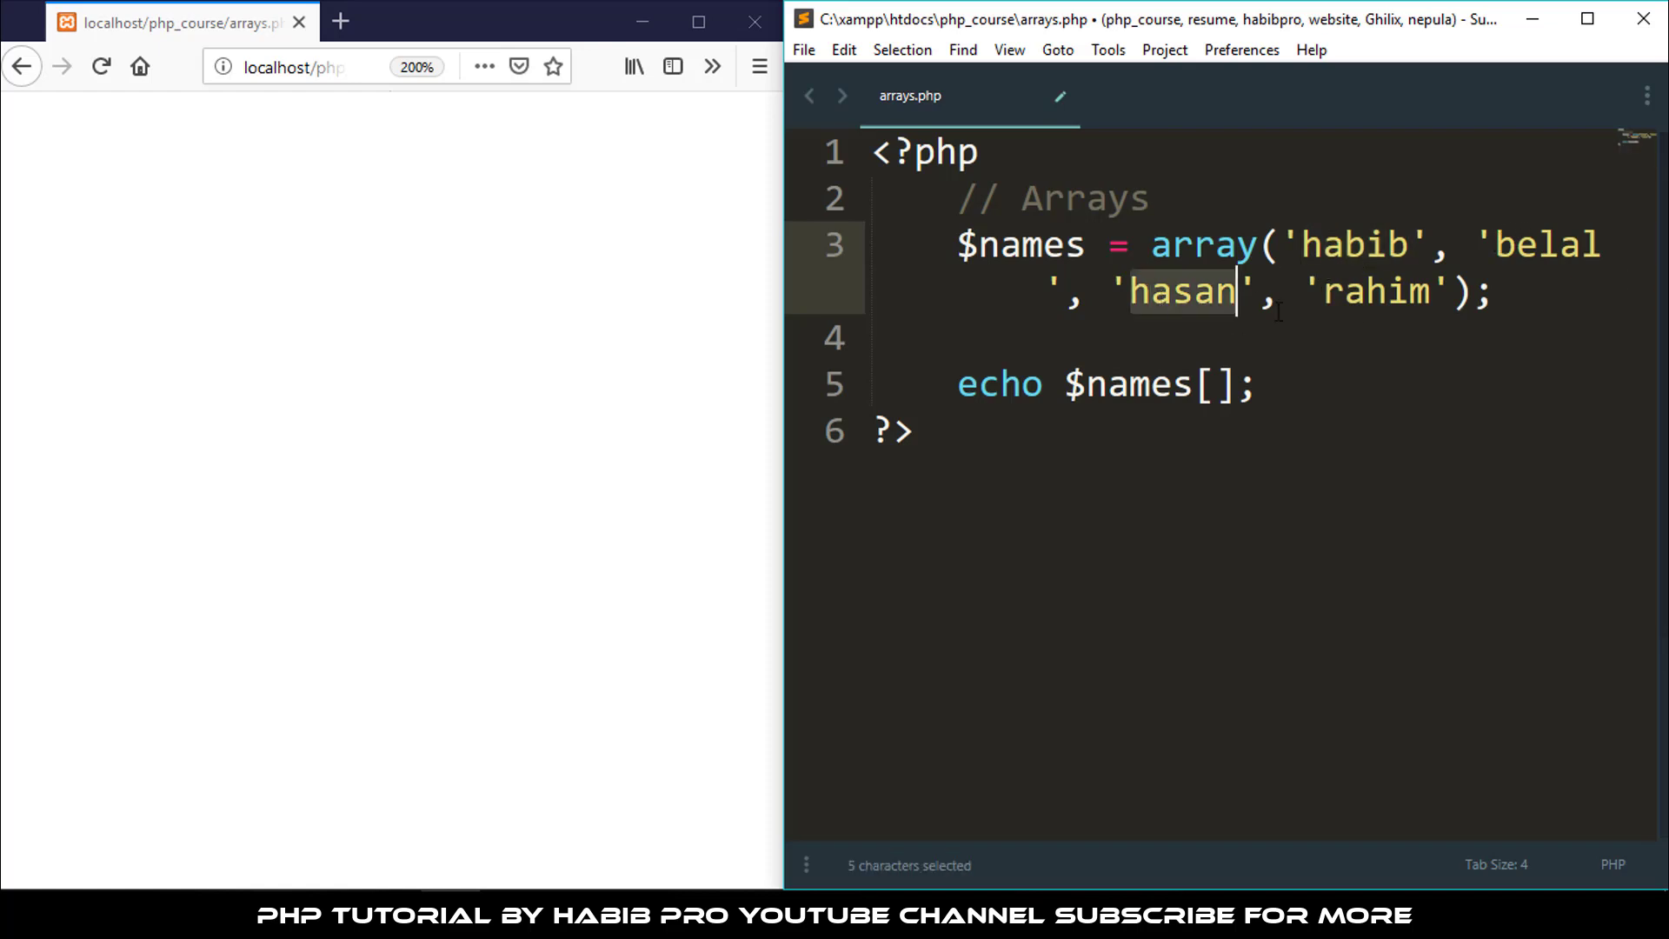
pyautogui.doubleClick(1374, 292)
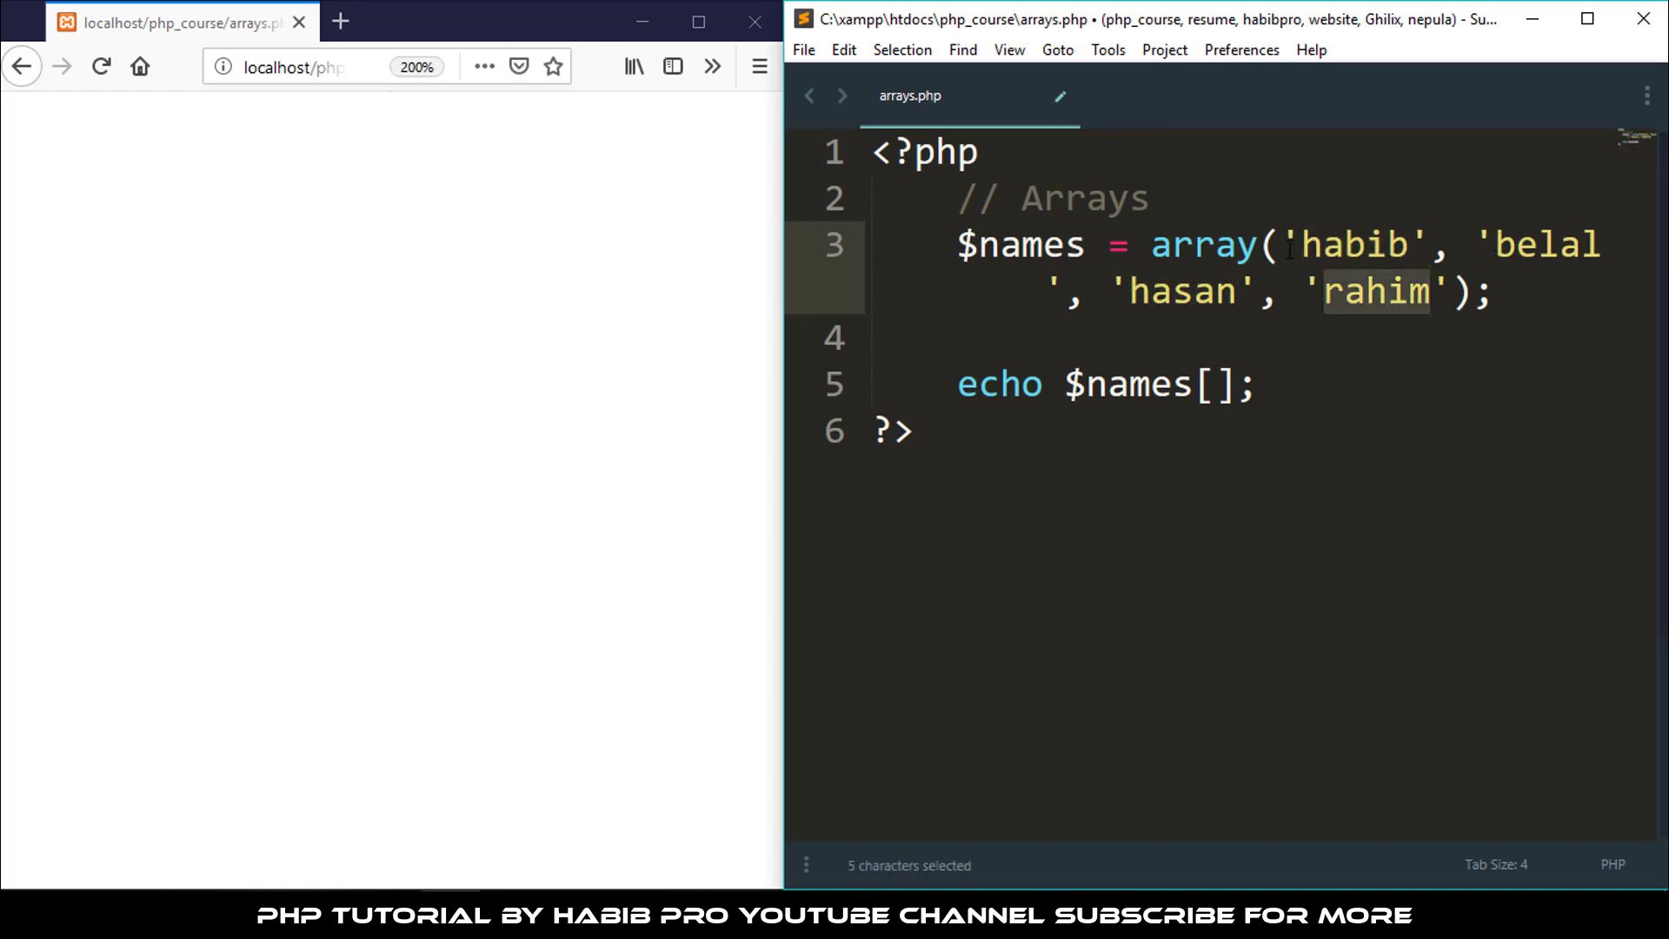
pyautogui.doubleClick(1354, 243)
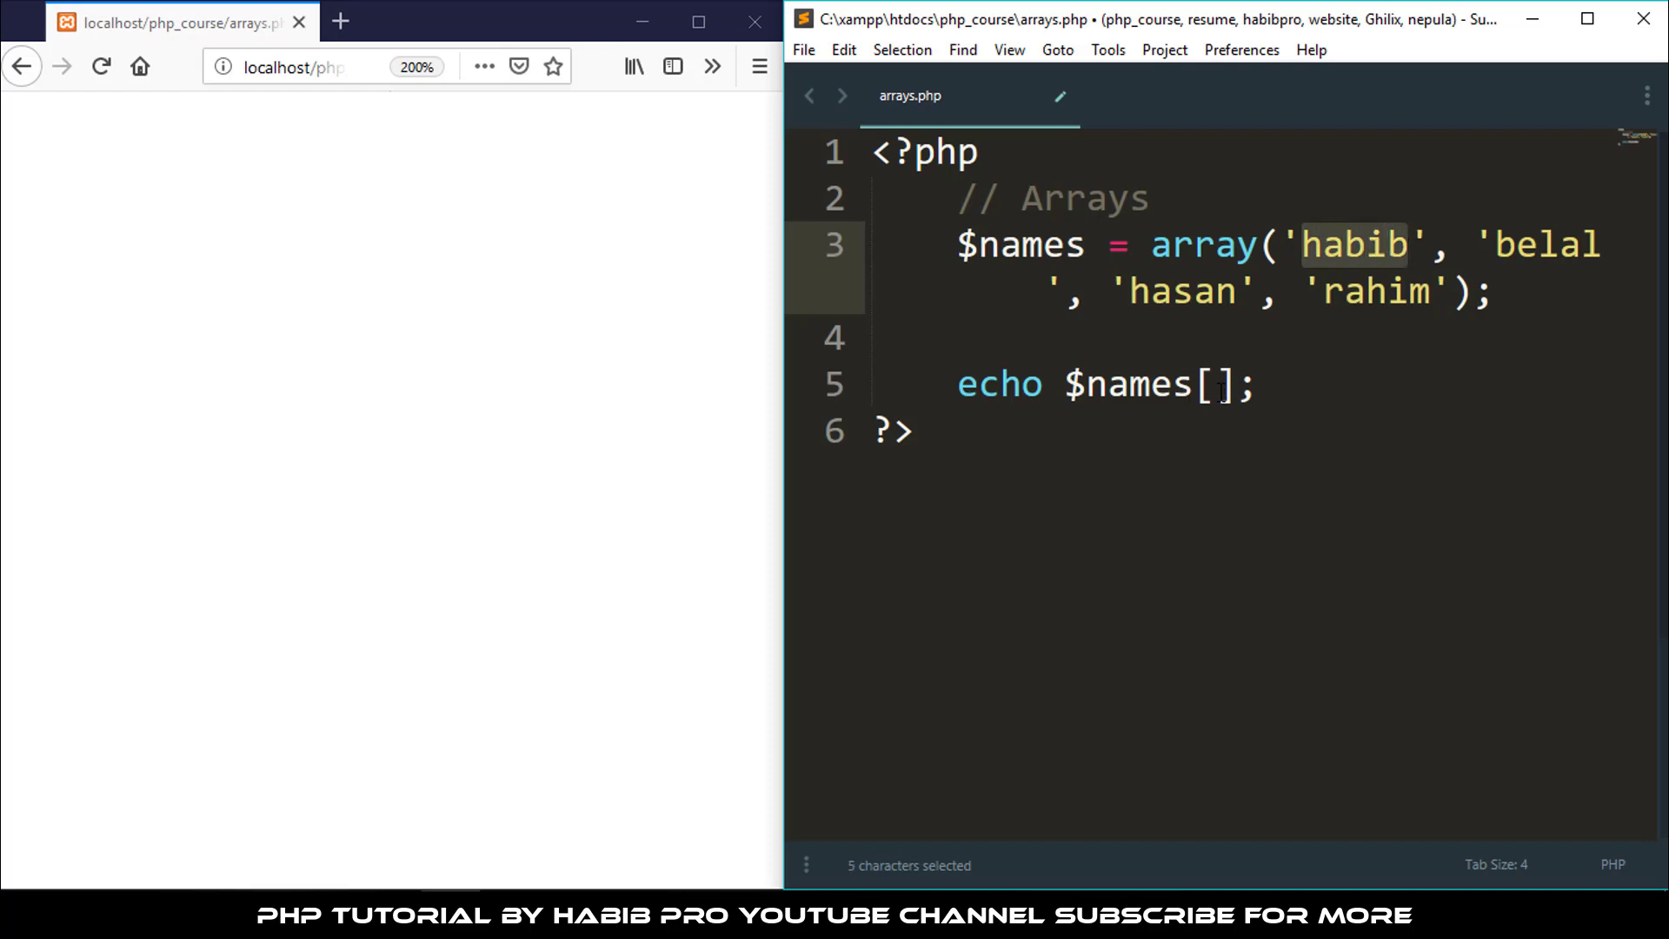
pyautogui.write('1')
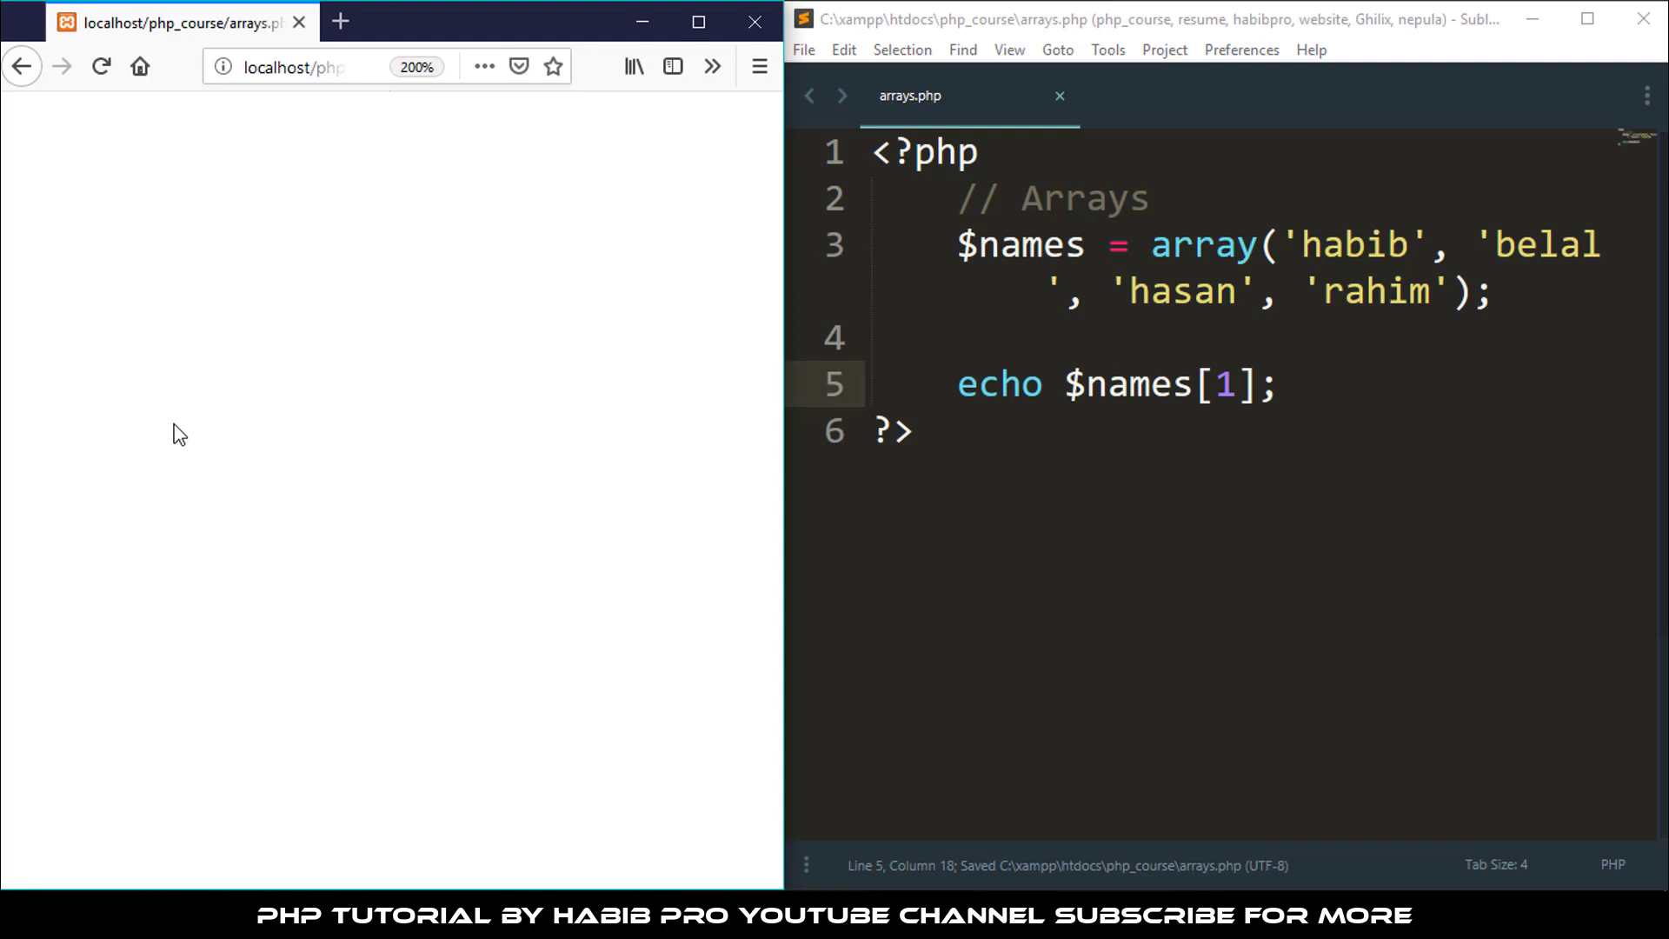
pyautogui.click(96, 66)
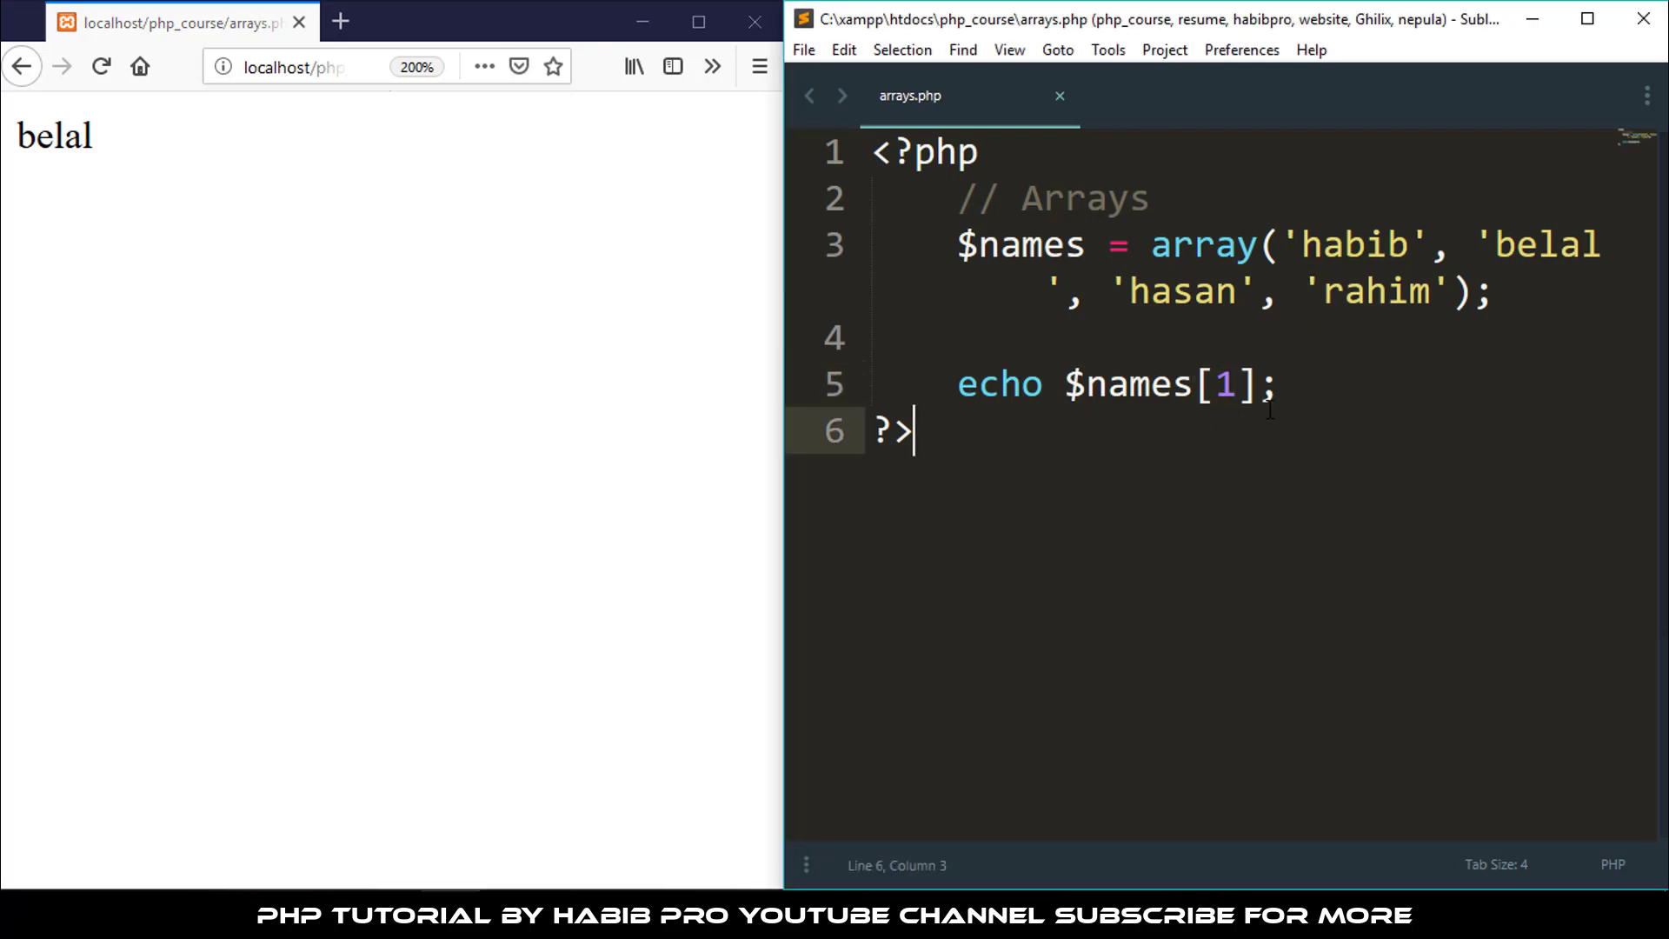
pyautogui.moveTo(1481, 452)
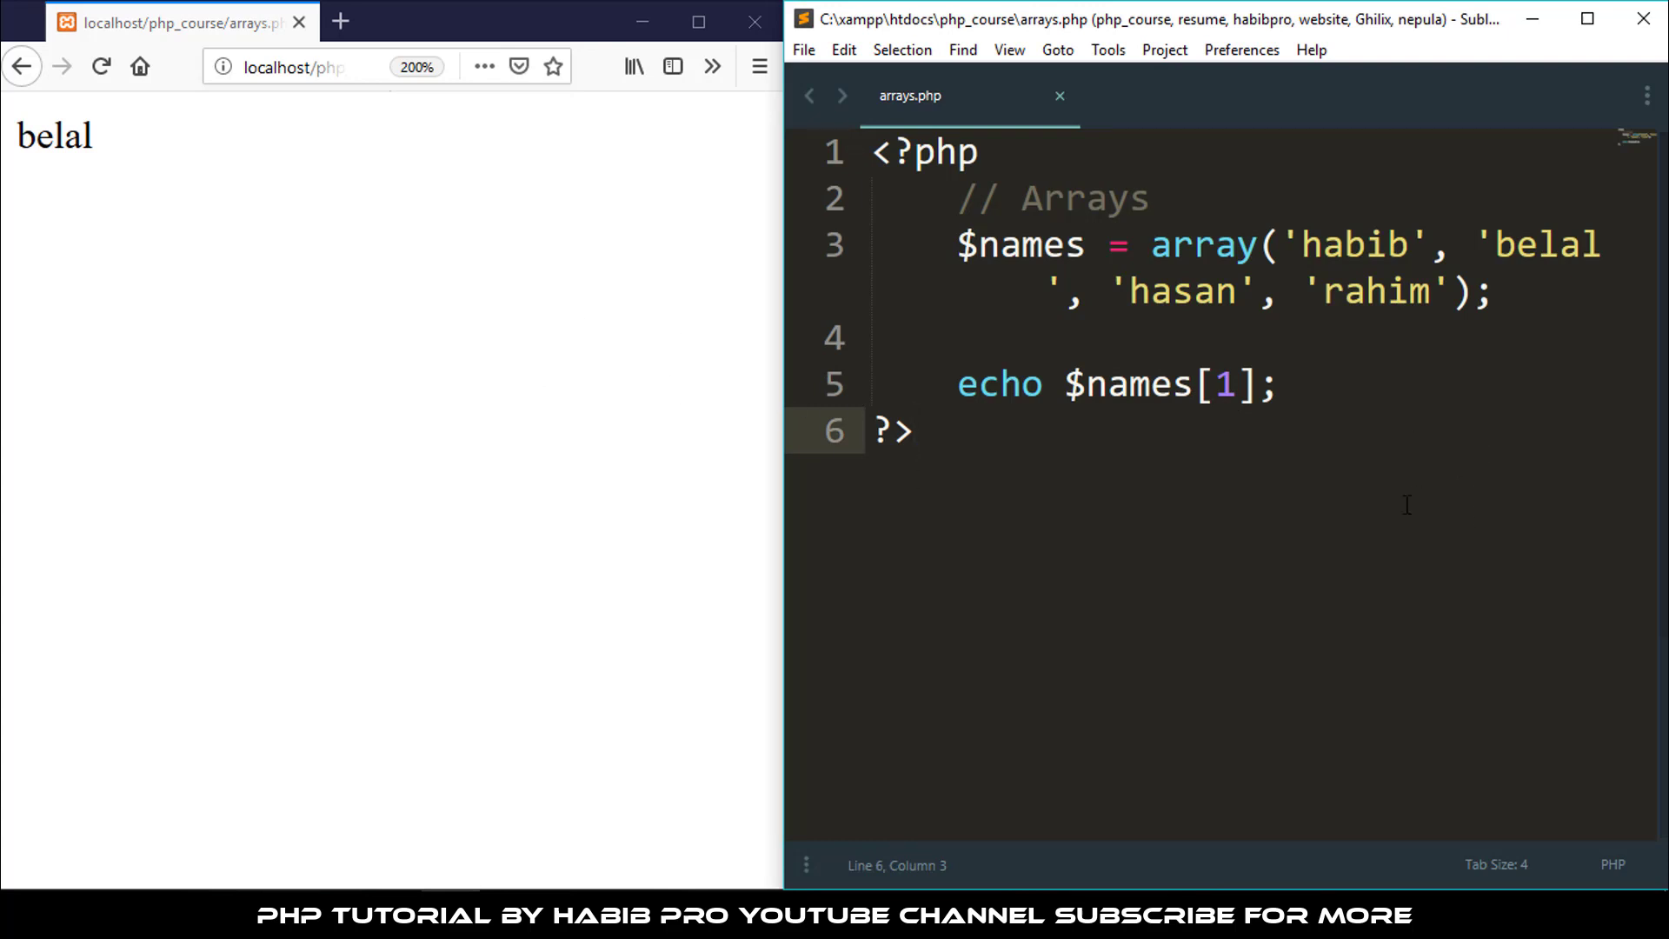
pyautogui.moveTo(1384, 490)
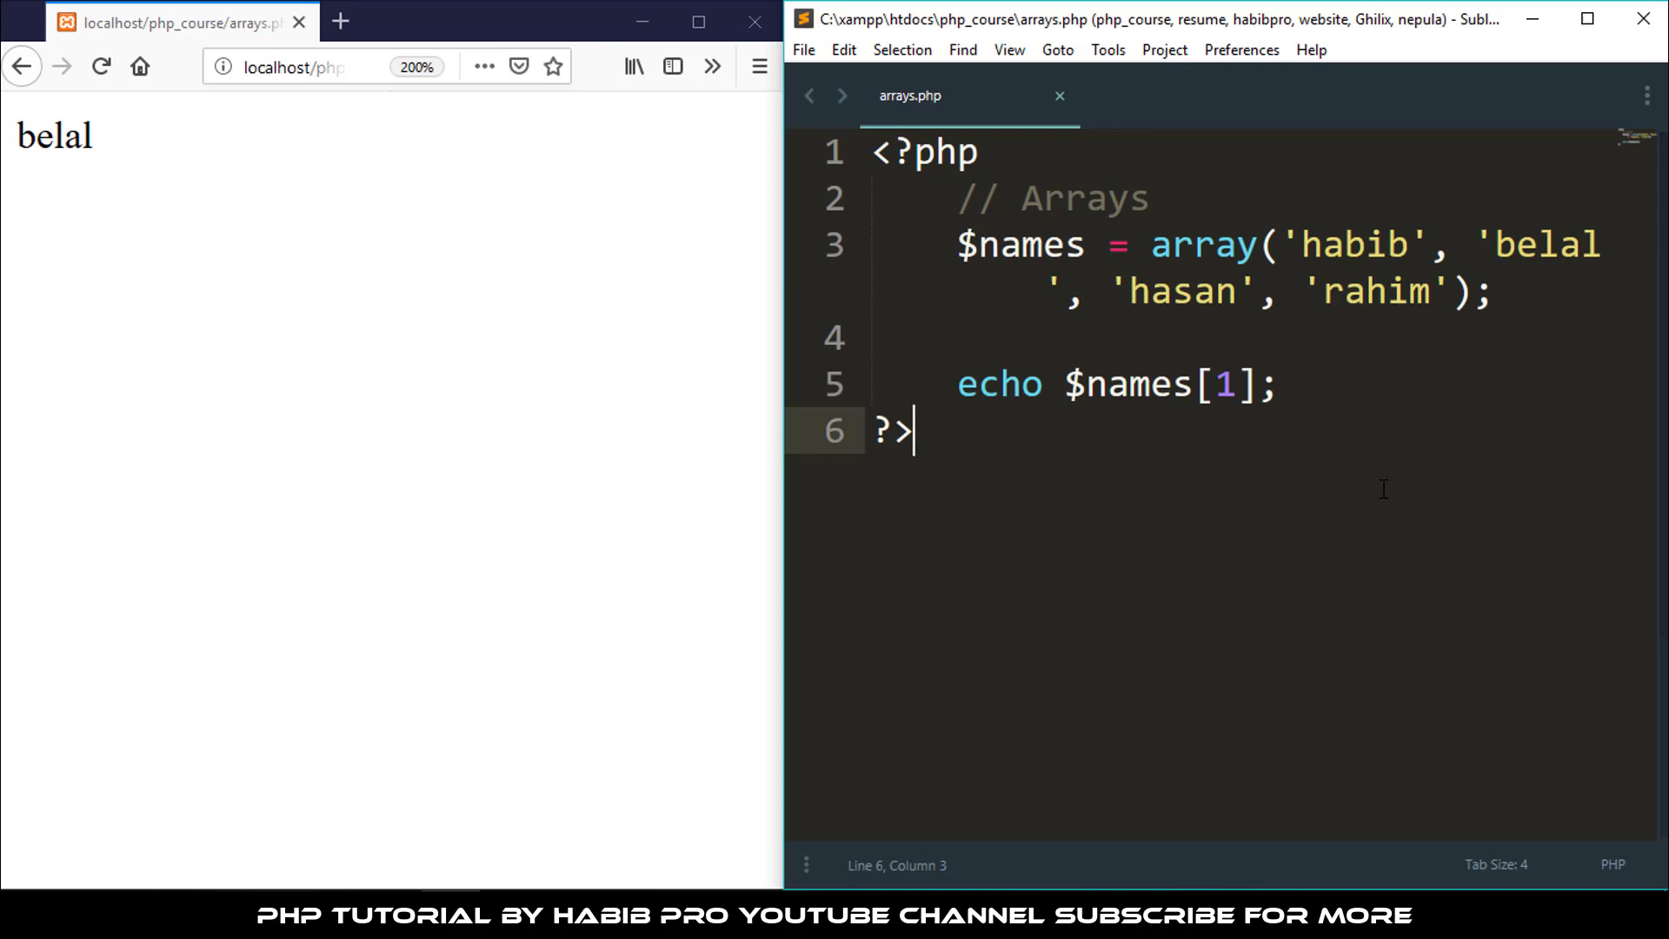
# Rename the array variable to $user_d and save the file
pyautogui.click(1212, 382)
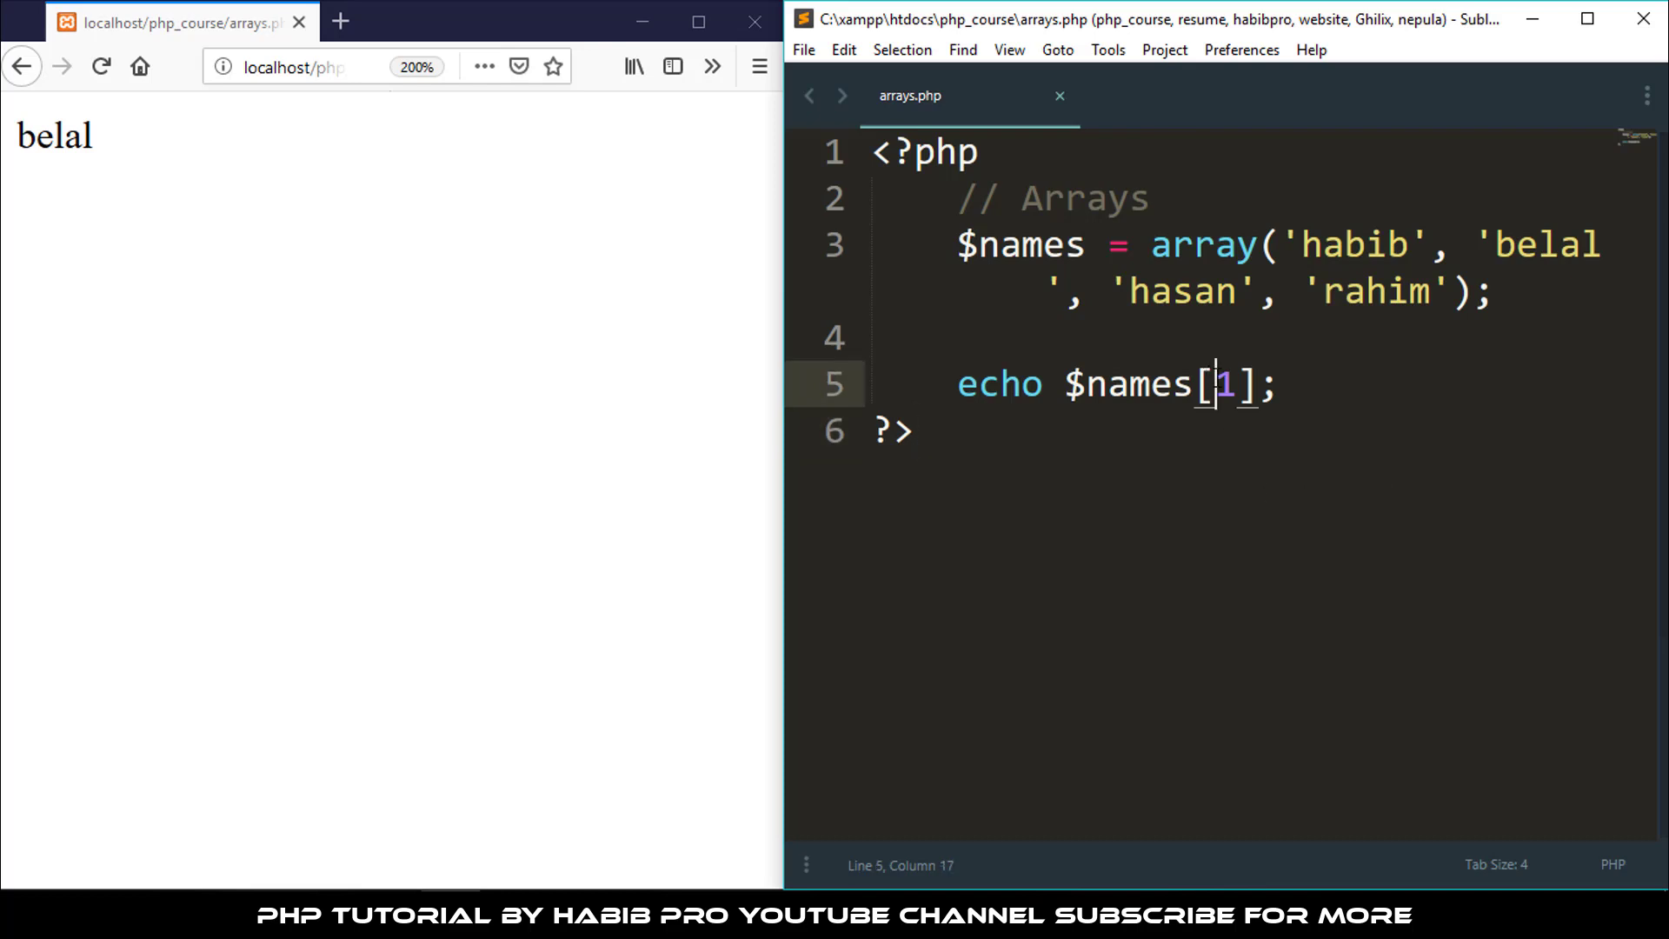
pyautogui.doubleClick(1224, 384)
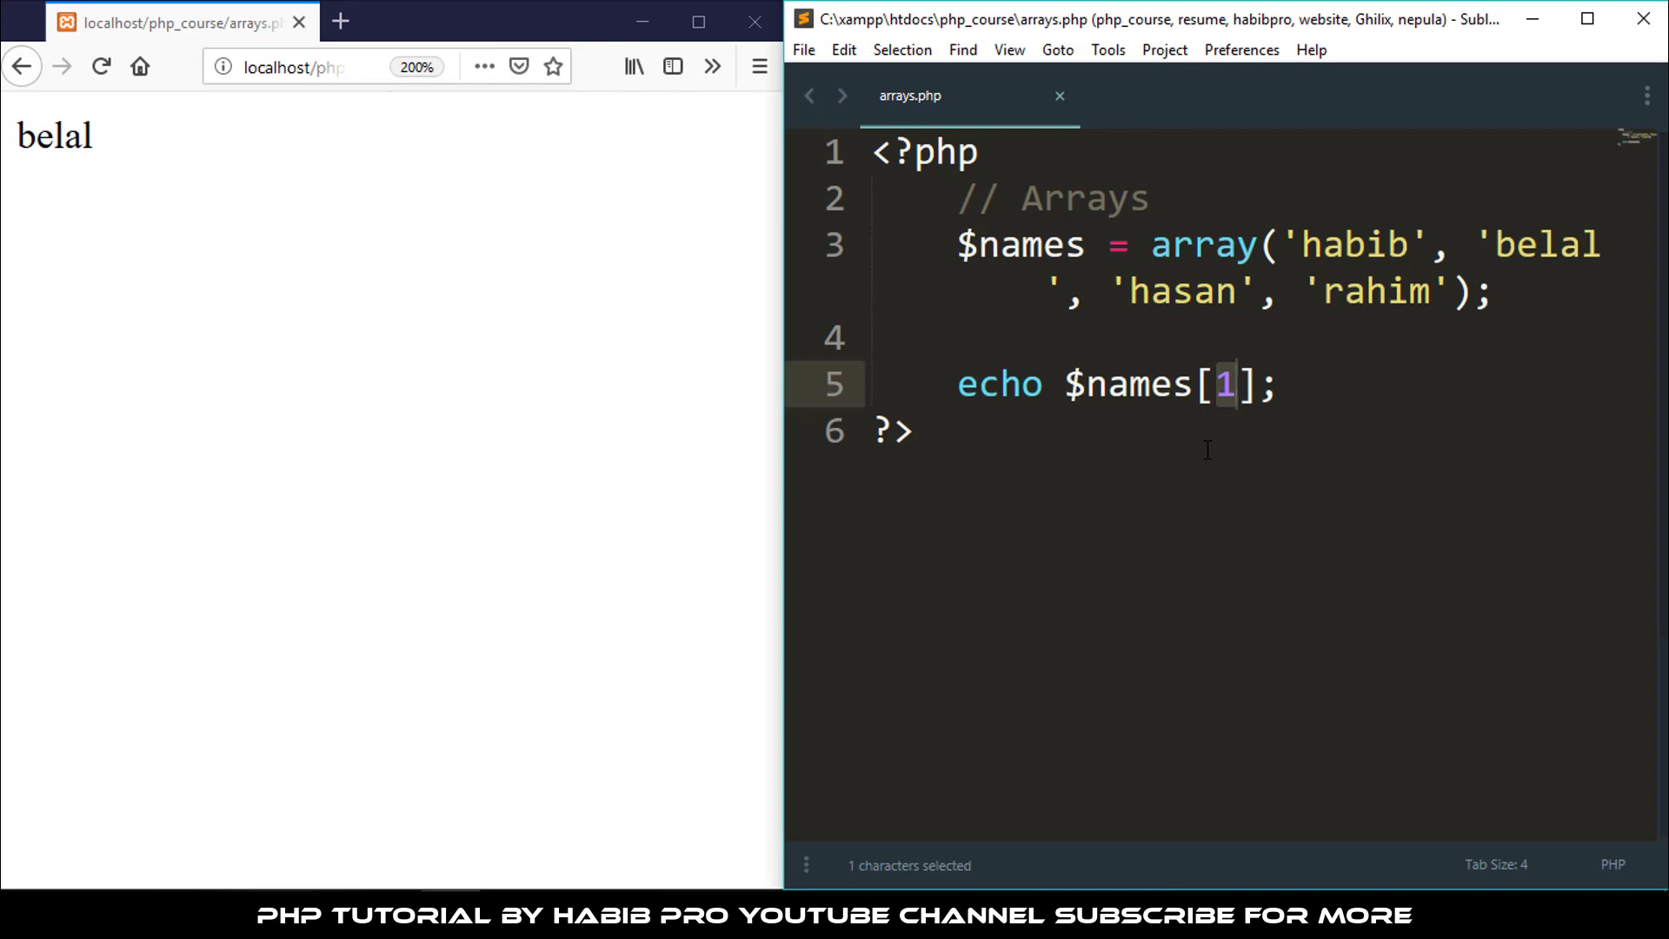
pyautogui.doubleClick(1026, 244)
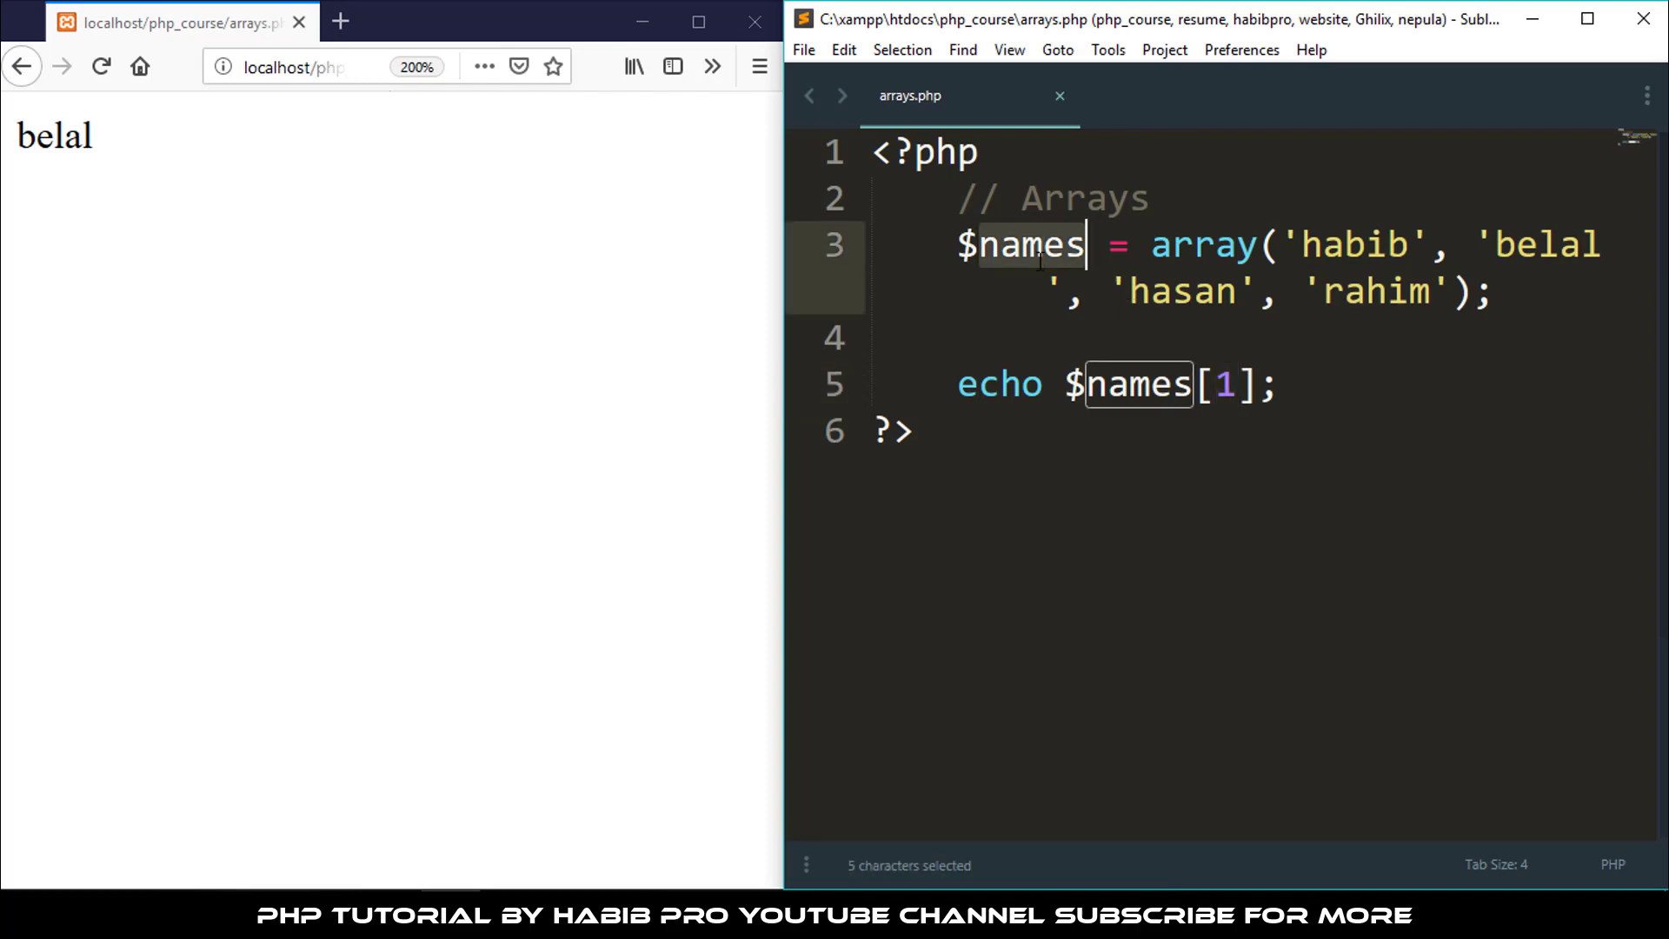
pyautogui.write('user')
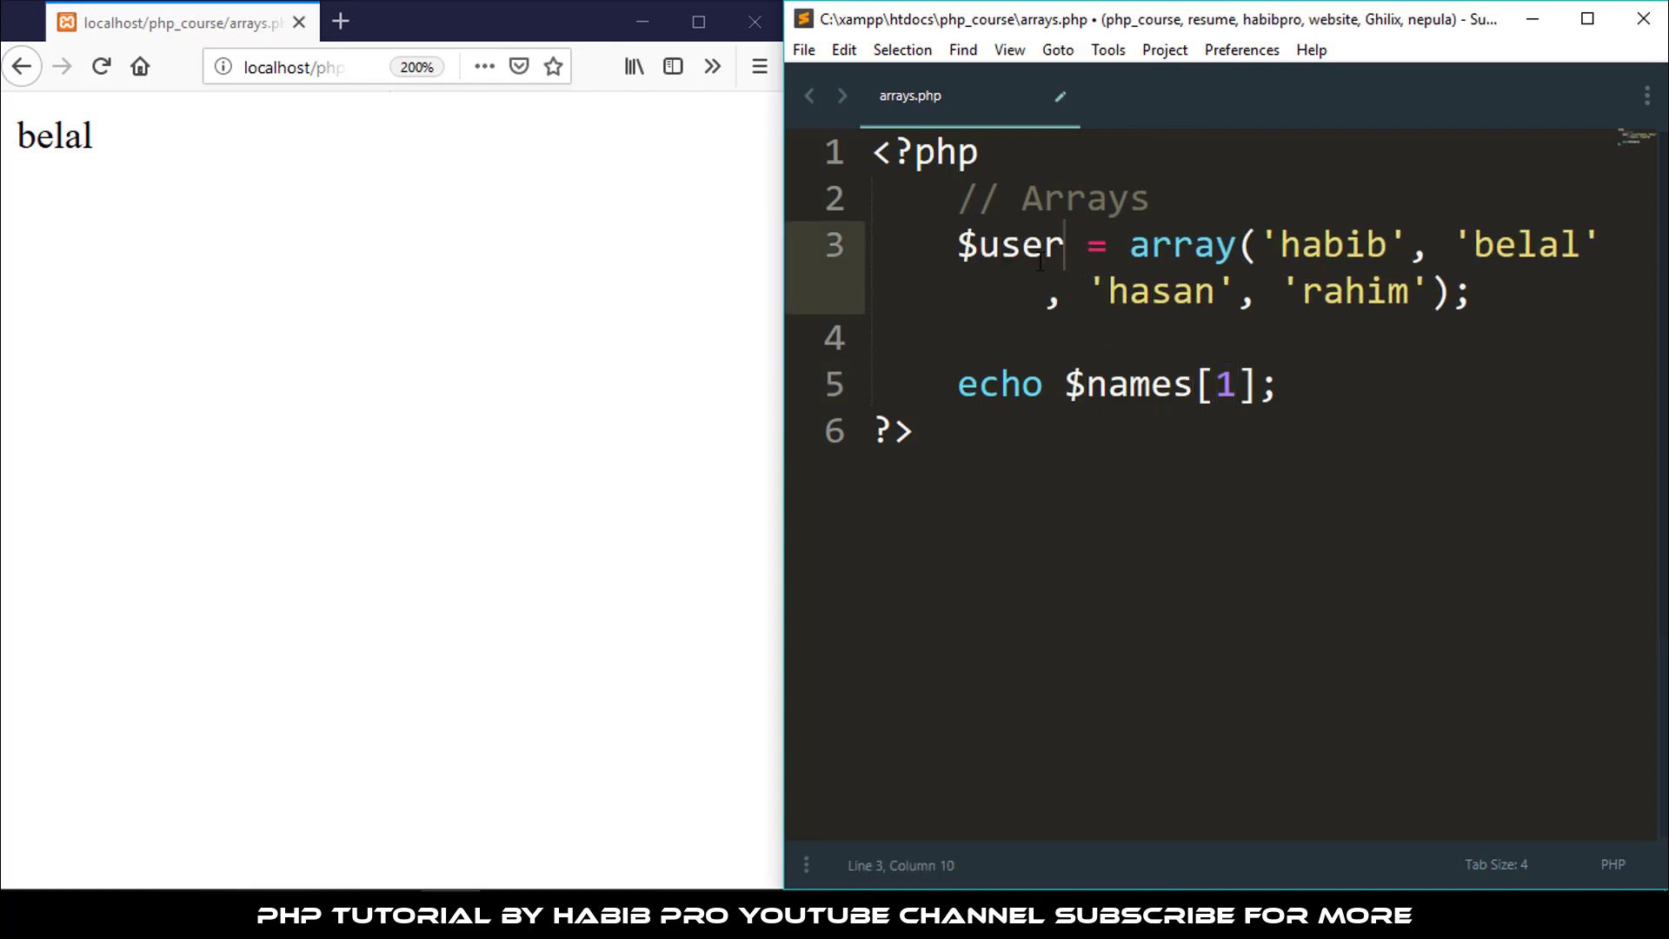
pyautogui.write('_')
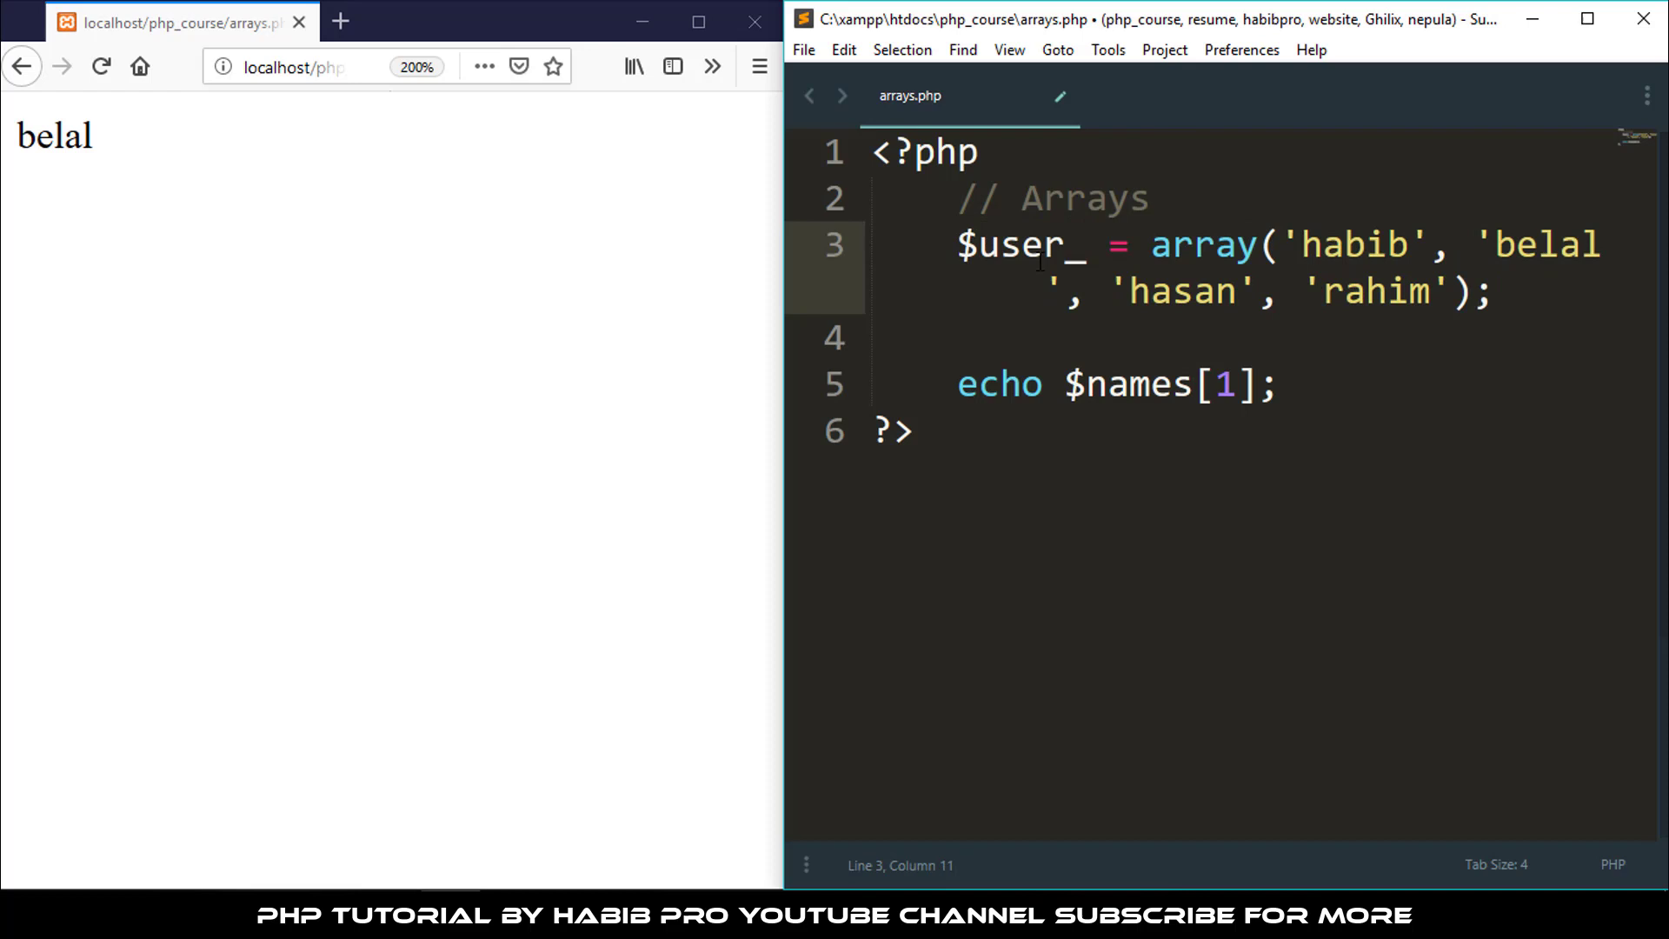
pyautogui.write('d')
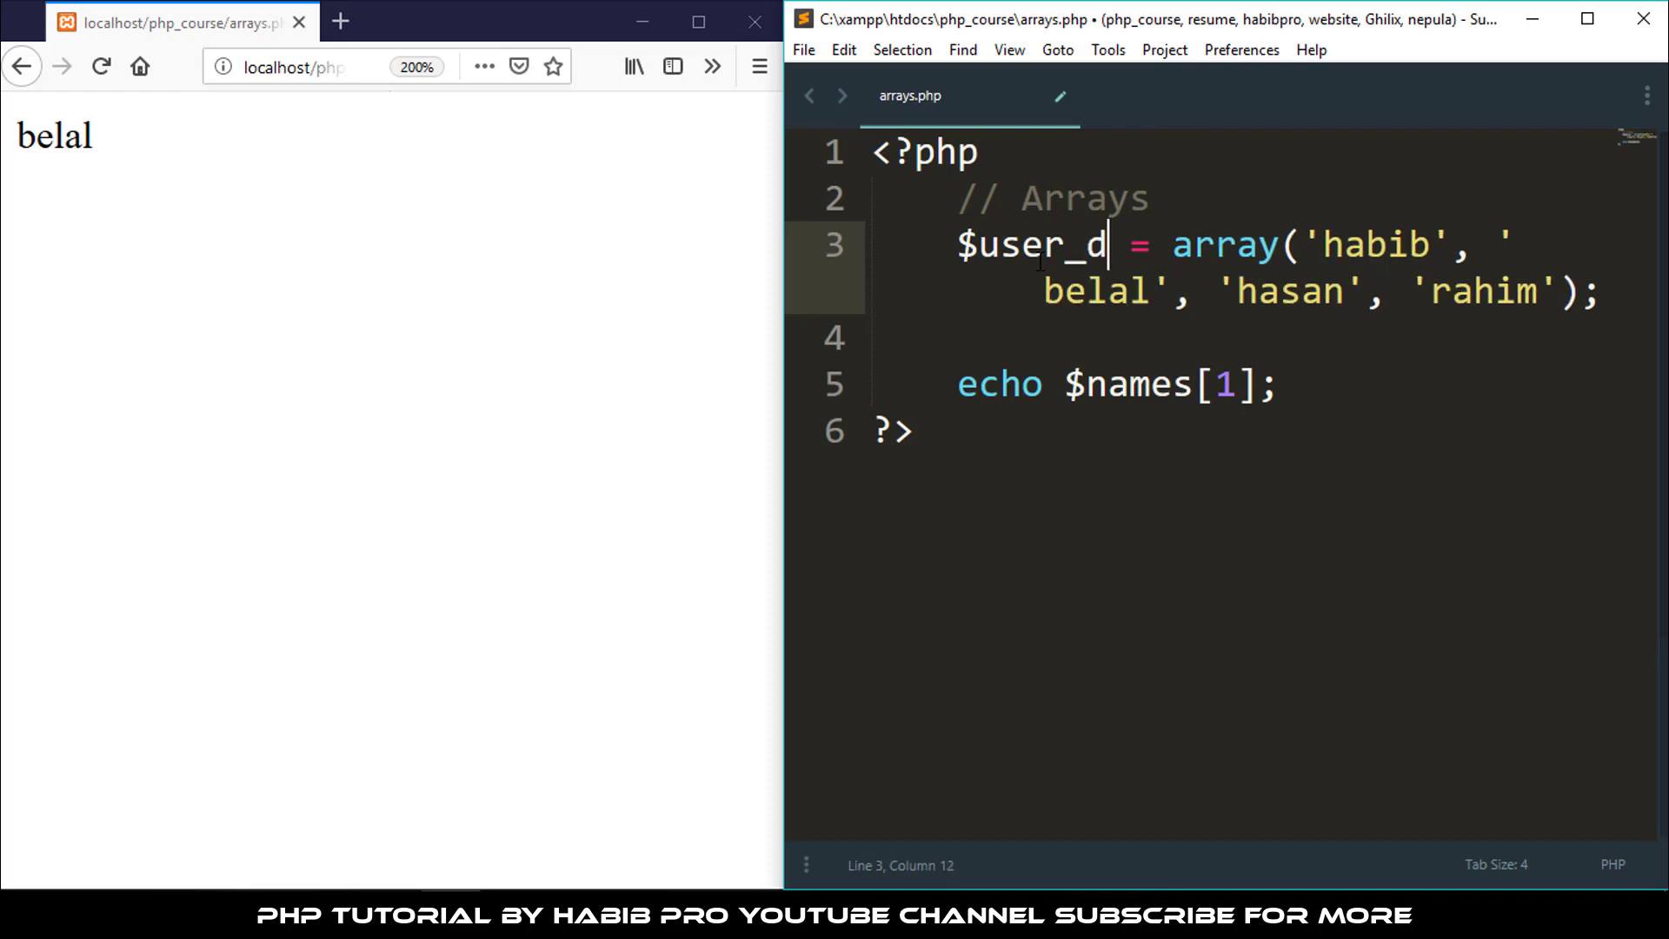
pyautogui.press('ctrl+s')
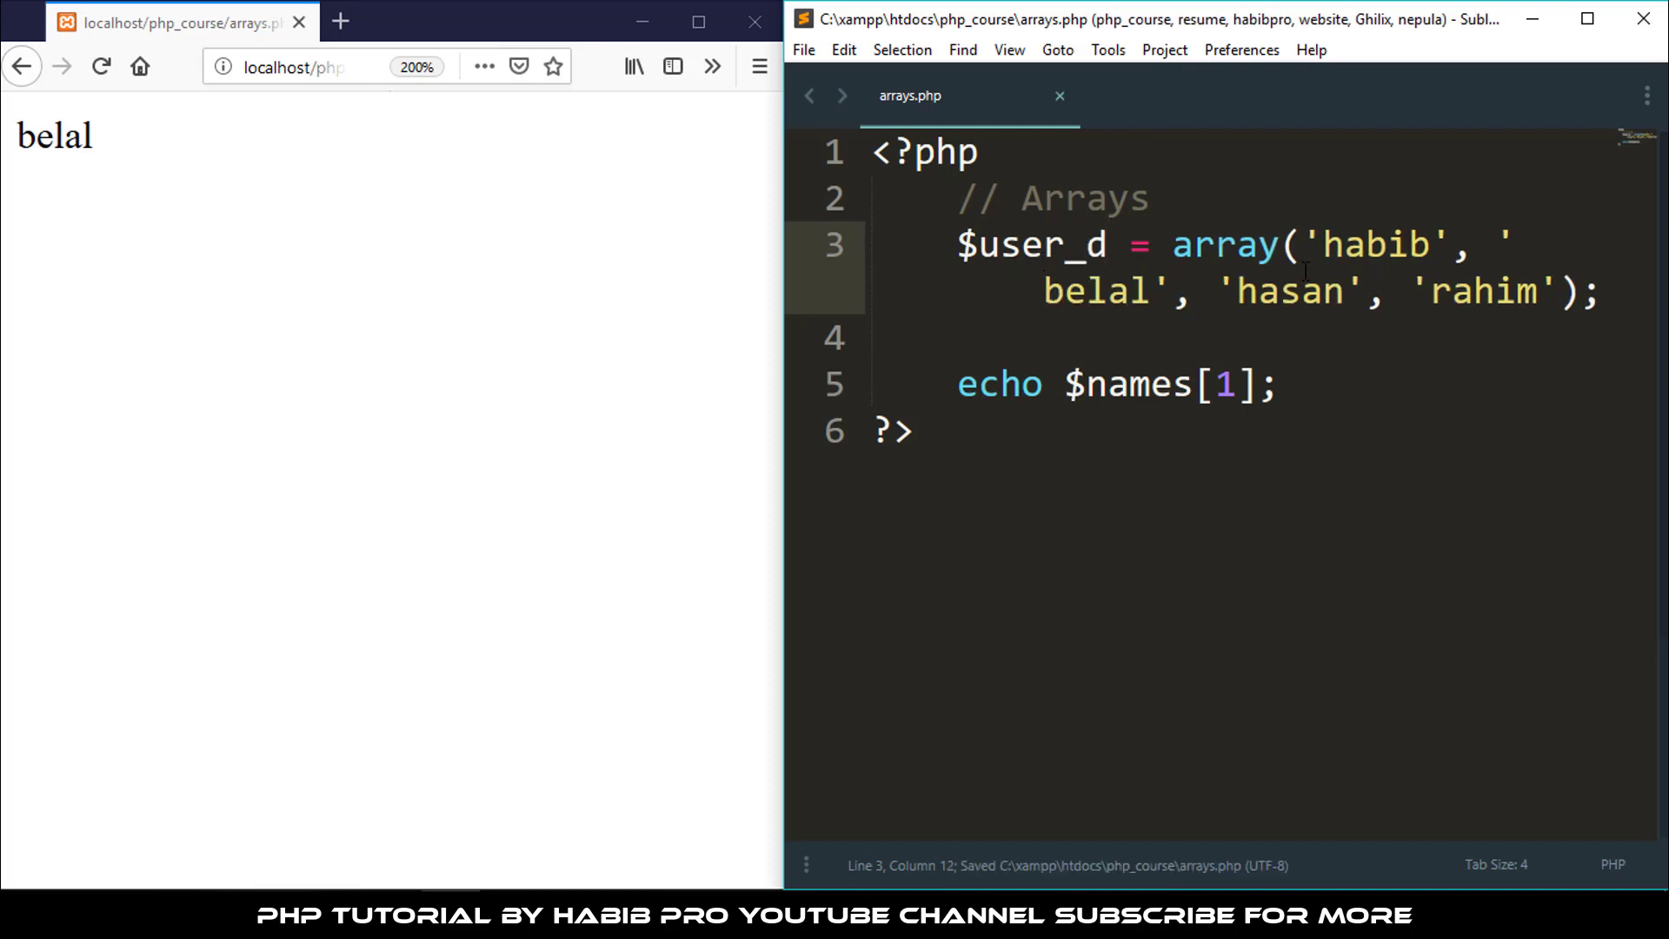
# Turn the first entry into 'username' => 'habib' and move the rest onto a new line
pyautogui.click(1301, 247)
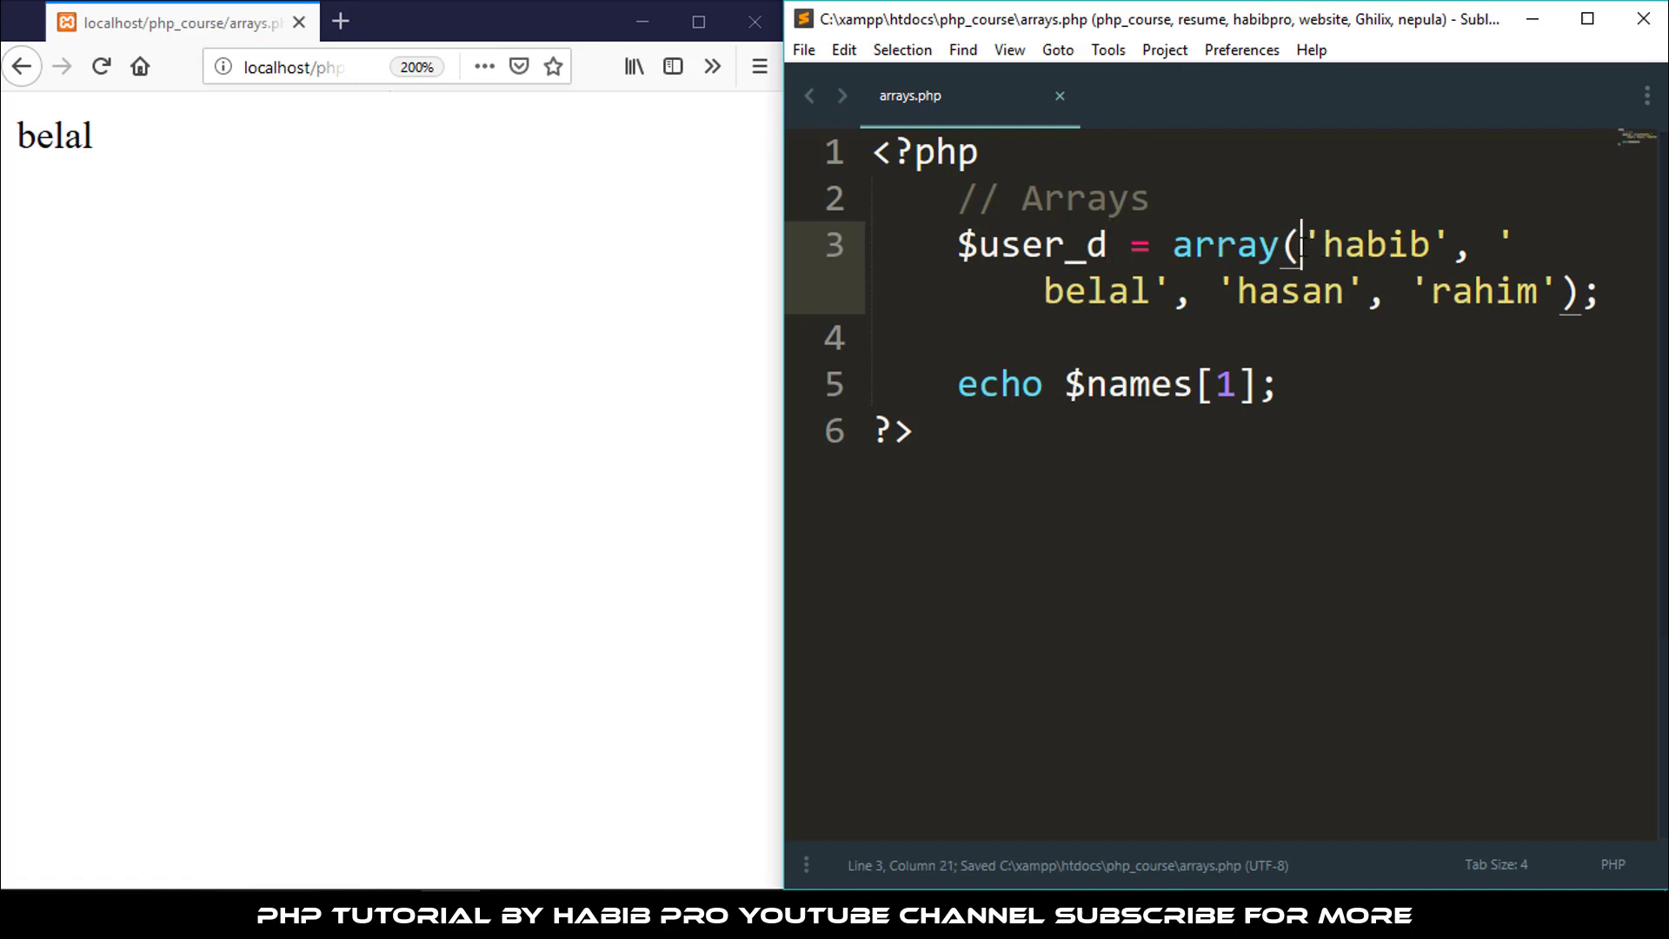
pyautogui.write('username')
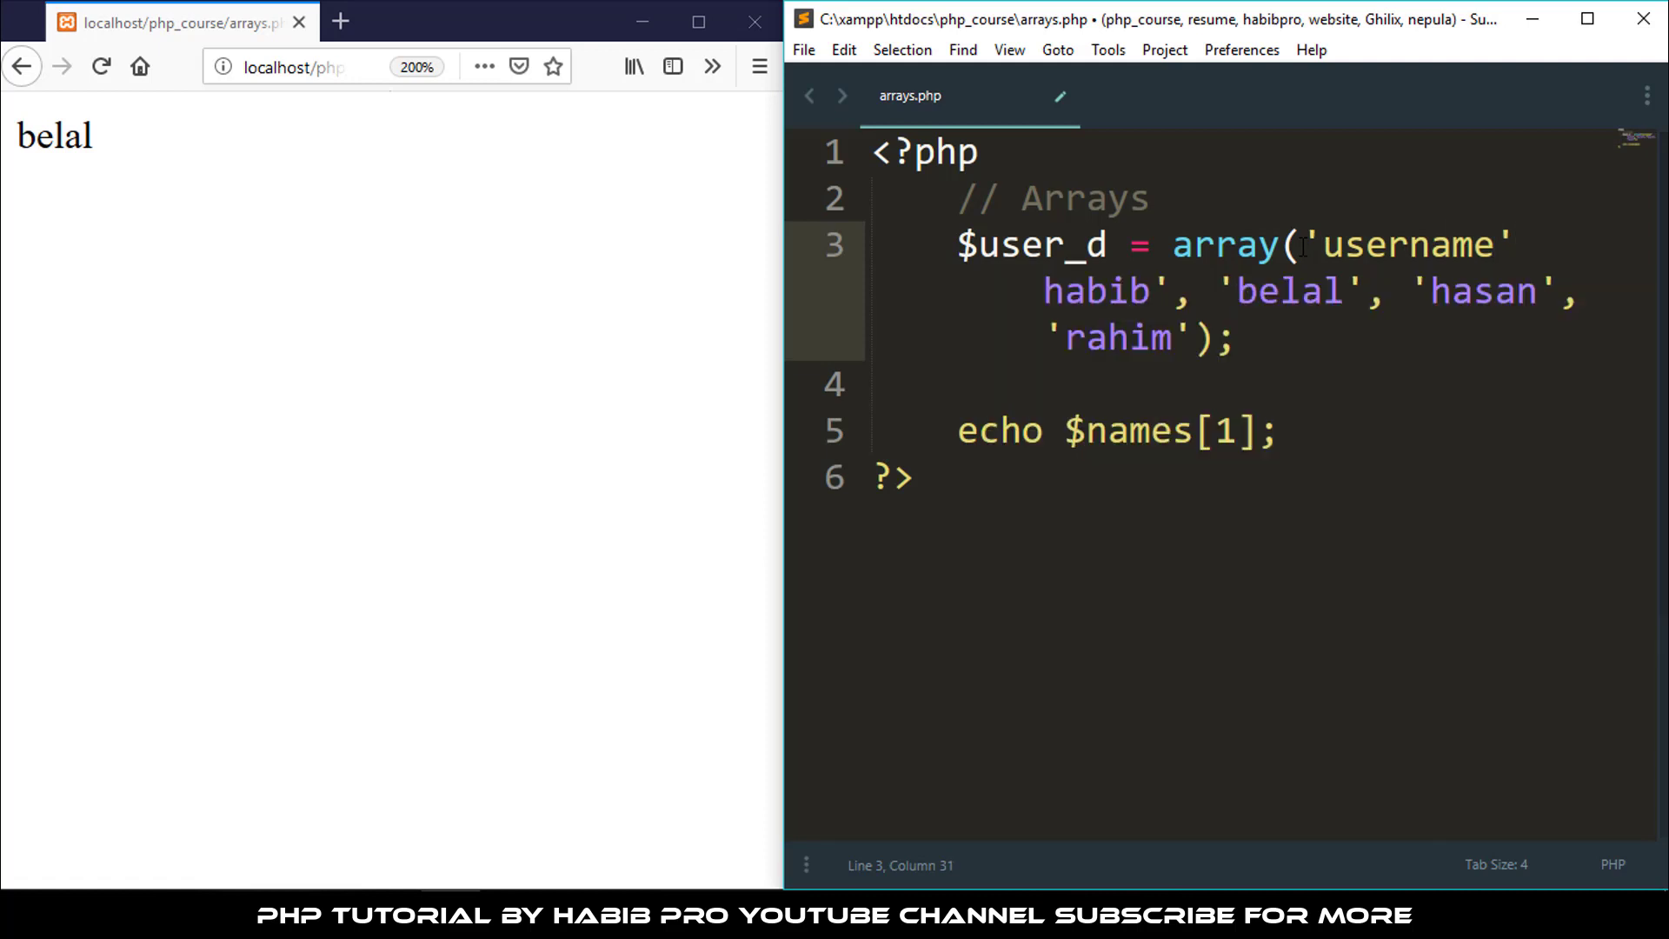
pyautogui.write('=')
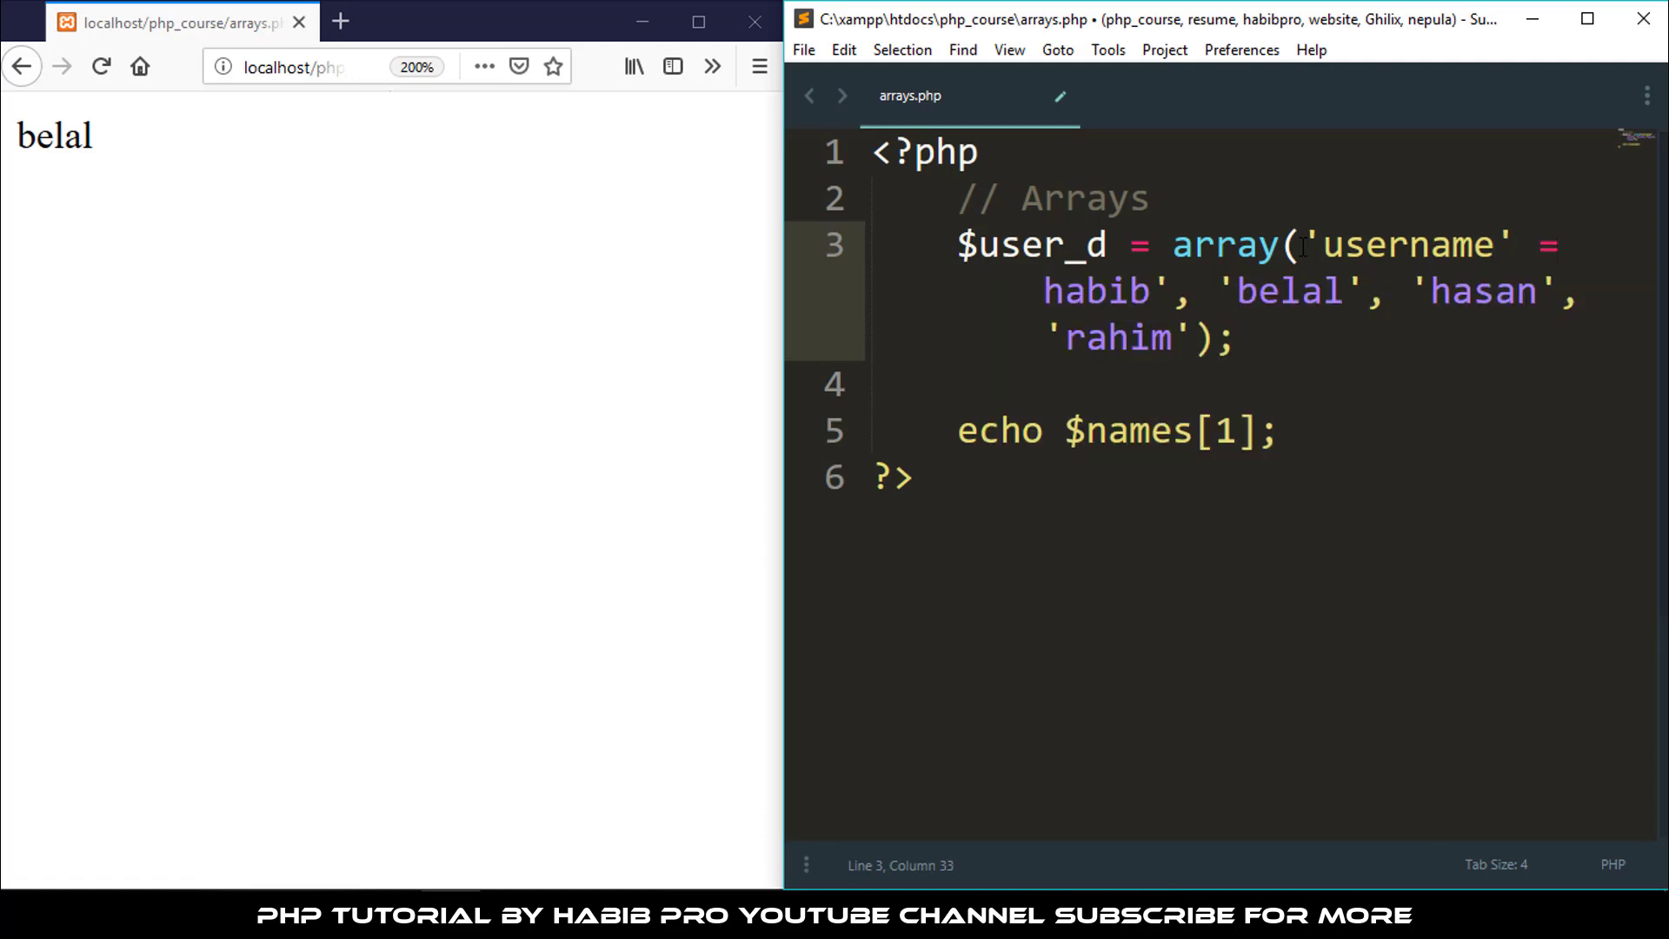
pyautogui.write('>')
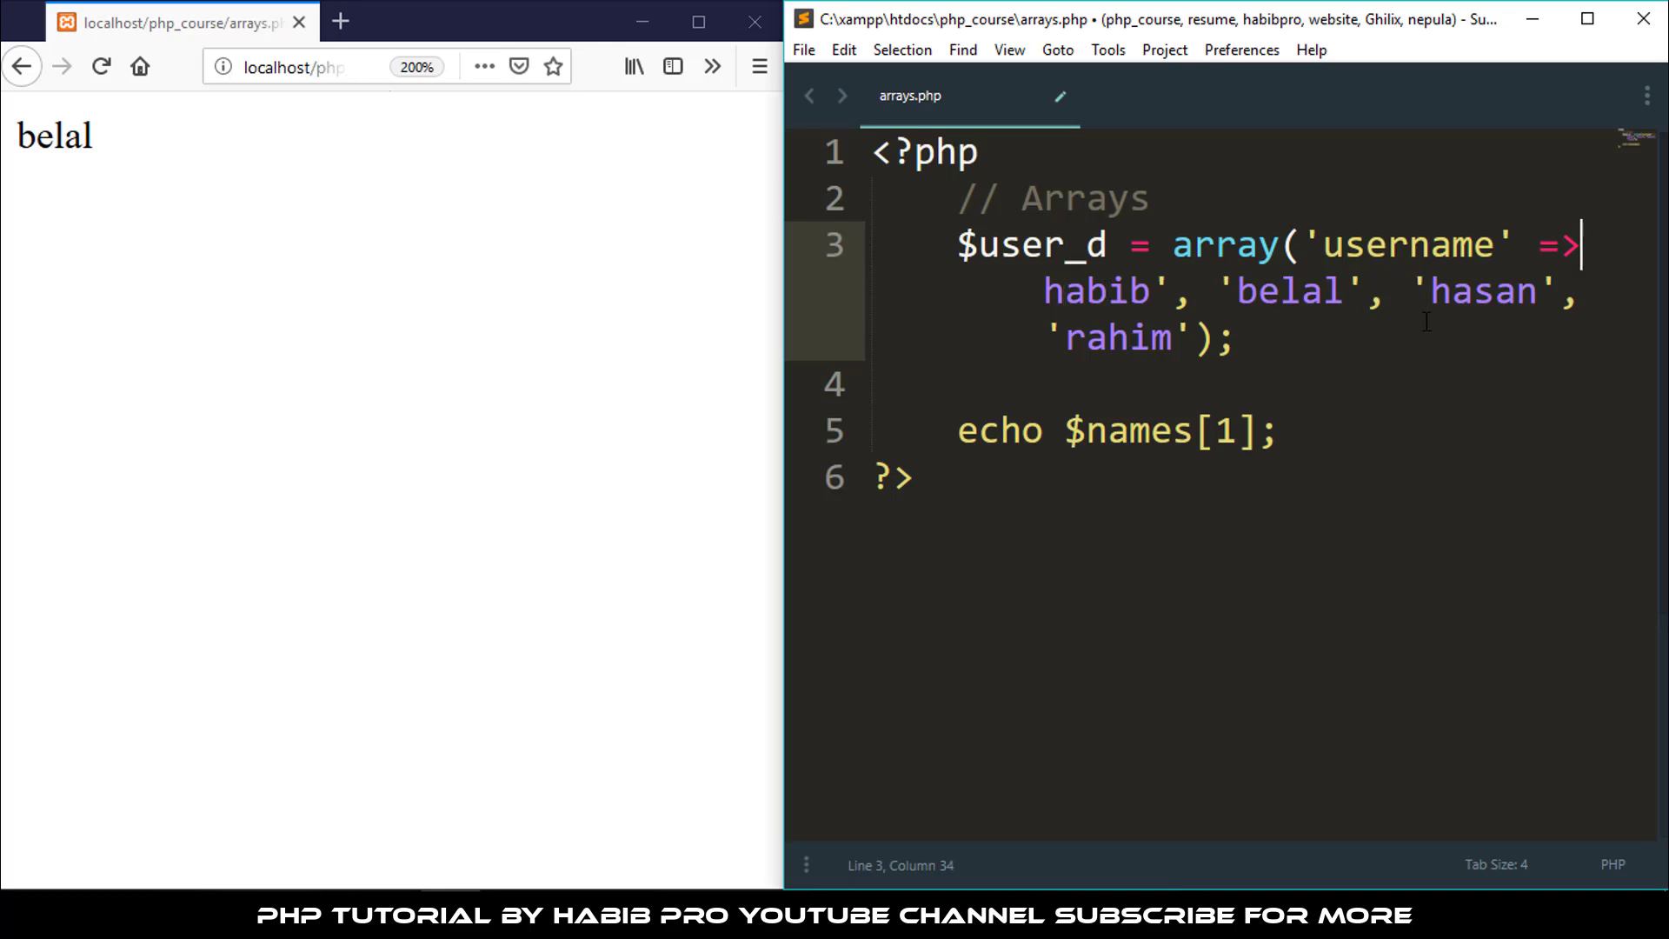
pyautogui.write('"')
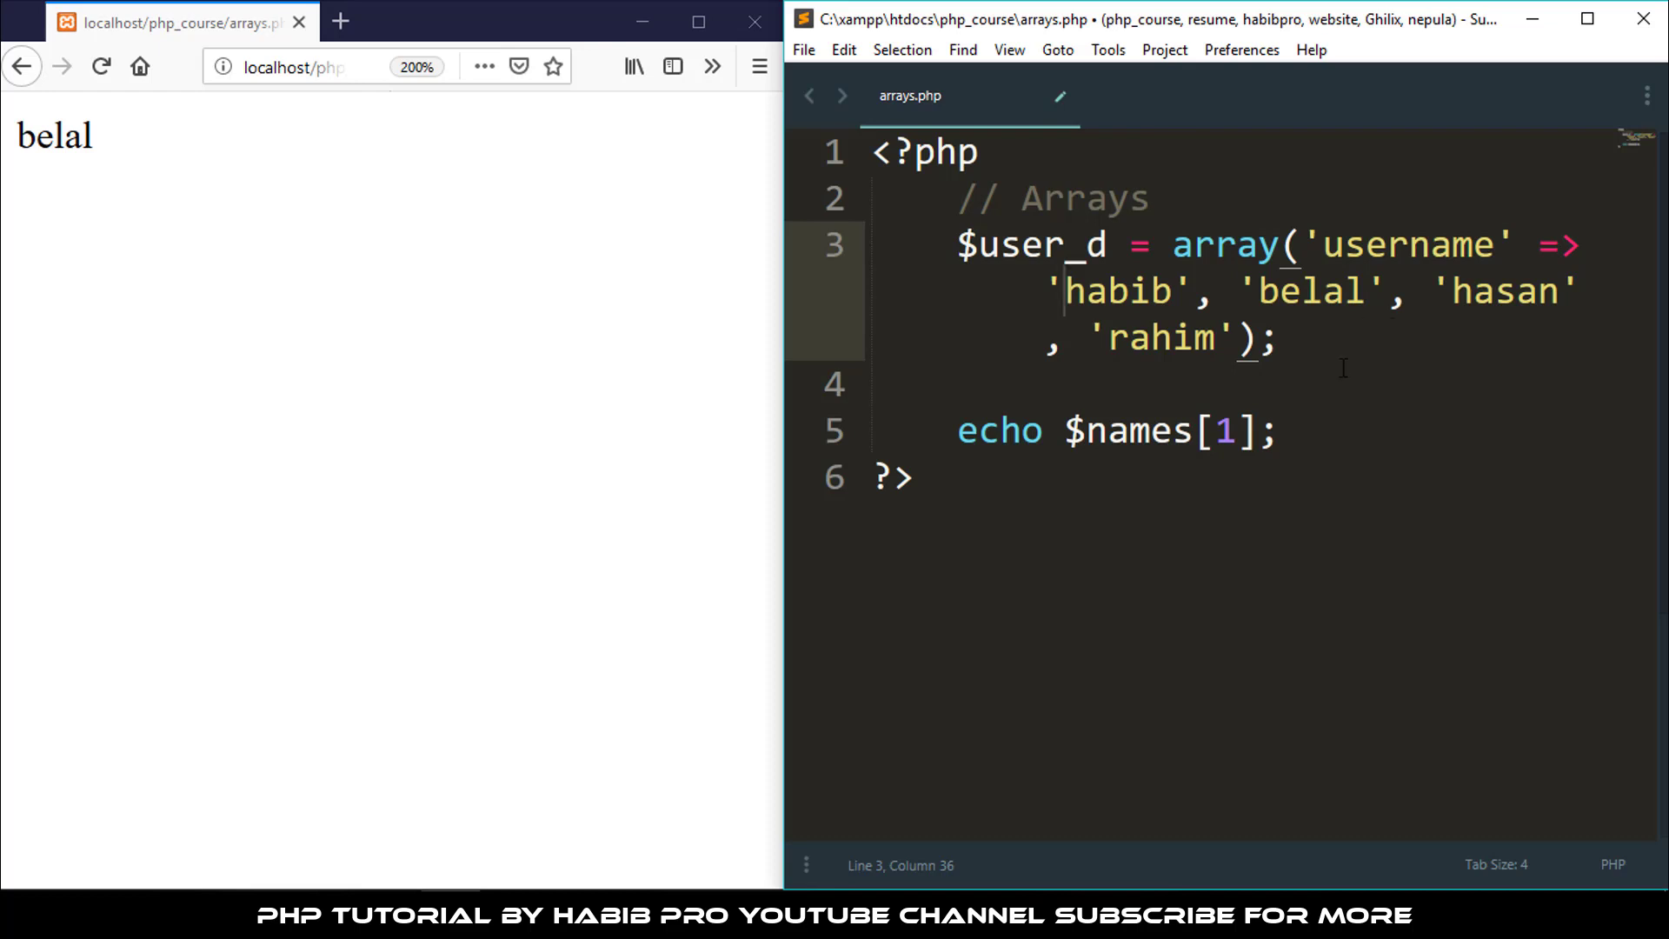
pyautogui.click(1304, 245)
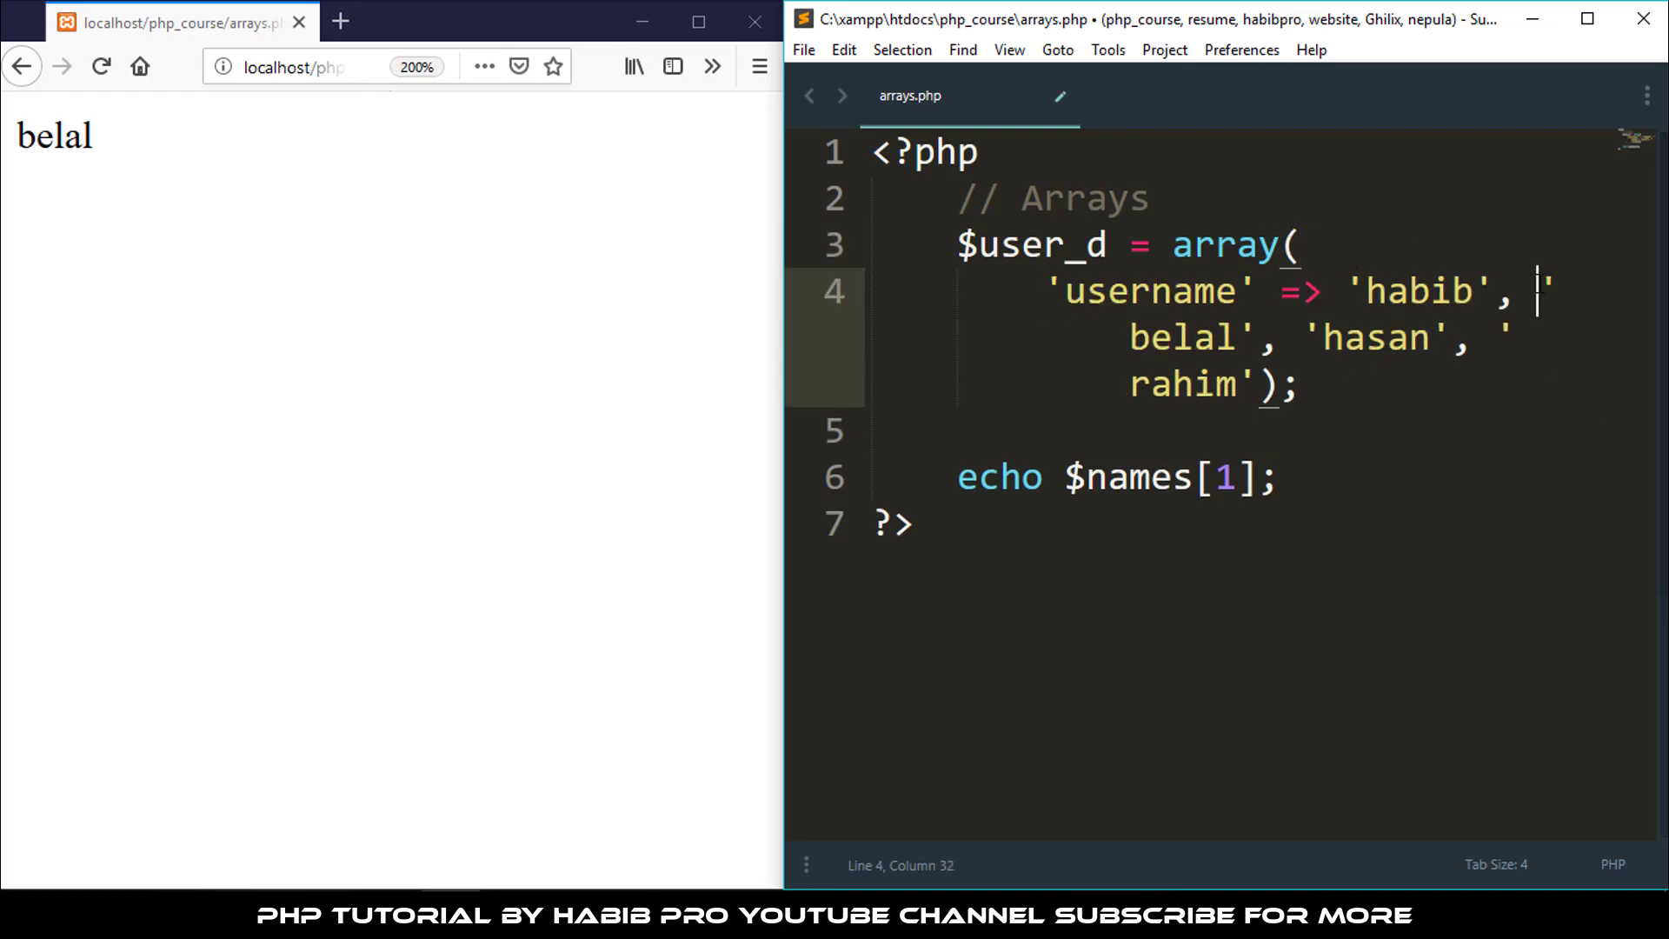
pyautogui.press('Enter')
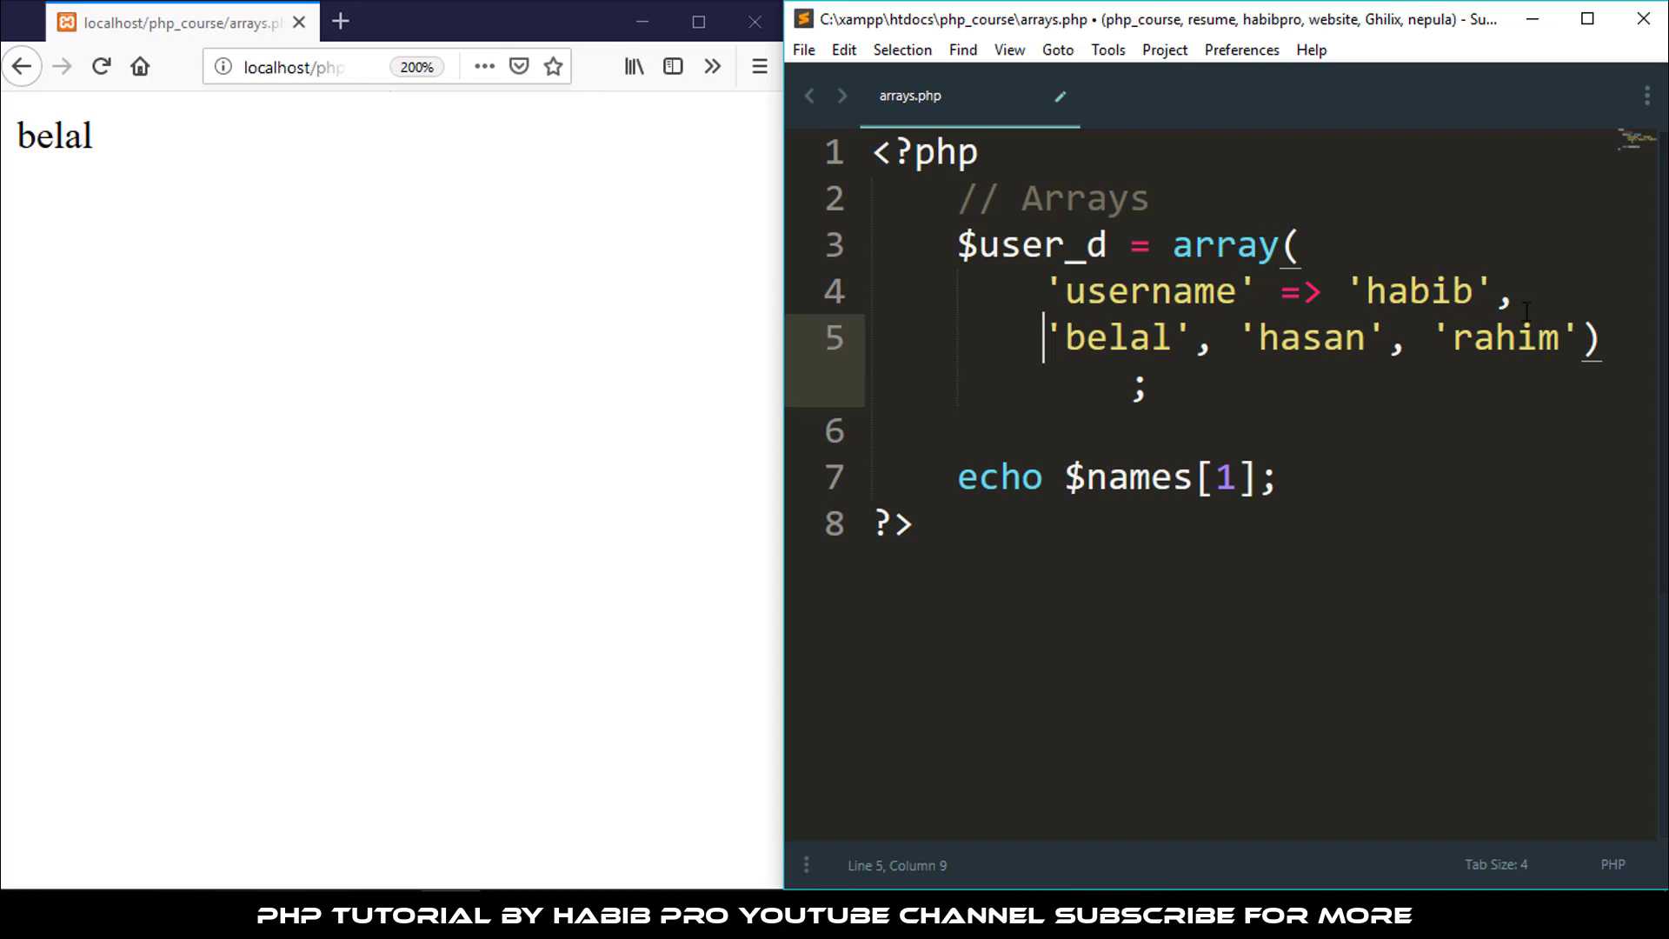
pyautogui.moveTo(1533, 287)
pyautogui.write("'")
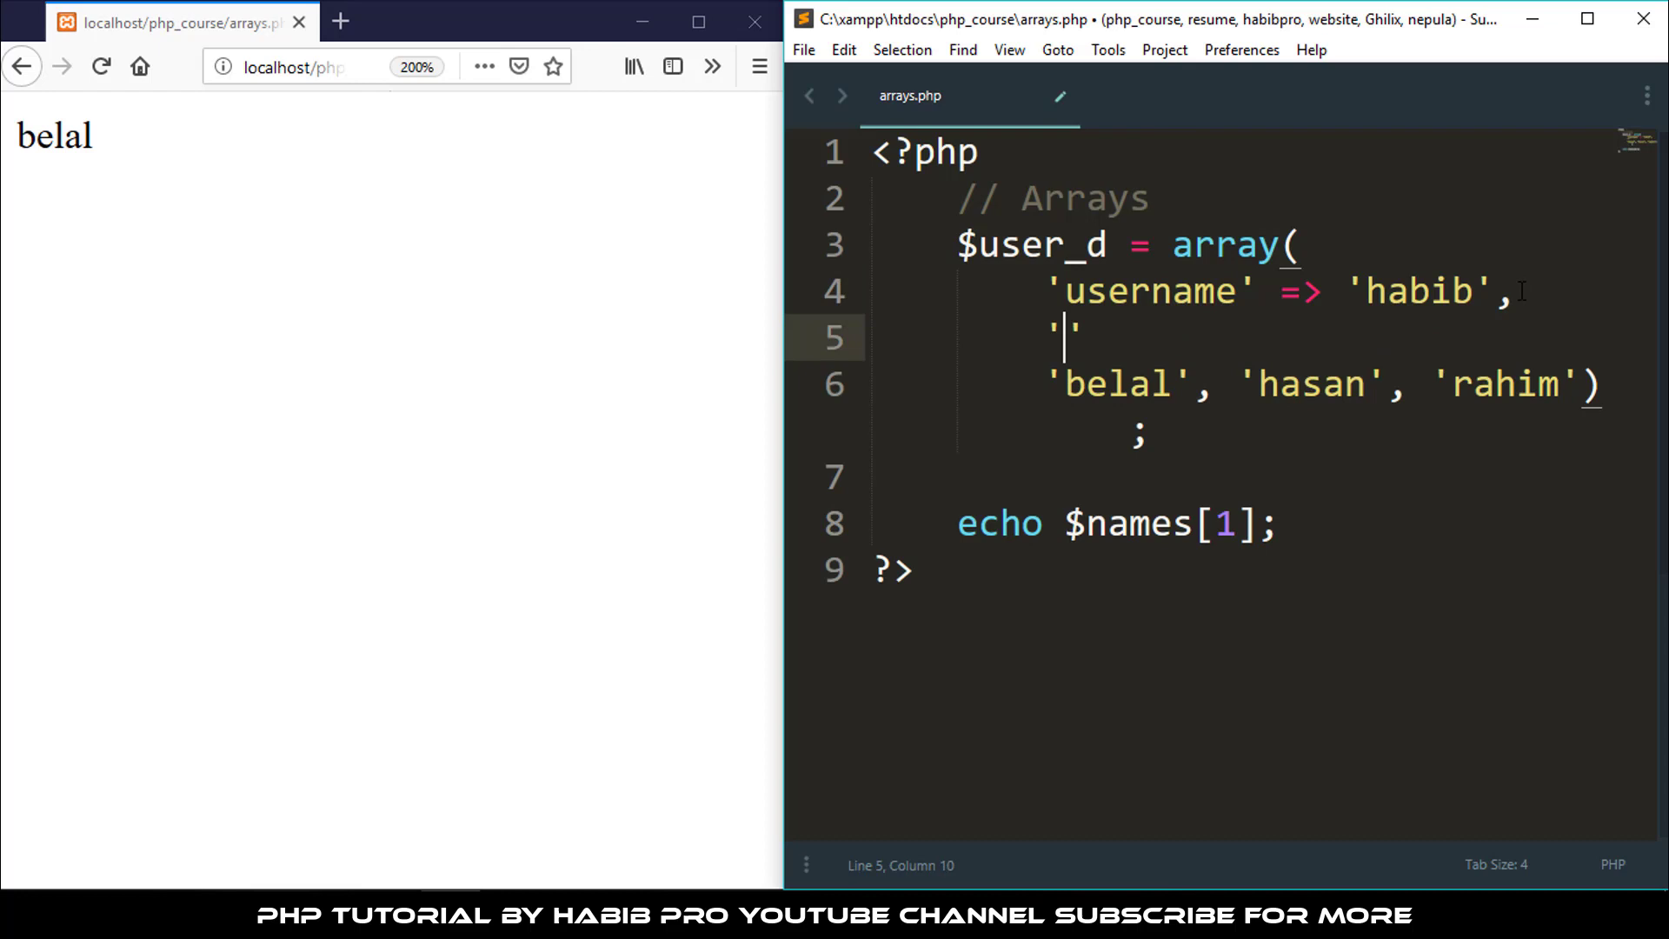
# Add 'roll' => '123' and 'class' => '5' entries, each on its own line, and save
pyautogui.write('roll')
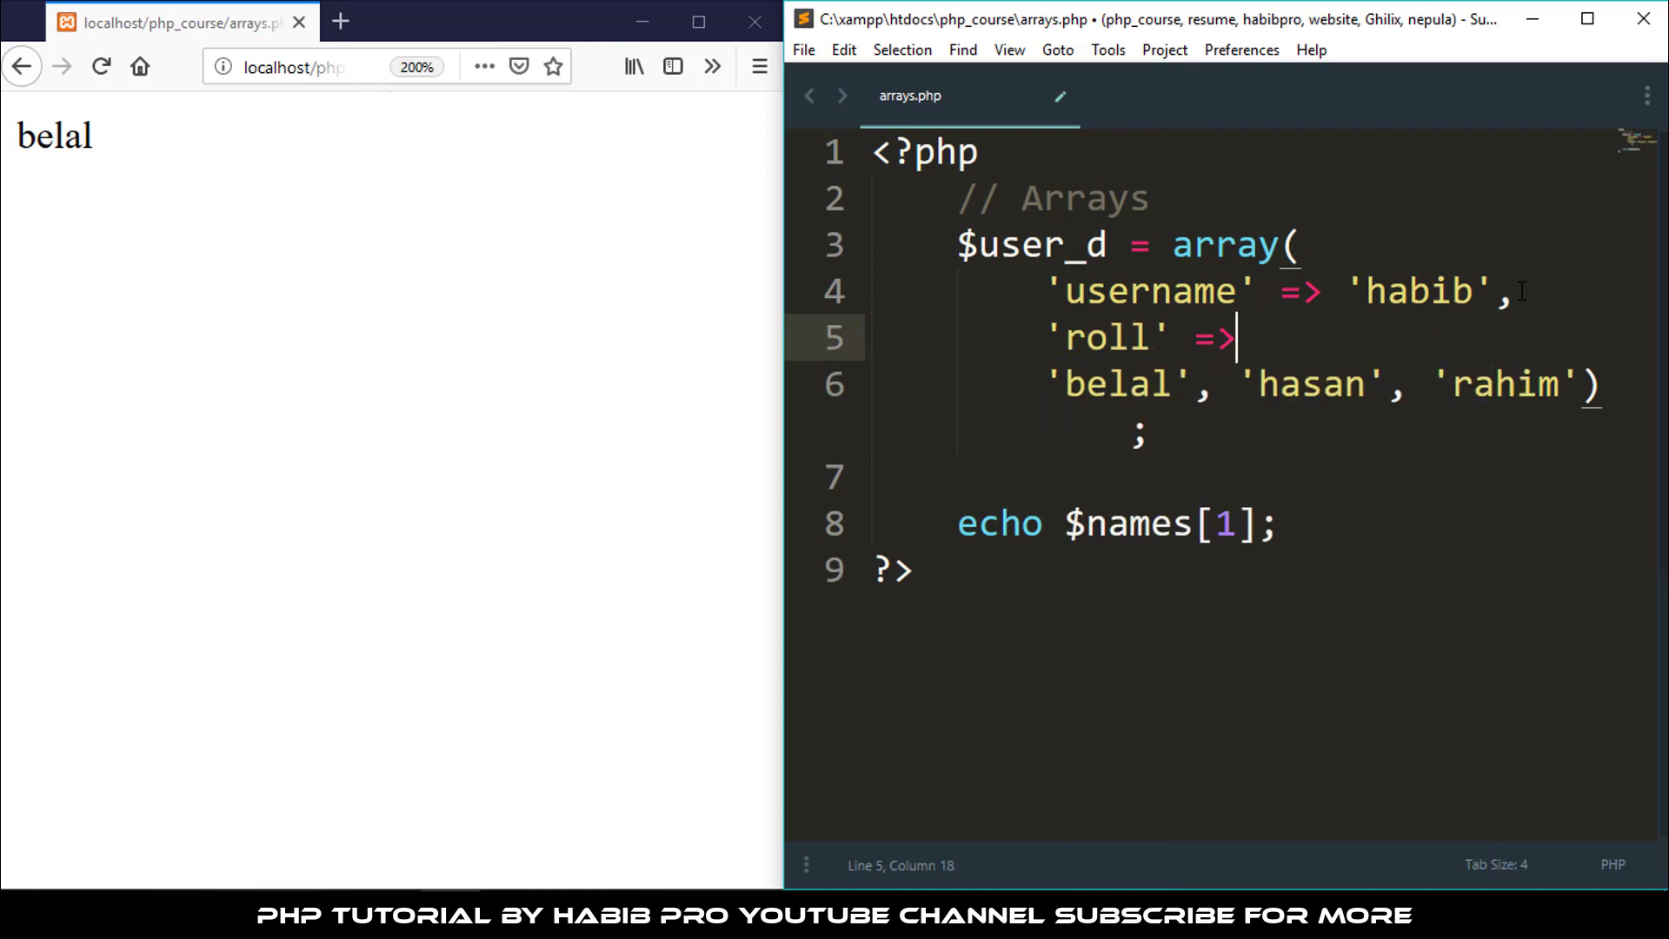
pyautogui.write("'")
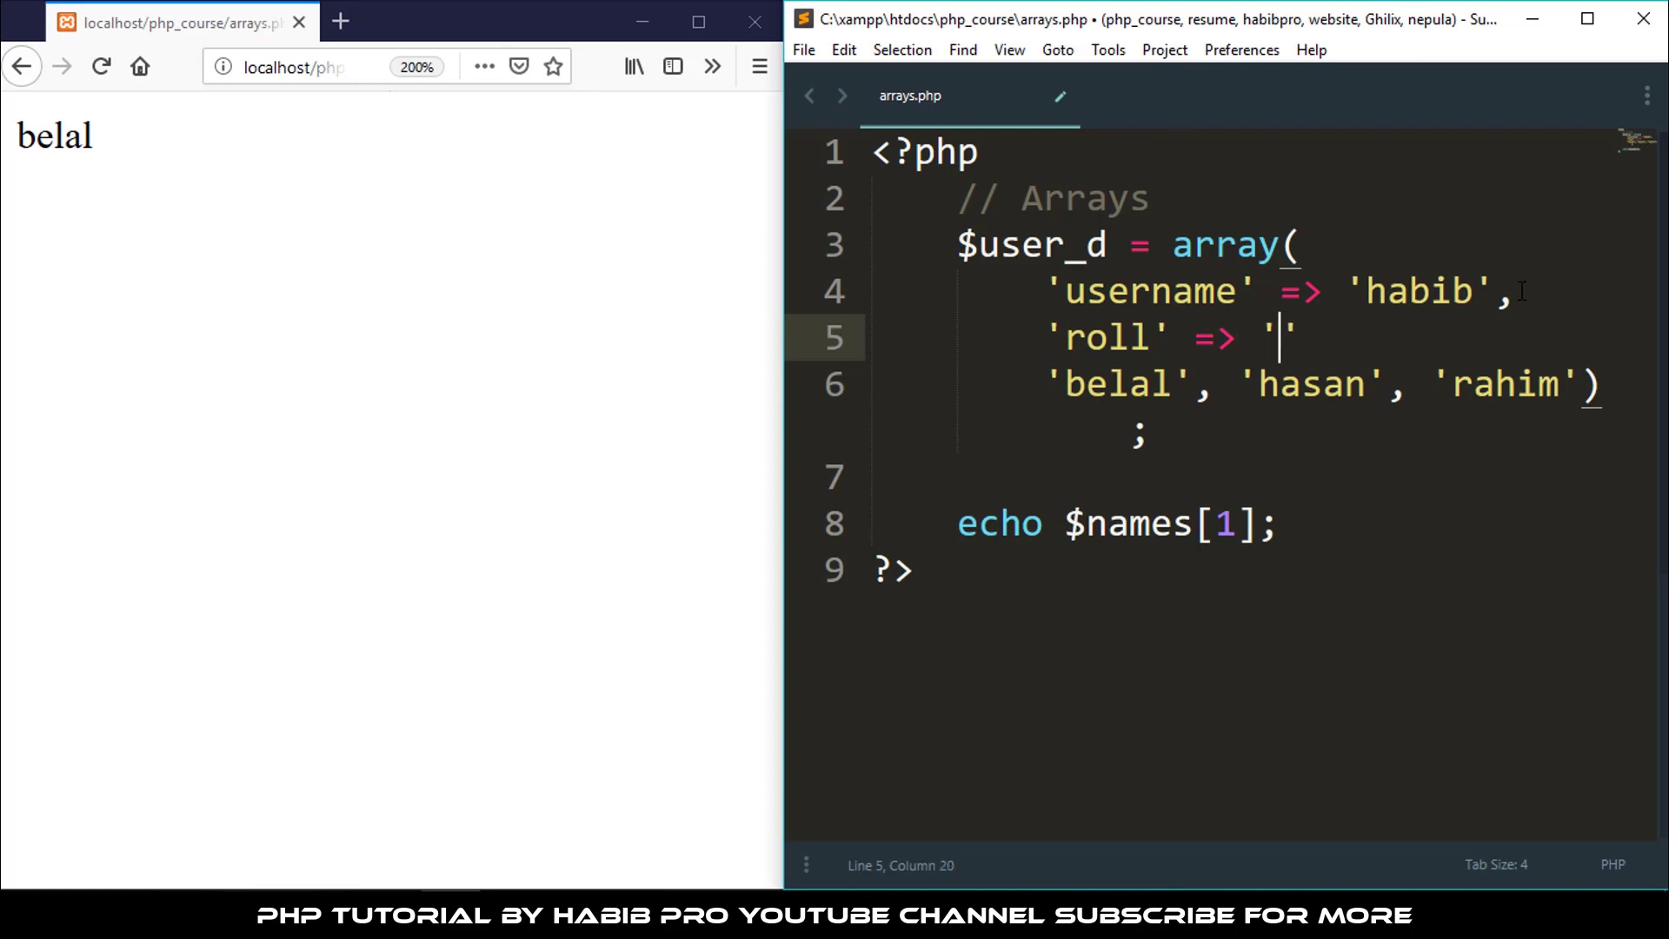
pyautogui.write('123')
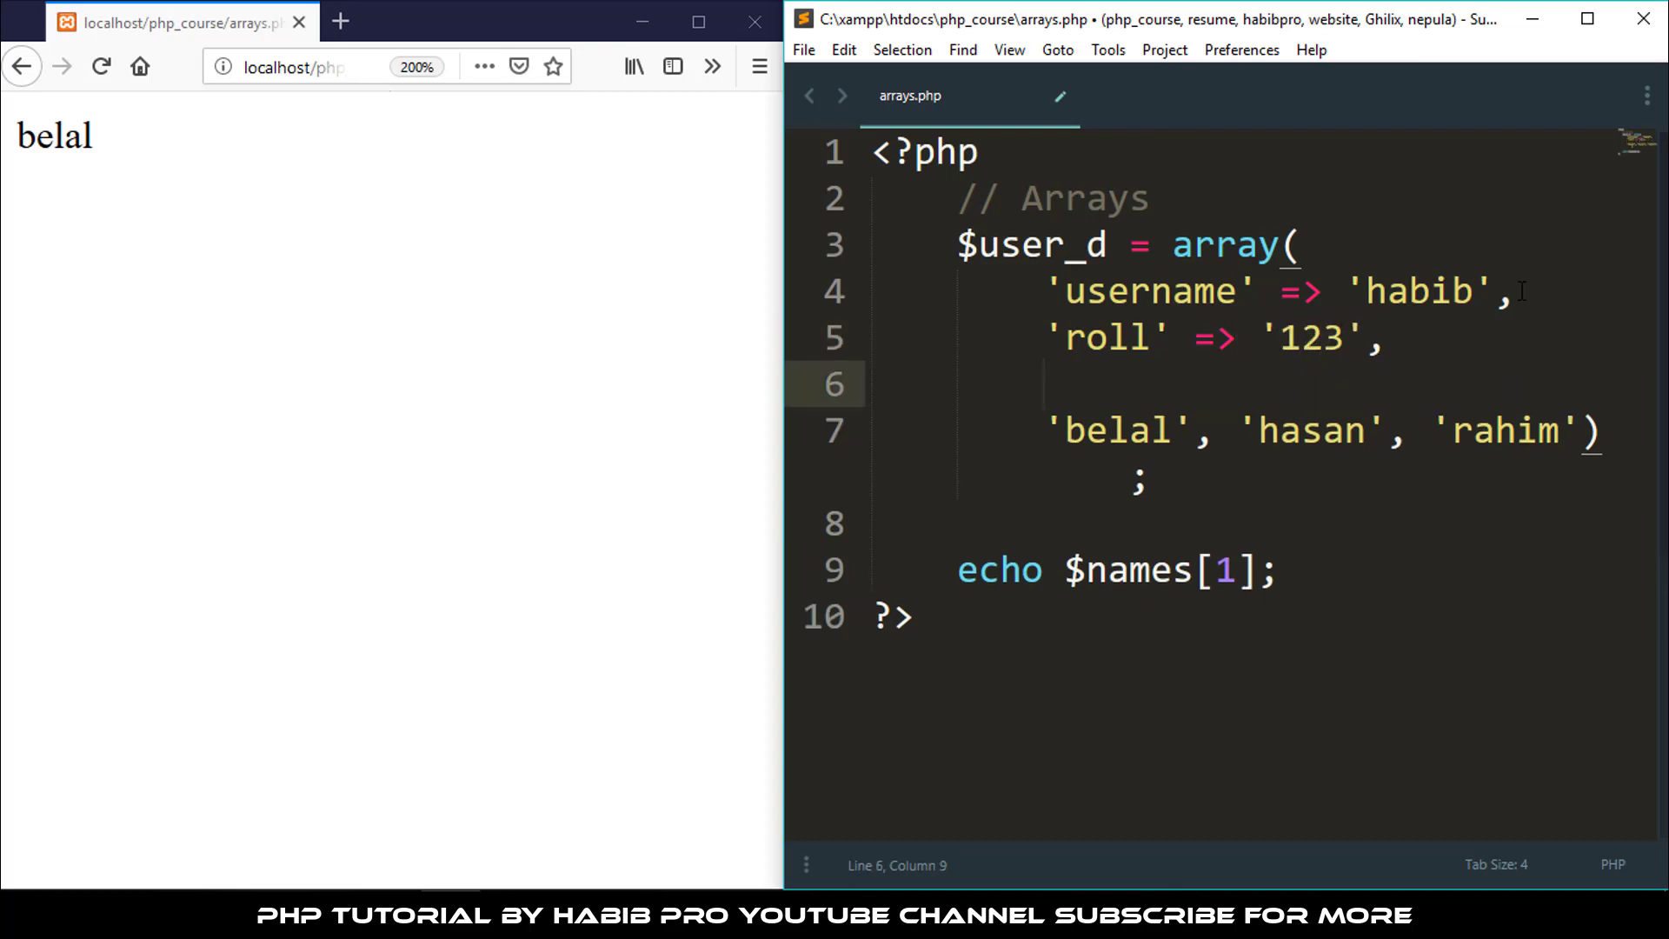
pyautogui.write("'class'")
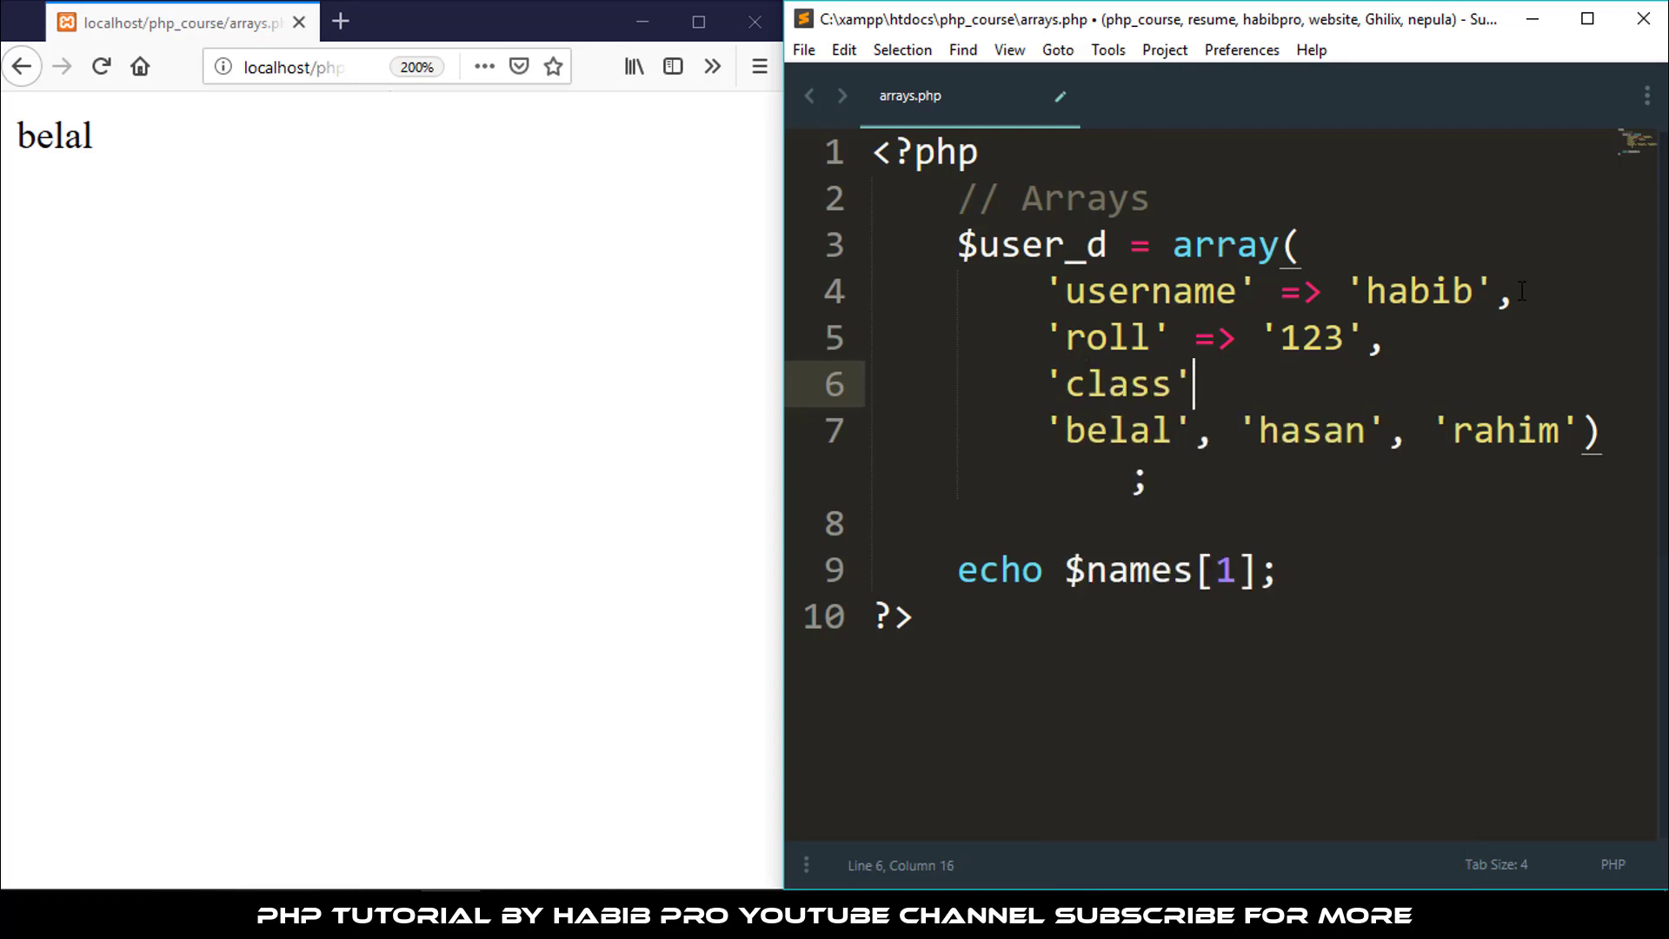
pyautogui.write("=> '5'")
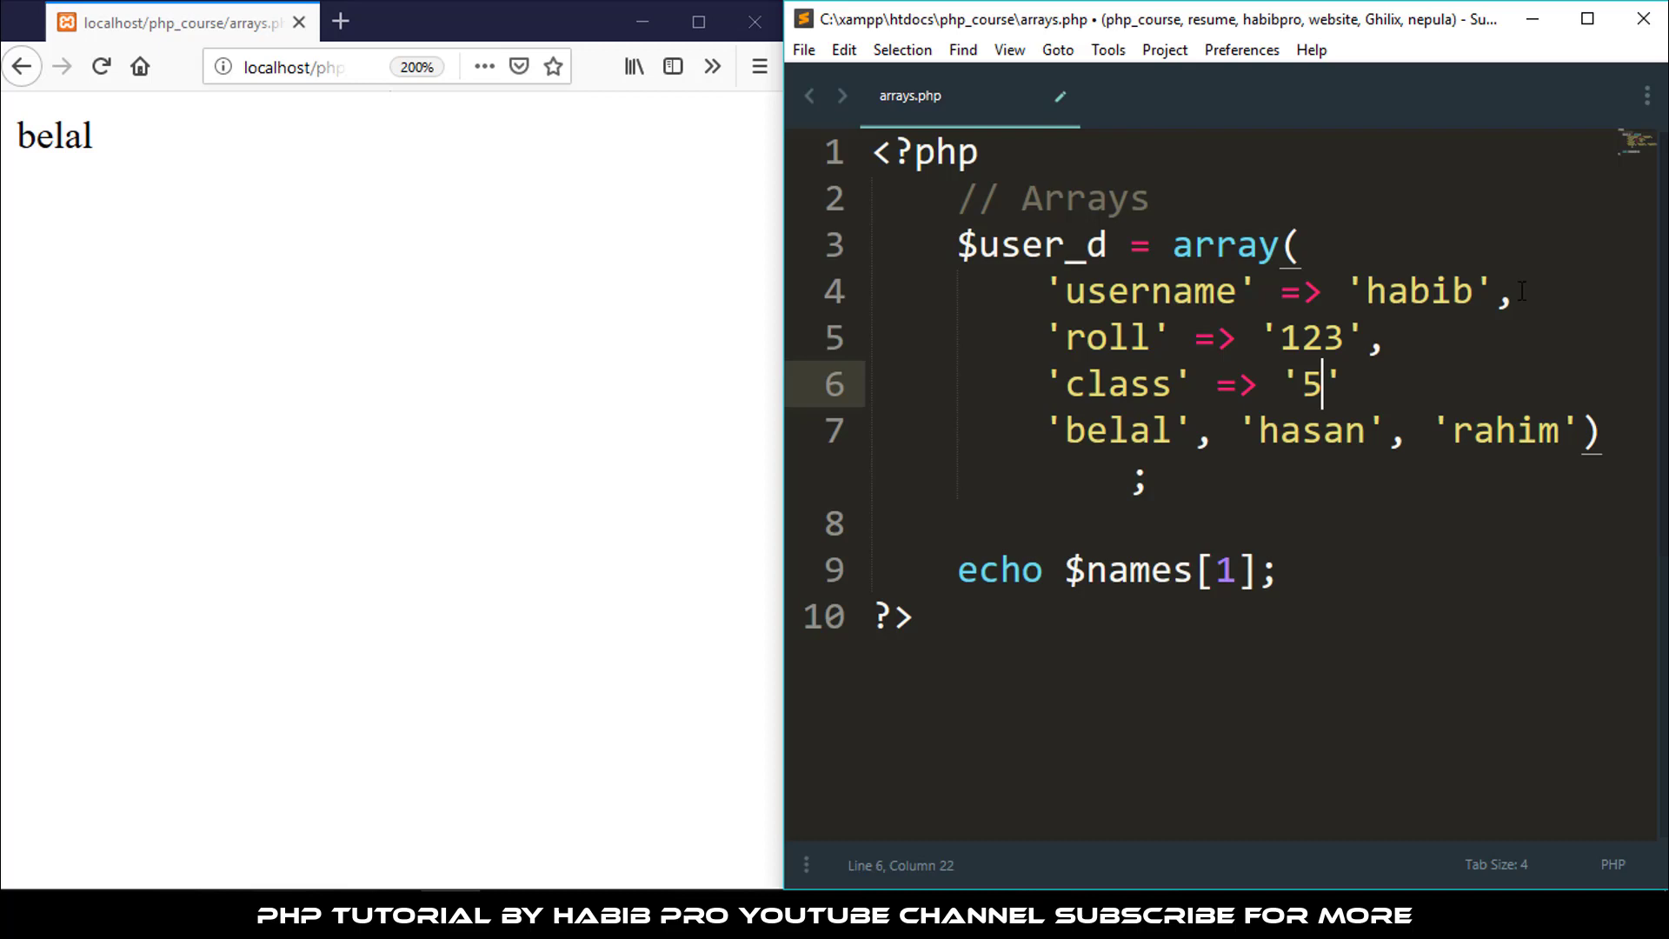
pyautogui.press('ctrl+s')
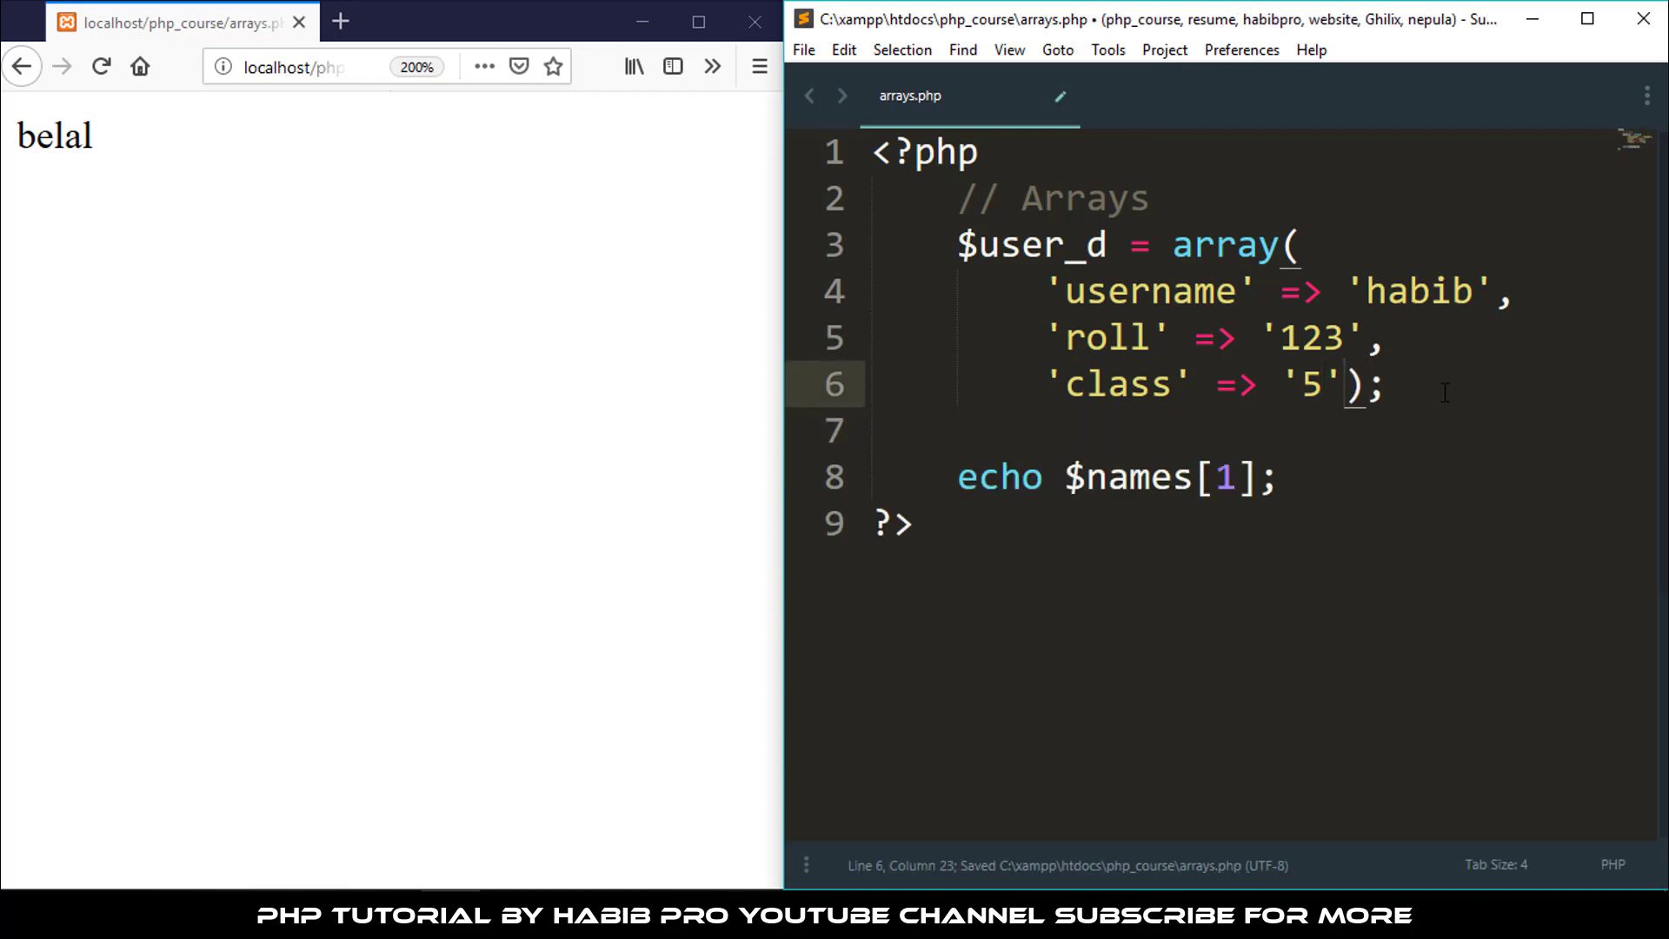
pyautogui.press('Enter')
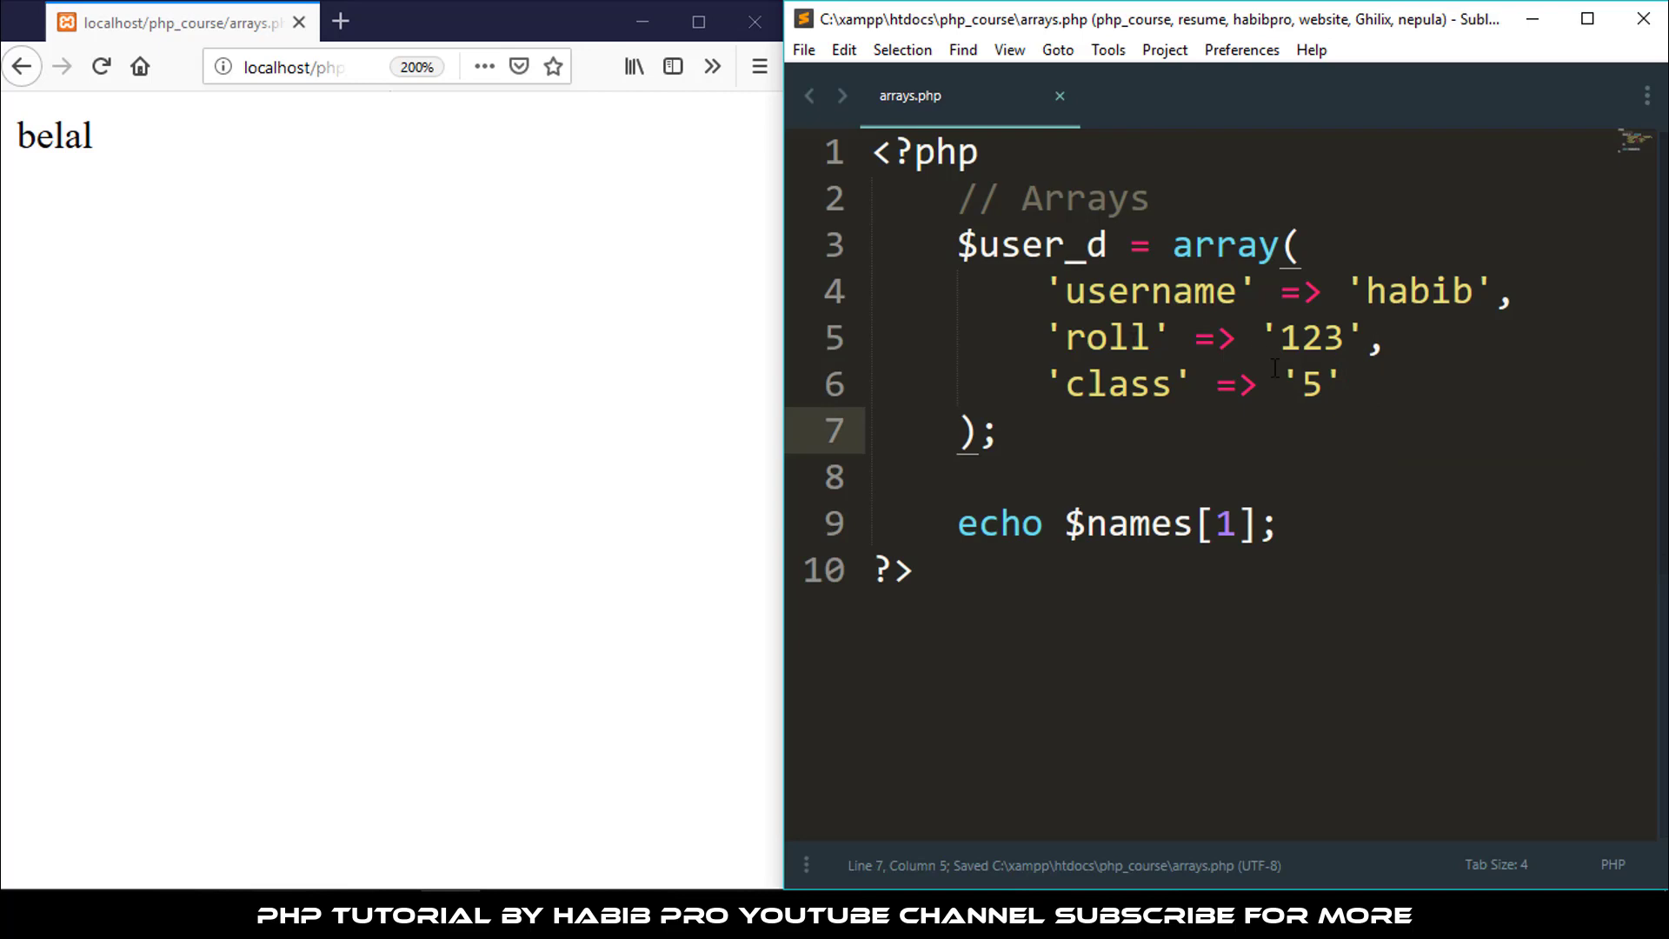
pyautogui.moveTo(1339, 651)
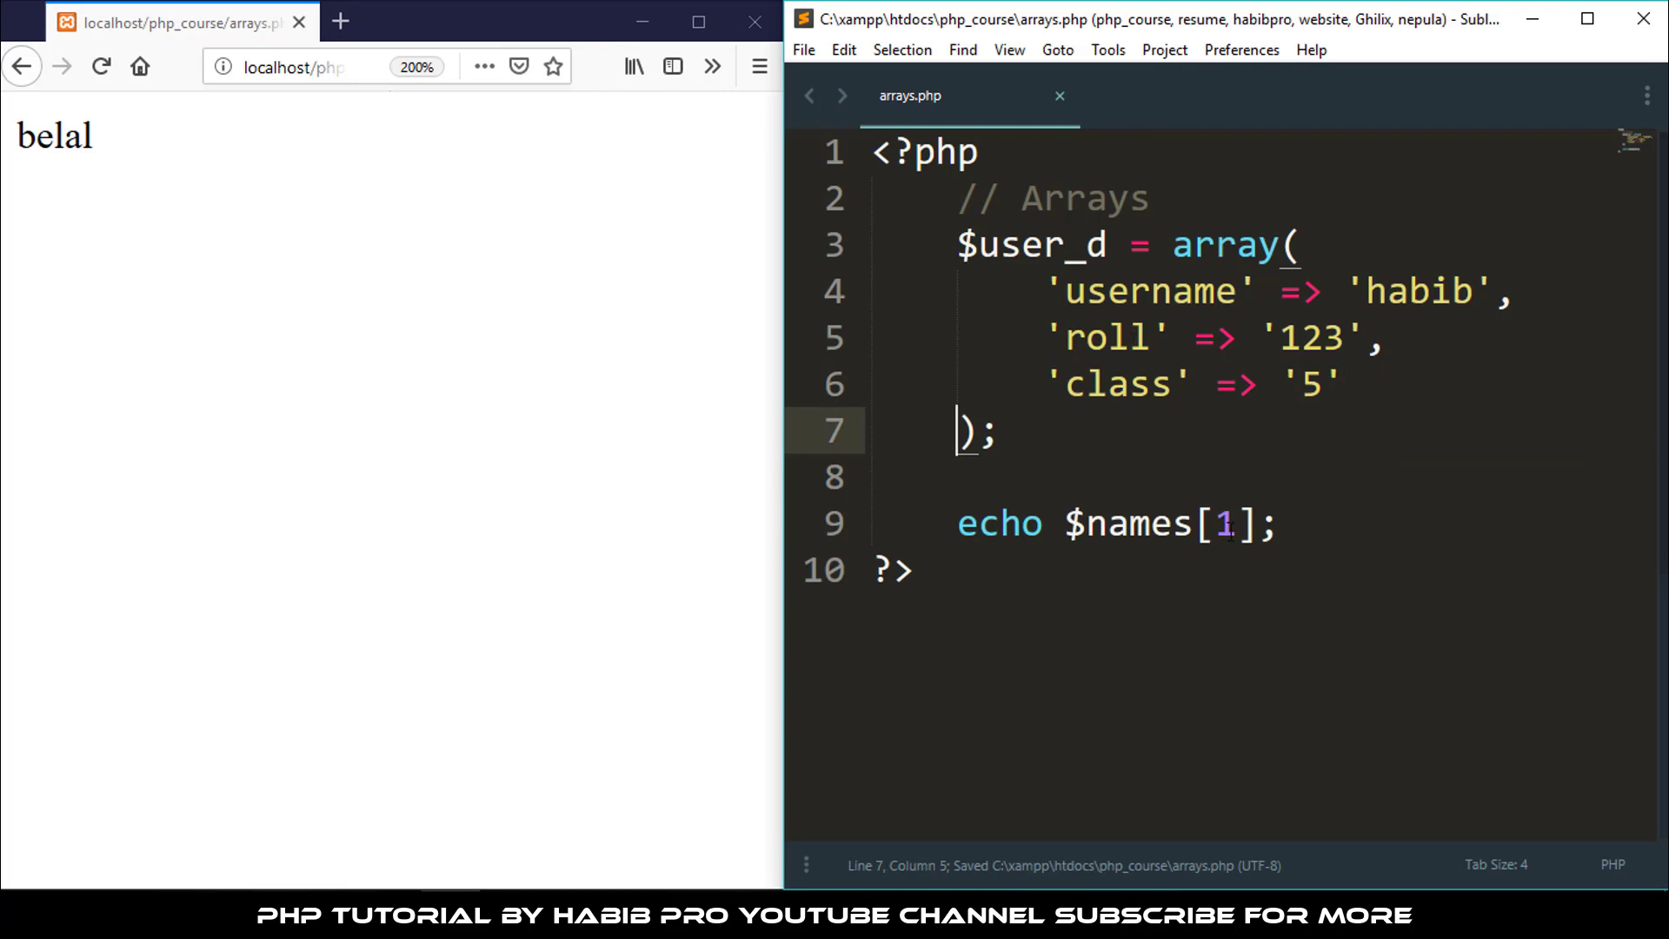
# Review the username, roll and class keys and select $names in the echo line to replace it
pyautogui.doubleClick(1224, 523)
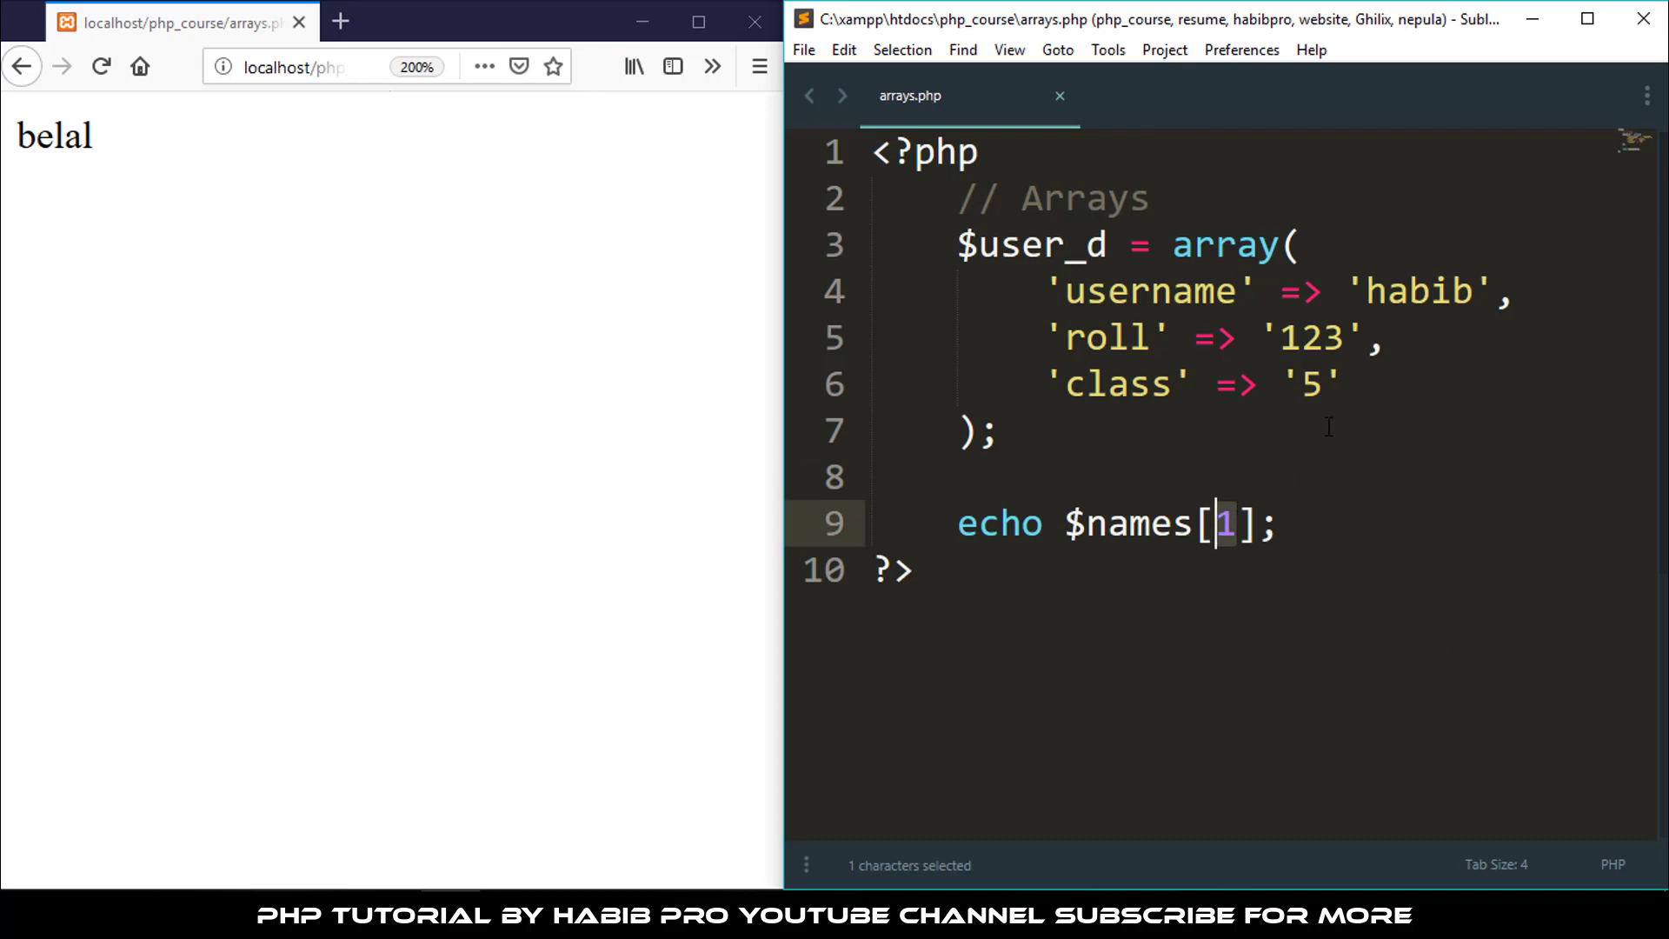
pyautogui.doubleClick(1419, 292)
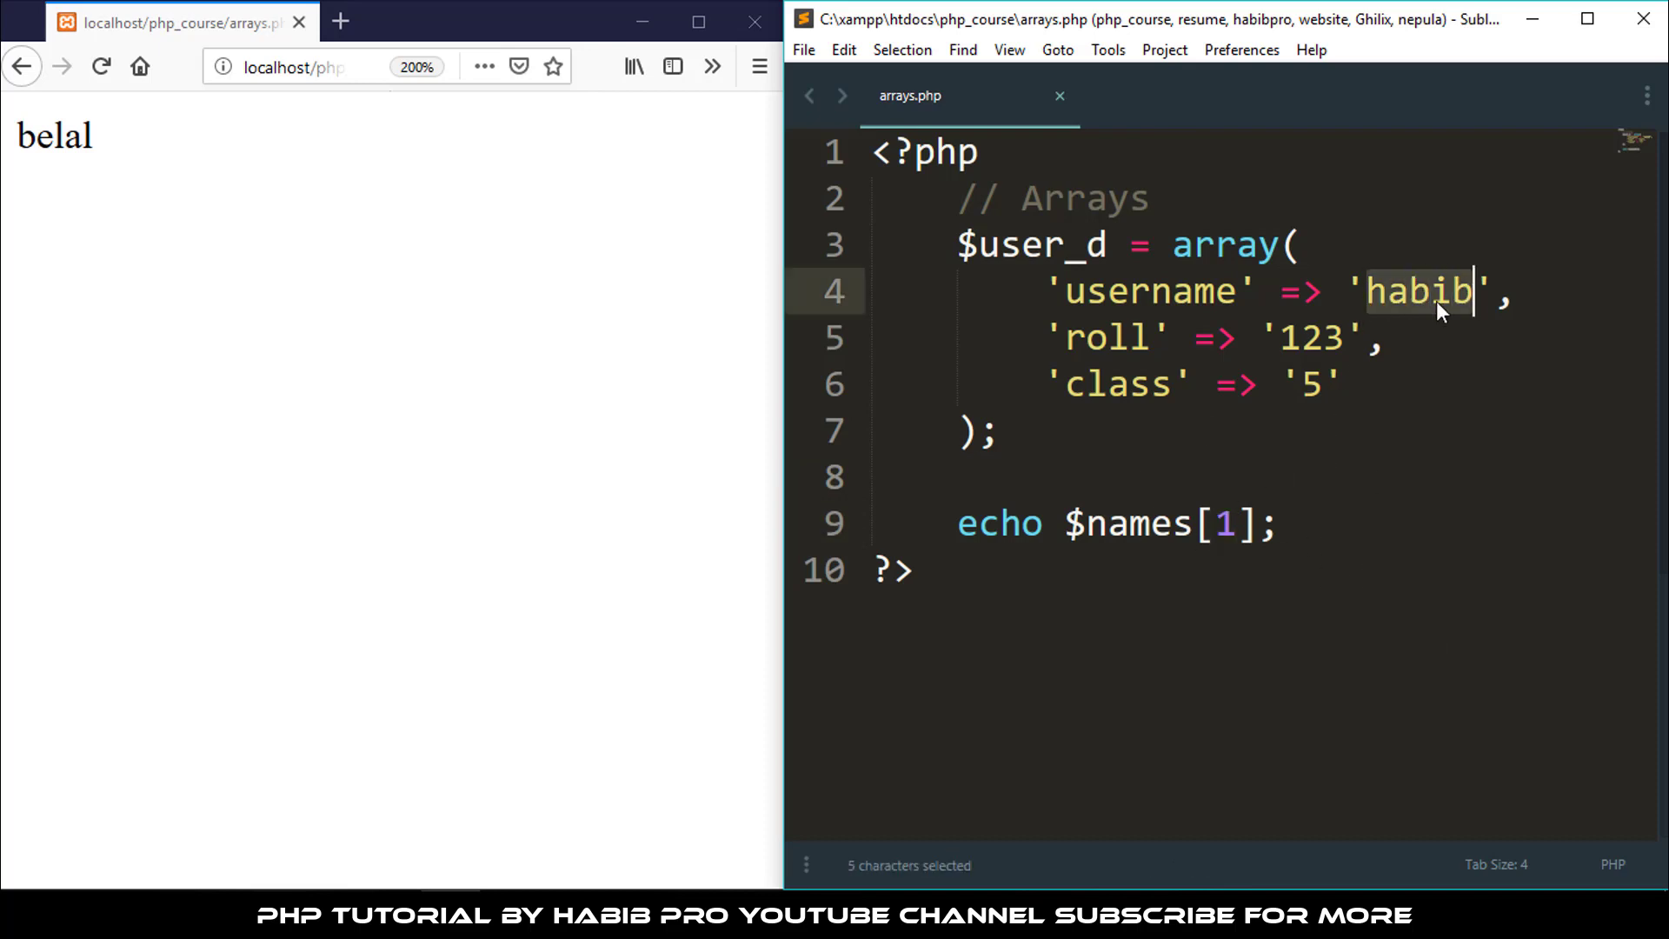
pyautogui.click(1298, 384)
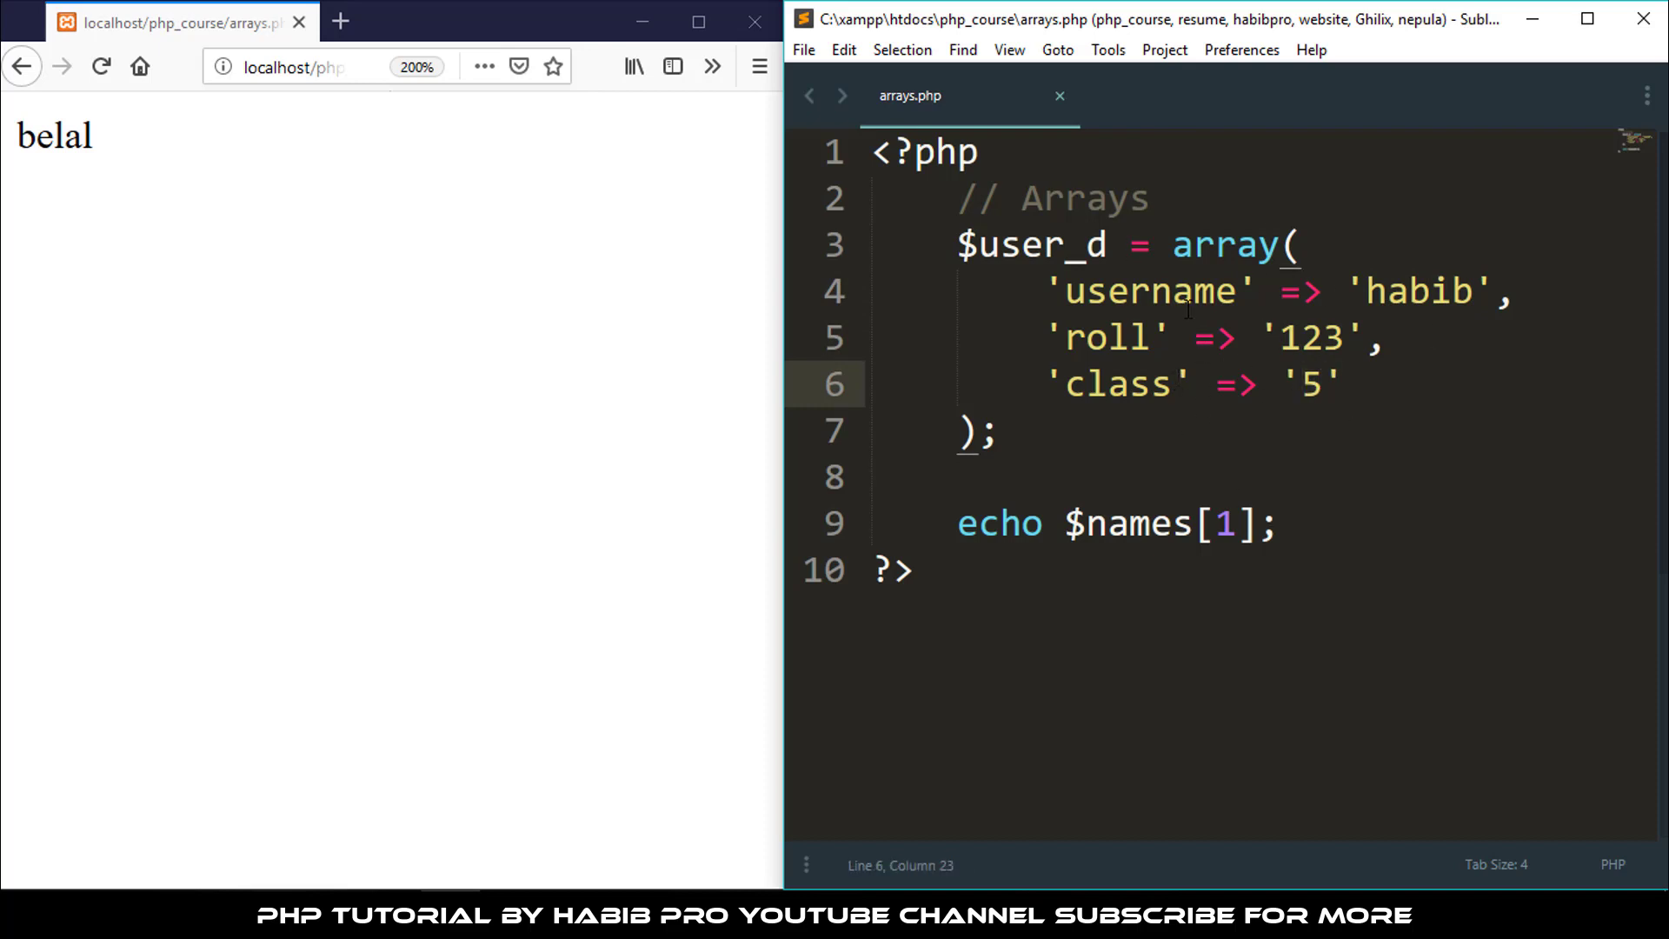
pyautogui.doubleClick(1106, 337)
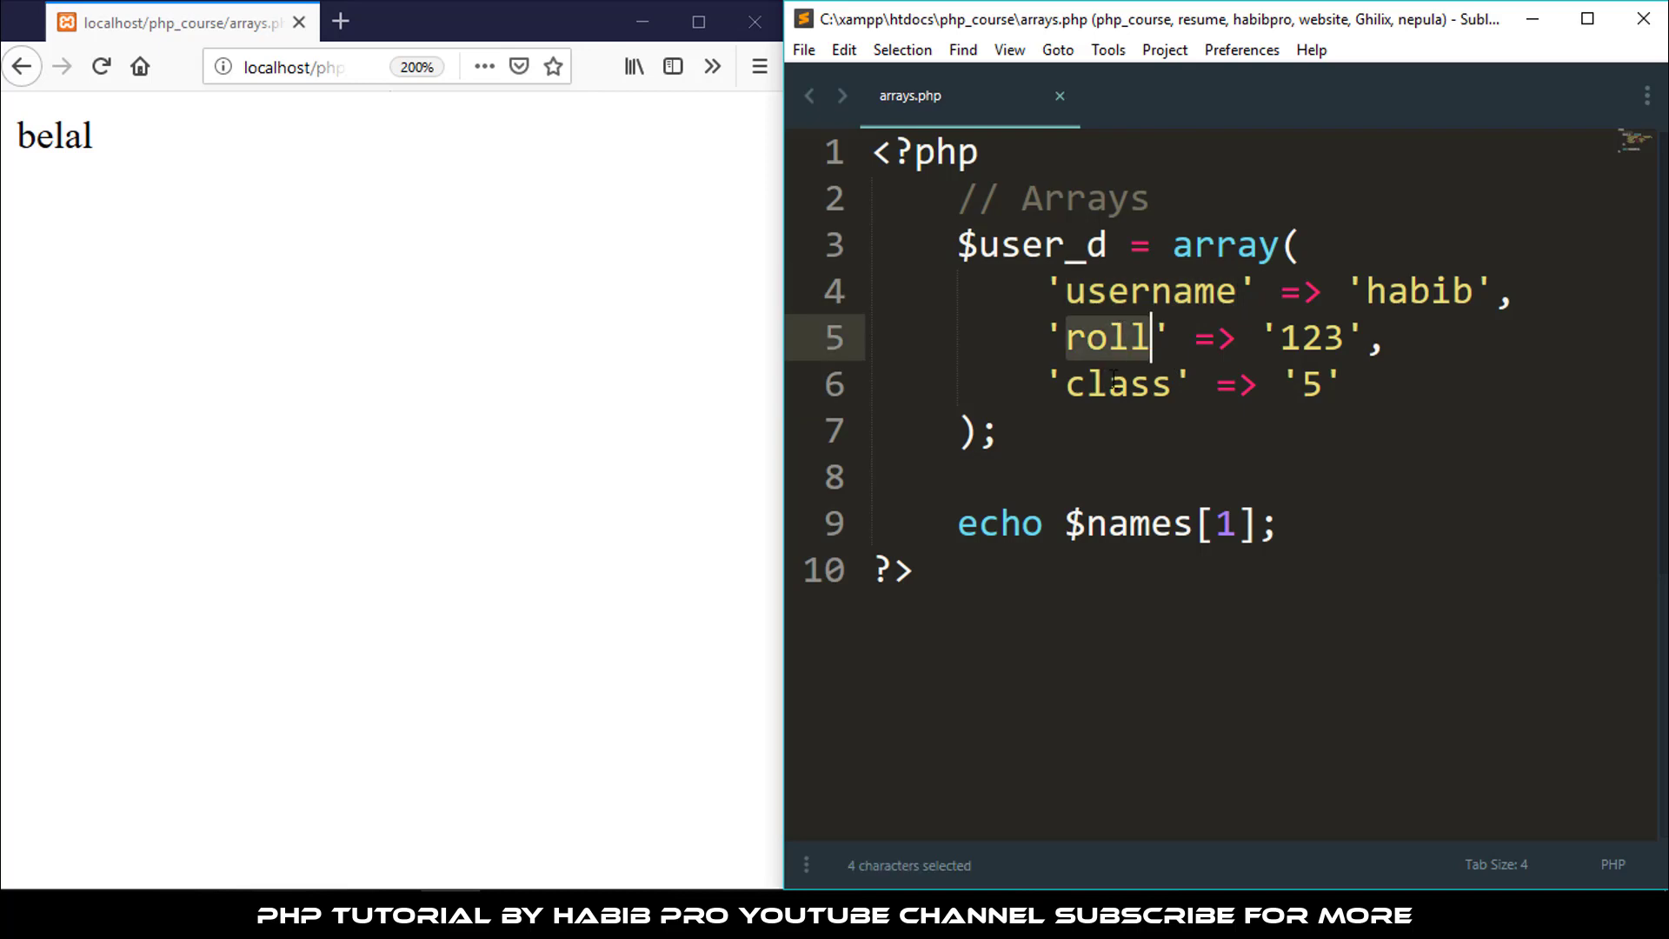
pyautogui.doubleClick(1120, 385)
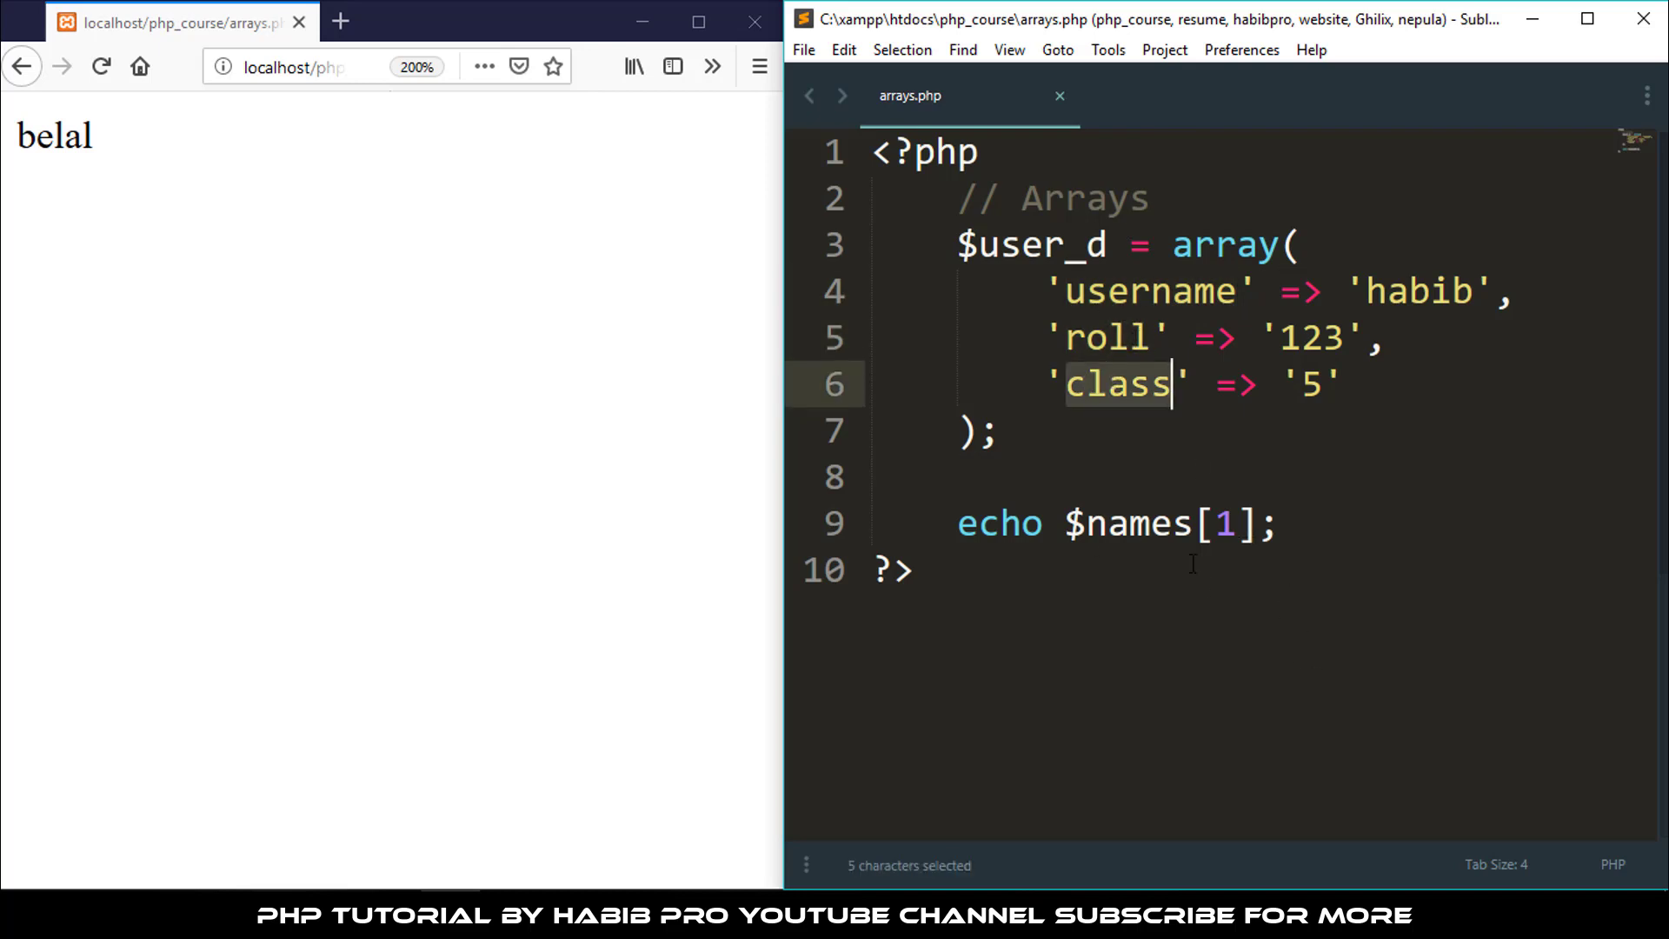
pyautogui.doubleClick(1139, 523)
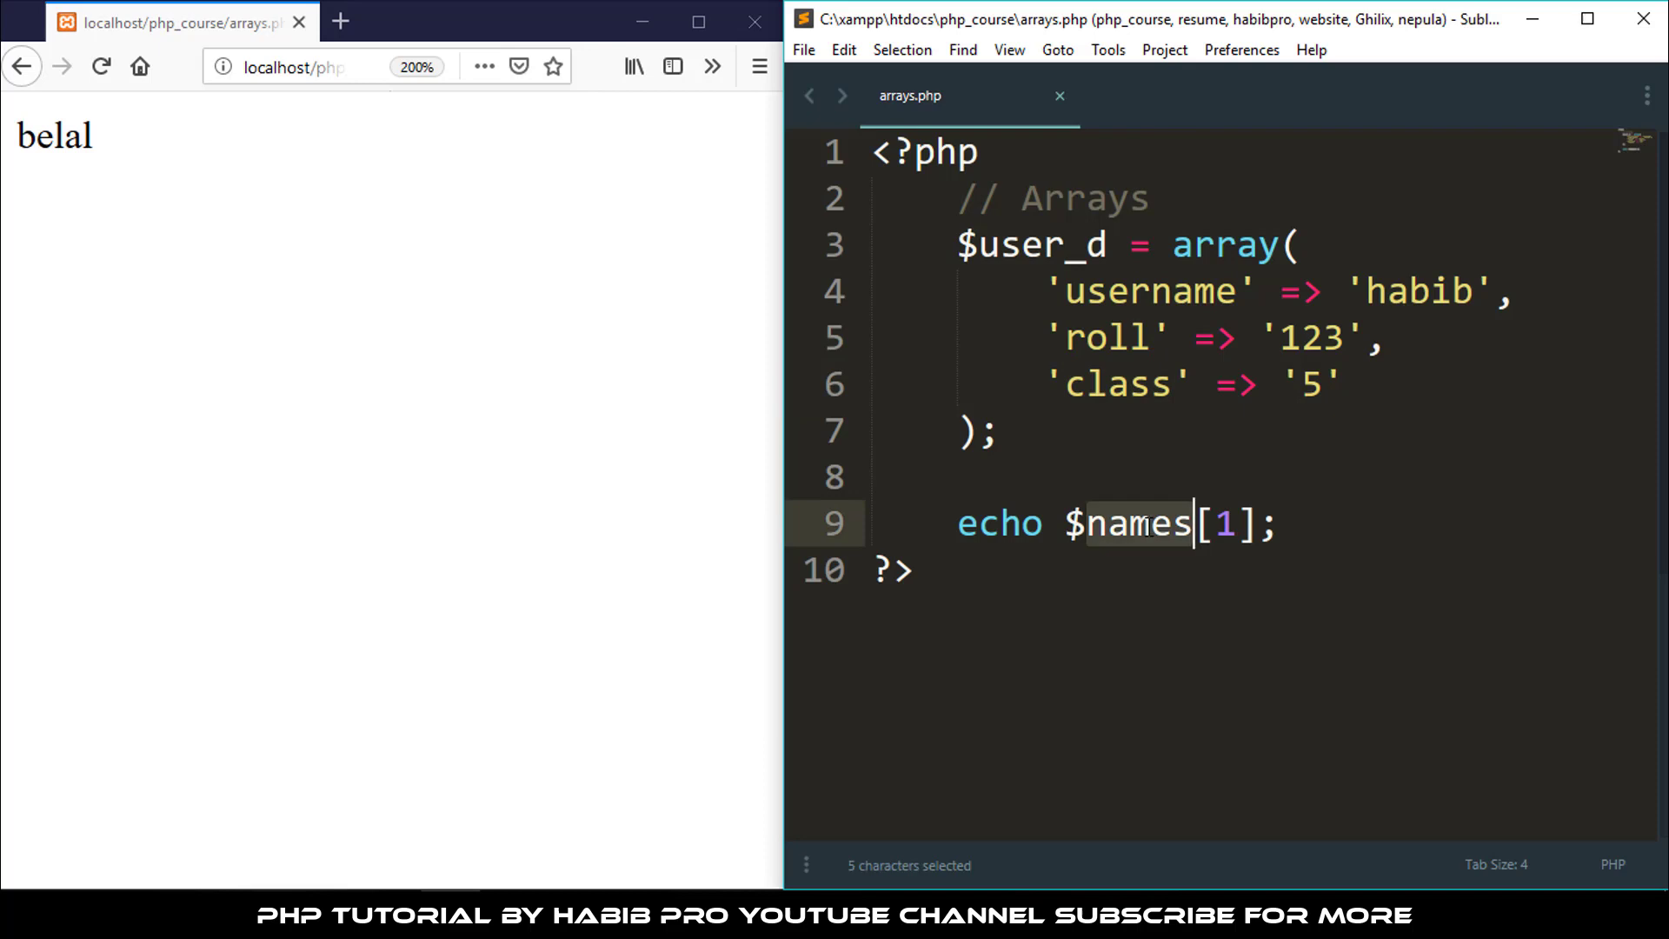
# Change the echo to $user_d['username'] so the page prints habib
pyautogui.write('user_d')
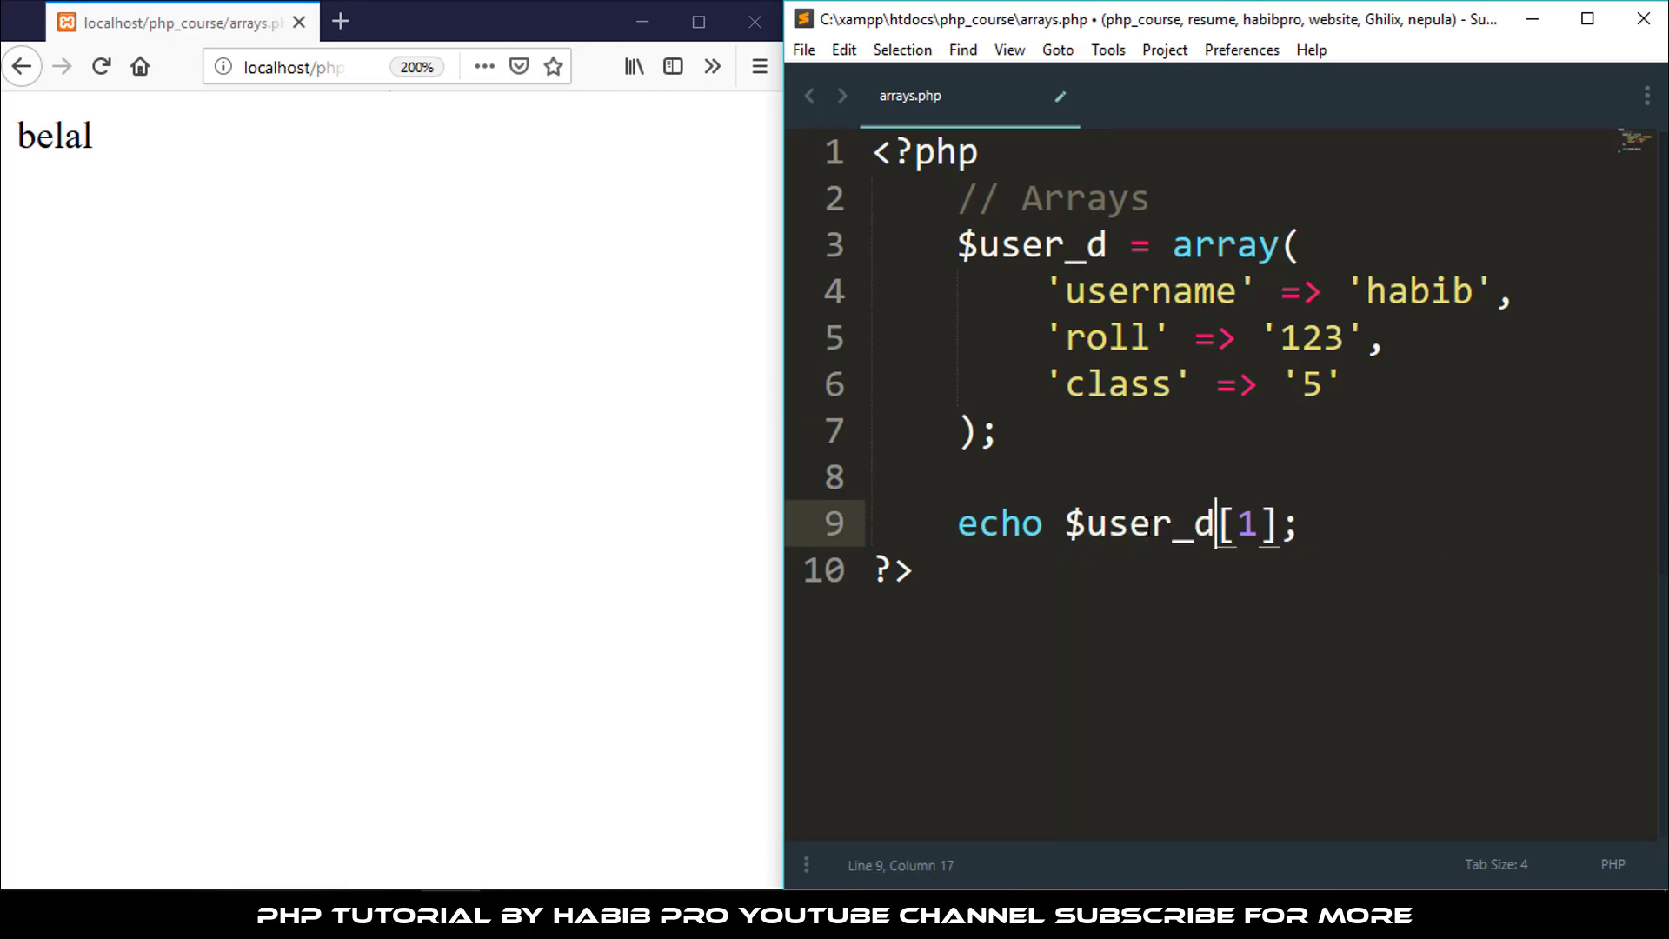
pyautogui.press('ctrl+s')
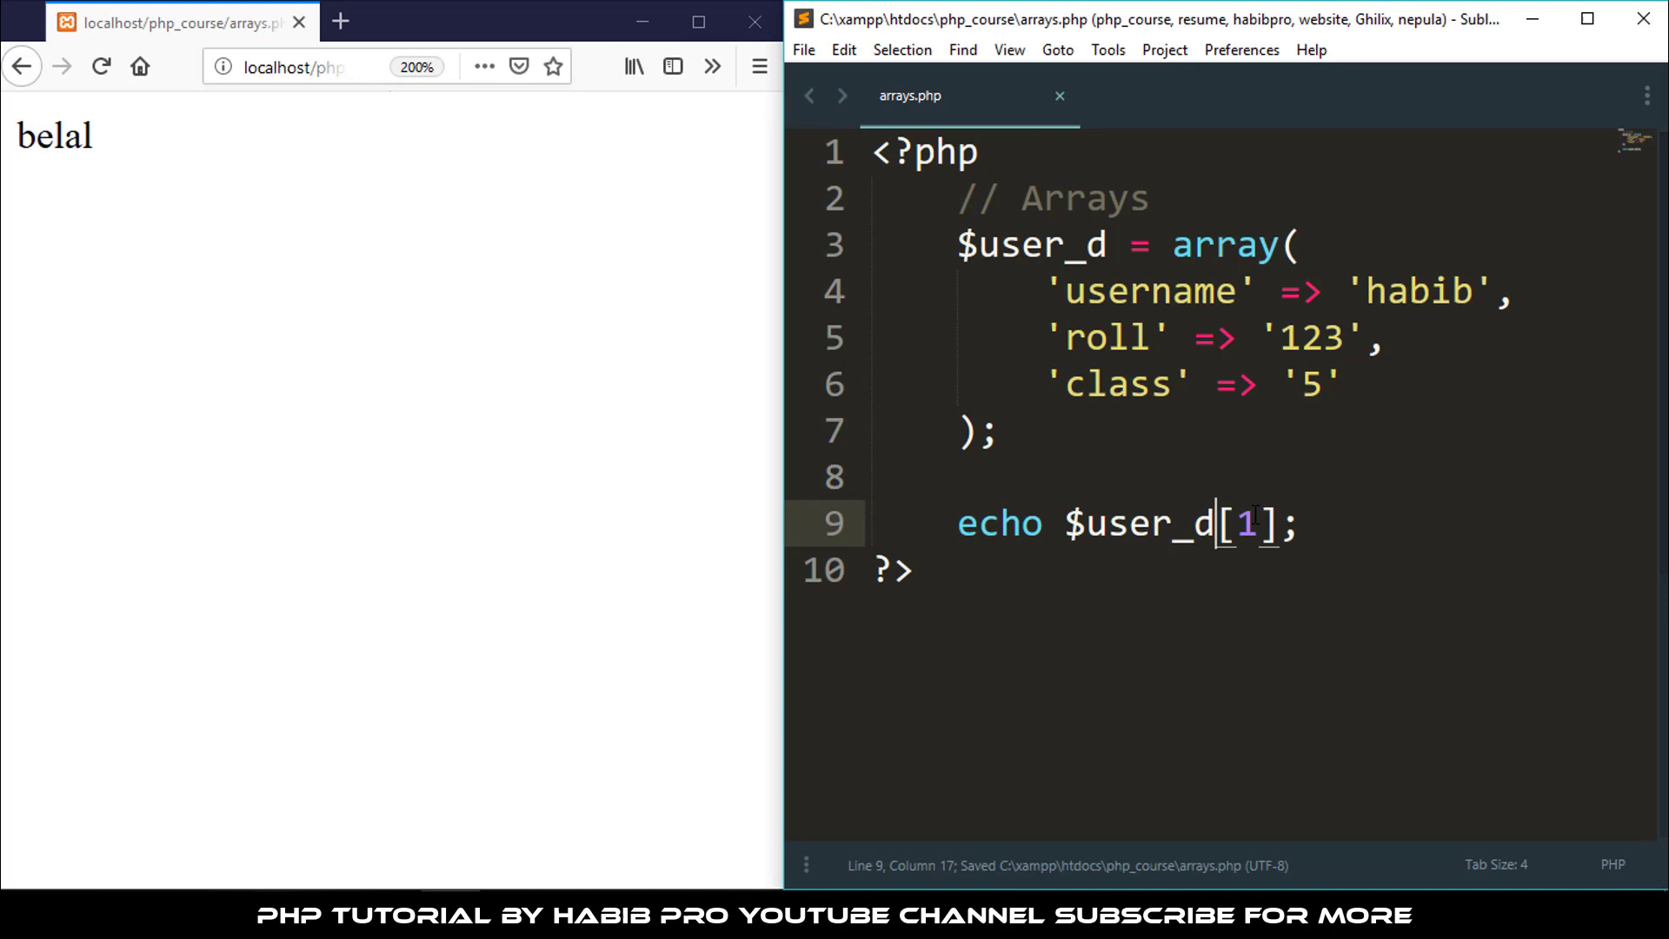
pyautogui.press('Backspace')
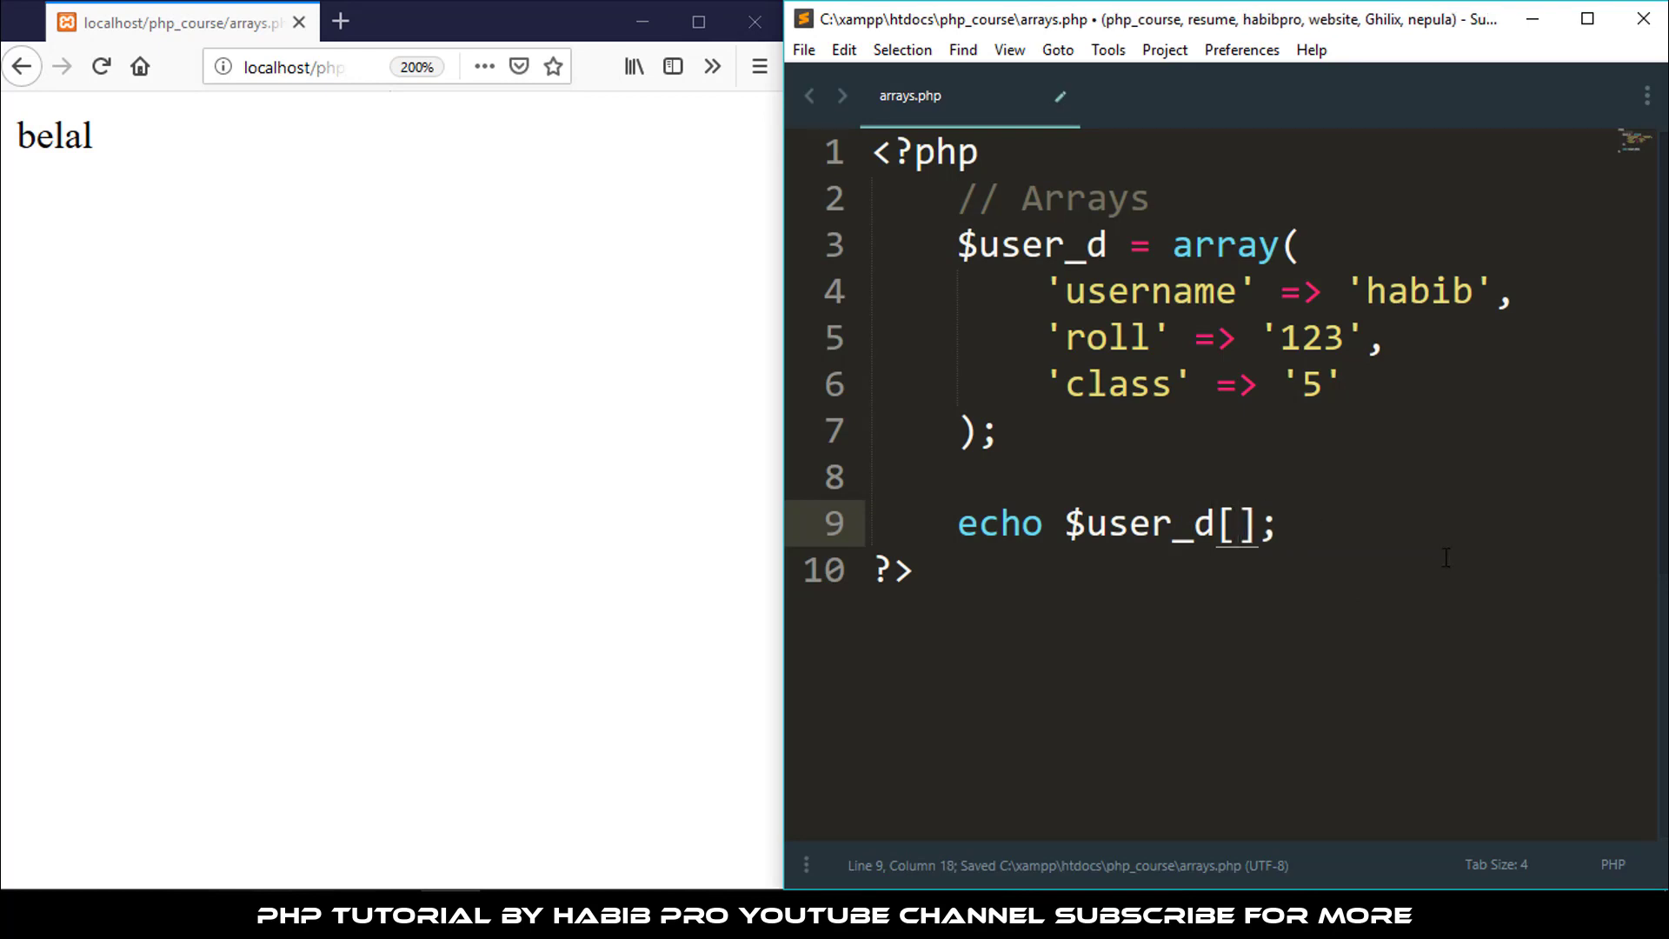
pyautogui.write('userna')
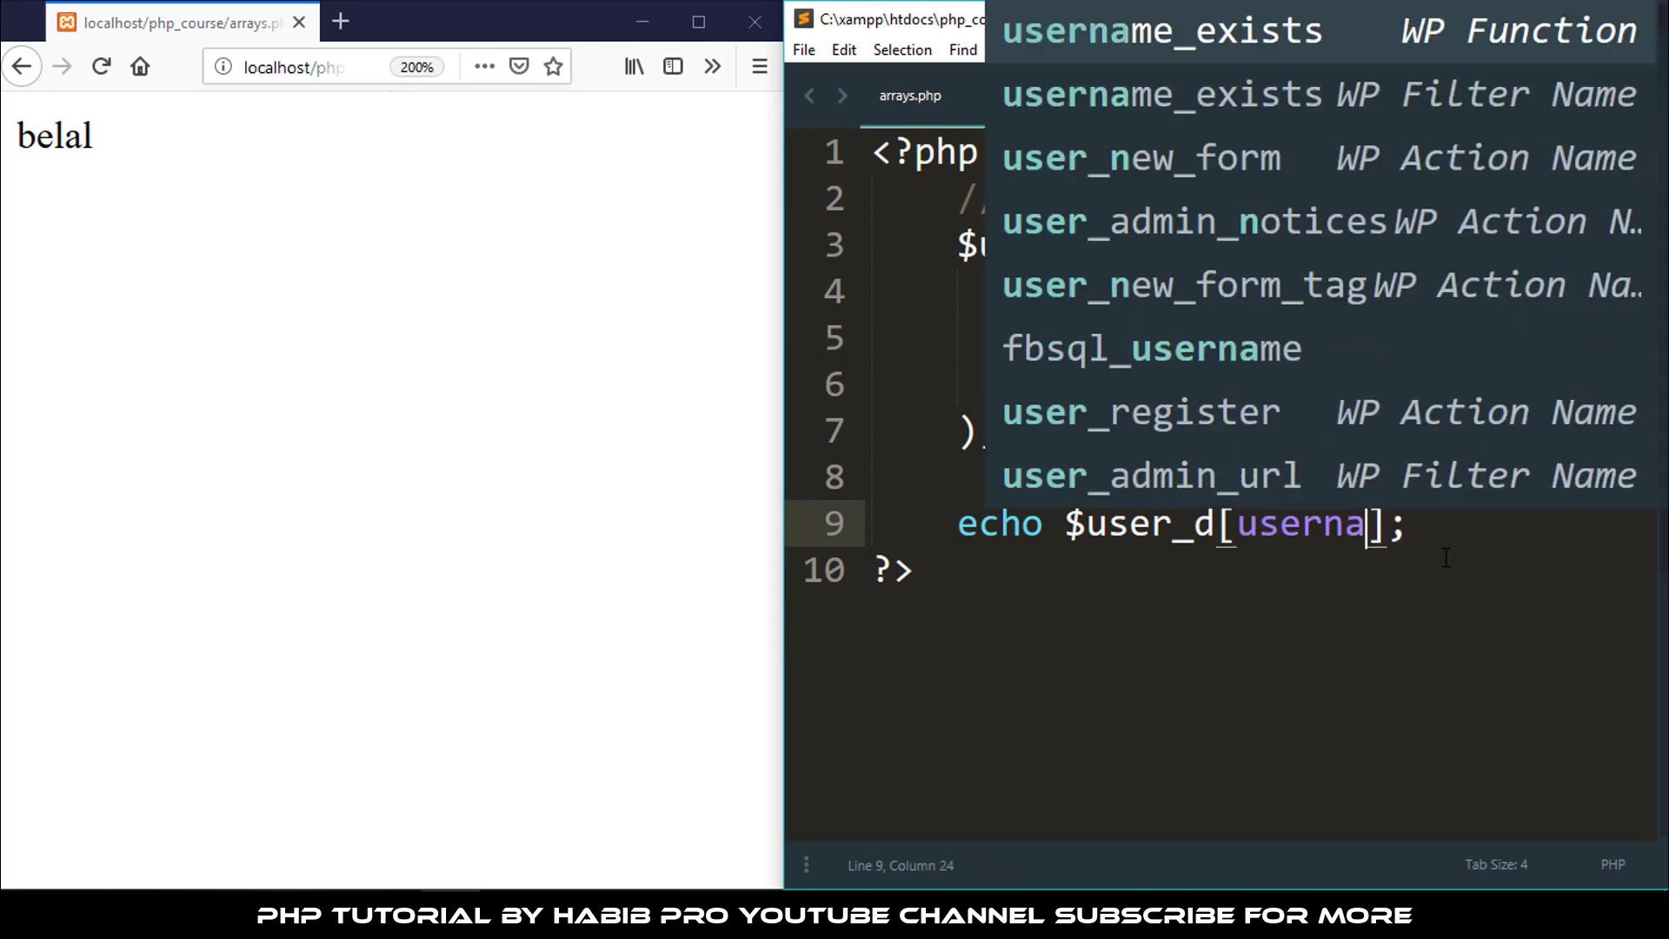
pyautogui.write("me'")
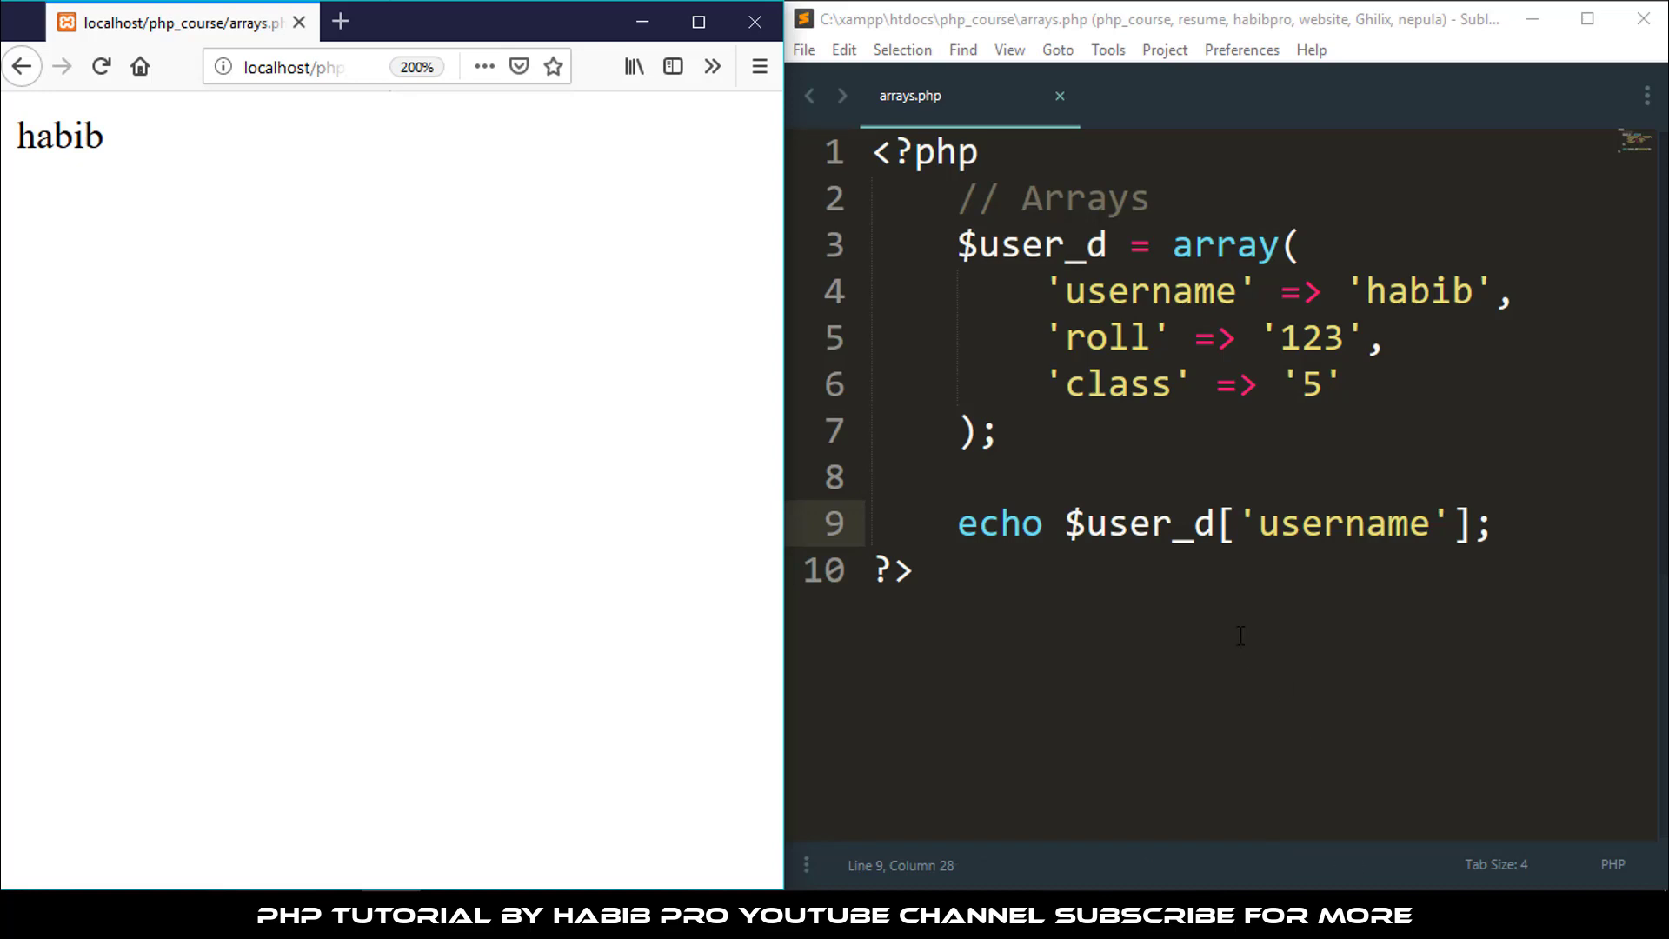
pyautogui.moveTo(170, 191)
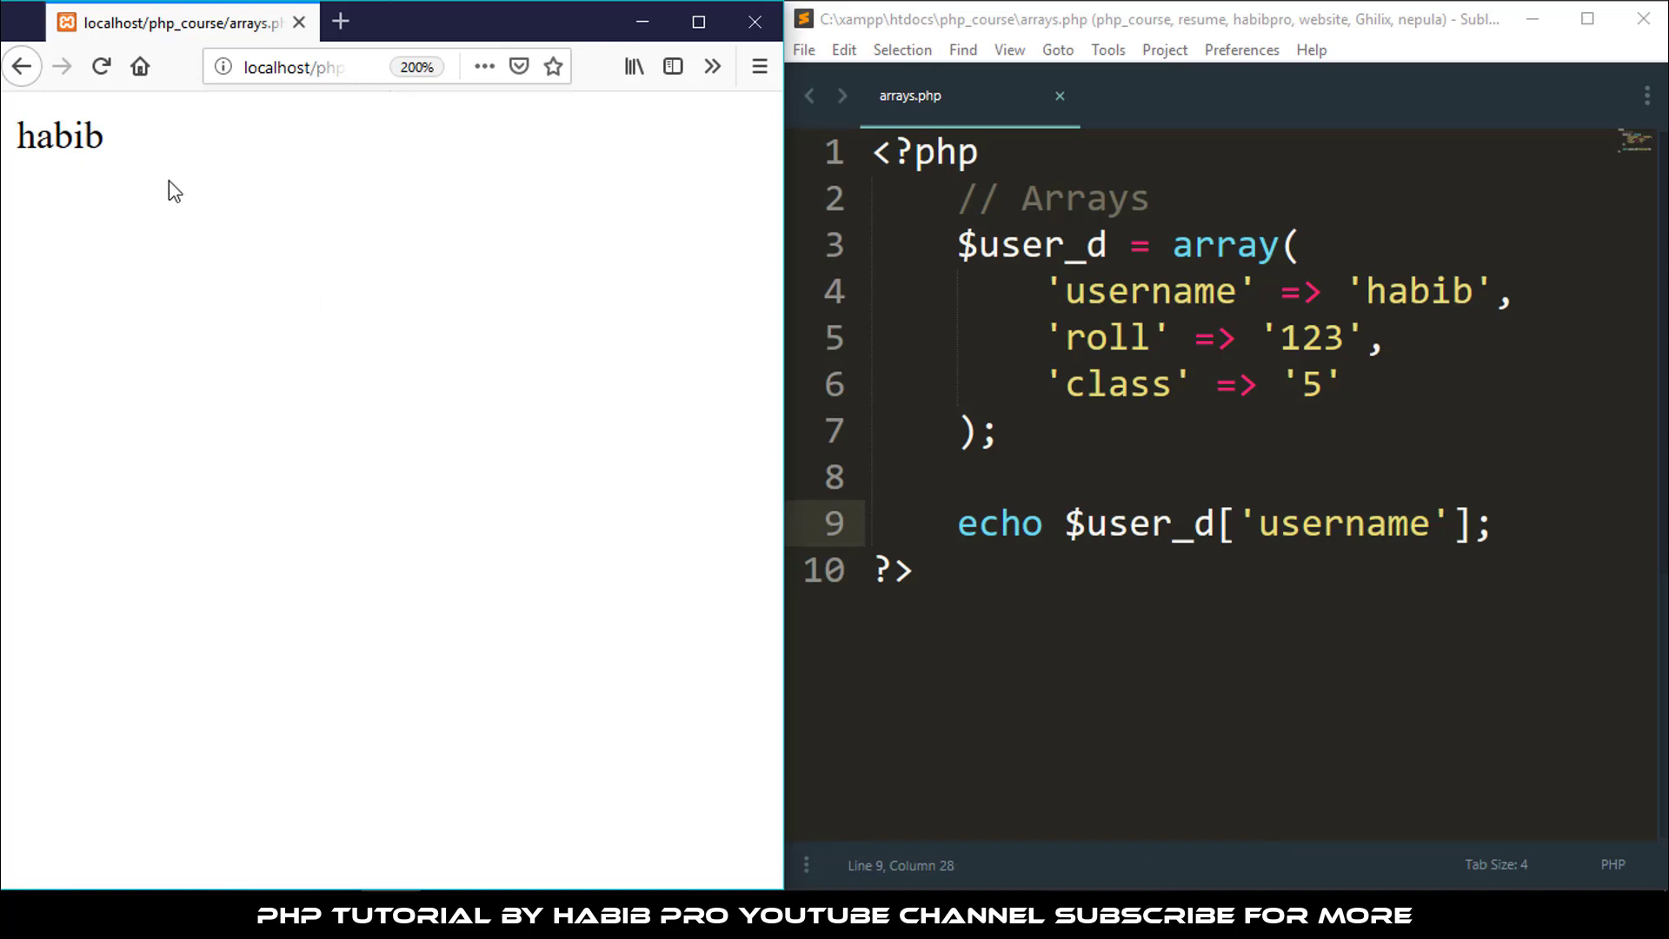
pyautogui.moveTo(181, 294)
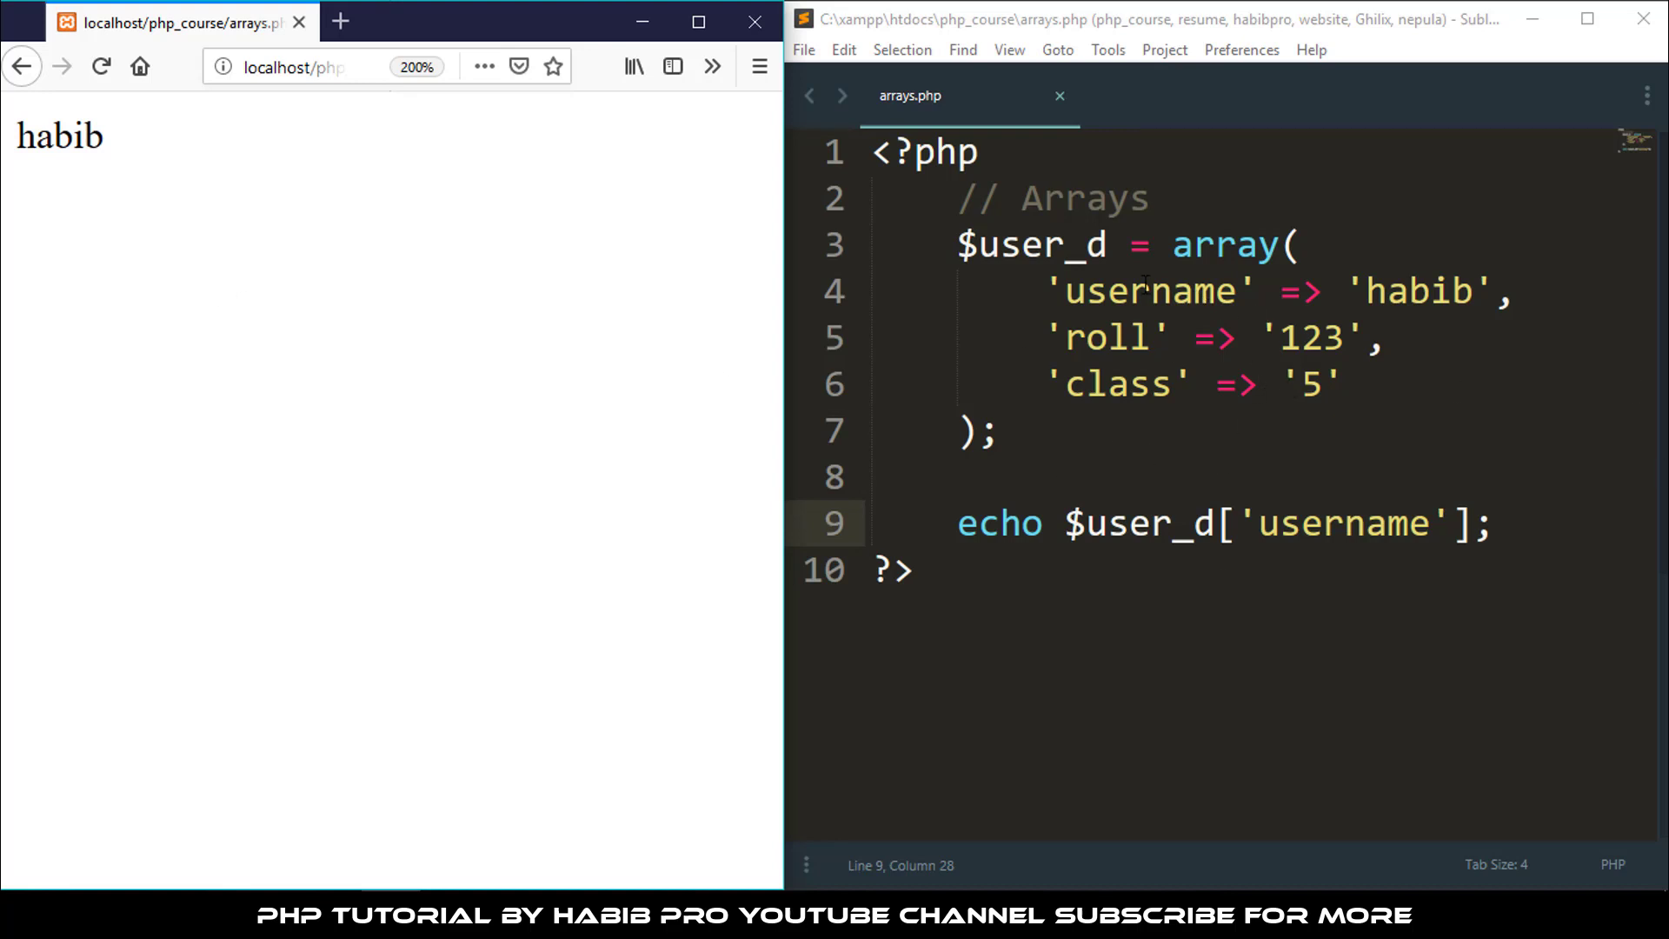
pyautogui.doubleClick(1147, 292)
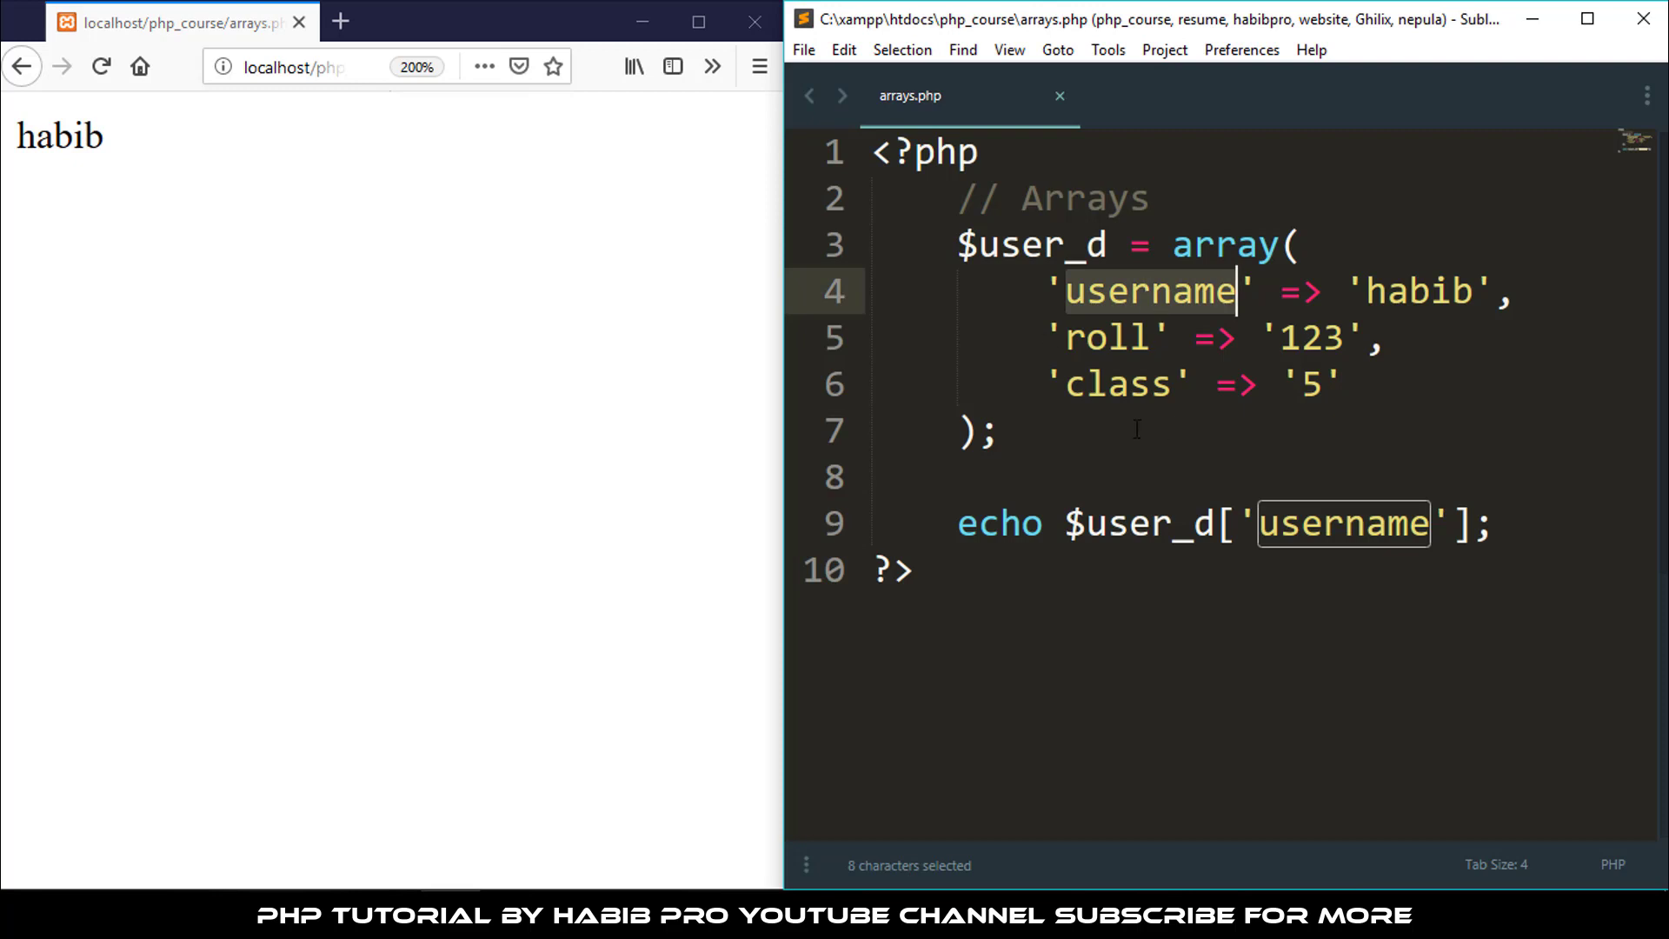
pyautogui.click(1175, 293)
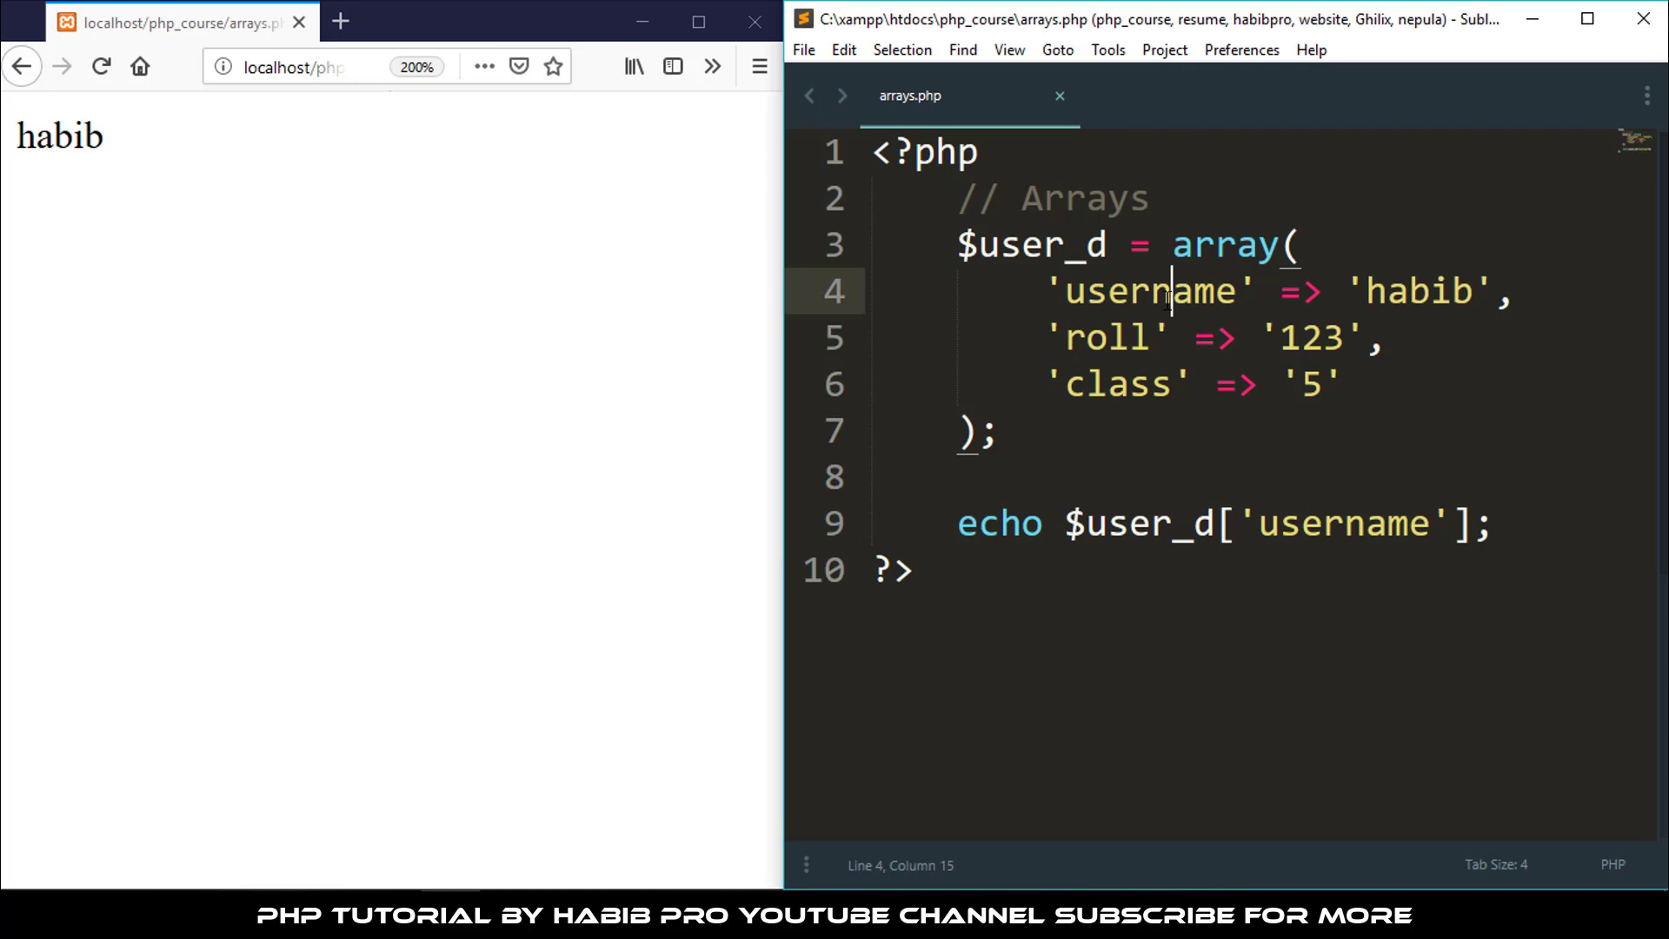
pyautogui.doubleClick(1342, 525)
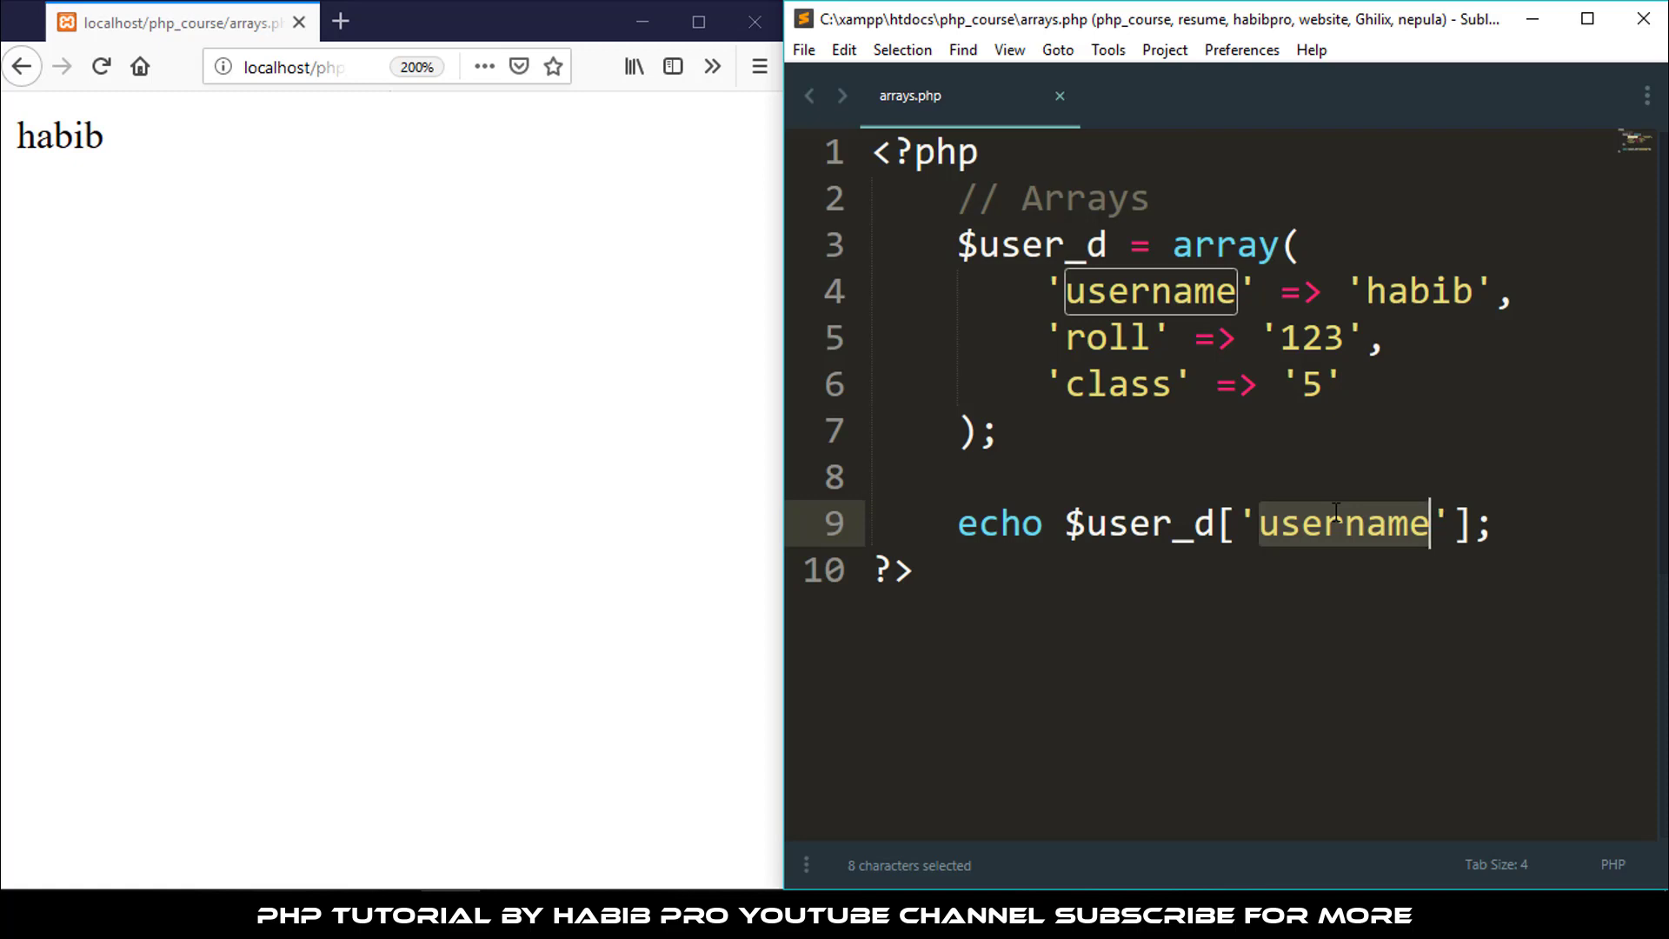
pyautogui.moveTo(1338, 526)
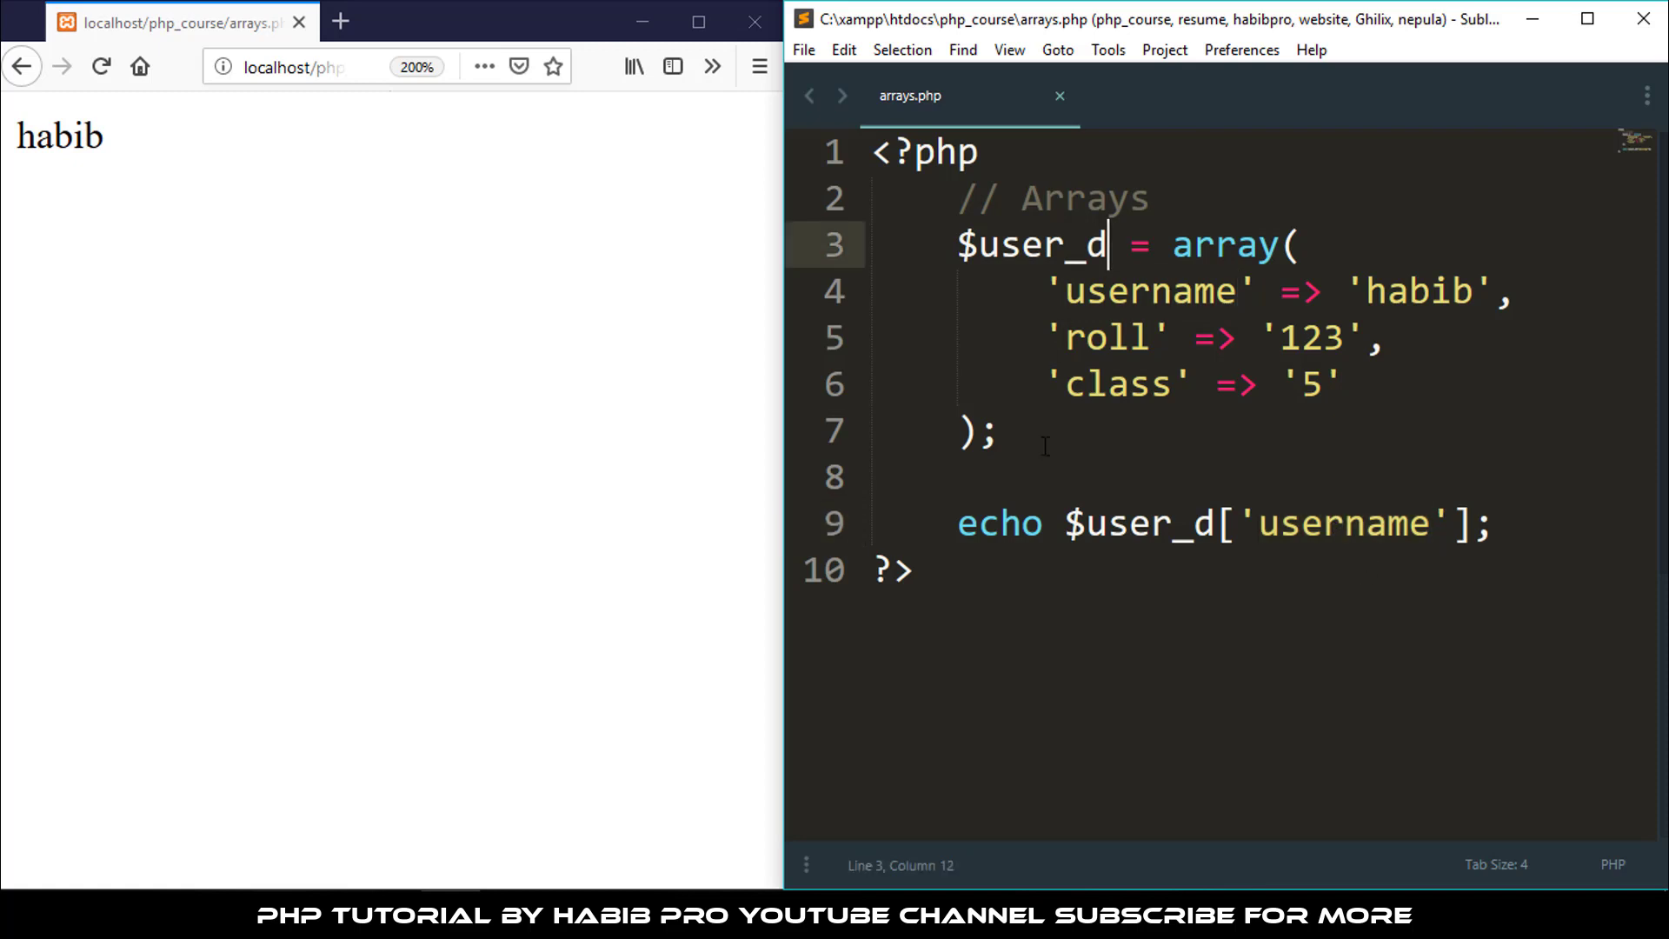
pyautogui.click(1134, 338)
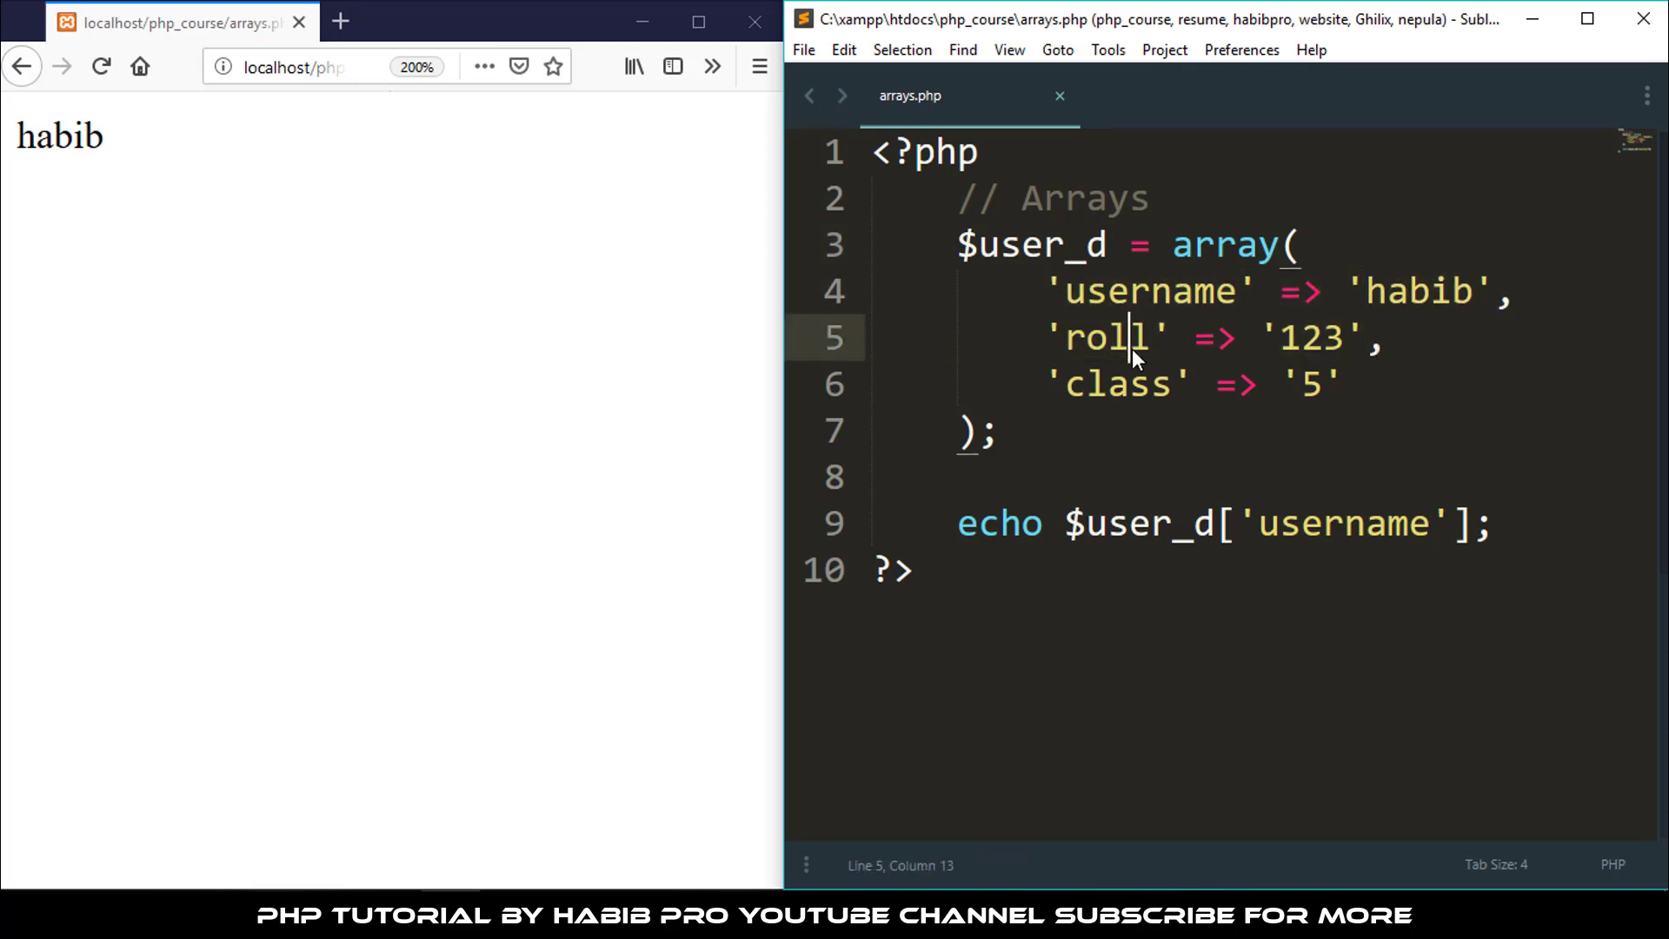
pyautogui.moveTo(958, 291); pyautogui.dragTo(1340, 384)
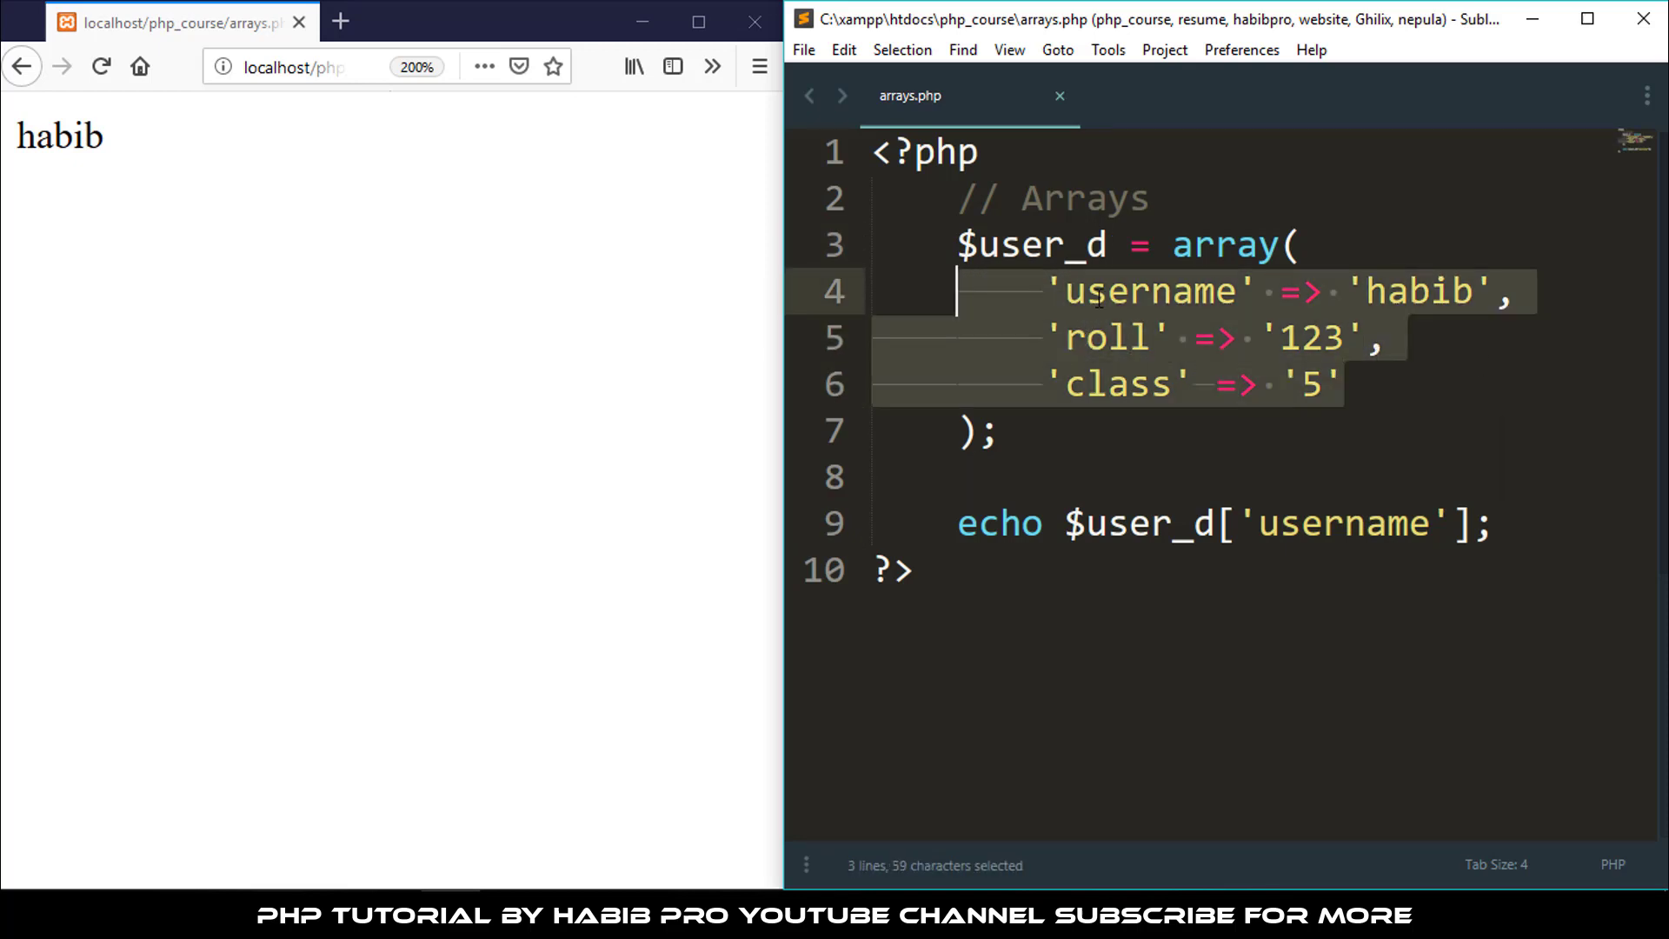
pyautogui.click(1139, 345)
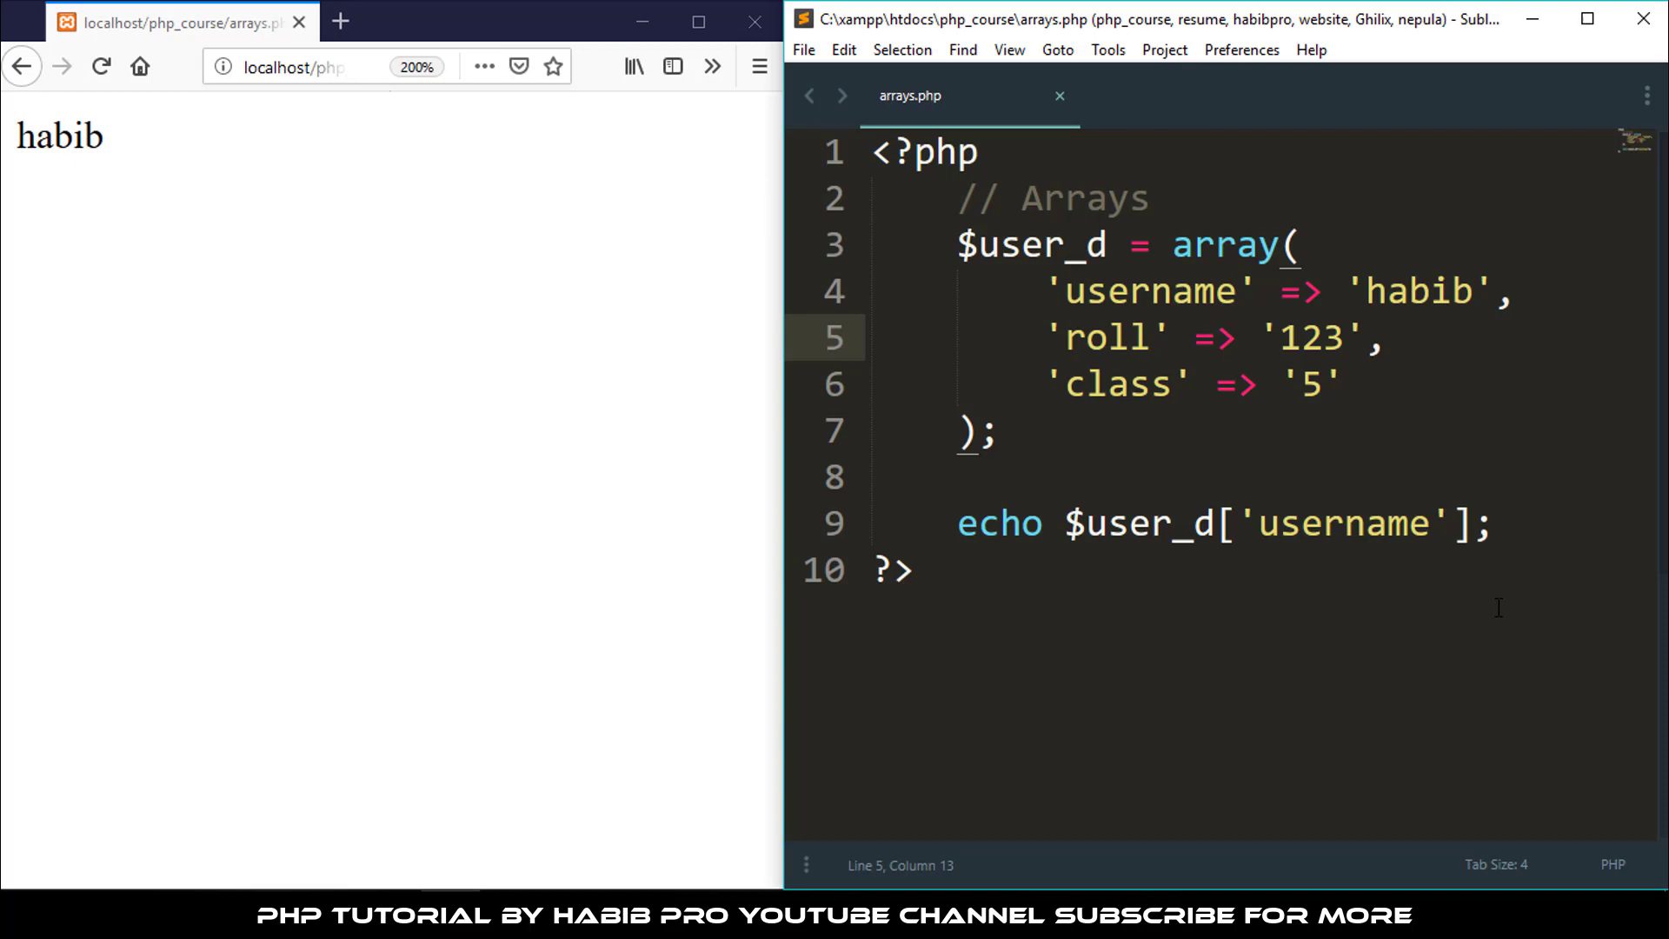
pyautogui.moveTo(1503, 619)
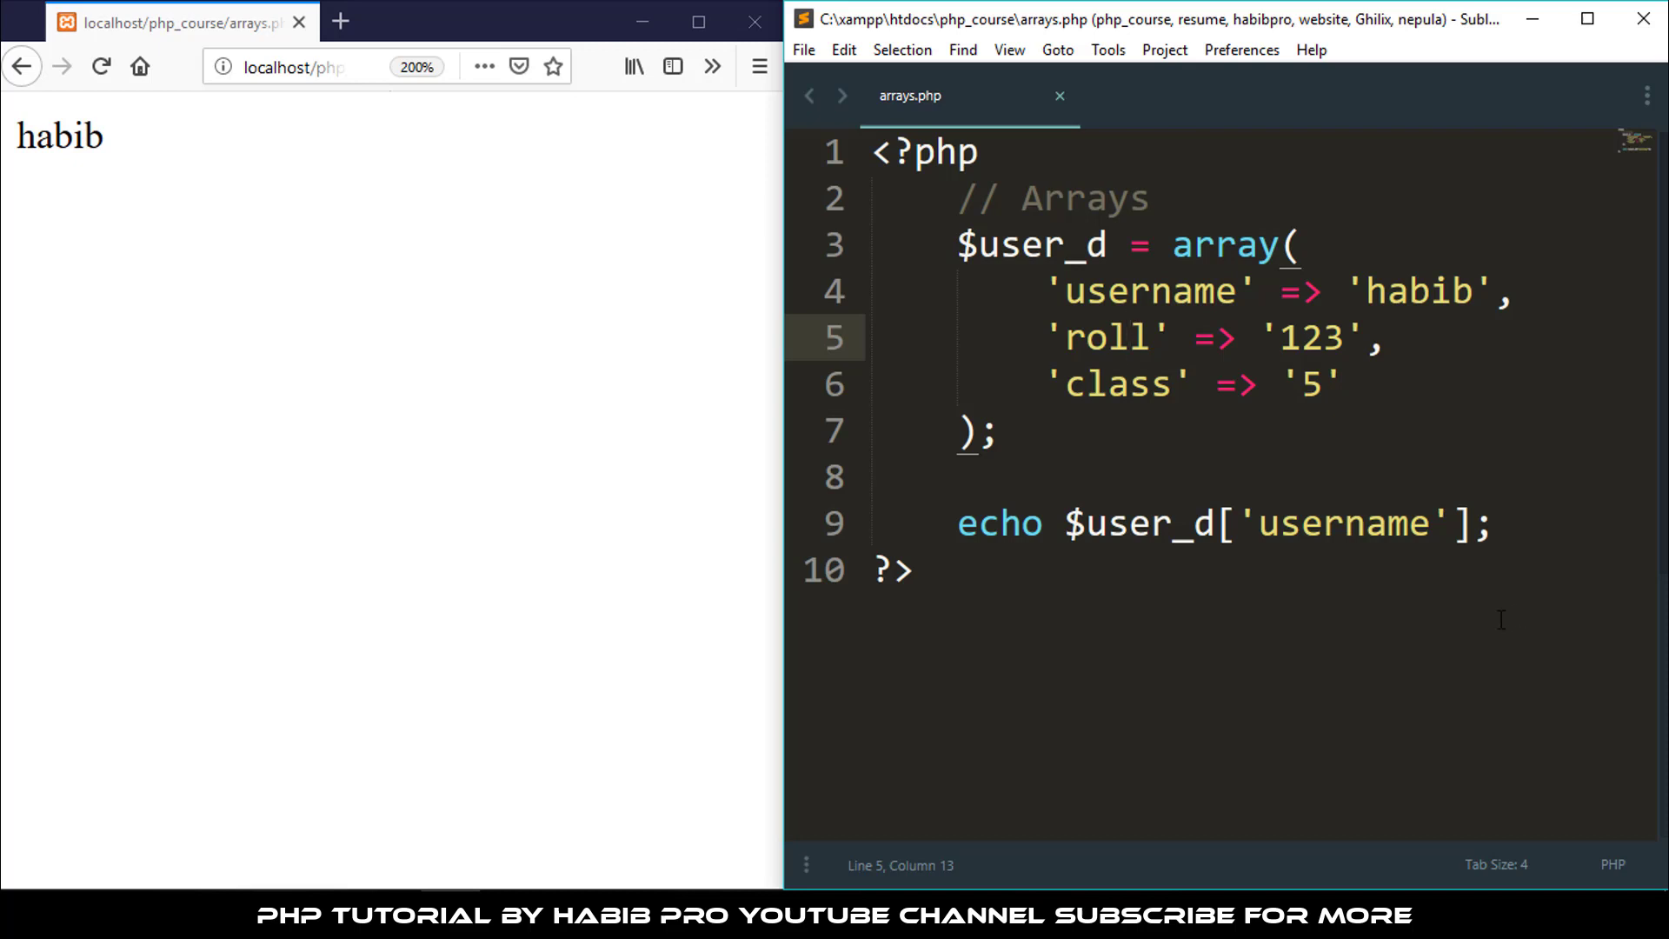
pyautogui.moveTo(1488, 621)
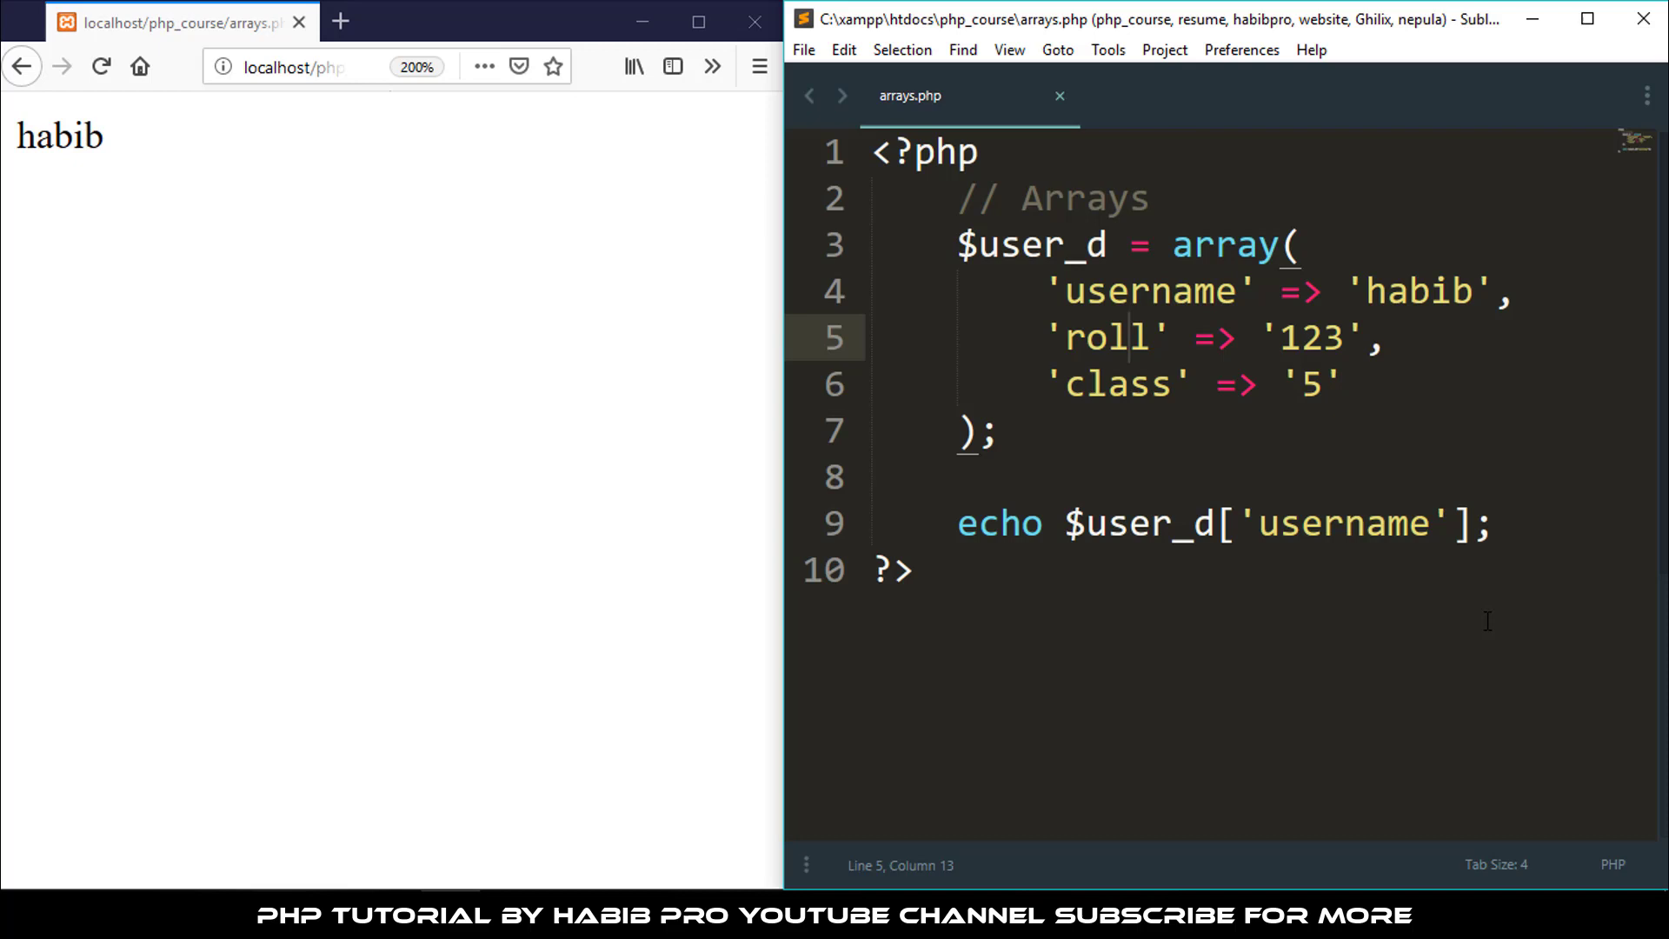
pyautogui.moveTo(1418, 365)
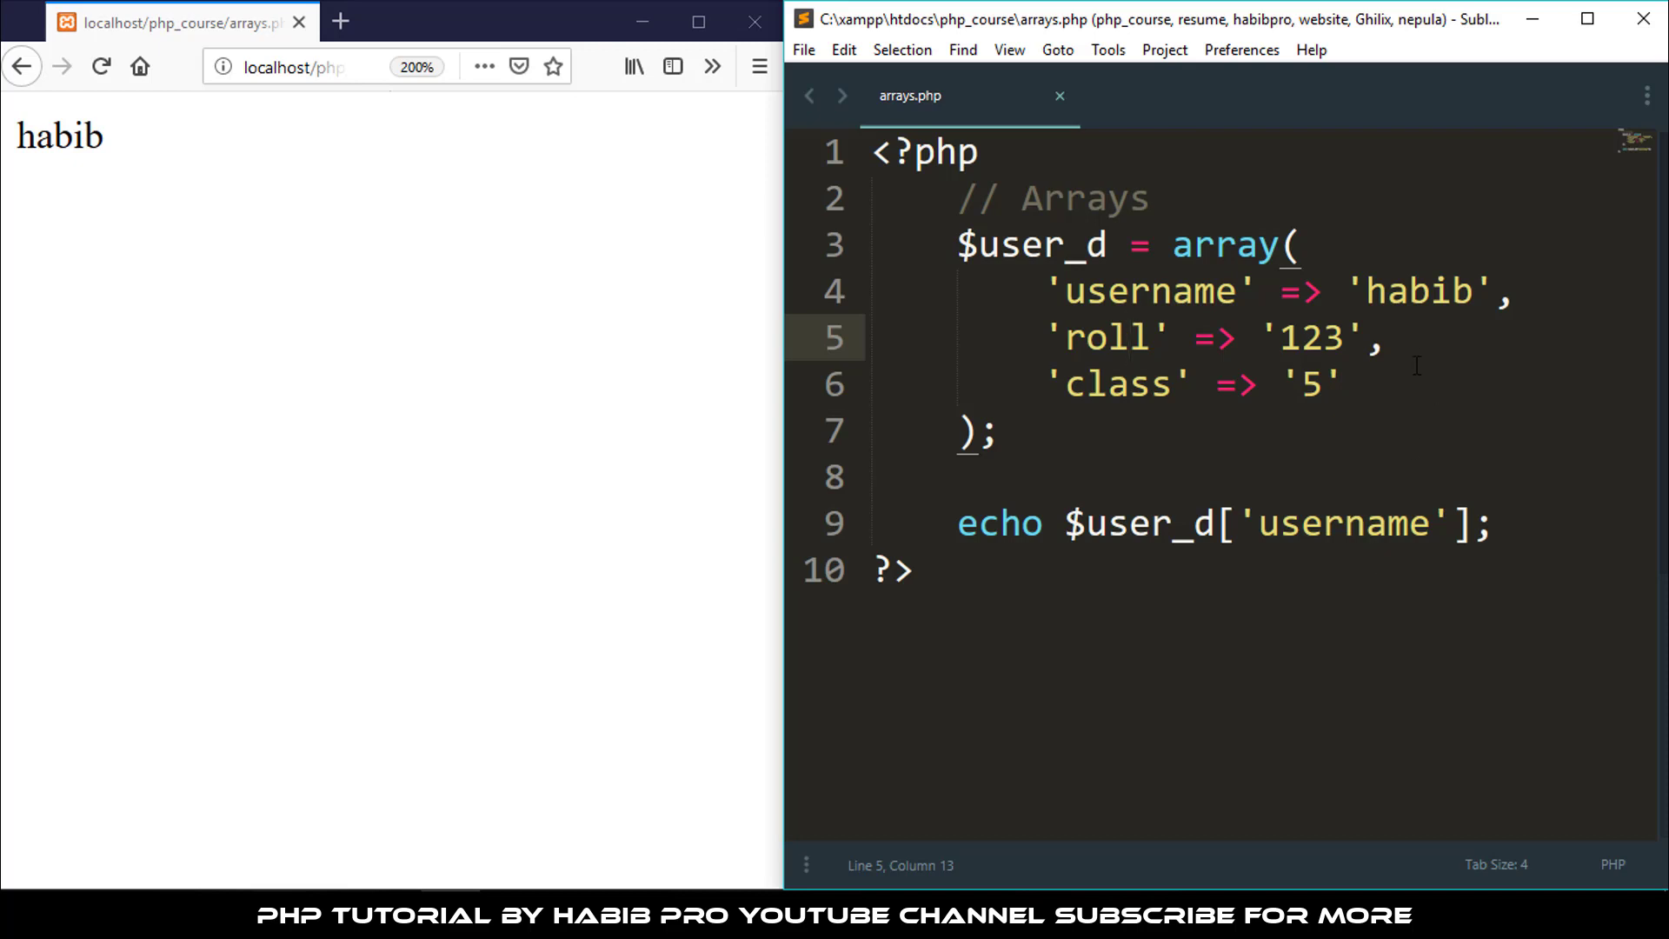
pyautogui.moveTo(1055, 290); pyautogui.dragTo(1344, 385)
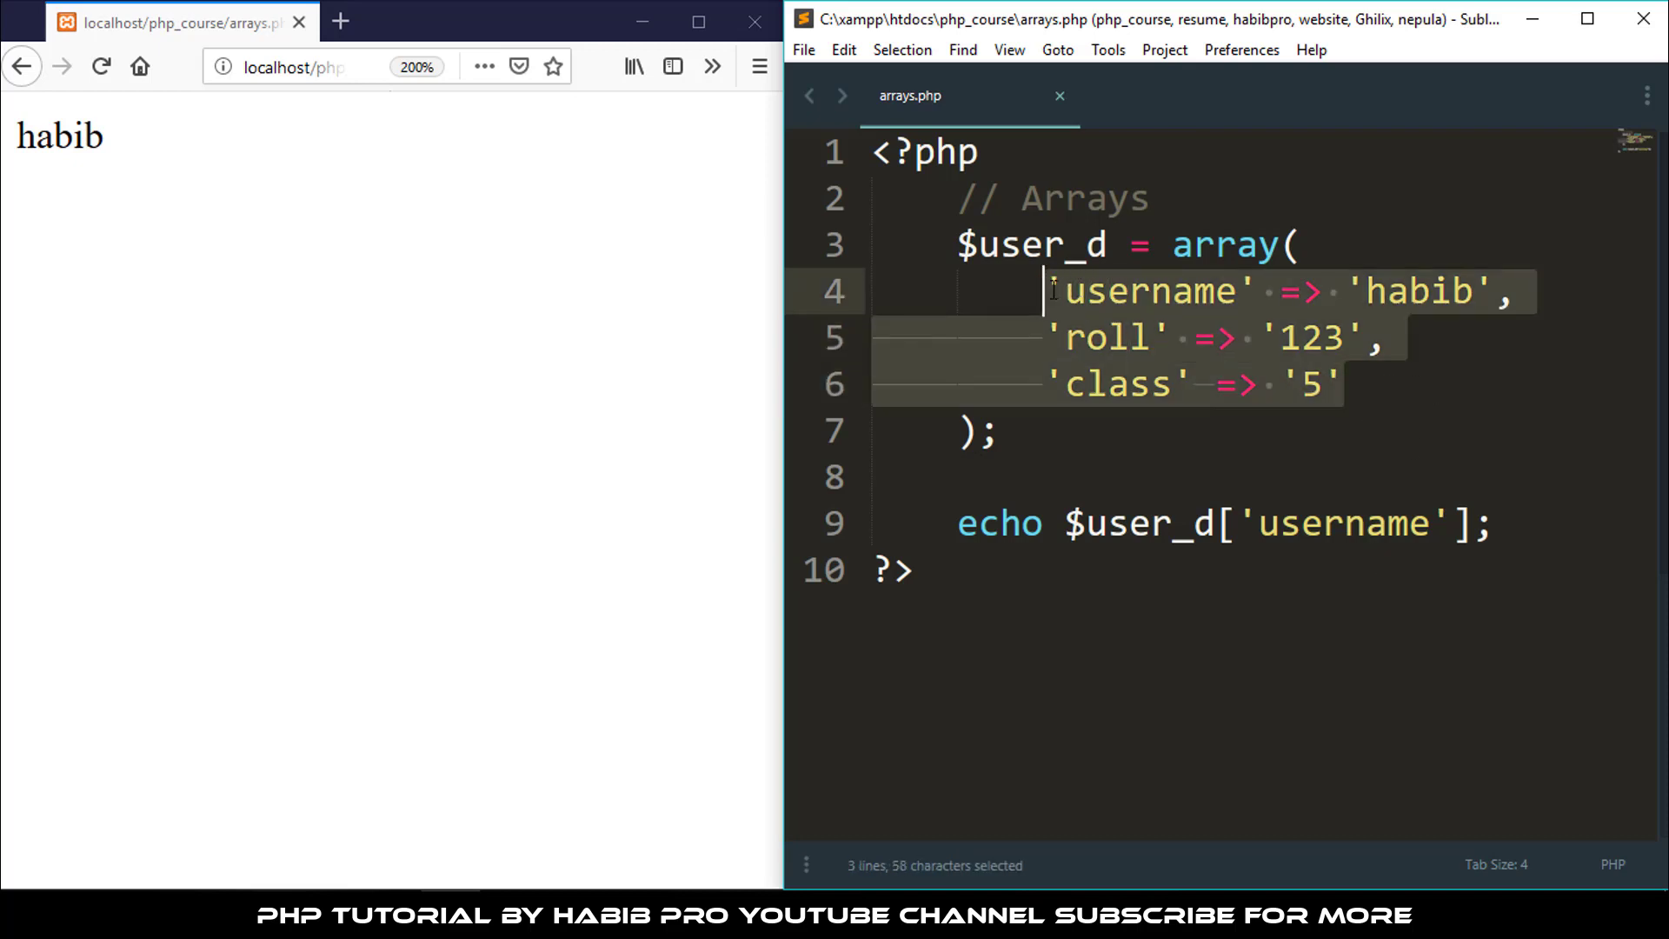
# Replace the entries with a first inner array('haibpro', 'dr creative') inside $user
pyautogui.press('Delete')
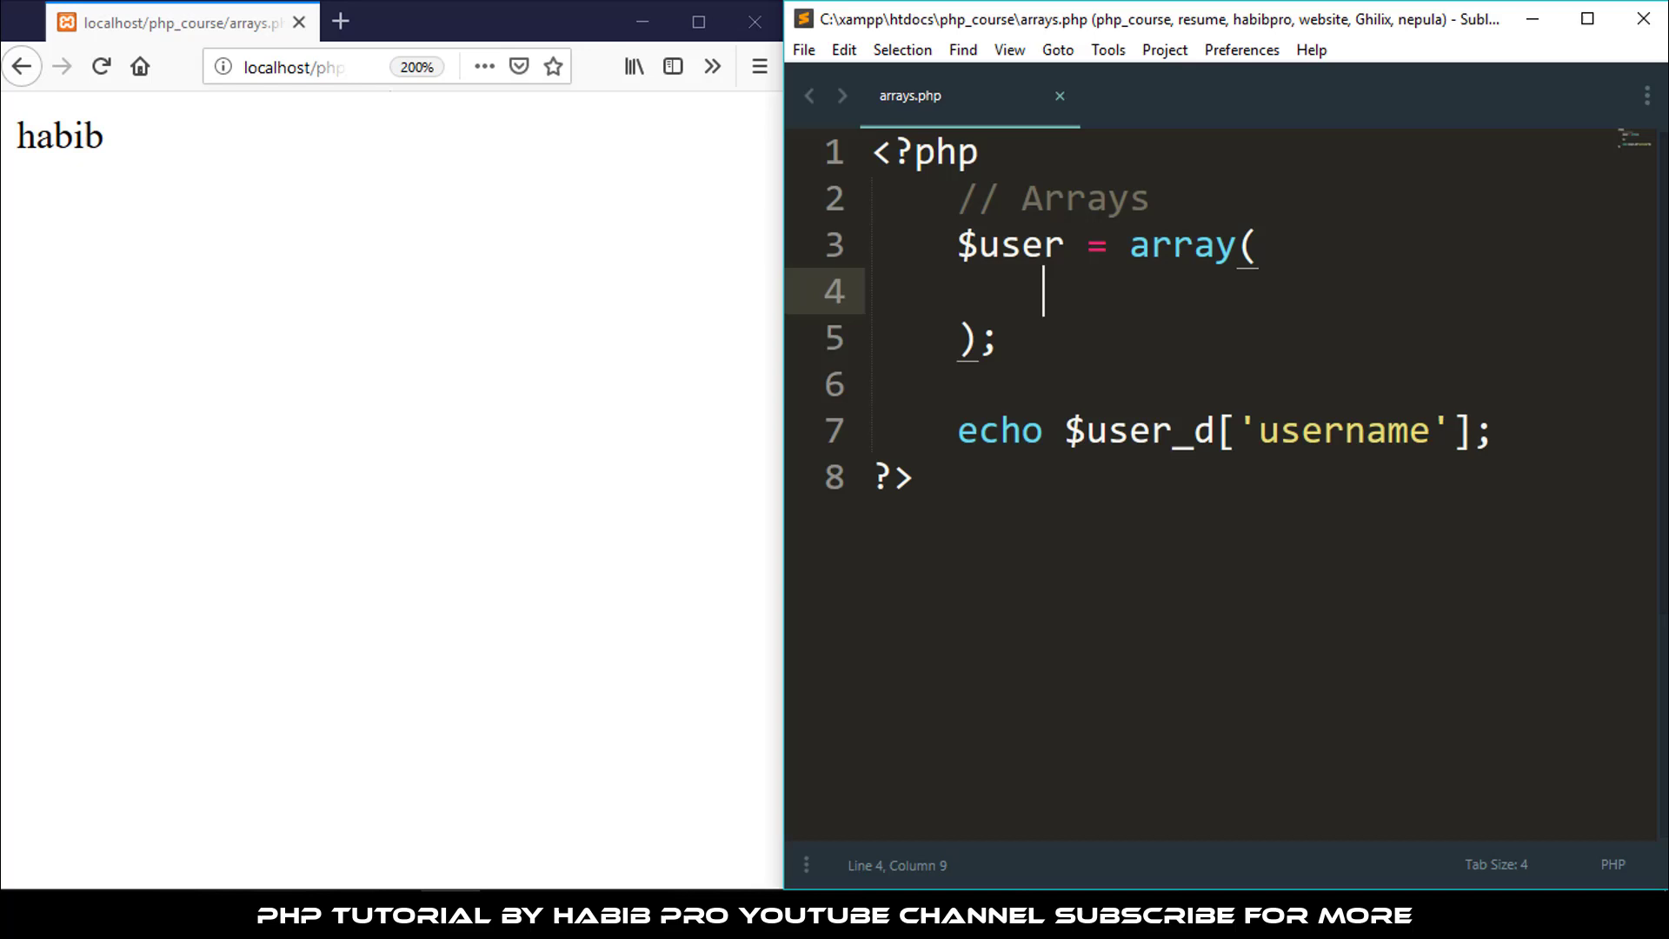
pyautogui.write('array(')
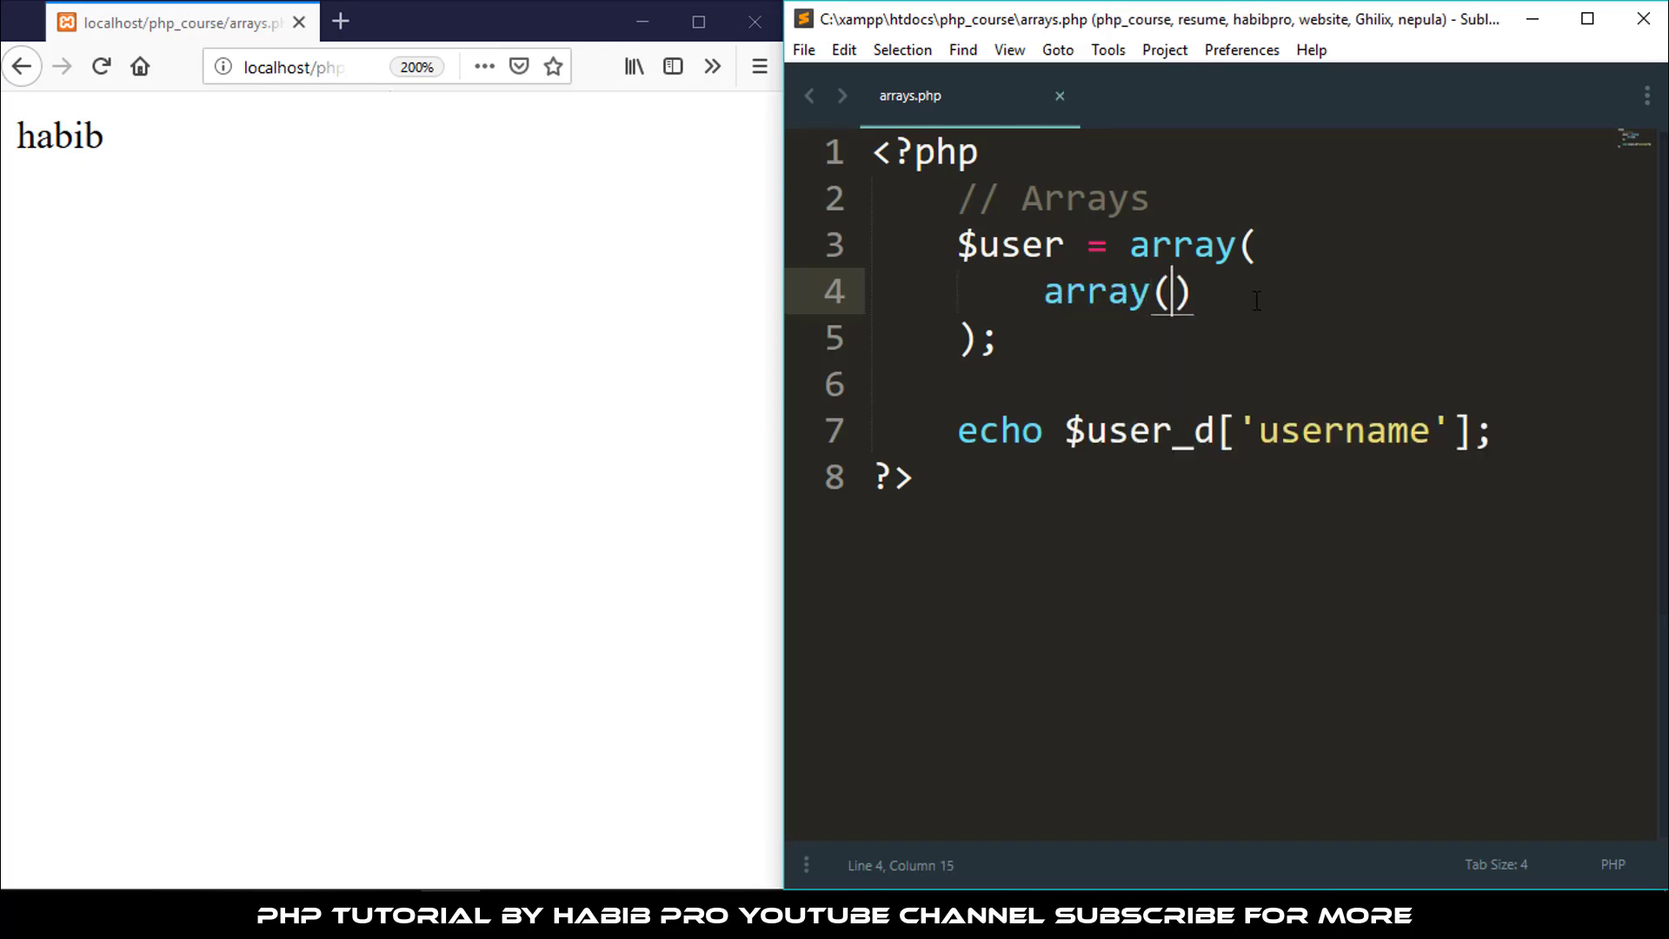
pyautogui.write("''")
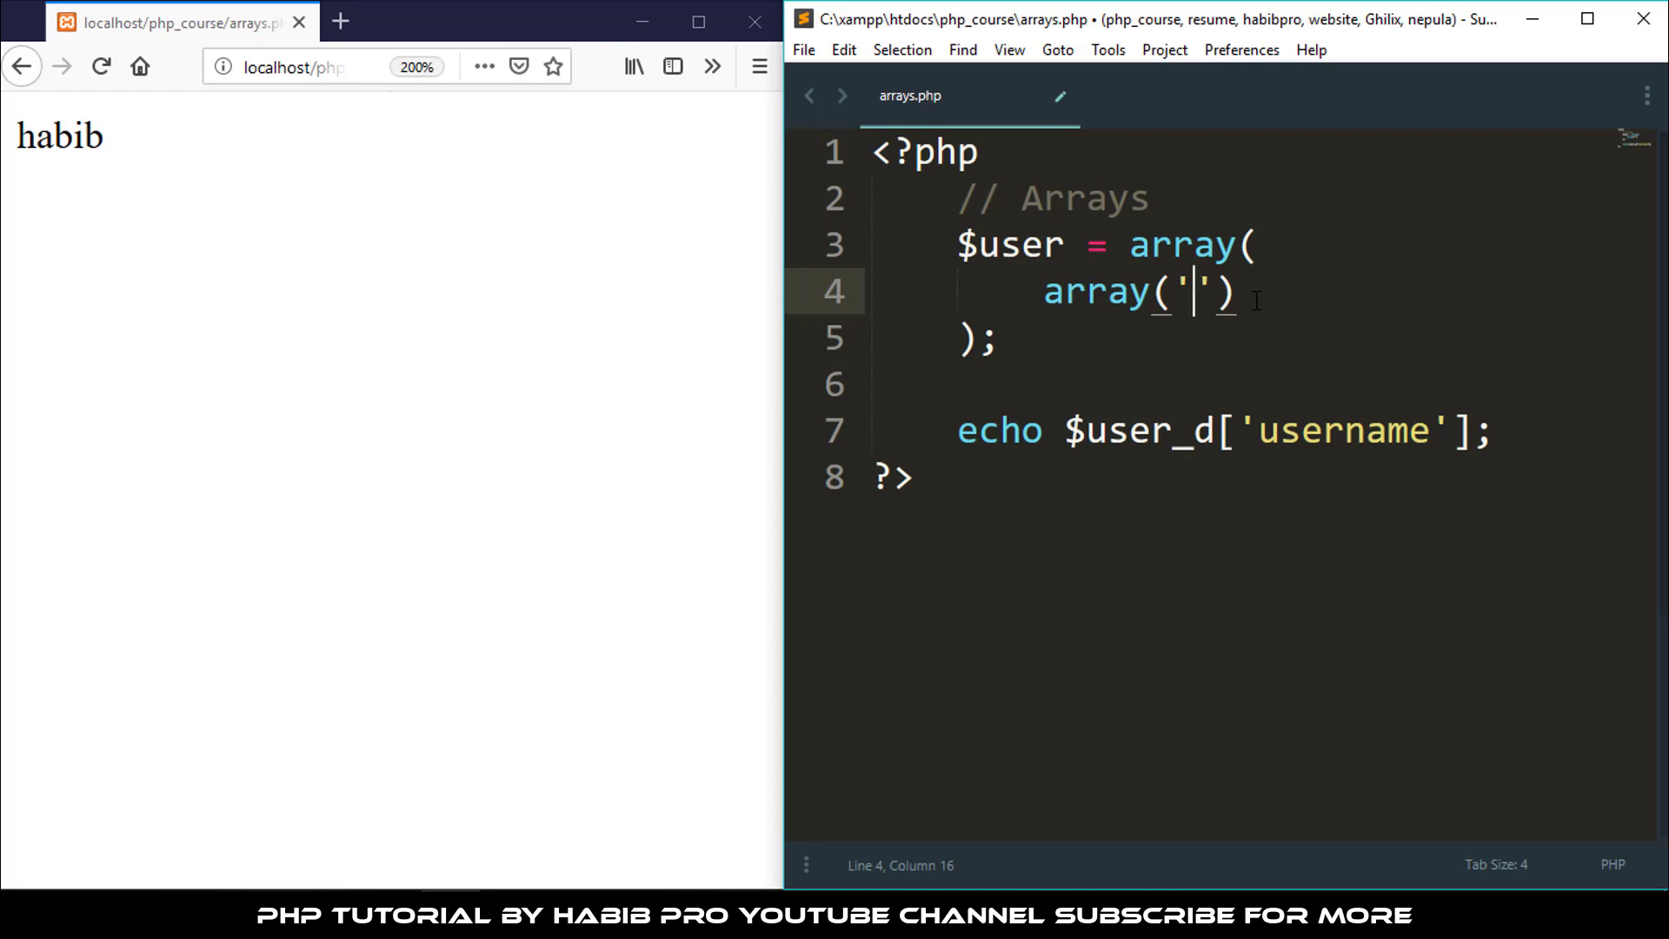
pyautogui.write('haibpro')
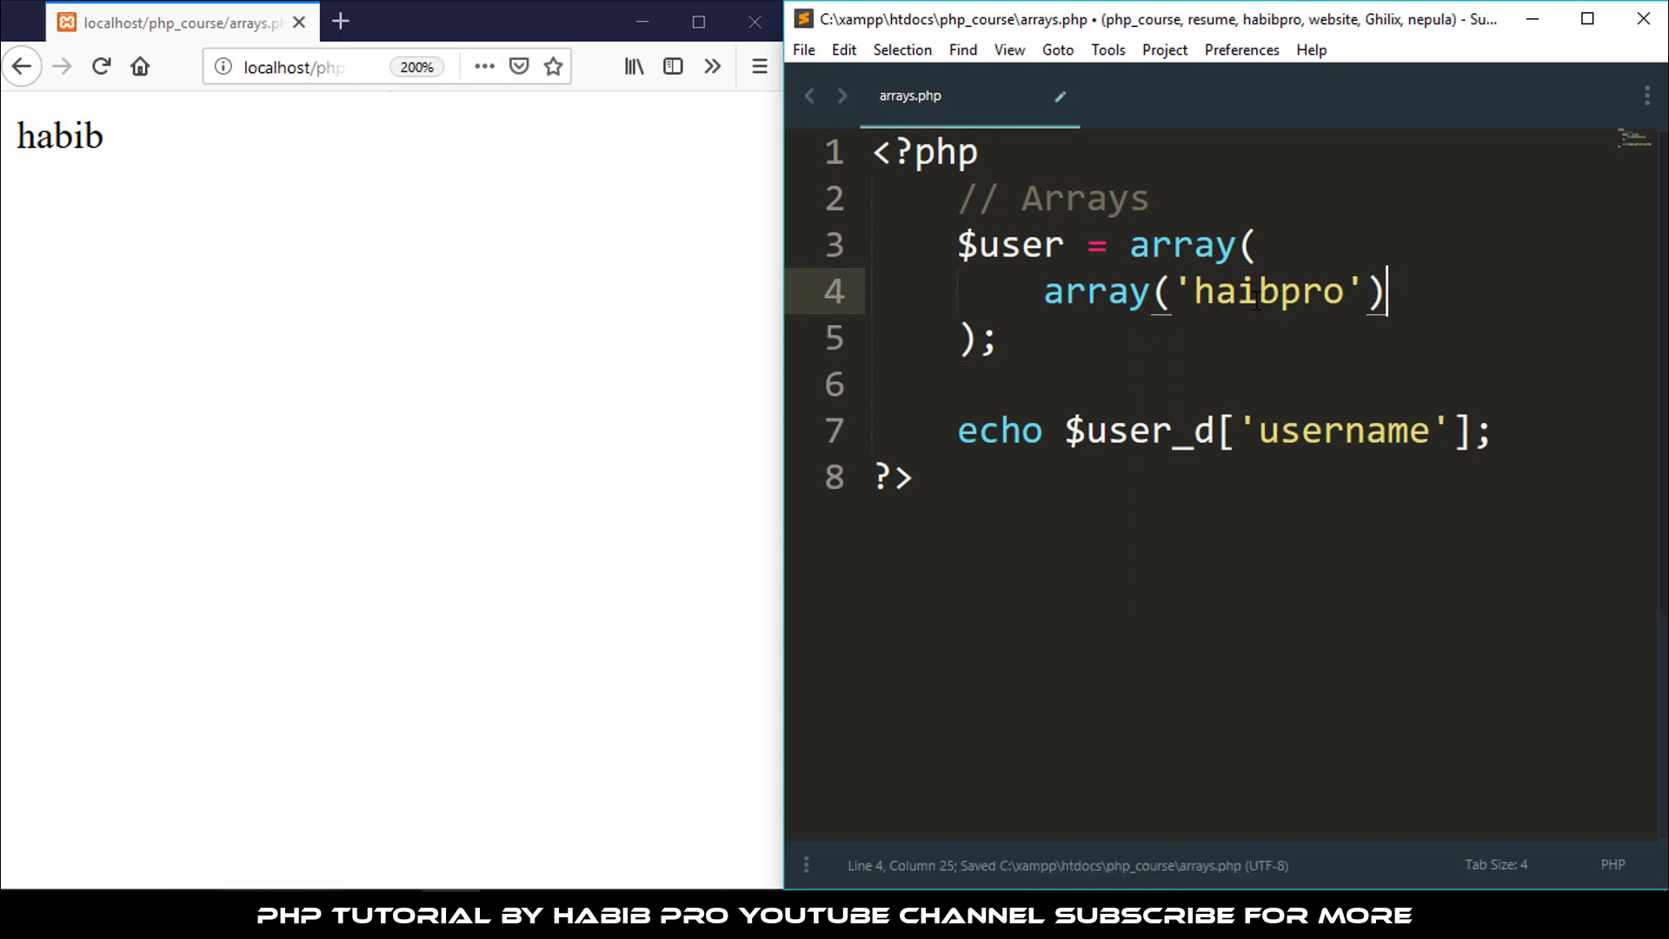
pyautogui.write('.')
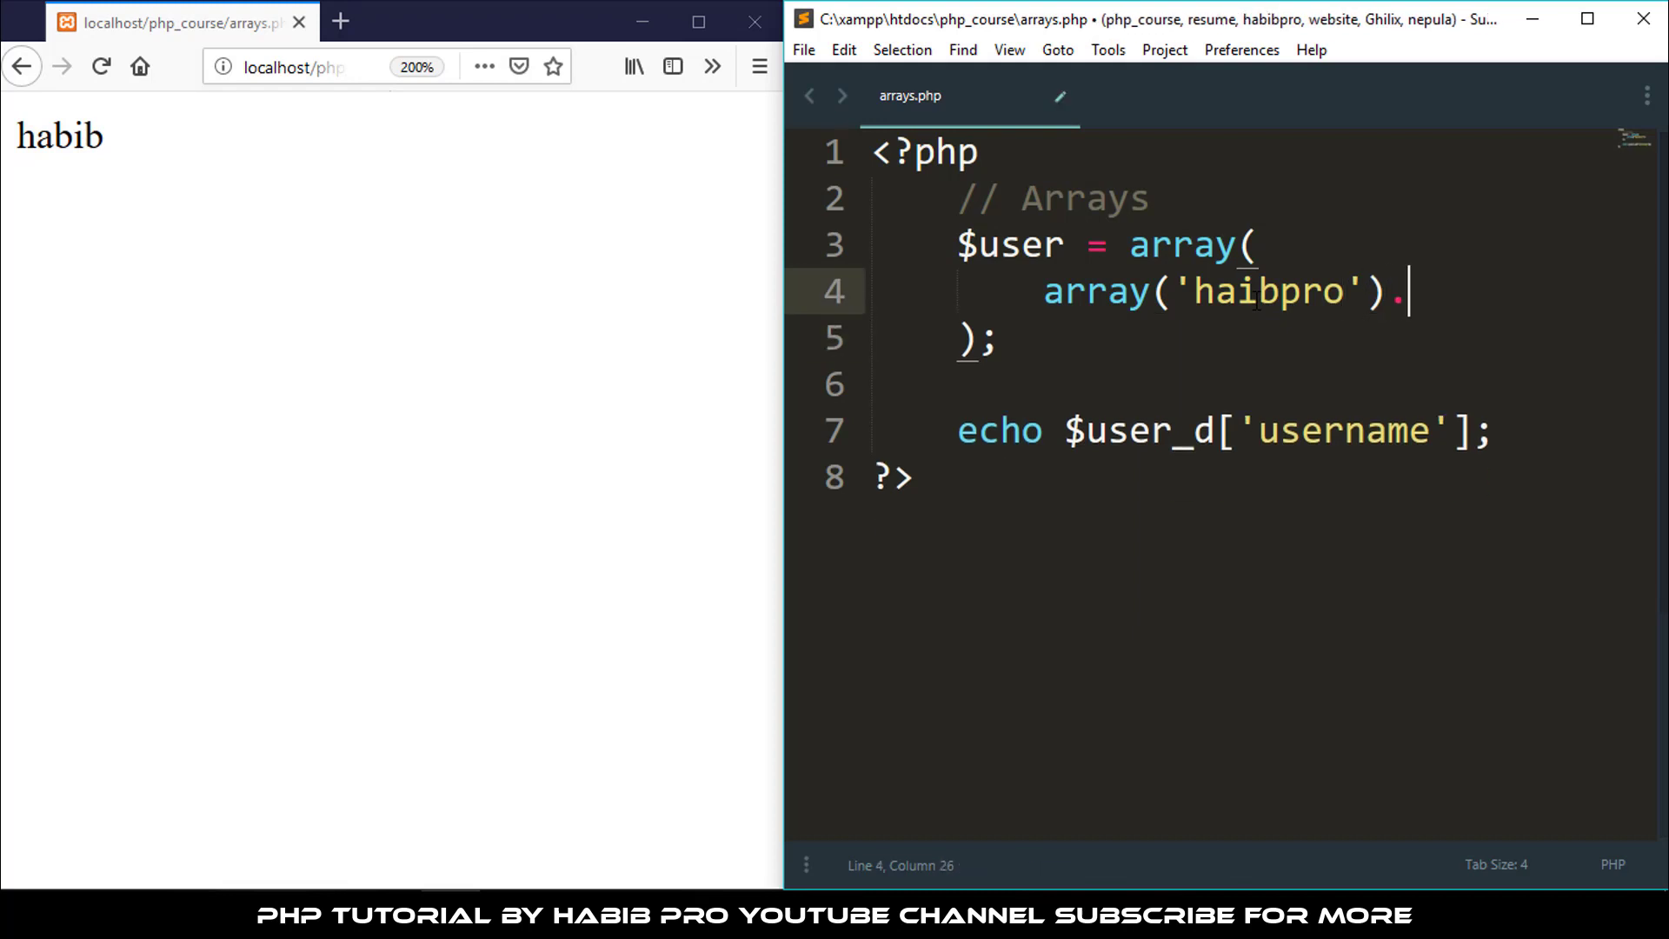
pyautogui.press('Enter')
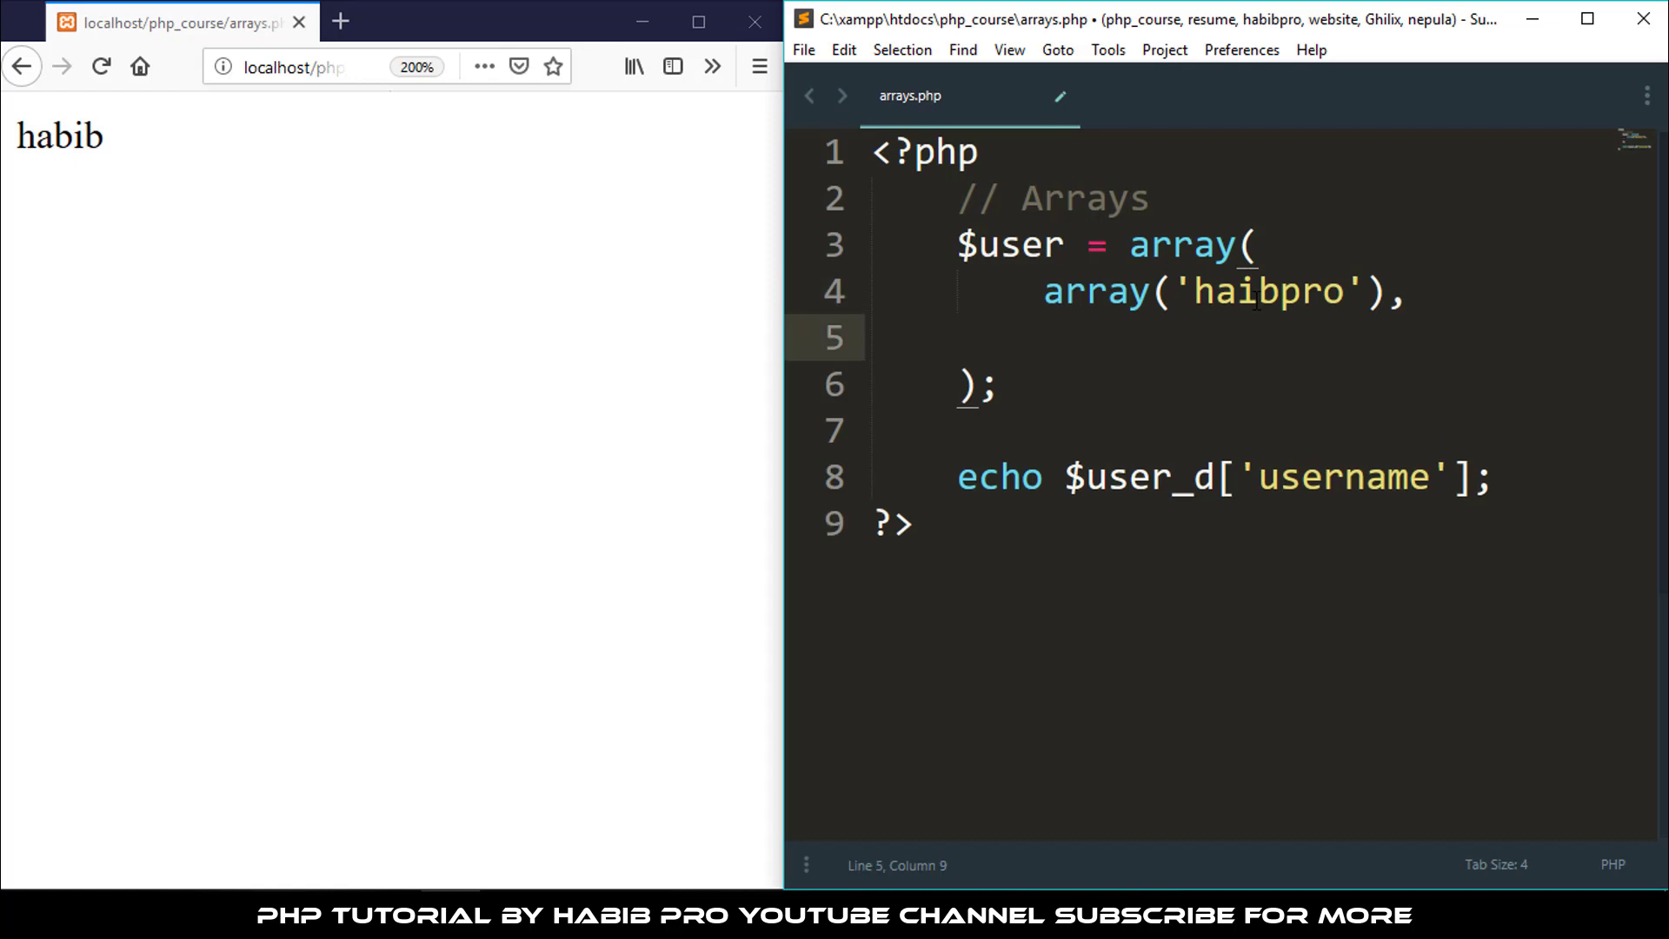
pyautogui.write('array90')
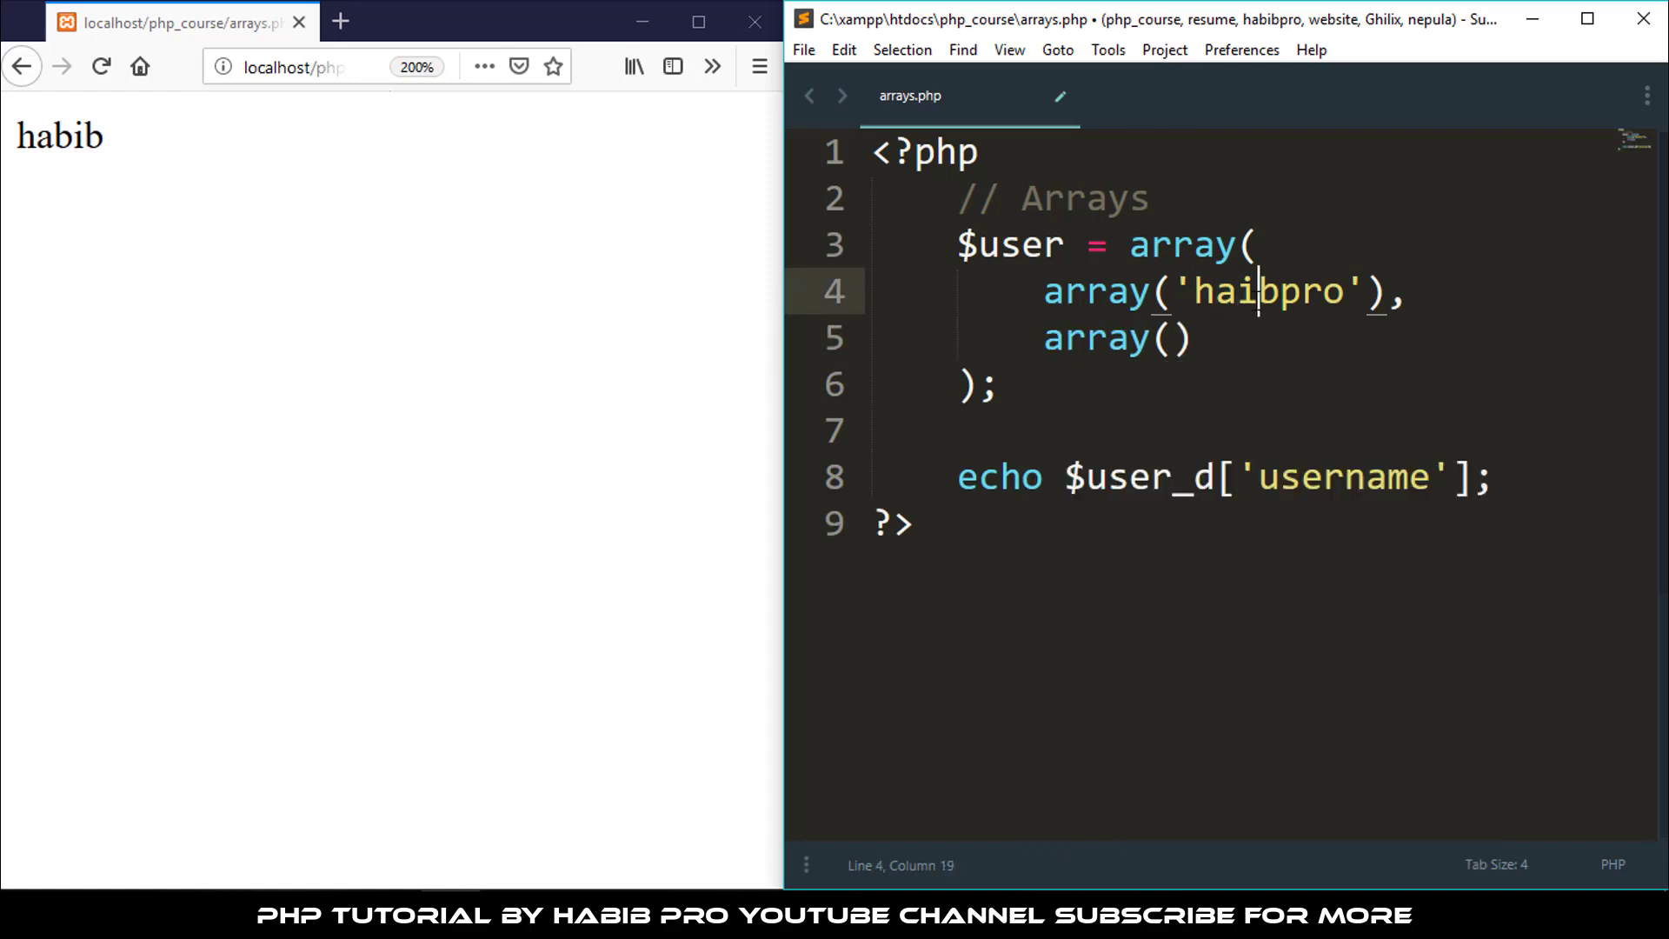
pyautogui.write('", "')
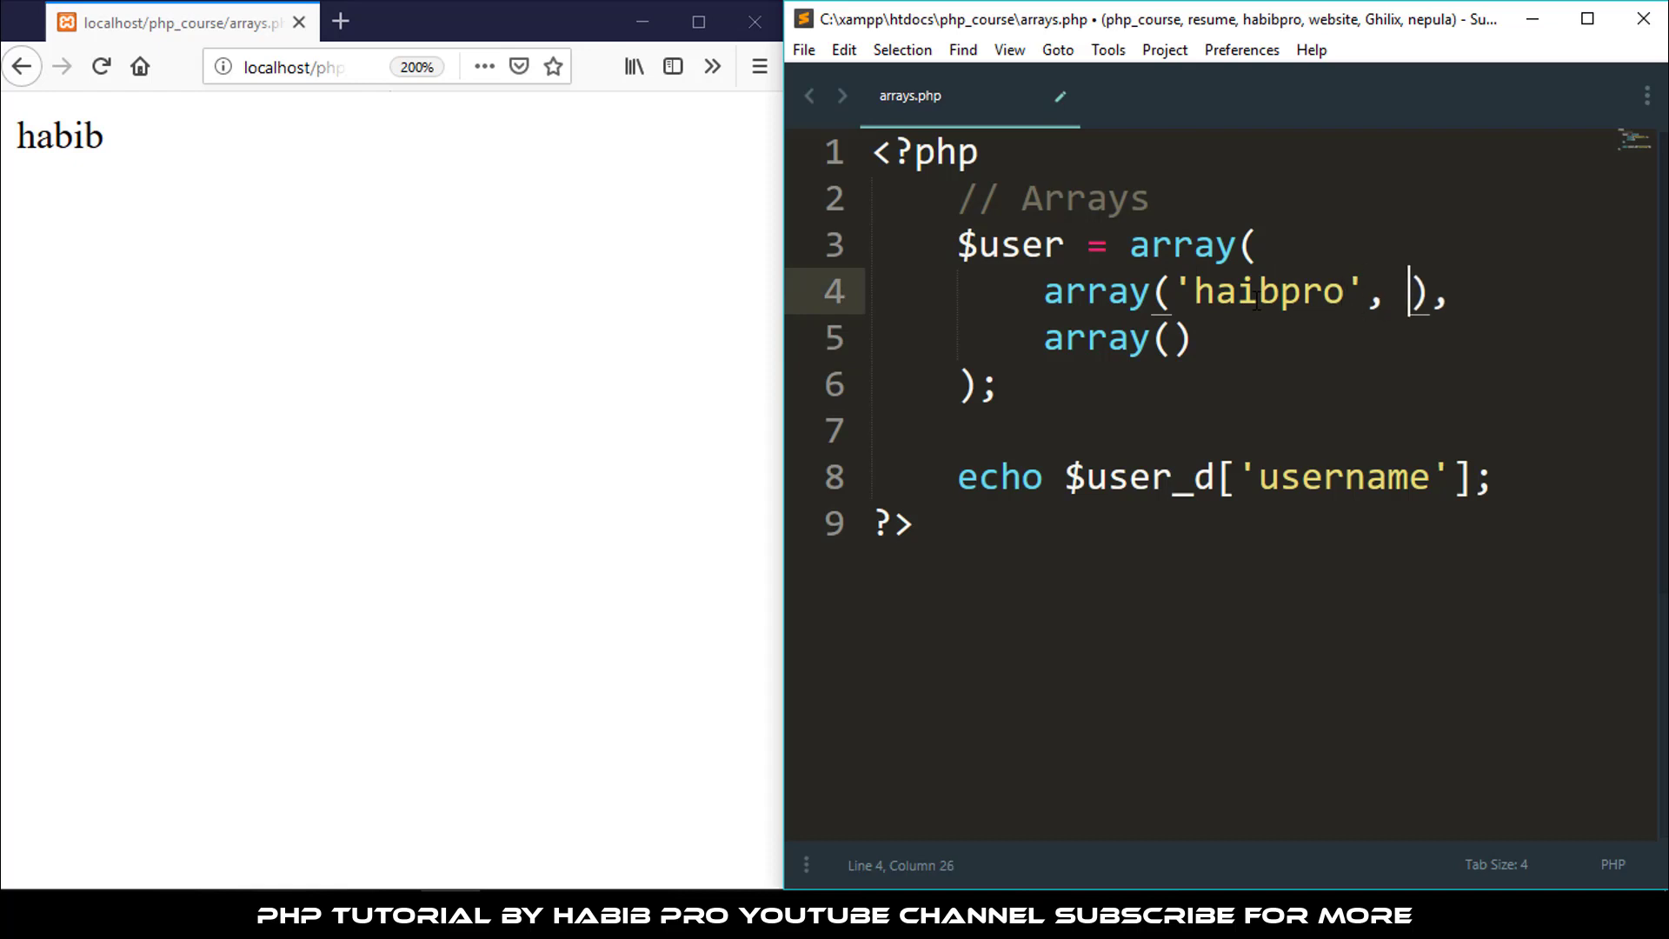
pyautogui.write("'drC'")
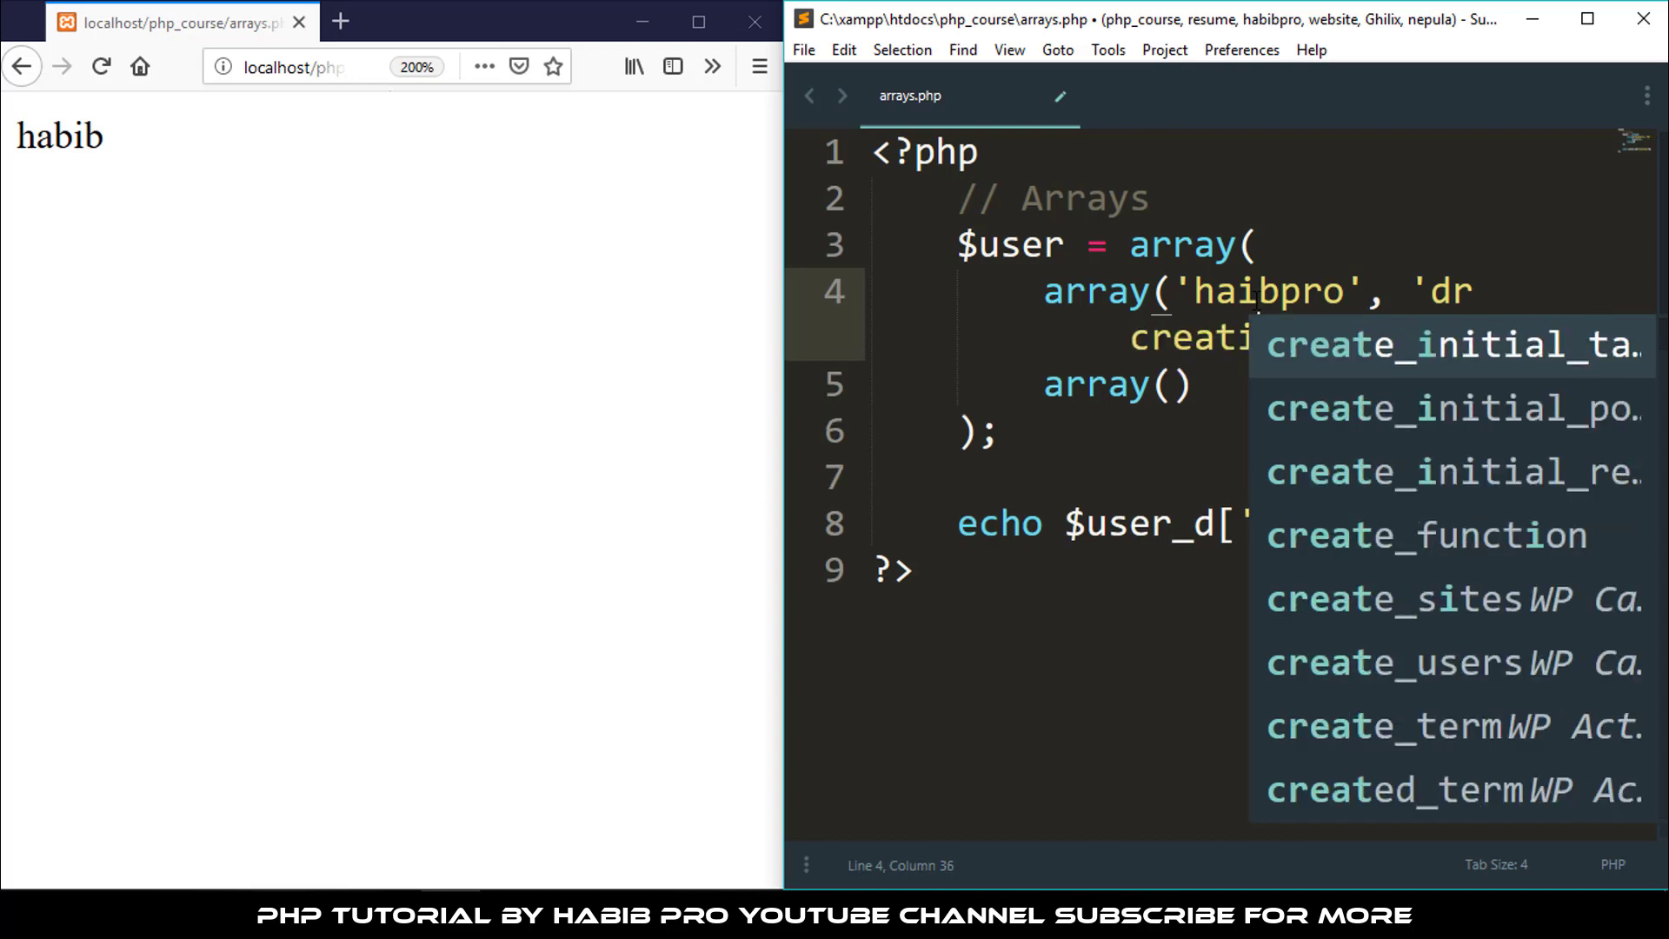
pyautogui.press('Escape')
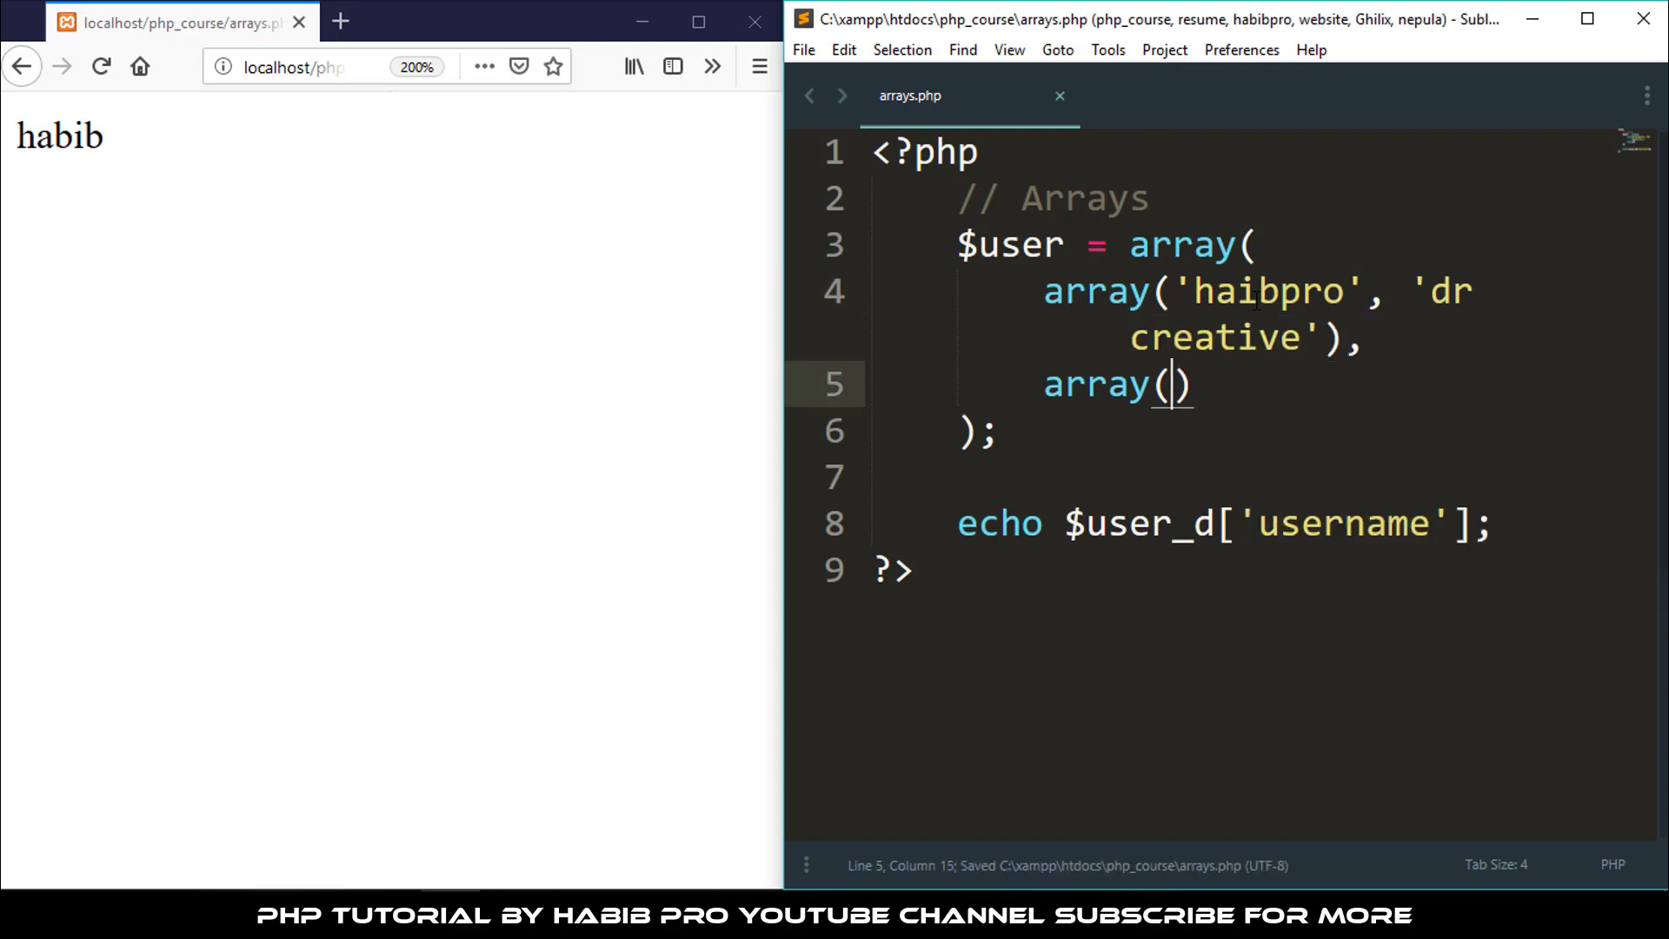
# Add a second inner array('1780', '1200') and save the script
pyautogui.write("''")
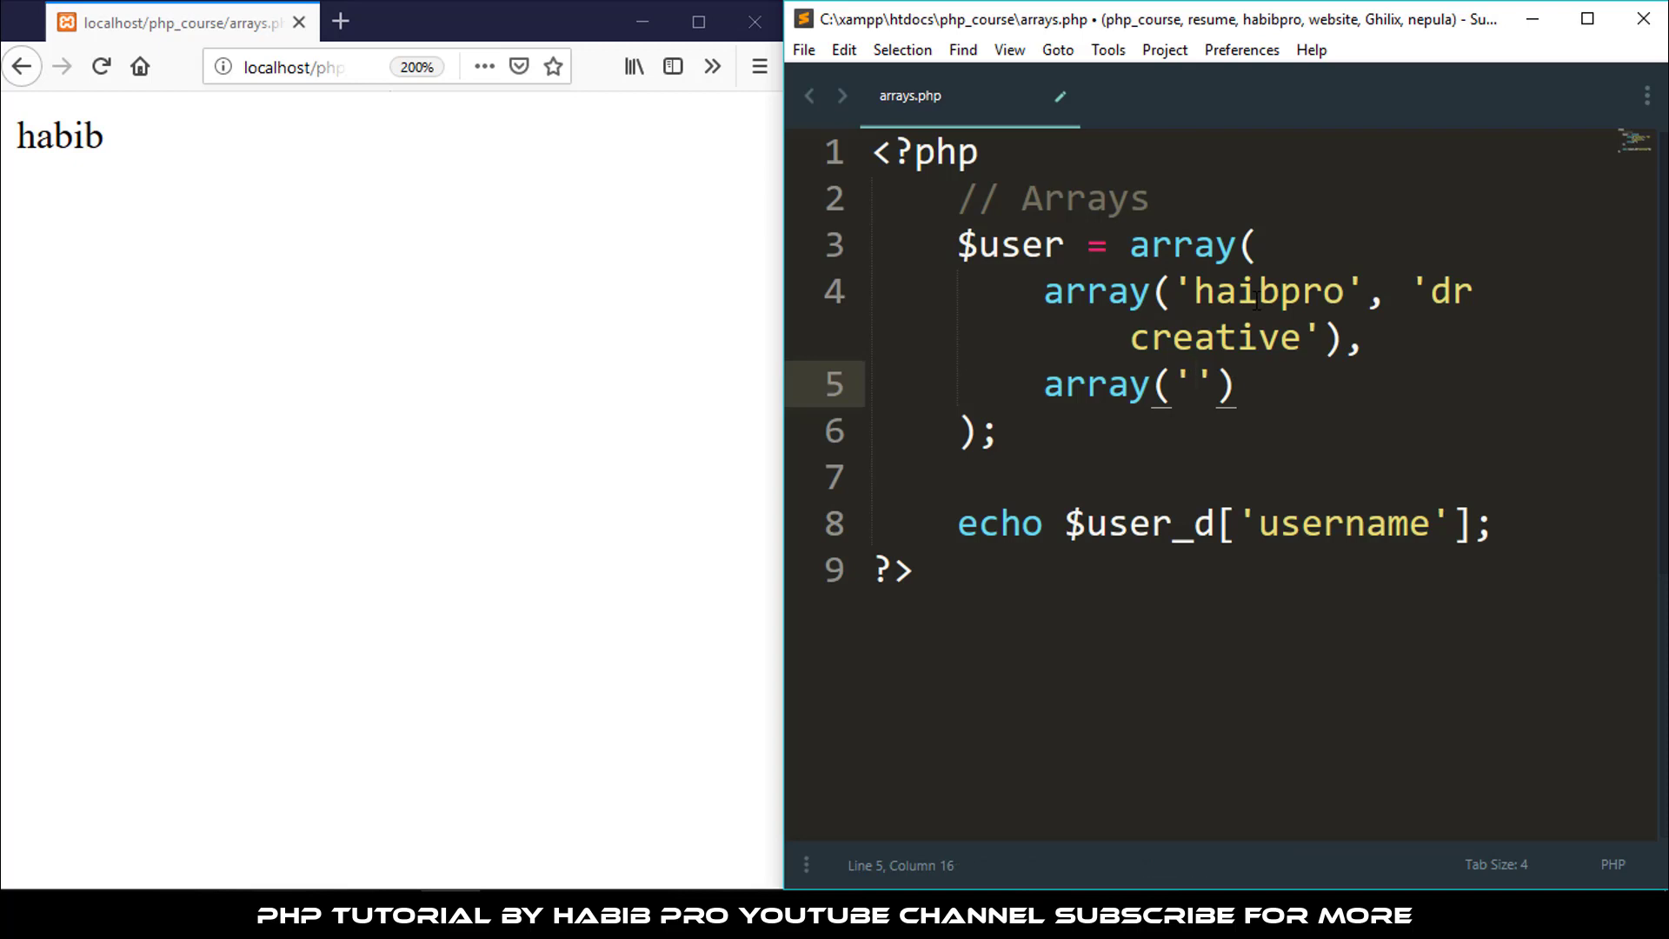
pyautogui.write('1')
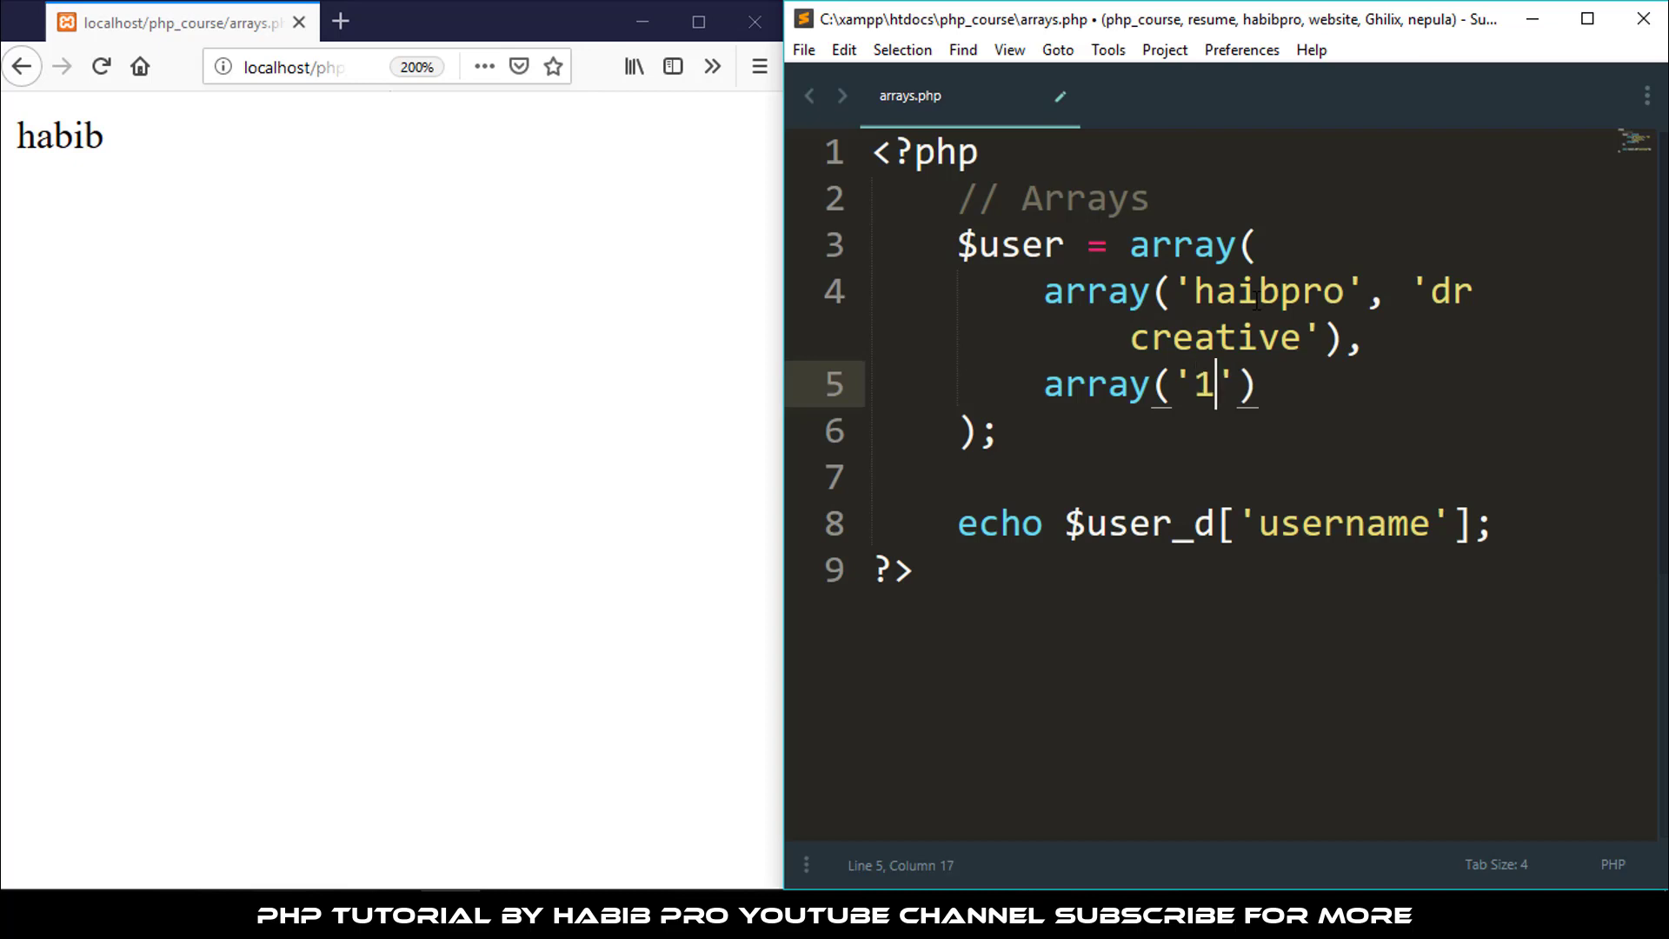
pyautogui.write('78')
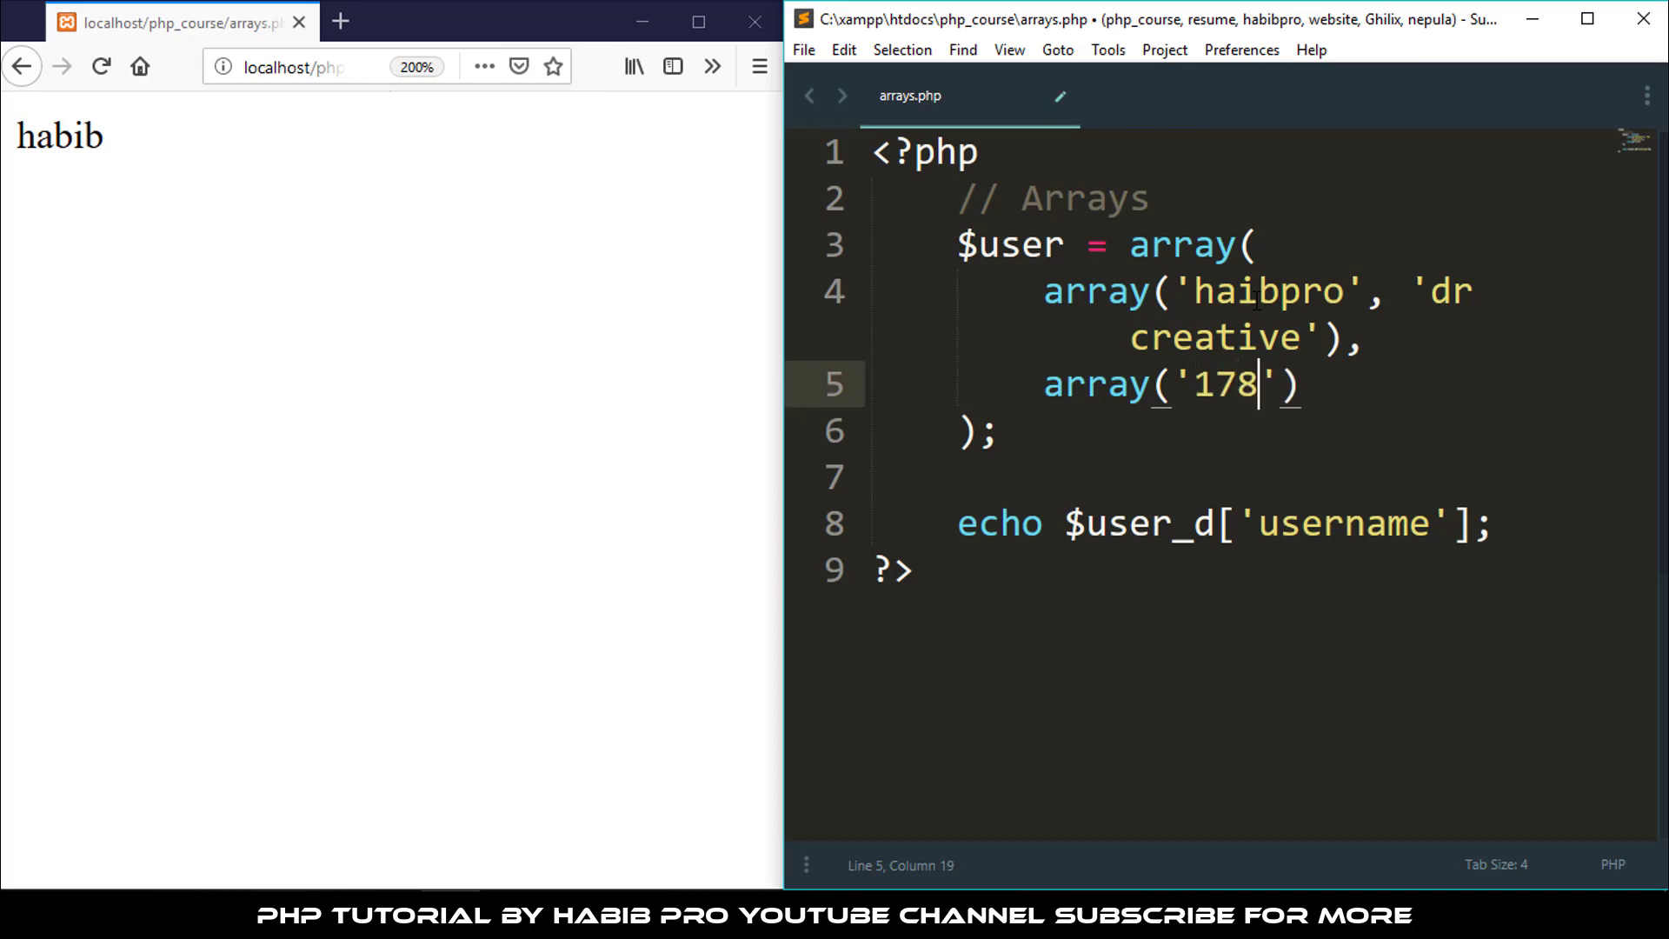
pyautogui.write('0')
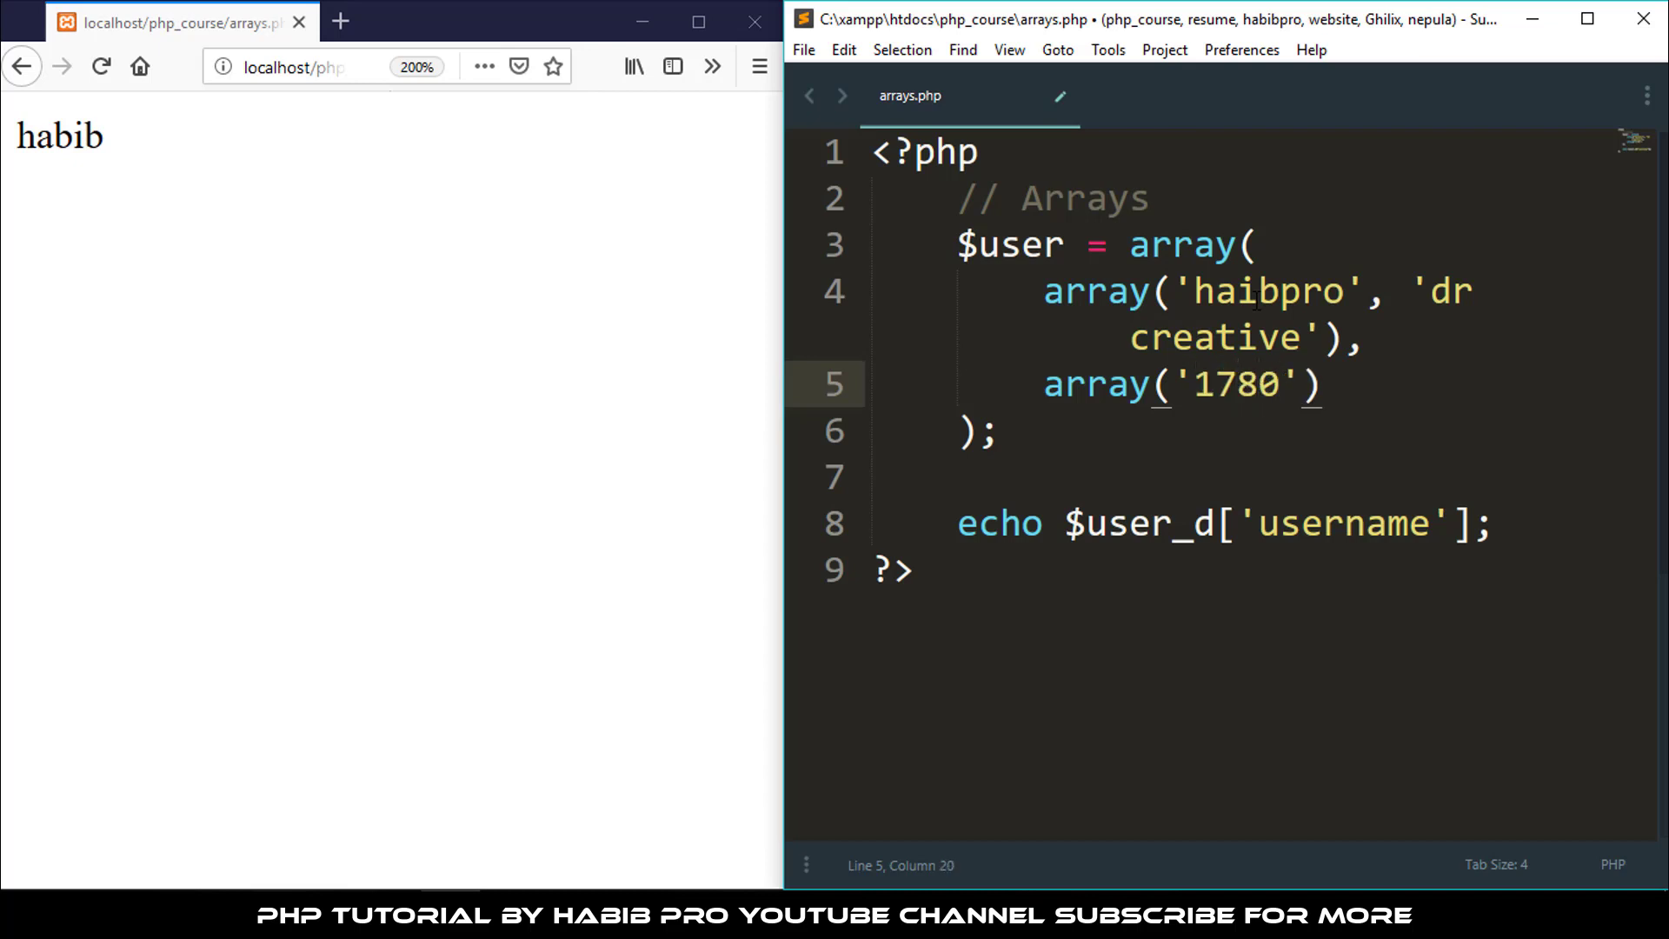
pyautogui.write(',')
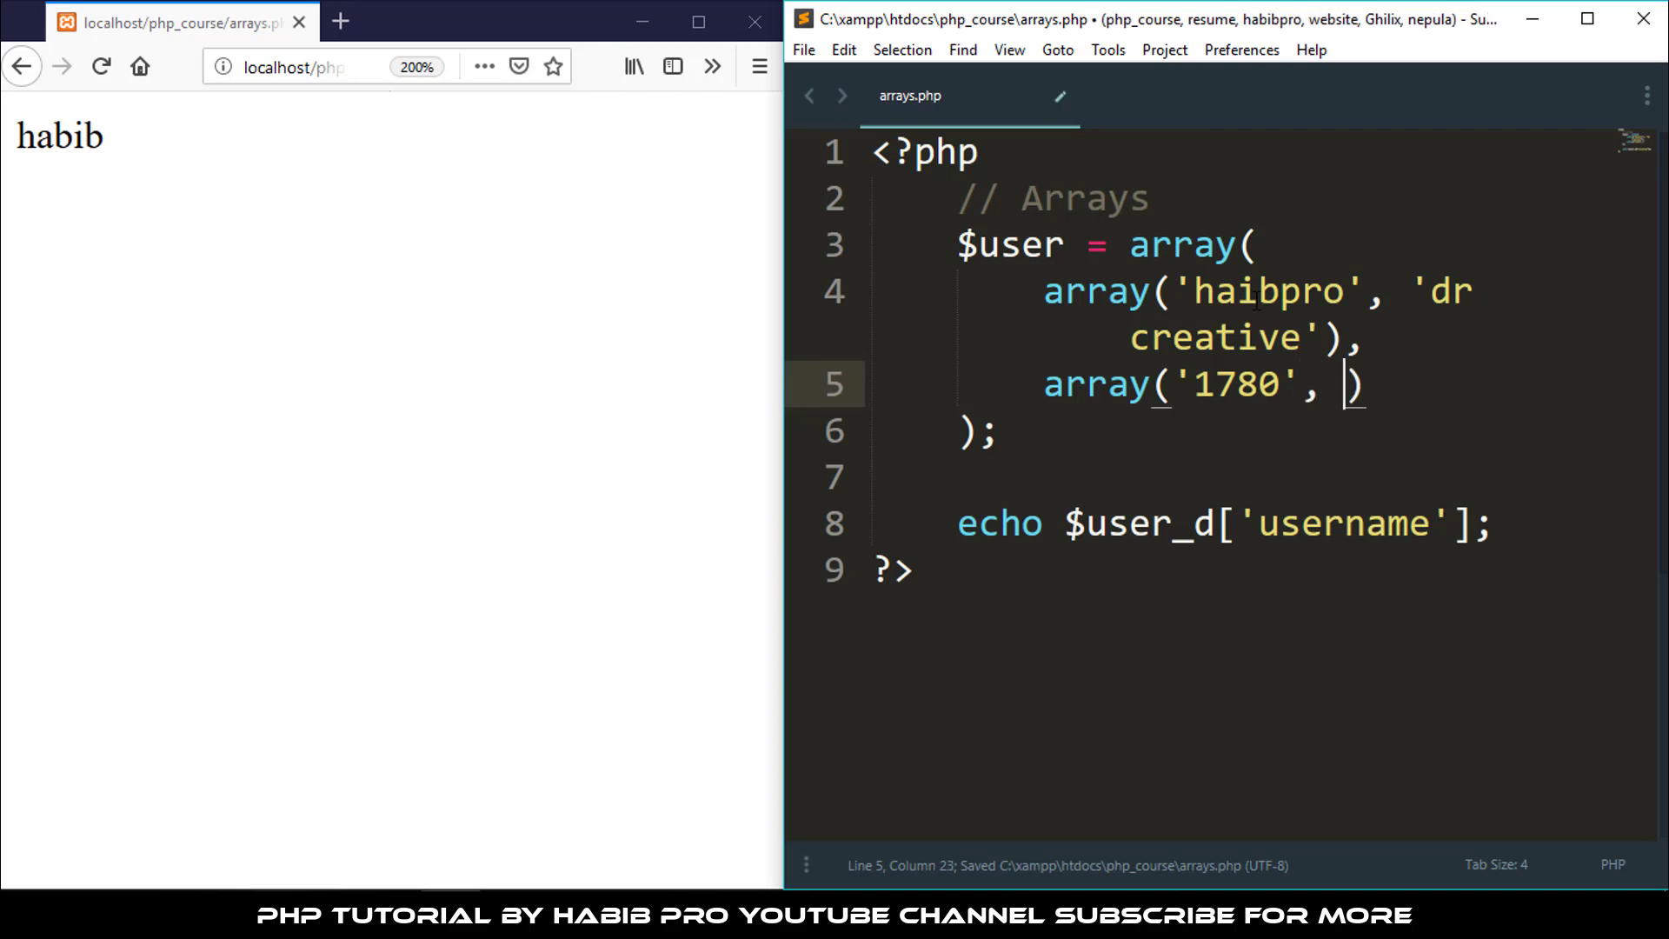
pyautogui.write('120')
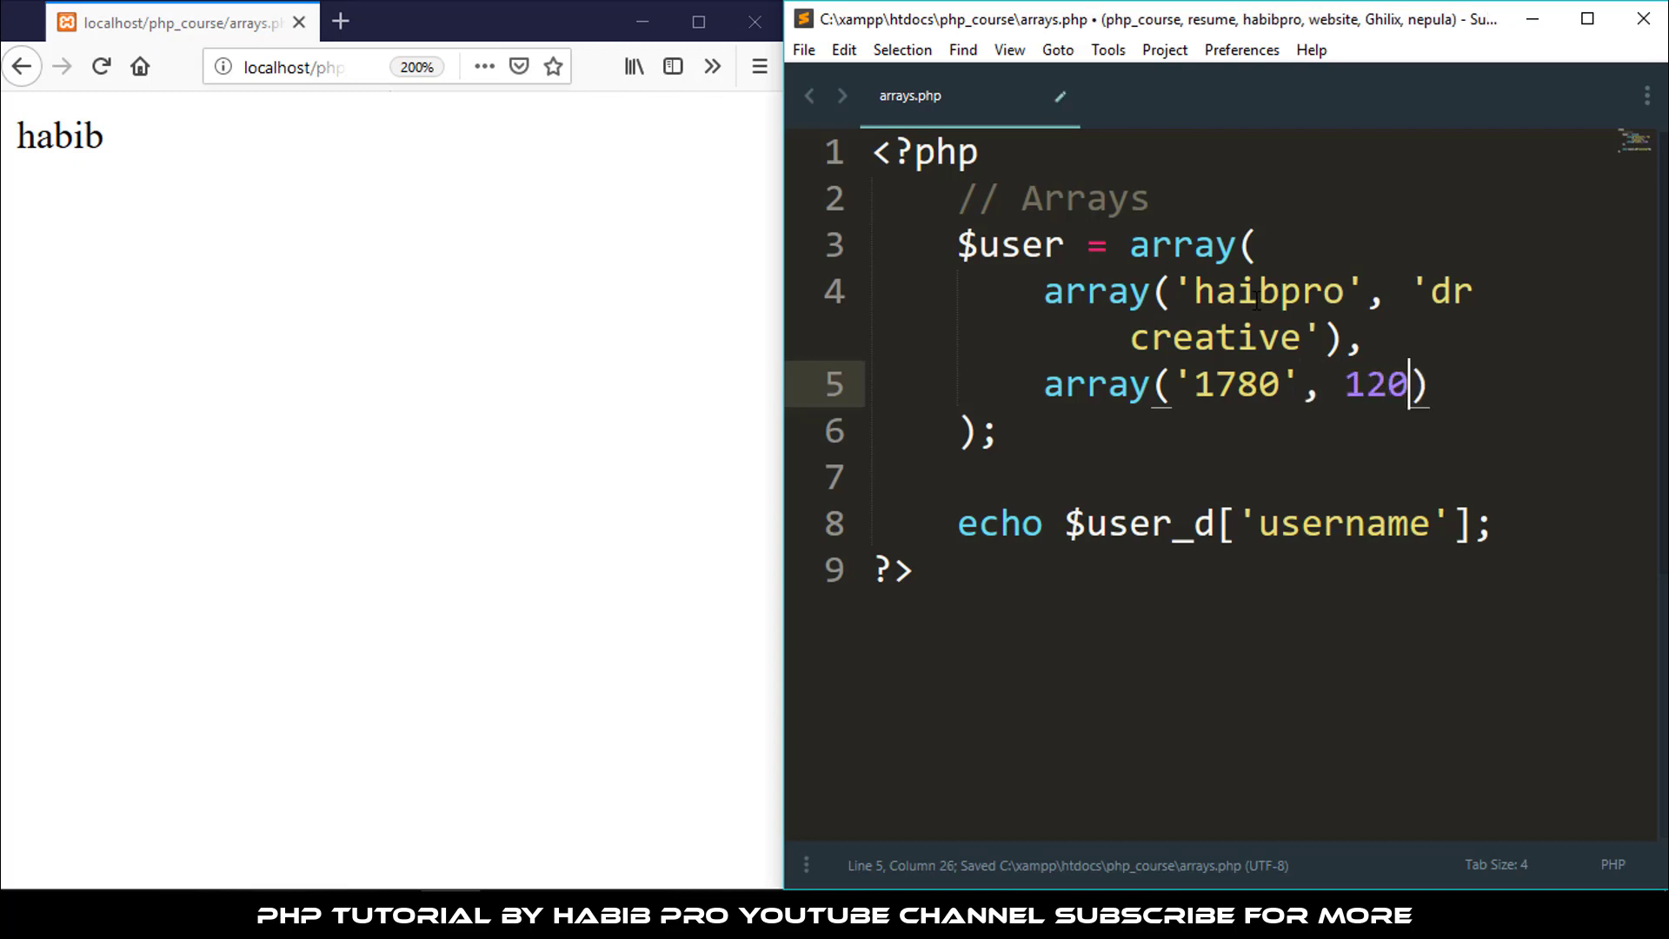
pyautogui.press('Backspace')
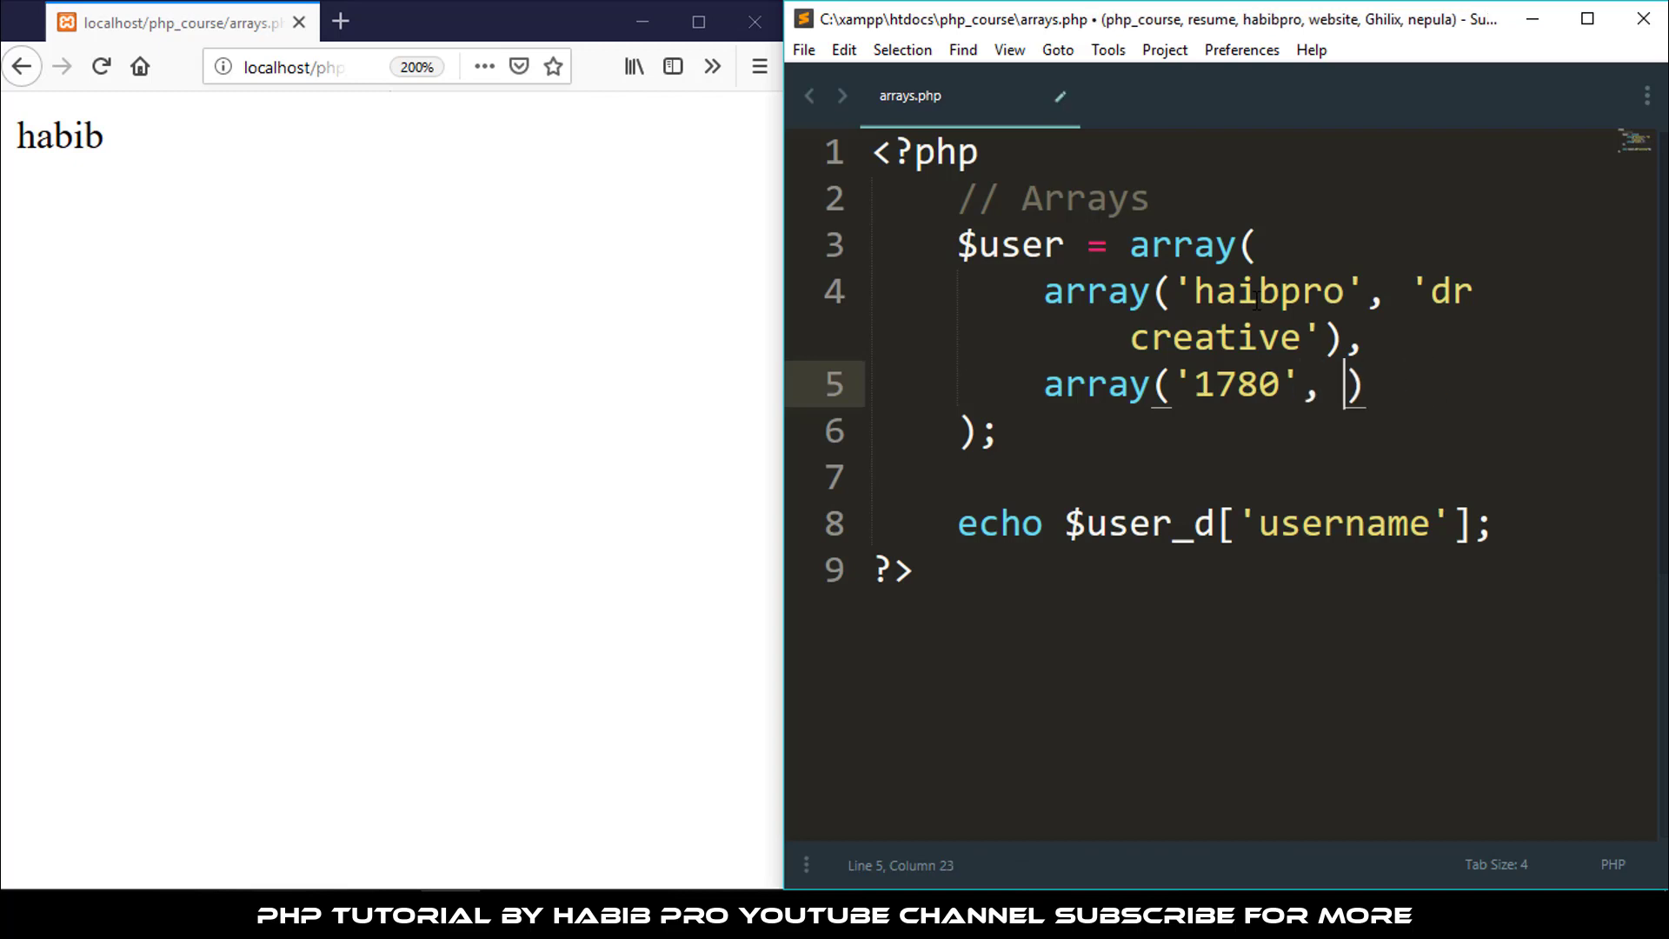
pyautogui.write("'1200'")
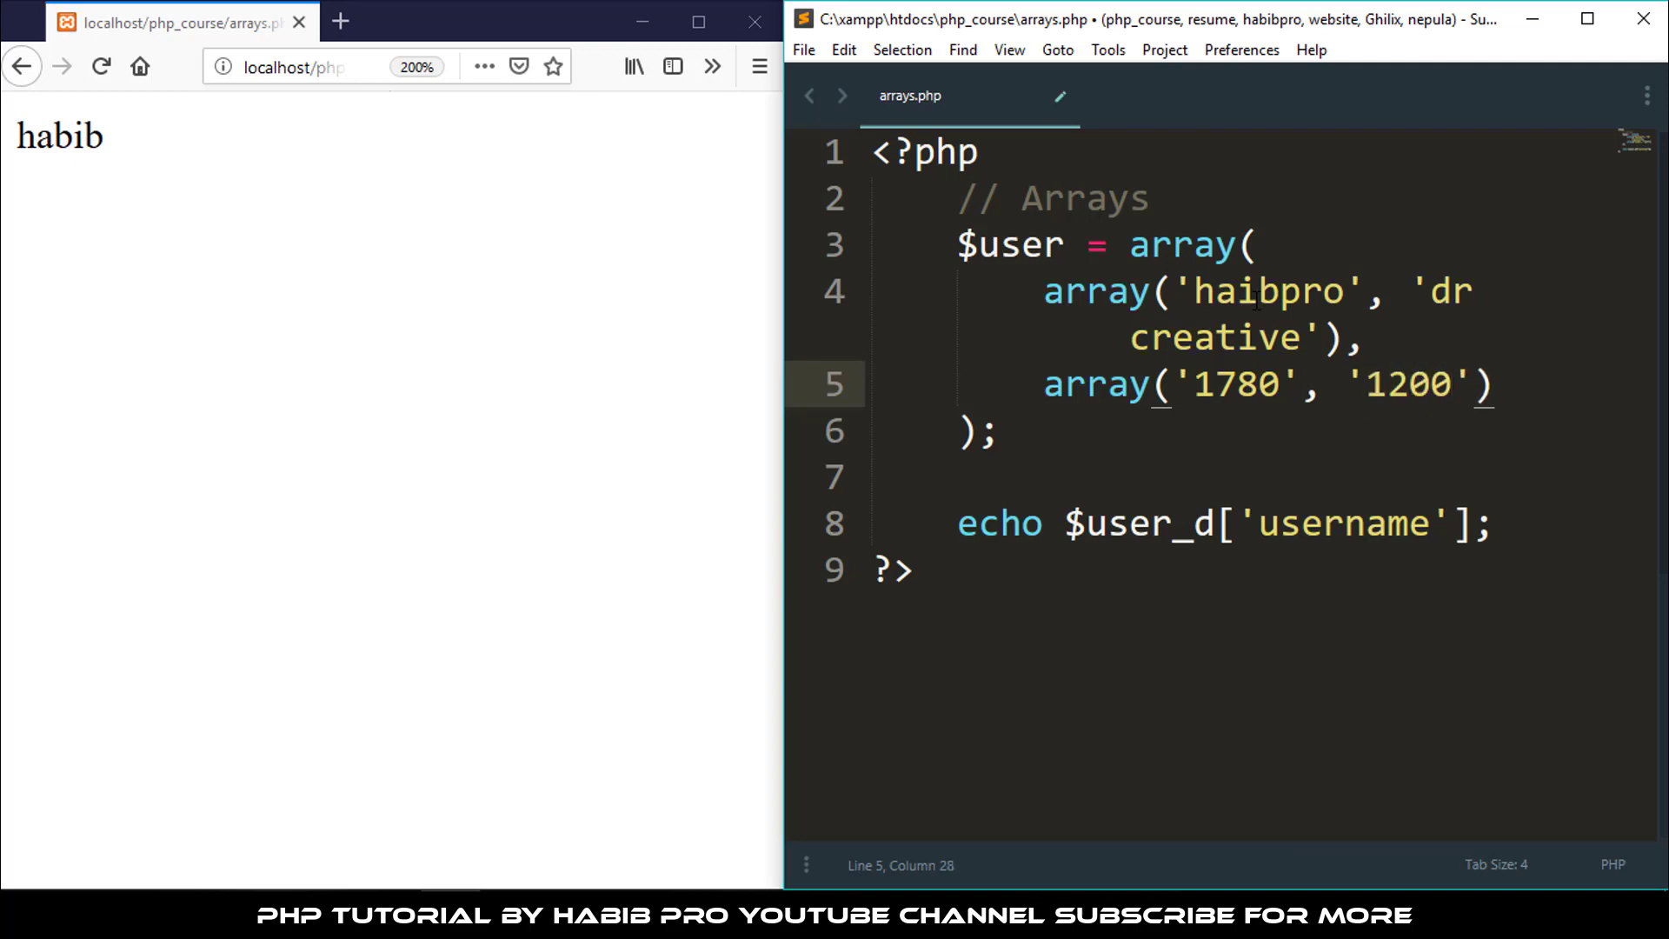
pyautogui.press('ctrl+s')
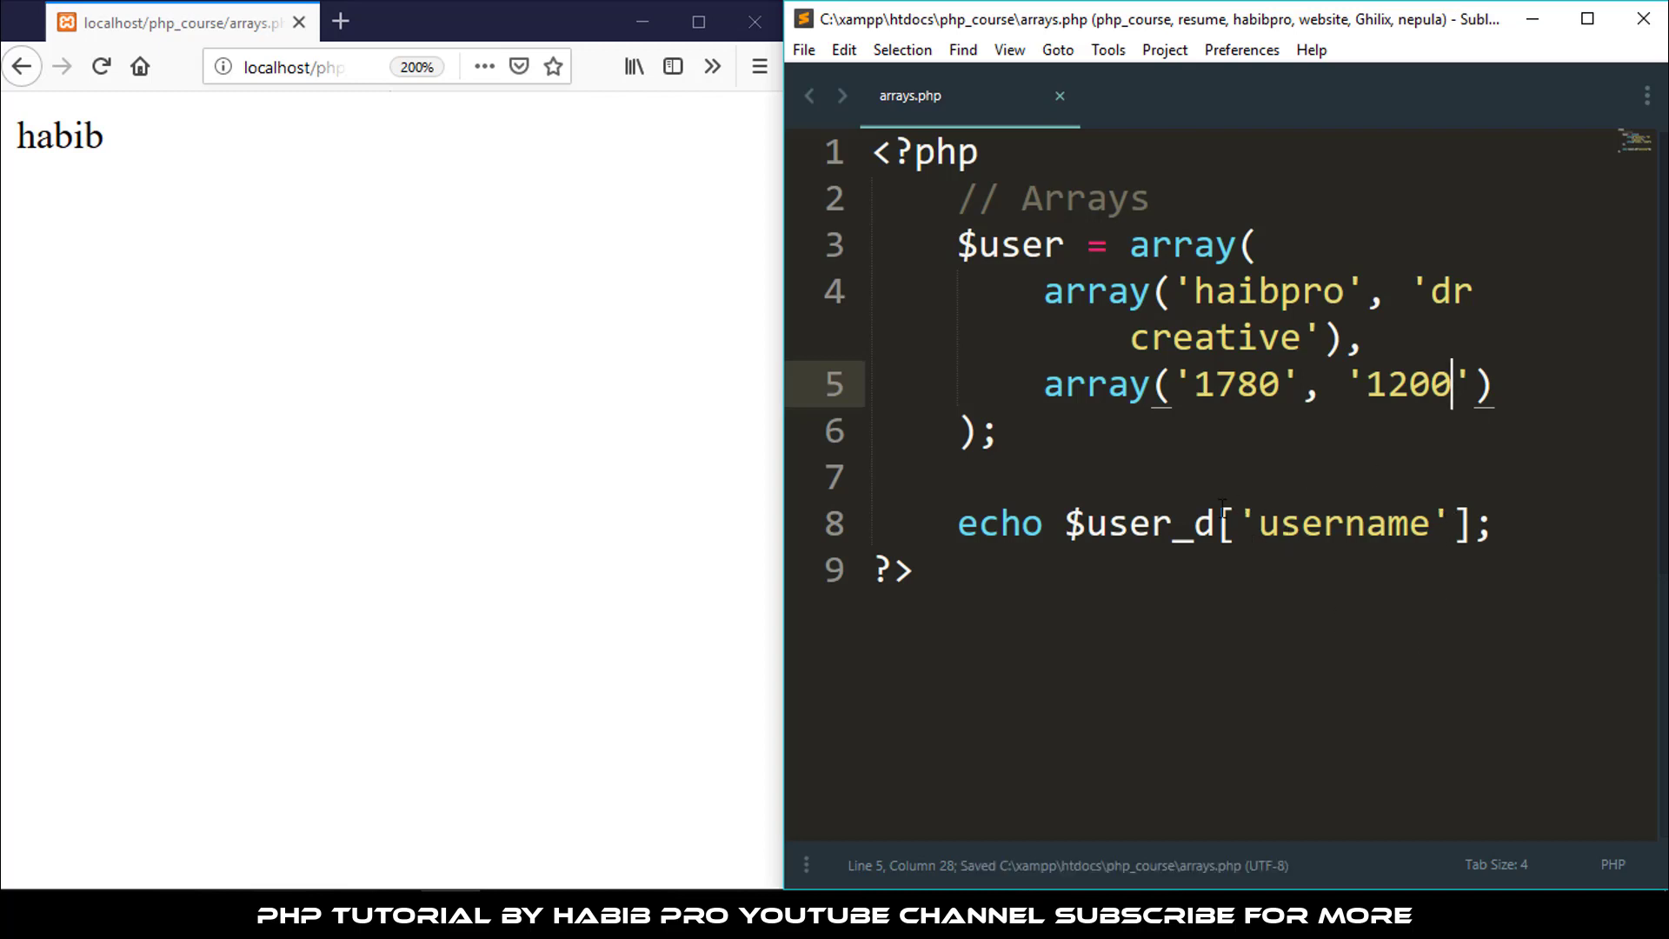
# Change the echo variable to $user and its key to index 0
pyautogui.doubleClick(1347, 523)
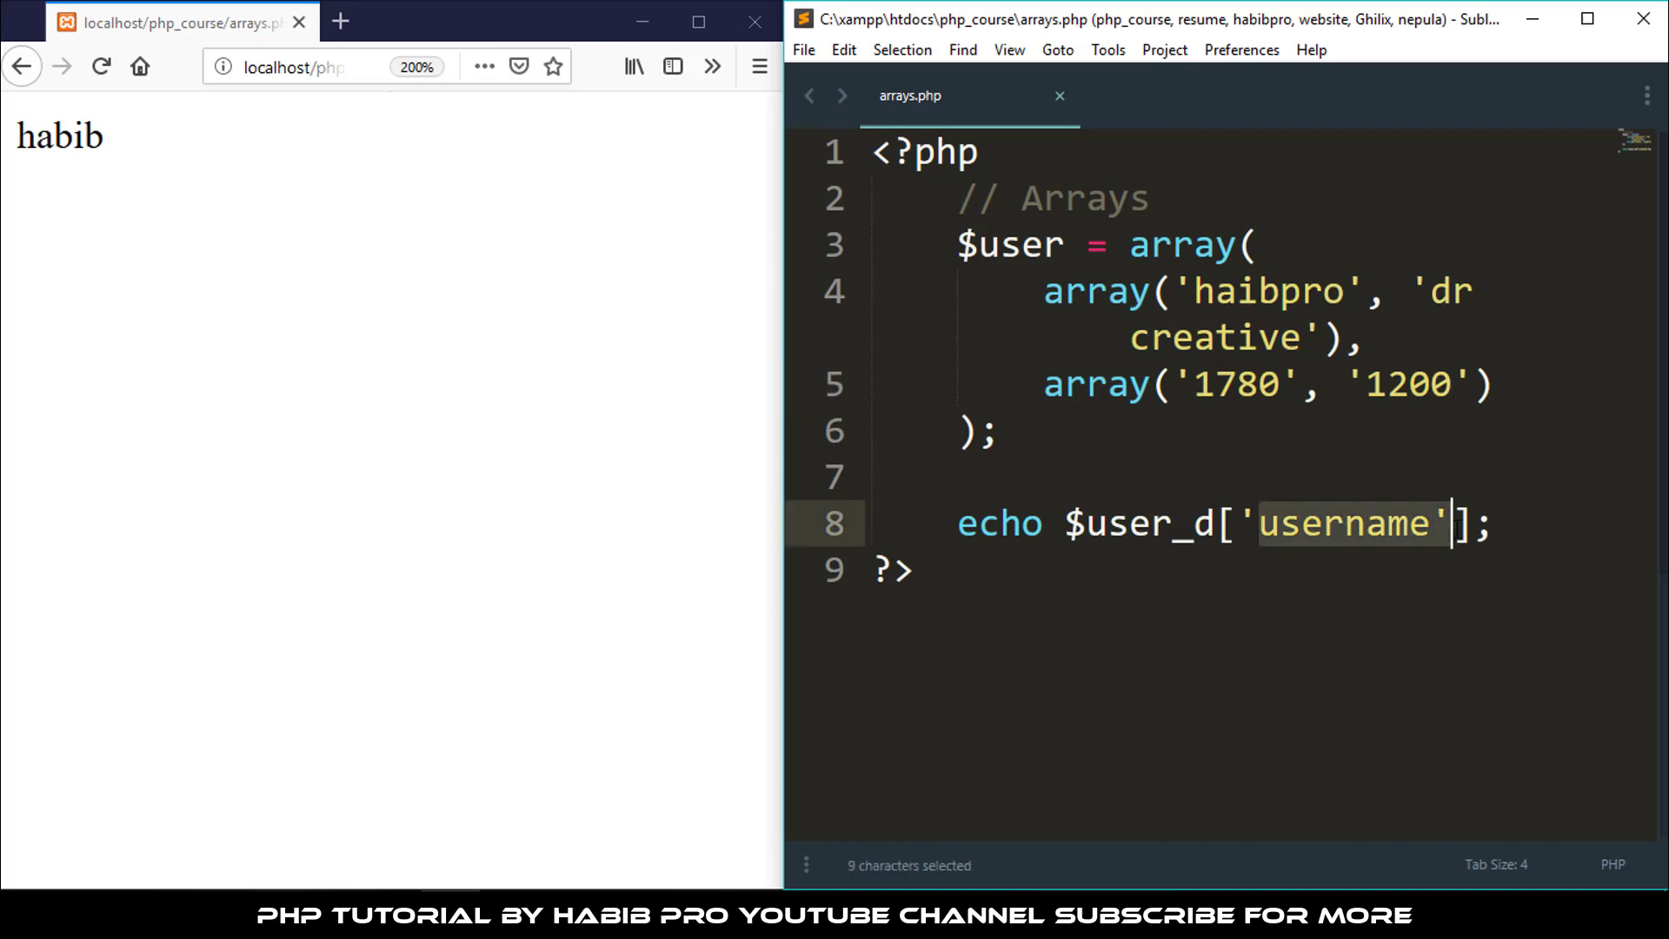
pyautogui.click(1412, 525)
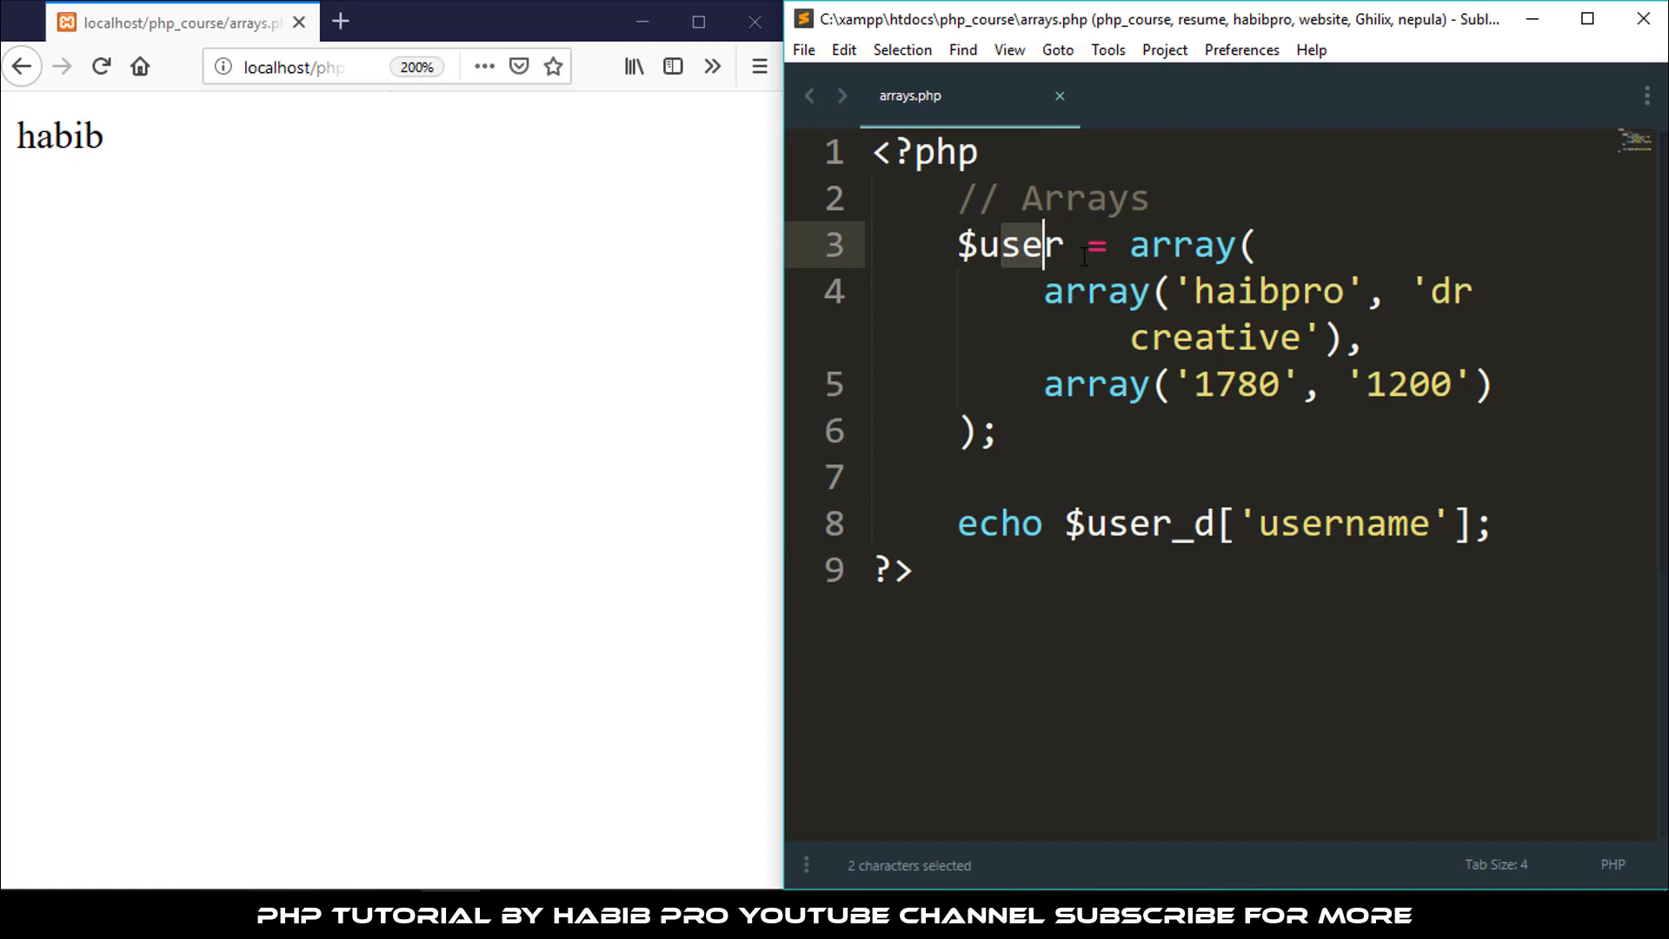
pyautogui.click(1280, 524)
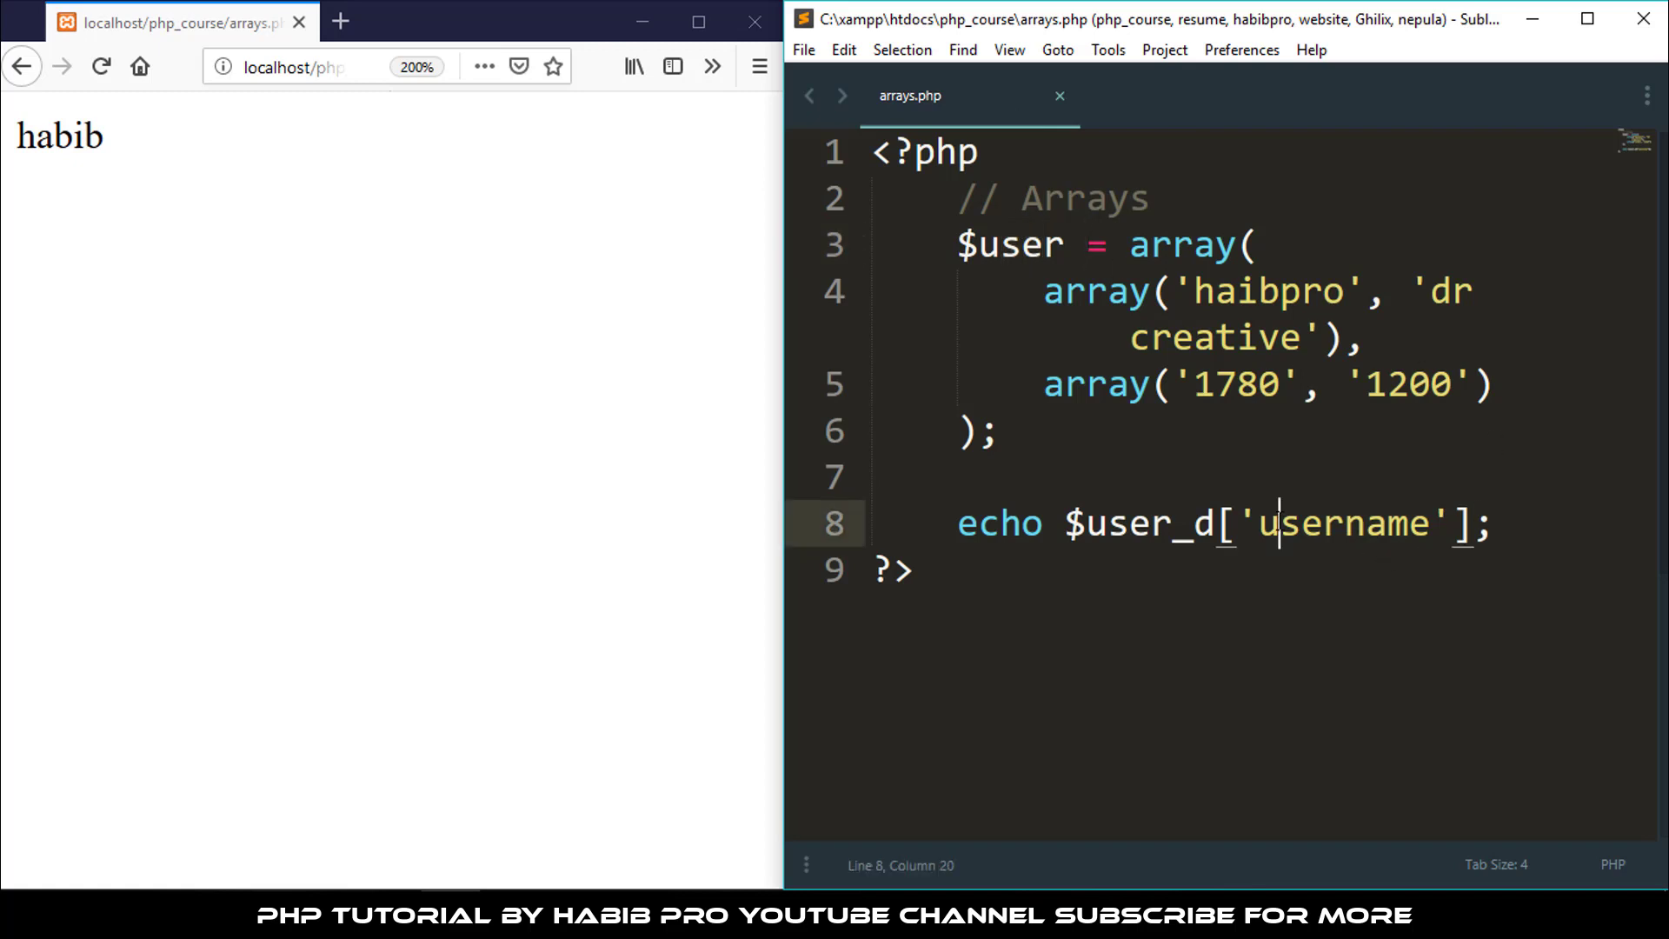
pyautogui.press('BackSpace')
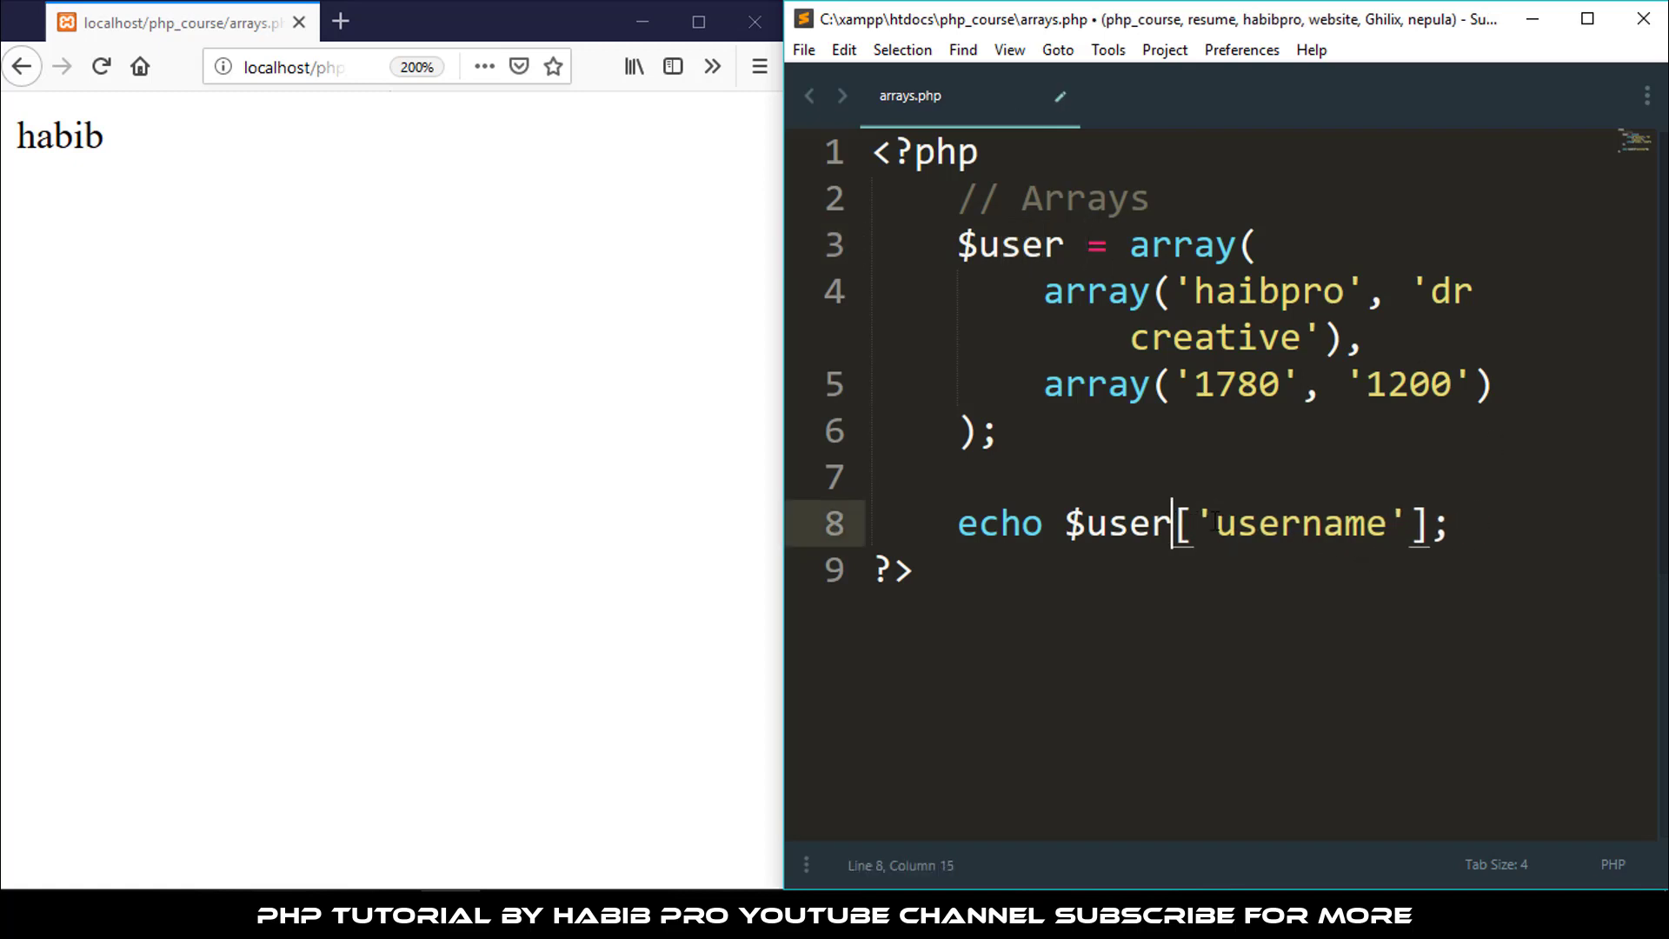
pyautogui.moveTo(1456, 334)
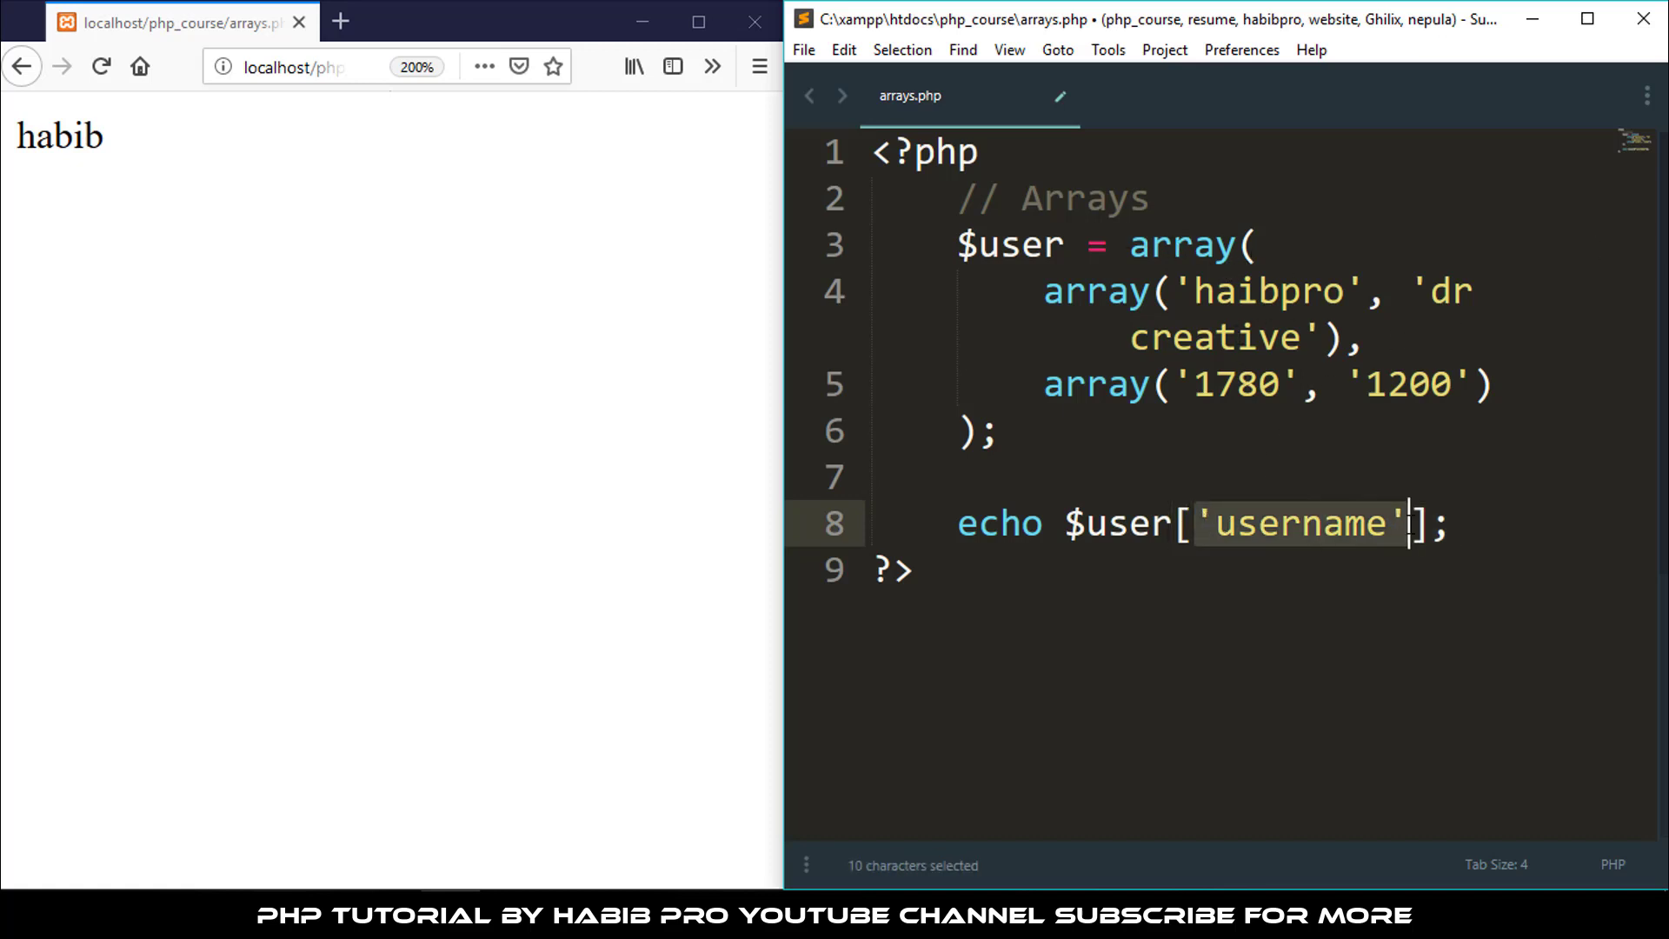
pyautogui.press('Delete')
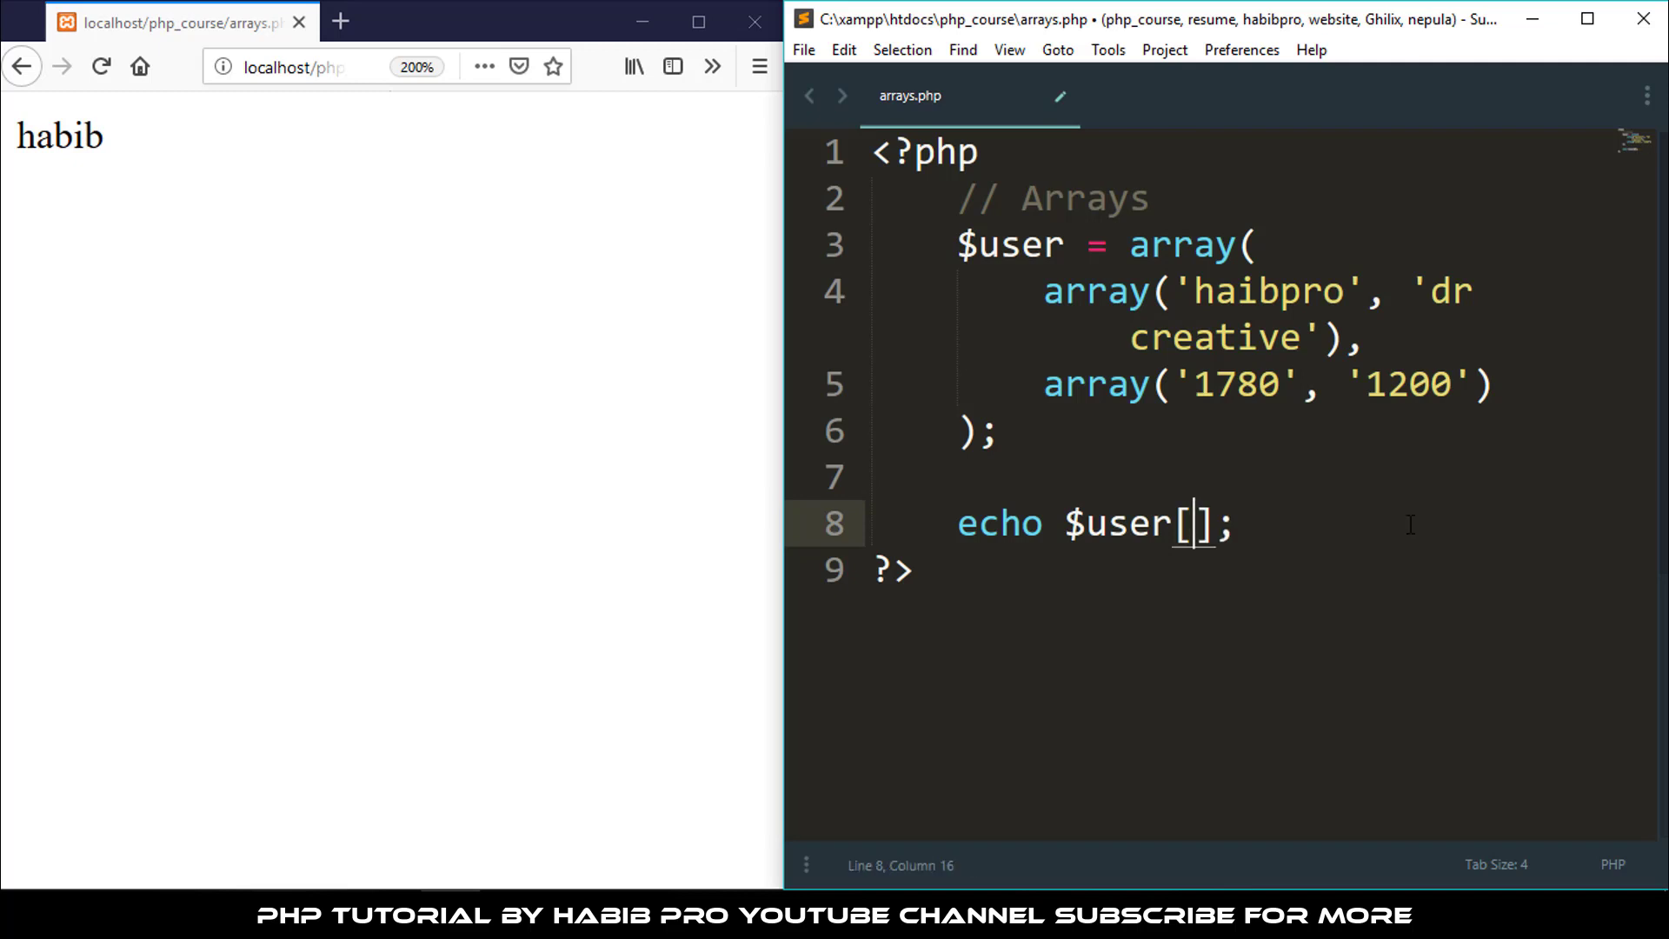
pyautogui.write('0')
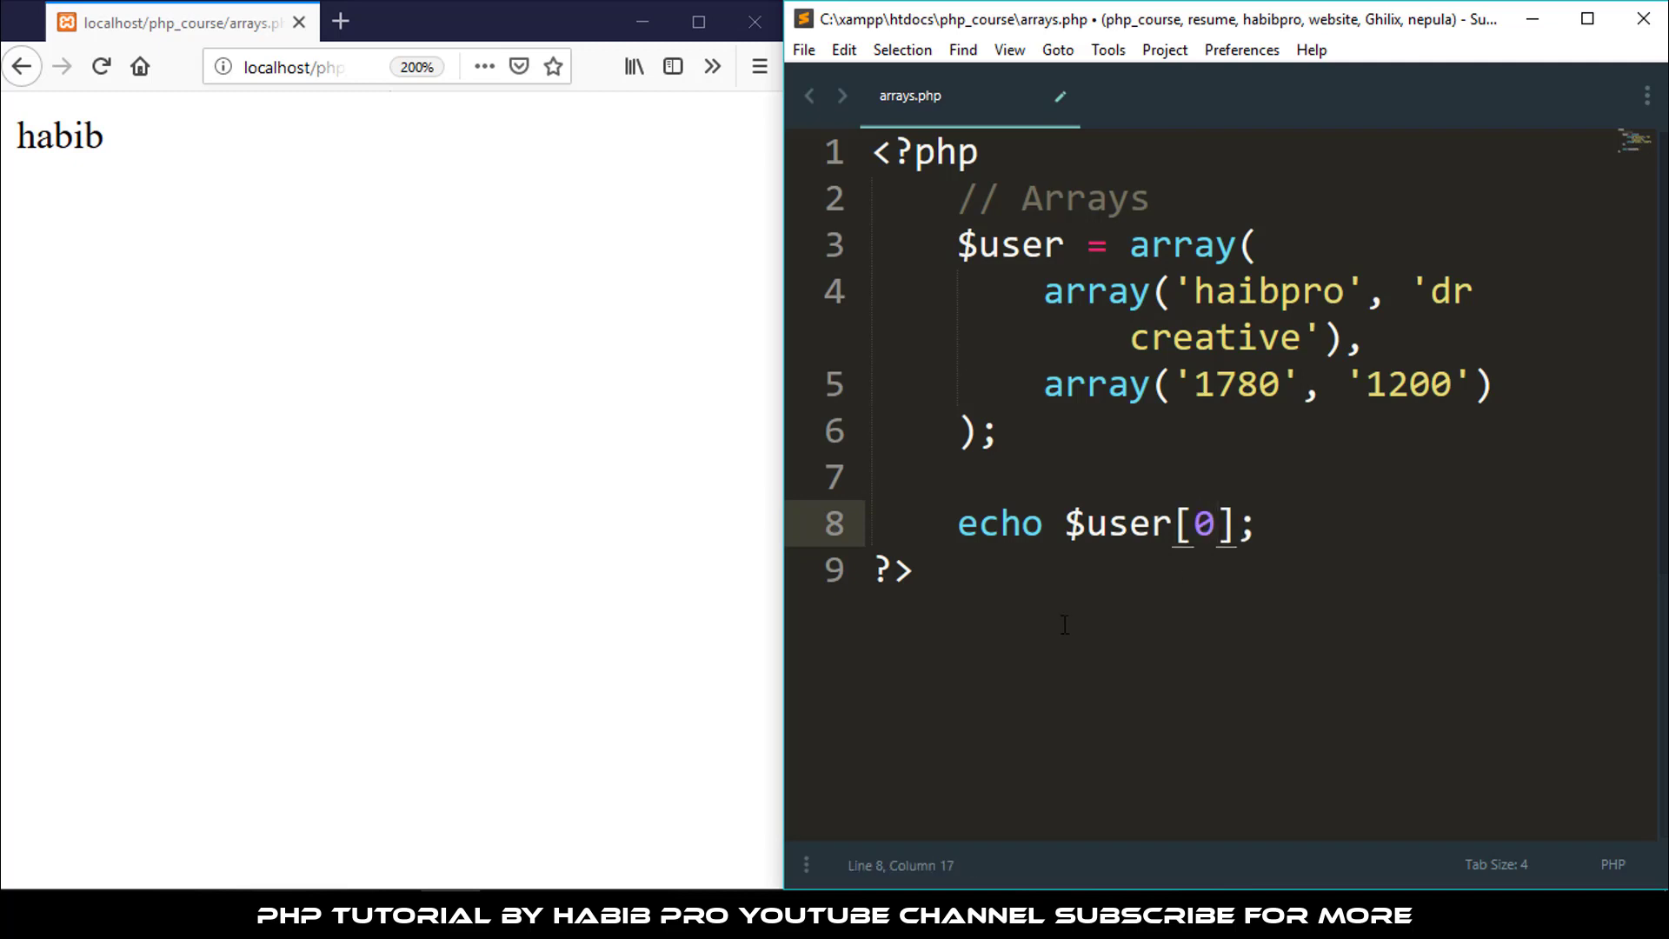
# Append a second [0] so the echo reads $user[0][0] and save
pyautogui.moveTo(1045, 290); pyautogui.dragTo(1348, 337)
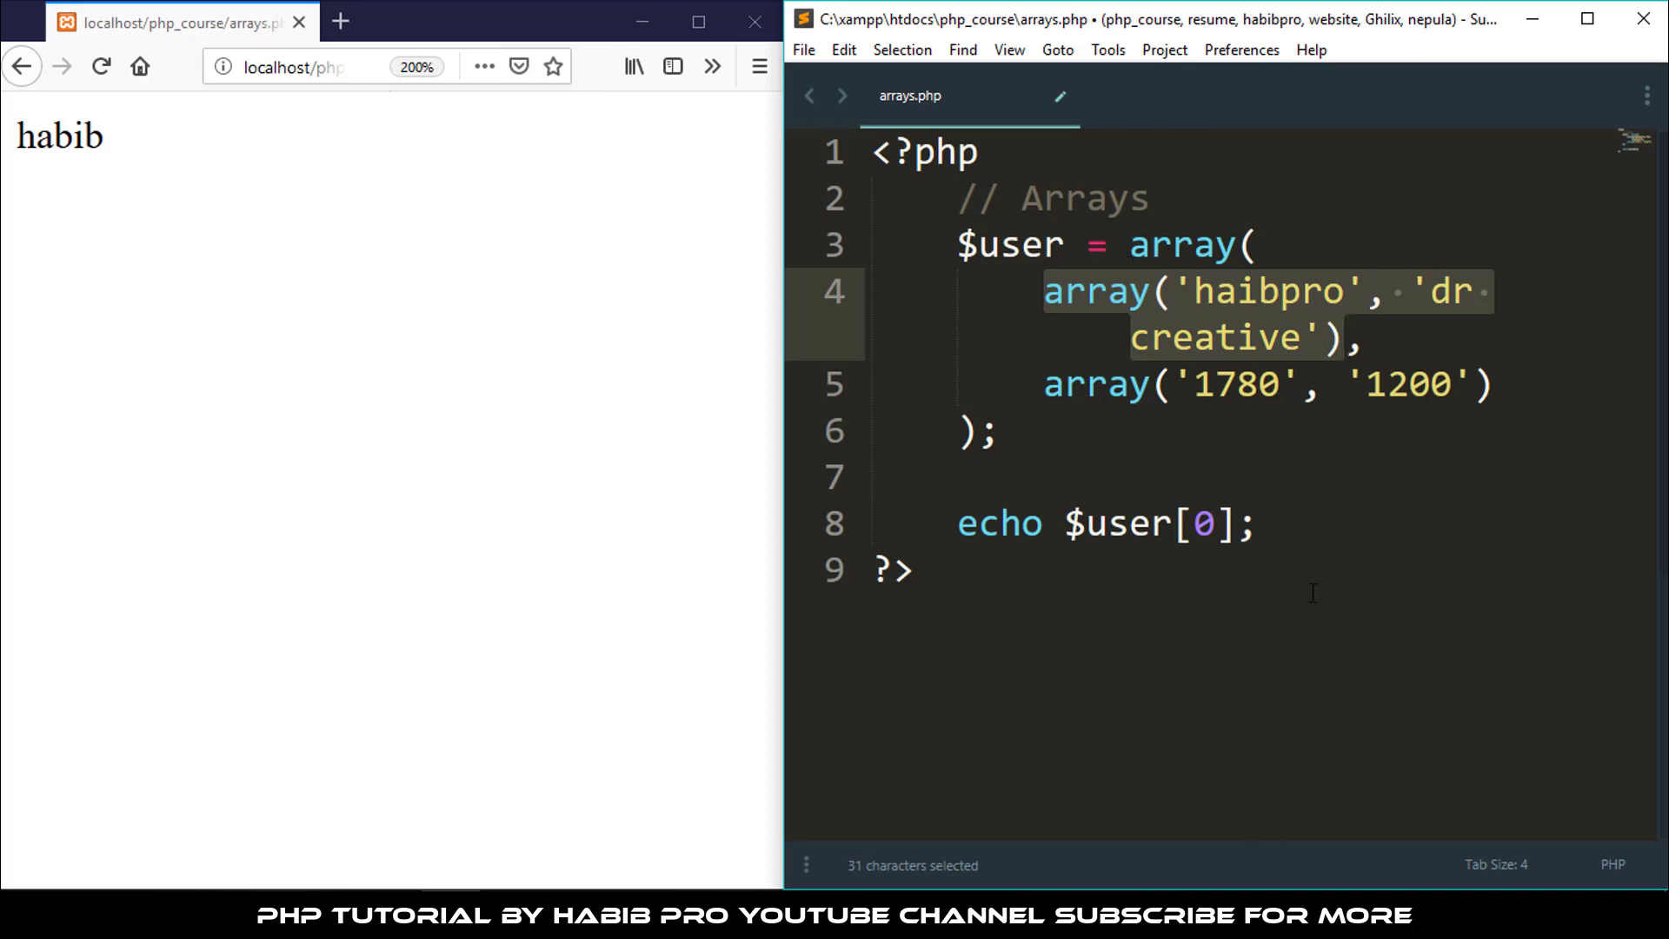
pyautogui.click(1235, 523)
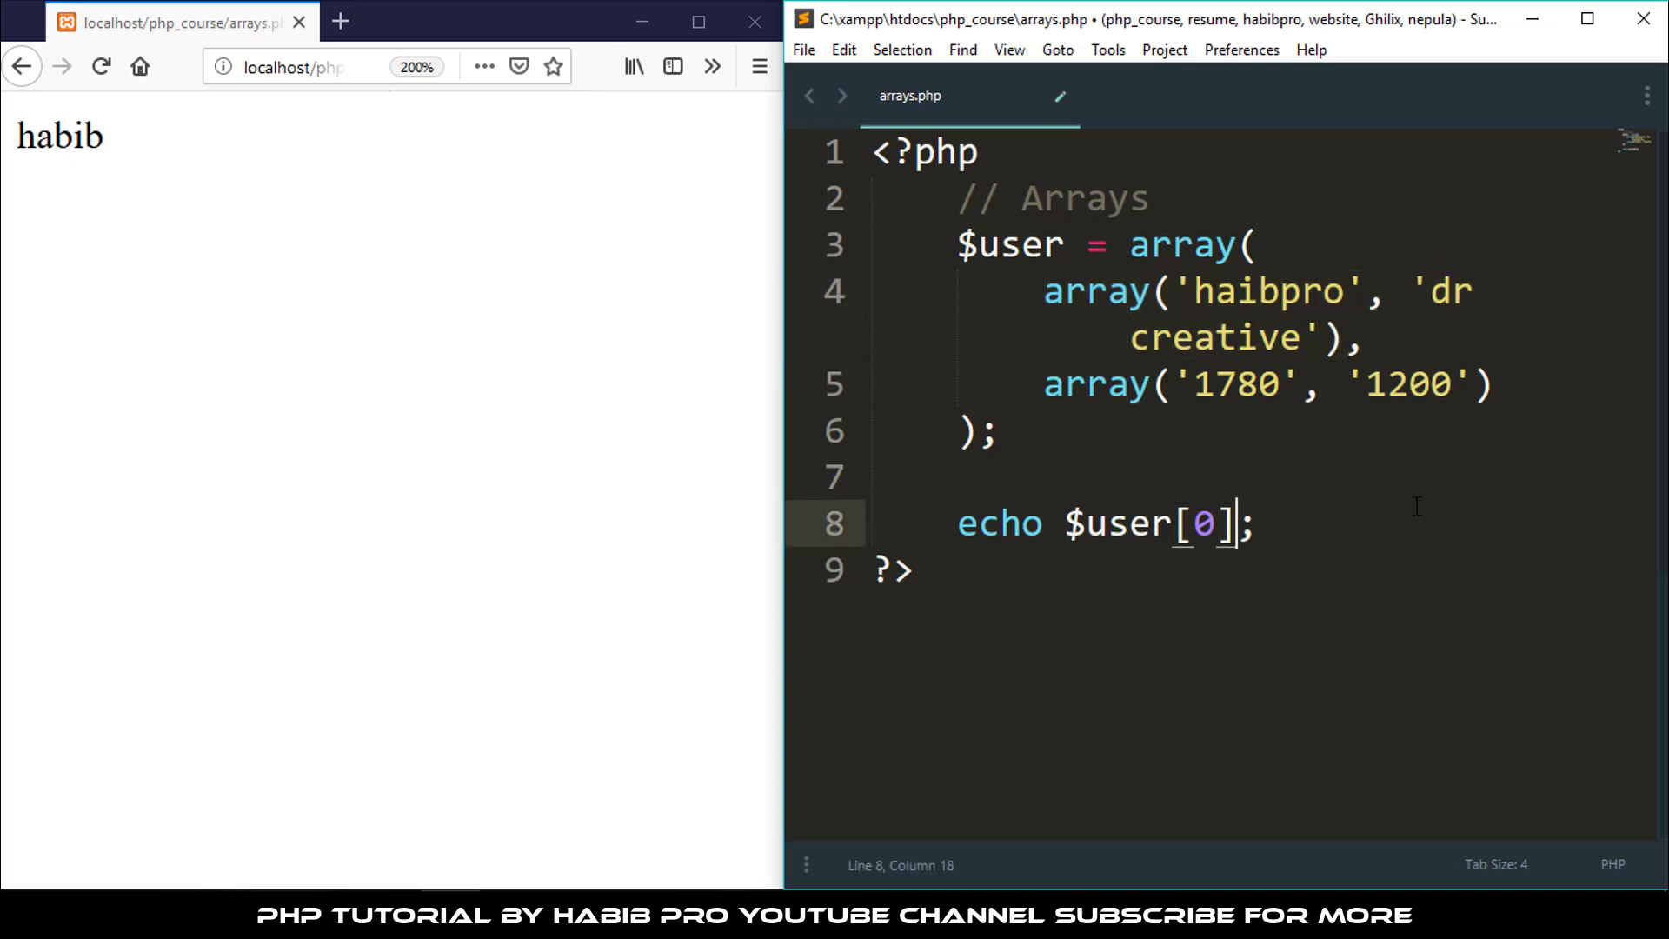
pyautogui.write('[]')
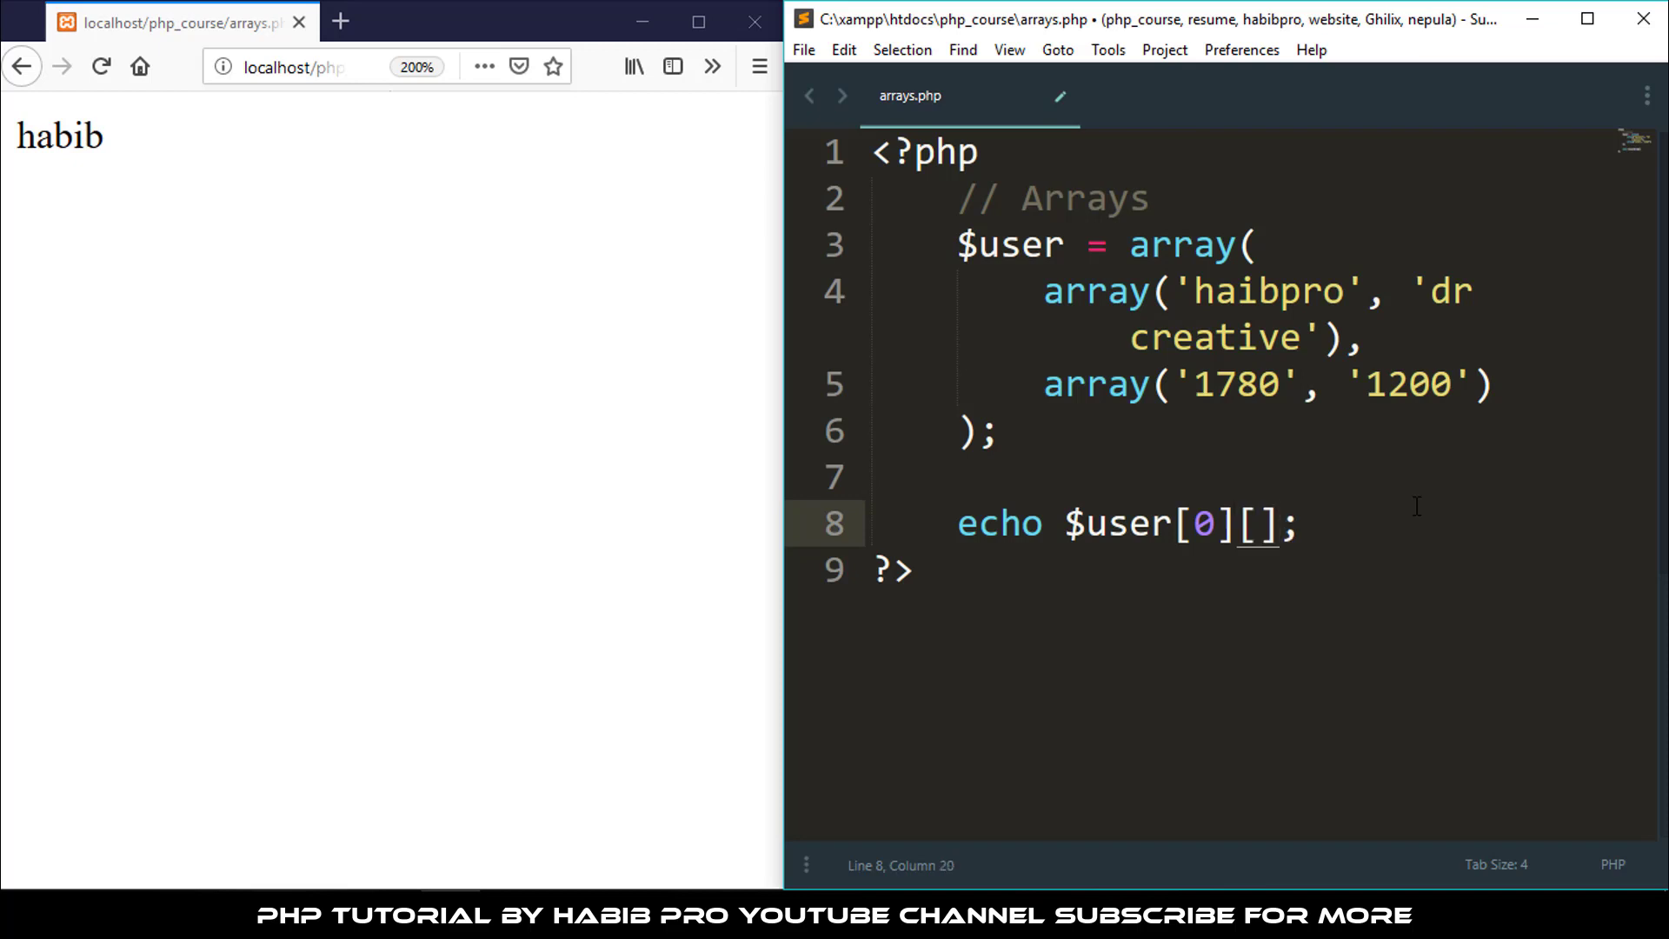
pyautogui.press('Left')
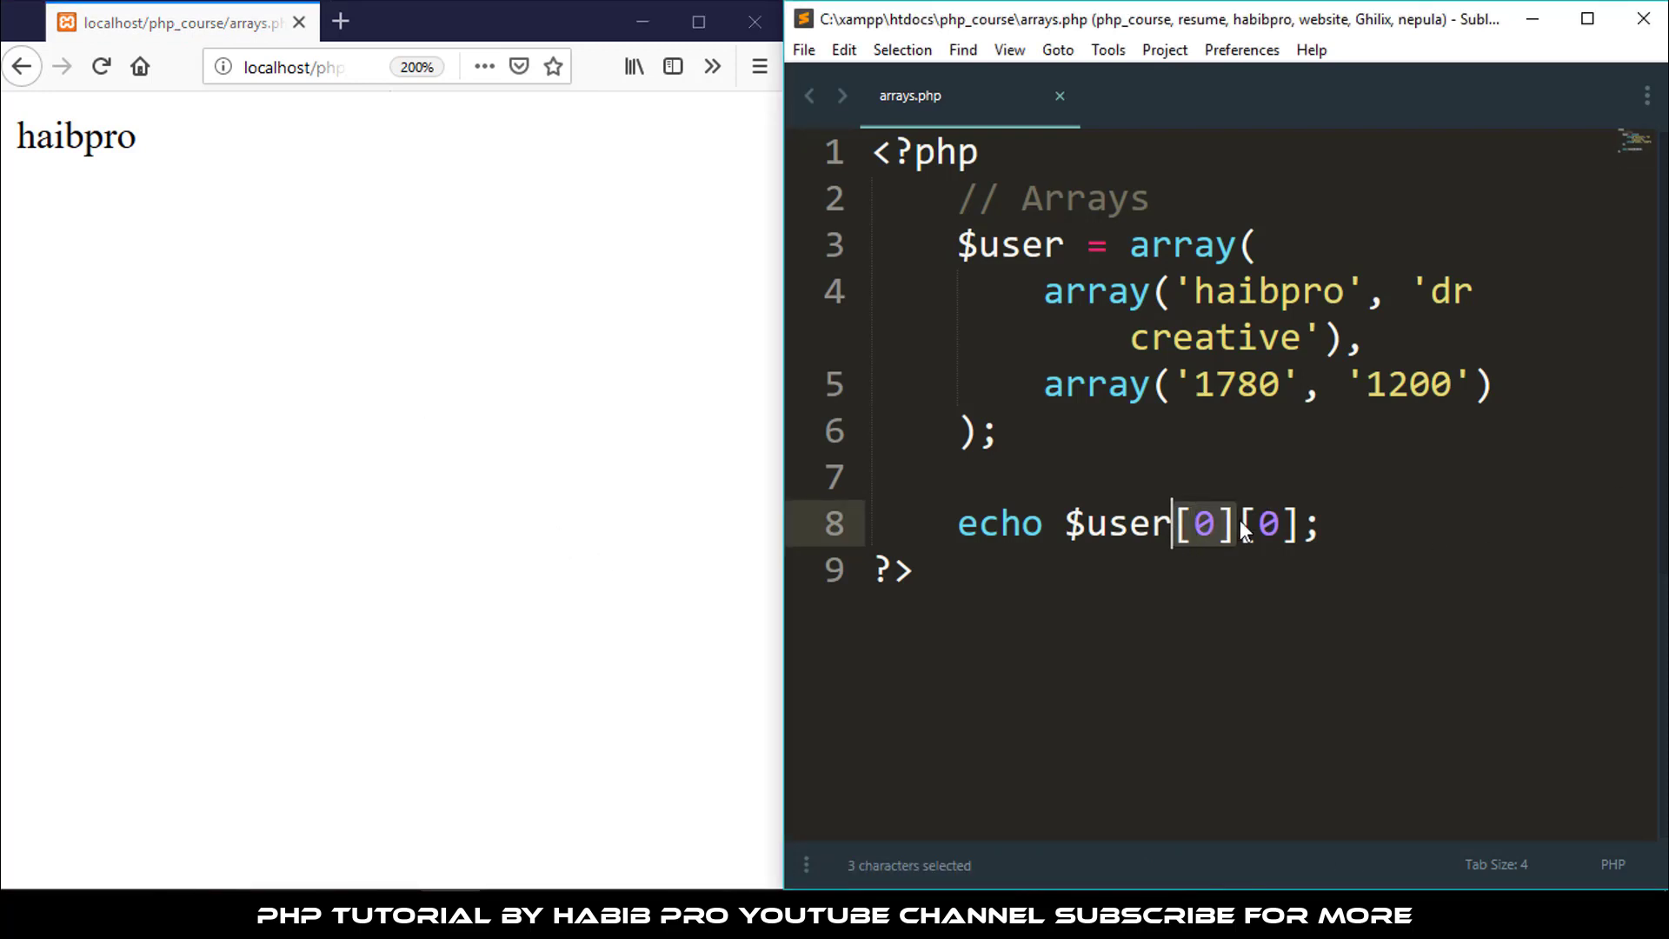
pyautogui.click(1322, 524)
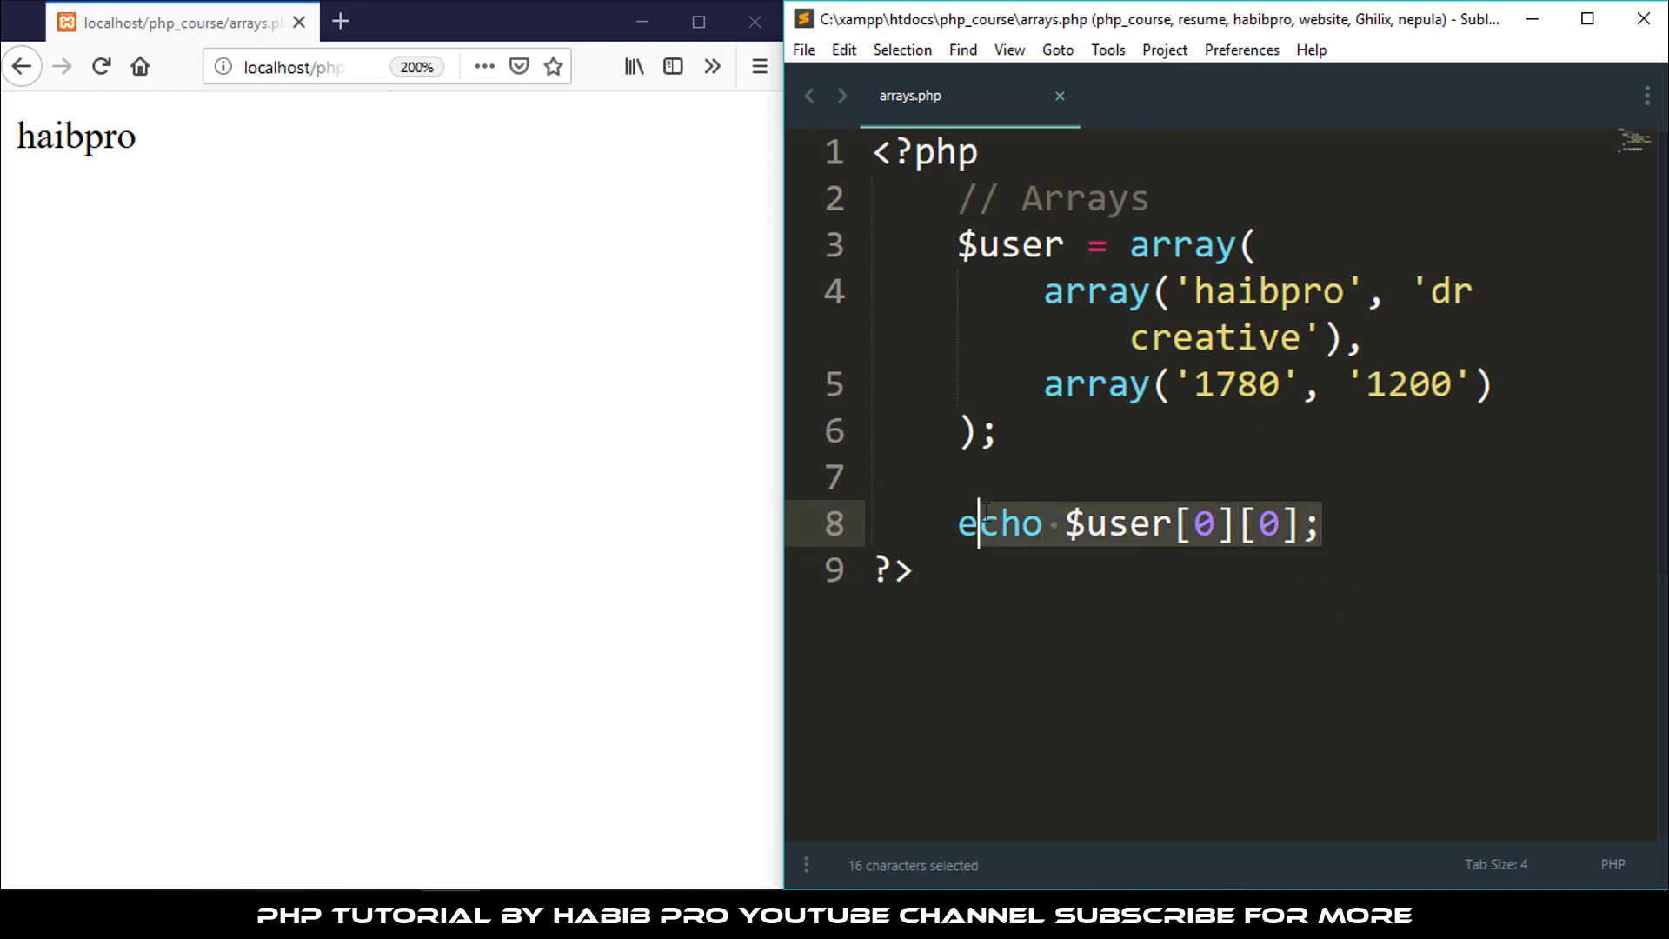
# Write echo lines labelled "Channel : " and "Subscriber : " concatenated with $user
pyautogui.write('echo')
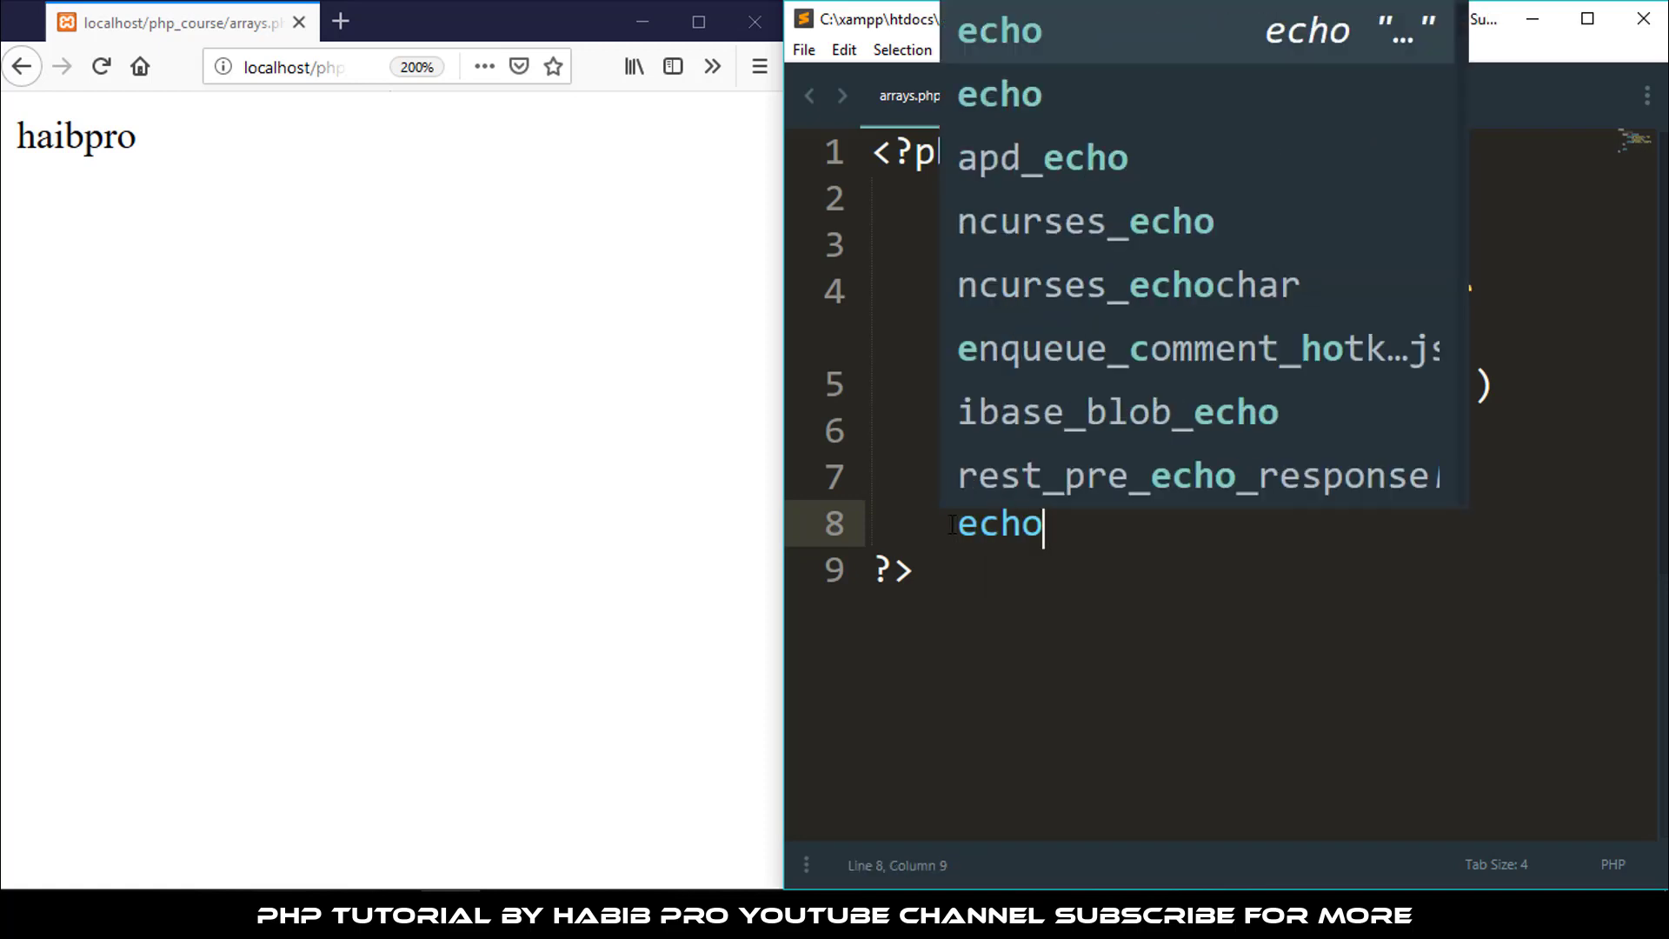
pyautogui.write('sub')
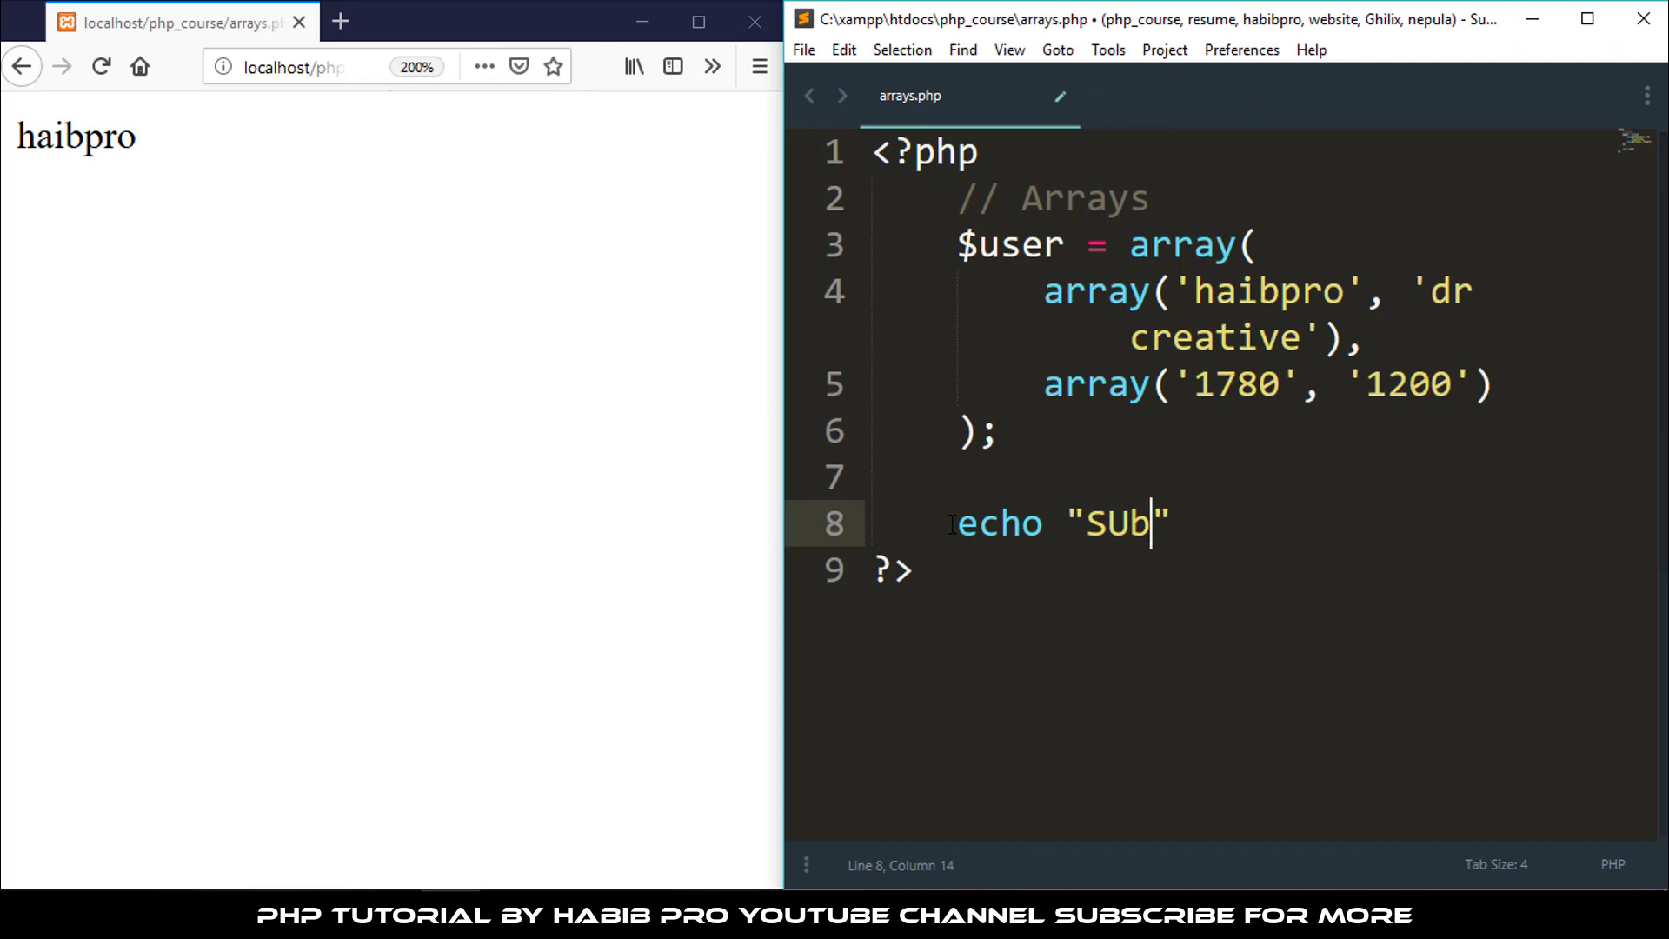
pyautogui.write('s')
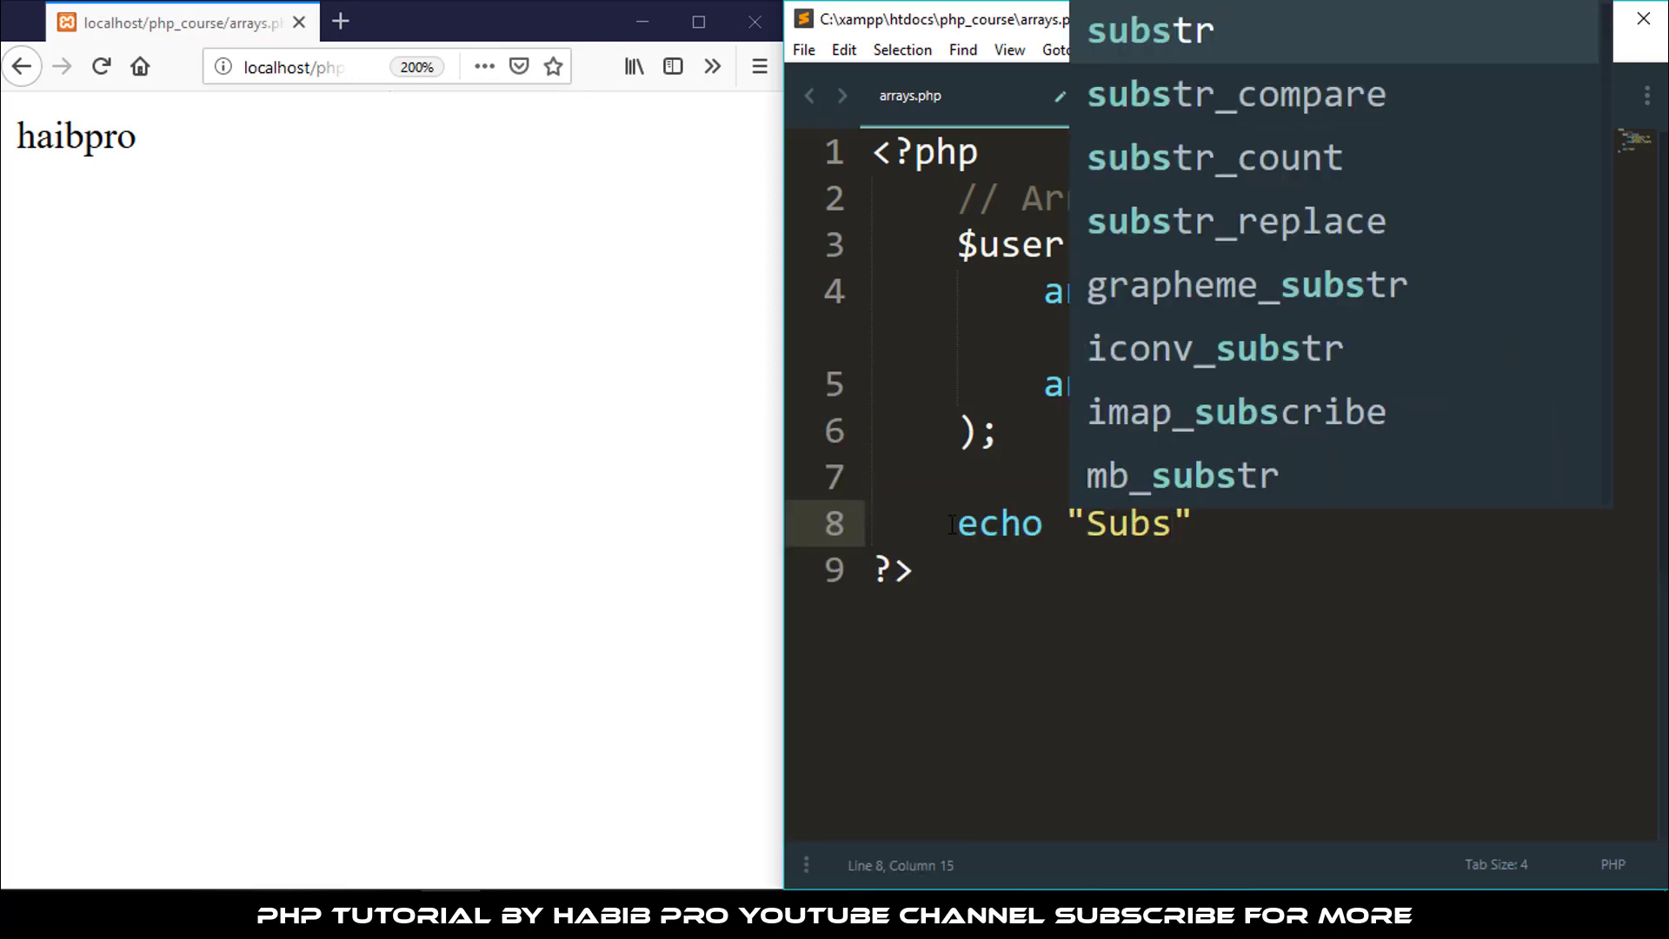
pyautogui.write('criber')
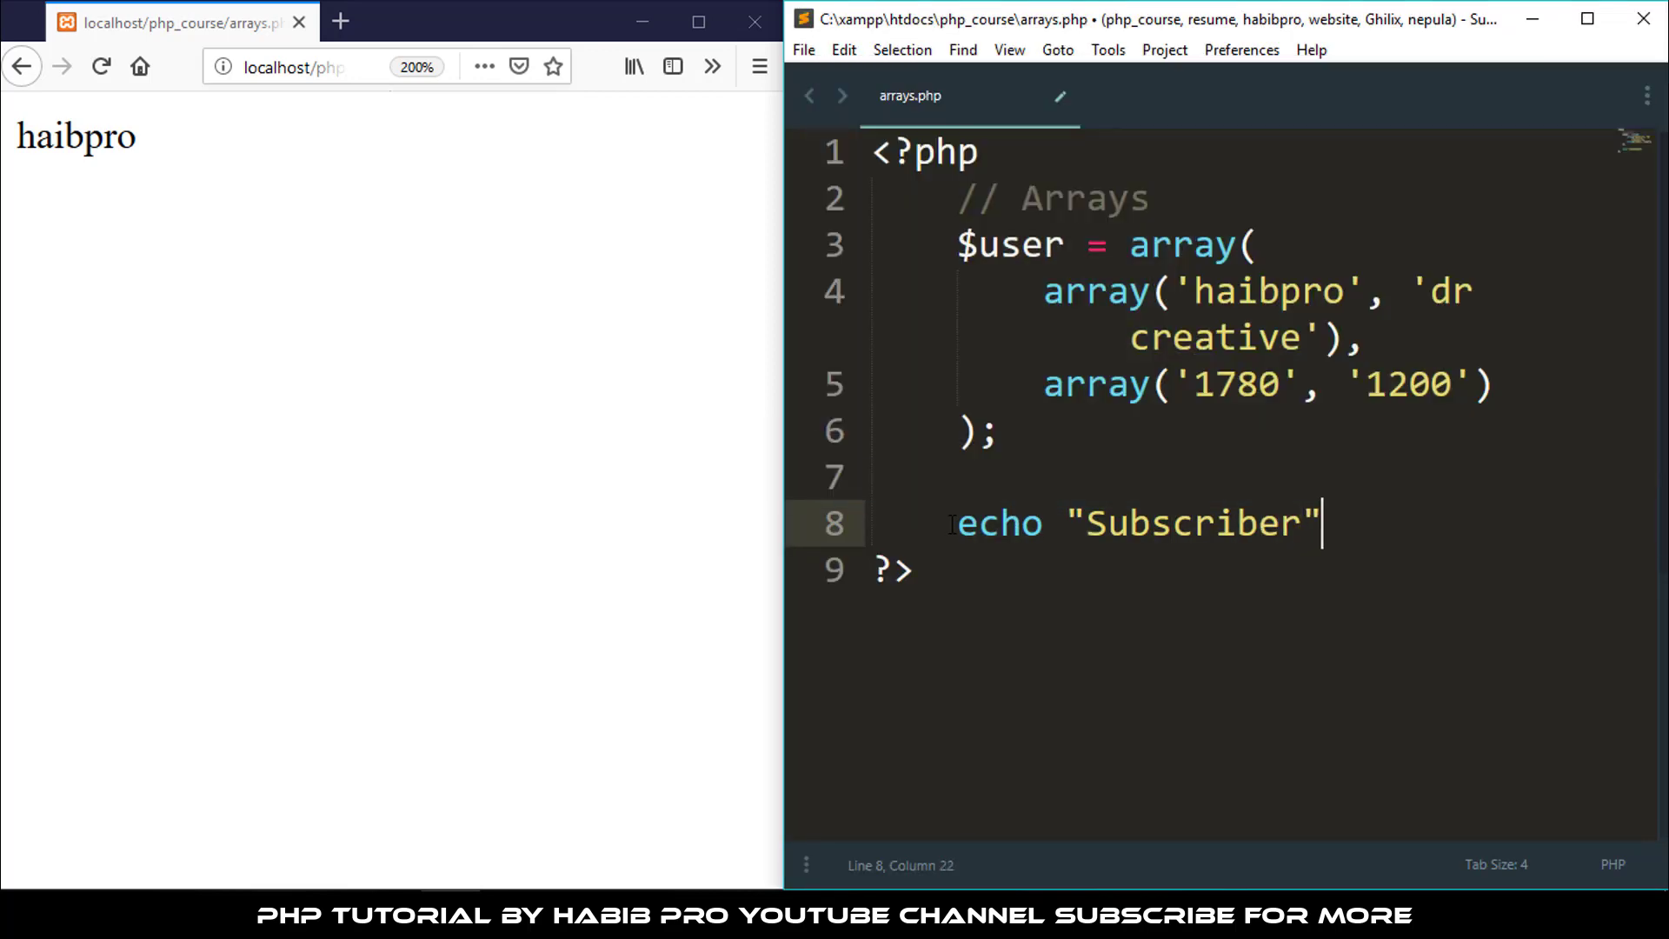
pyautogui.write(':')
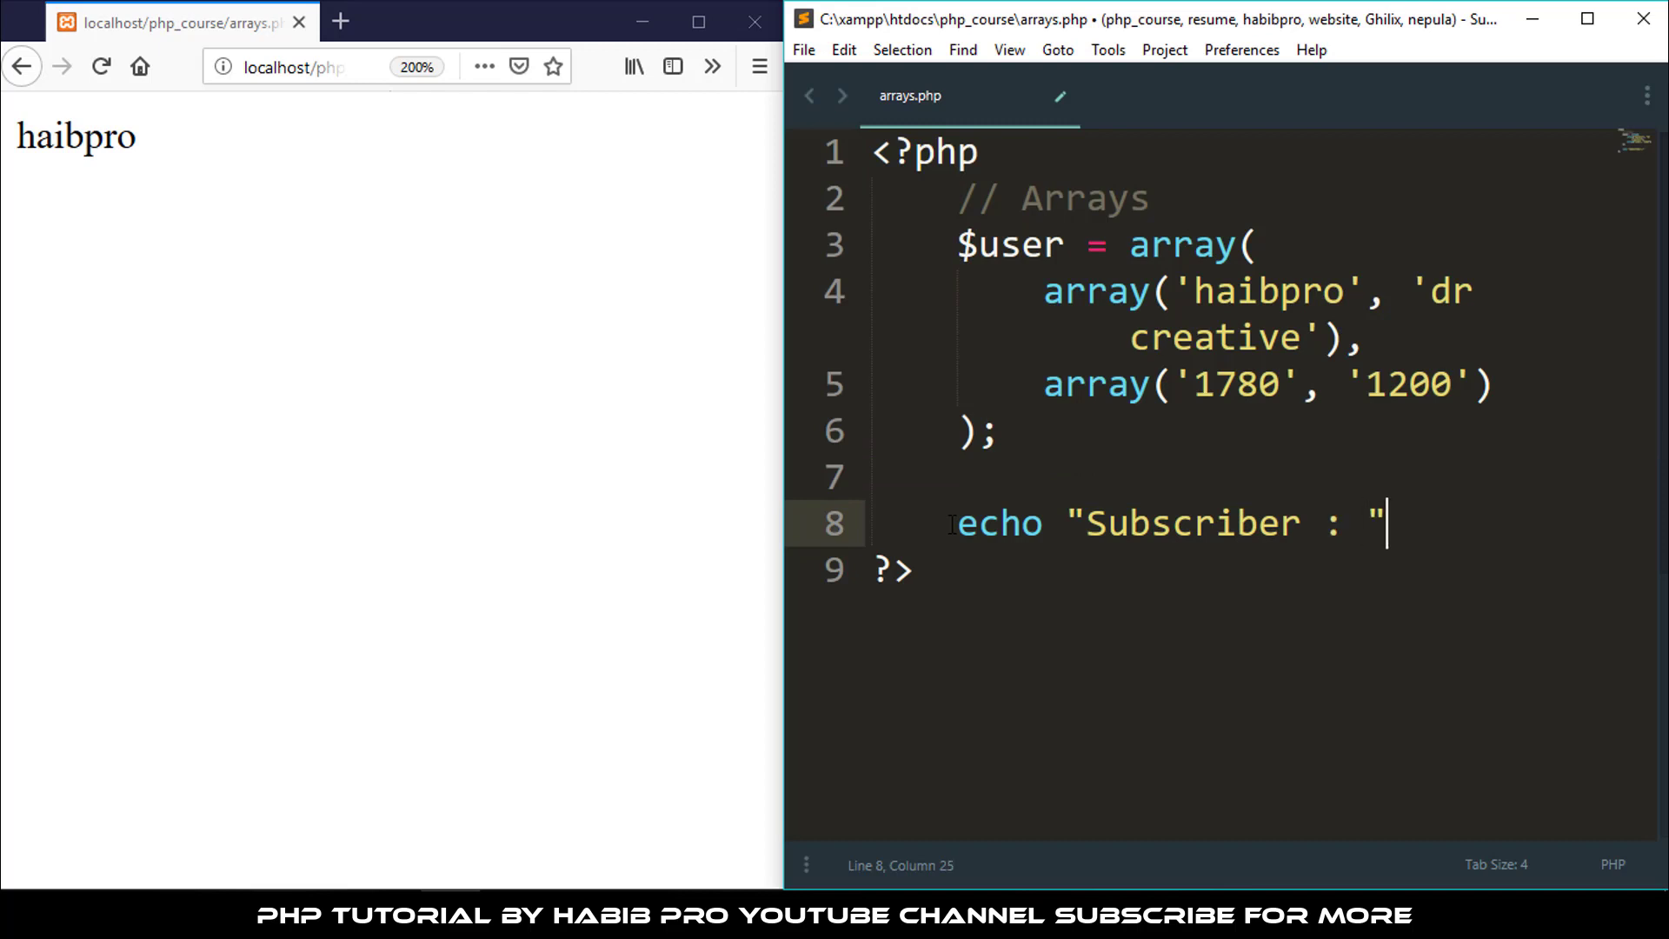
pyautogui.write('. $')
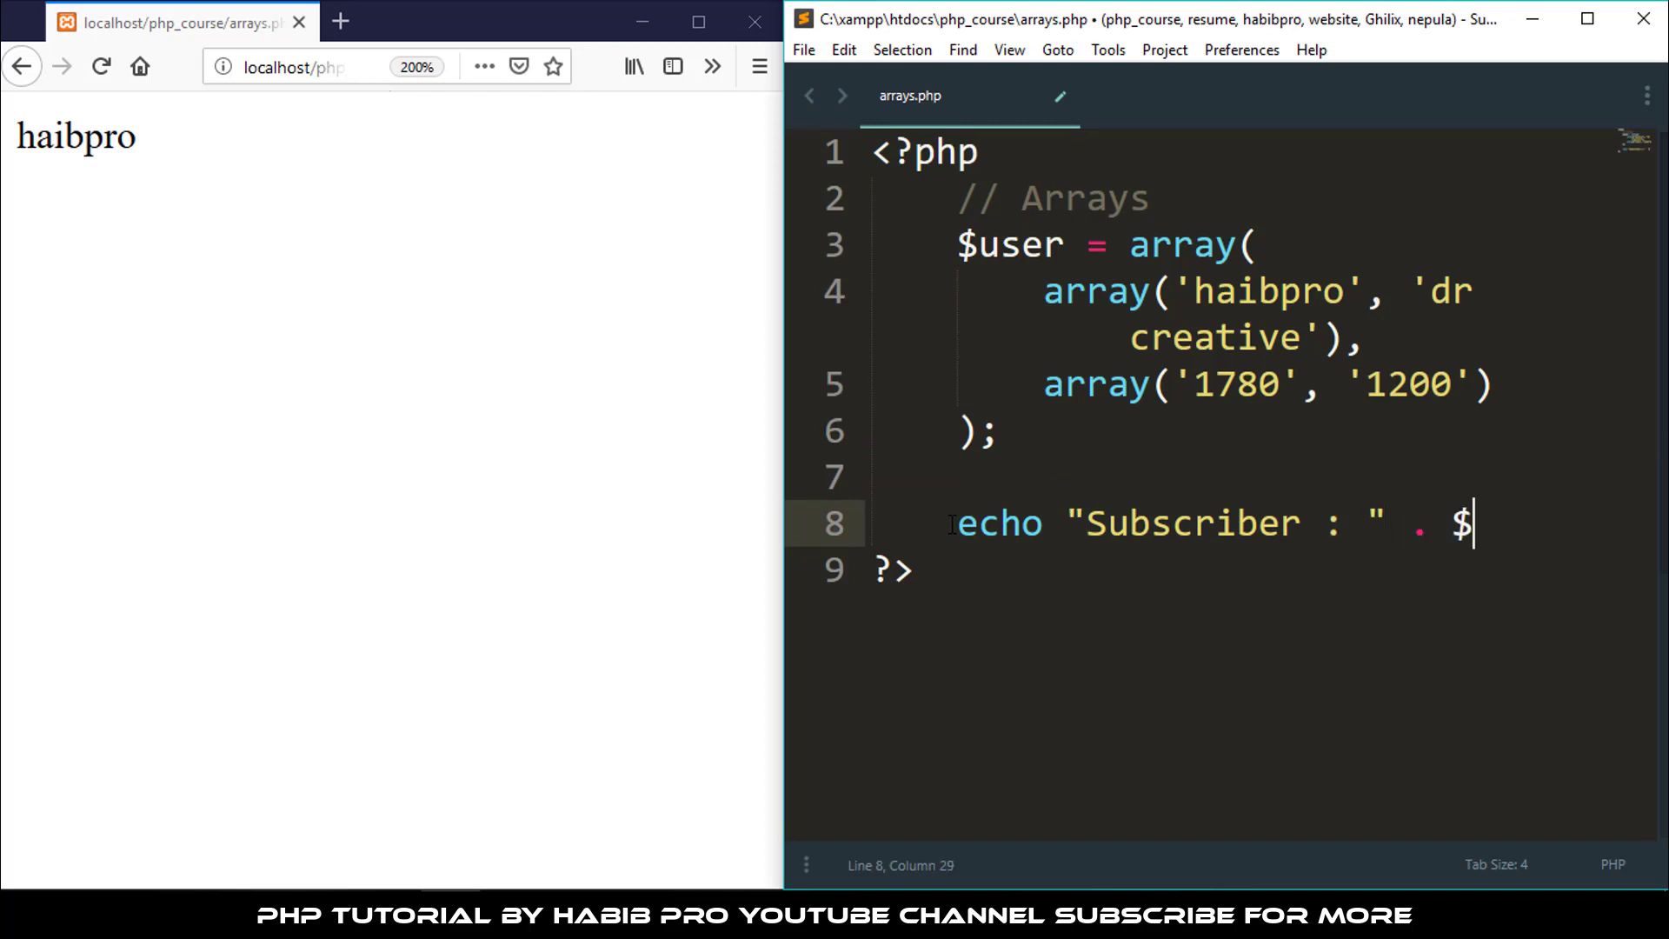
pyautogui.write('user')
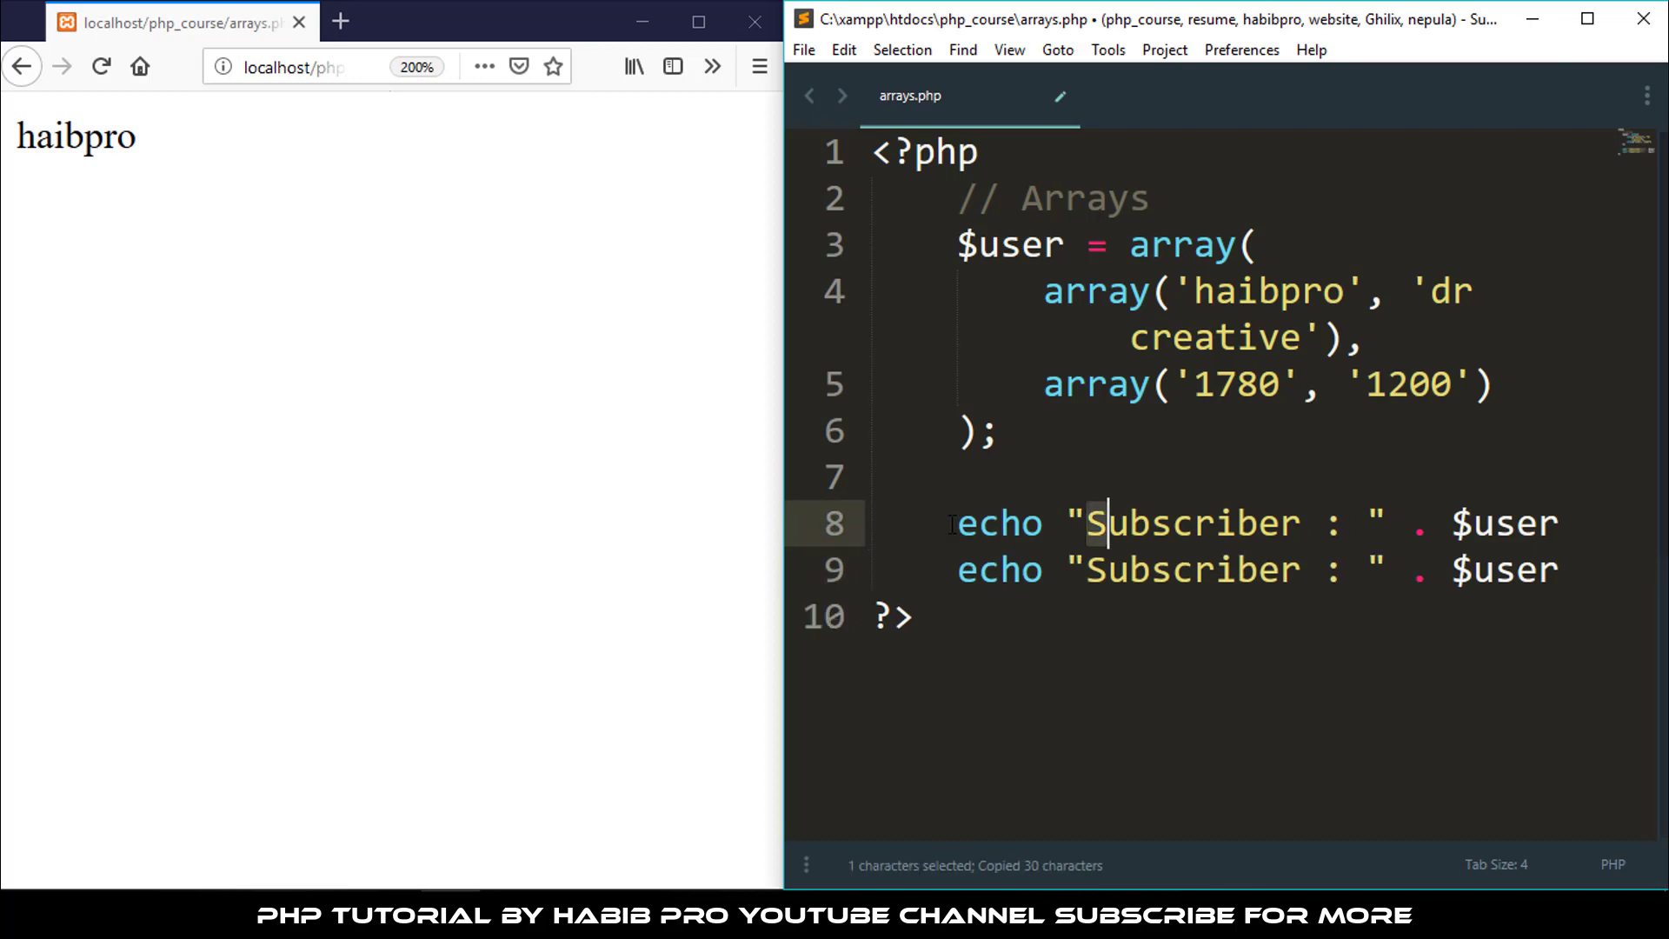
pyautogui.write('Channel')
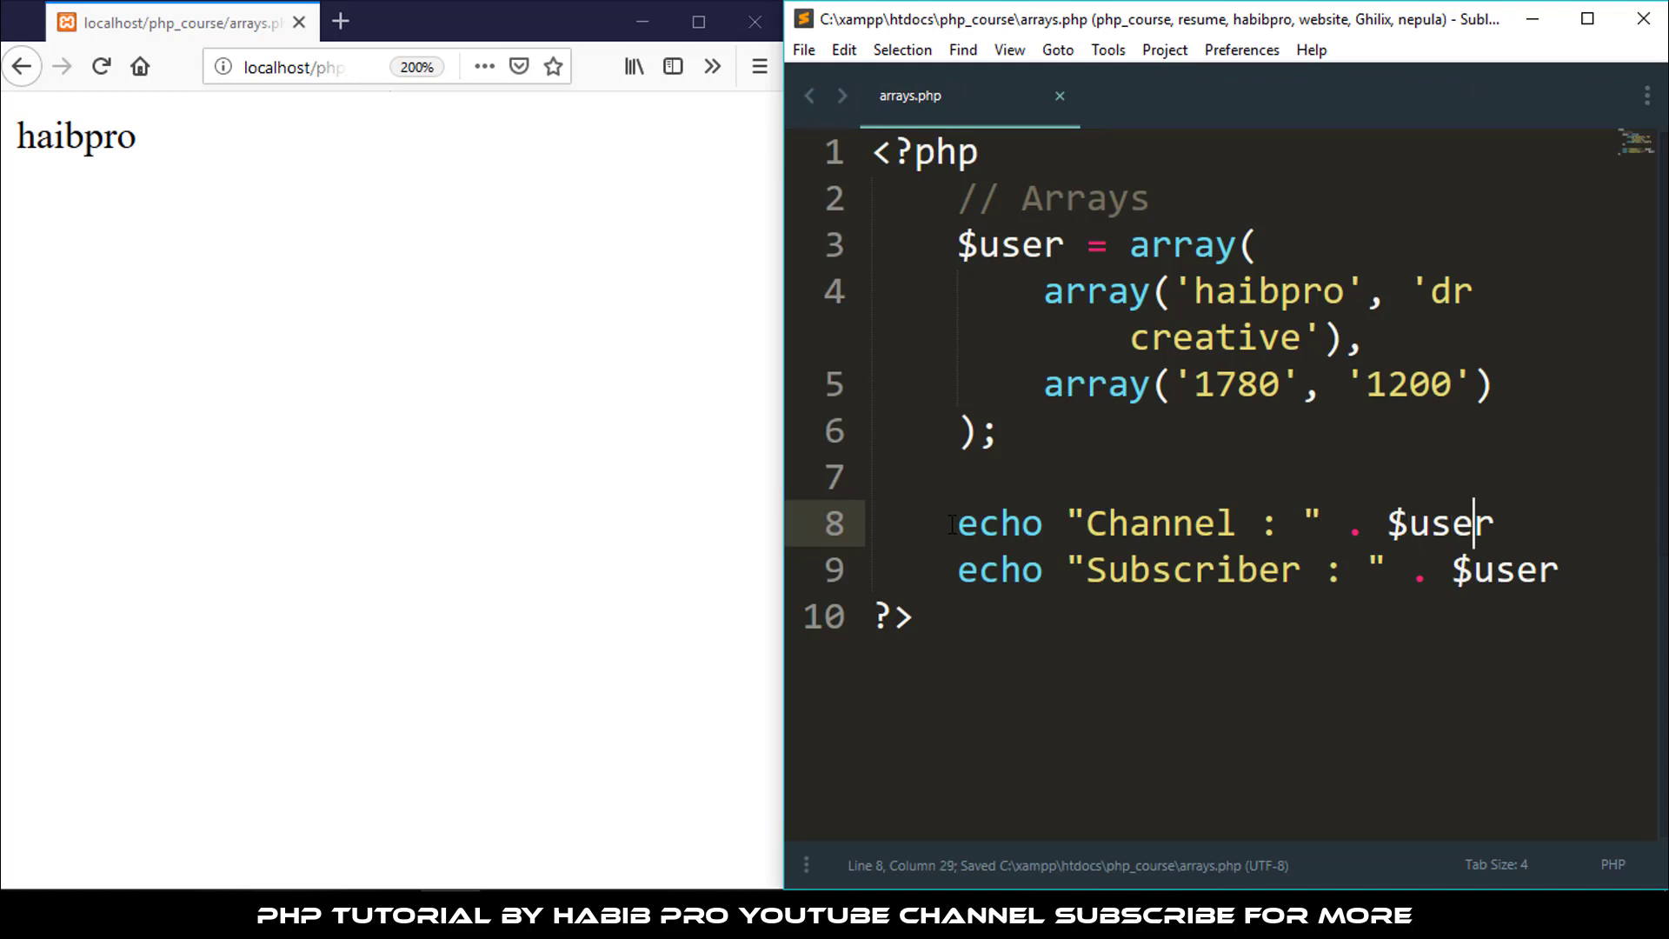
# Index the Channel line as $user[0][0] and terminate both echoes
pyautogui.press('Right')
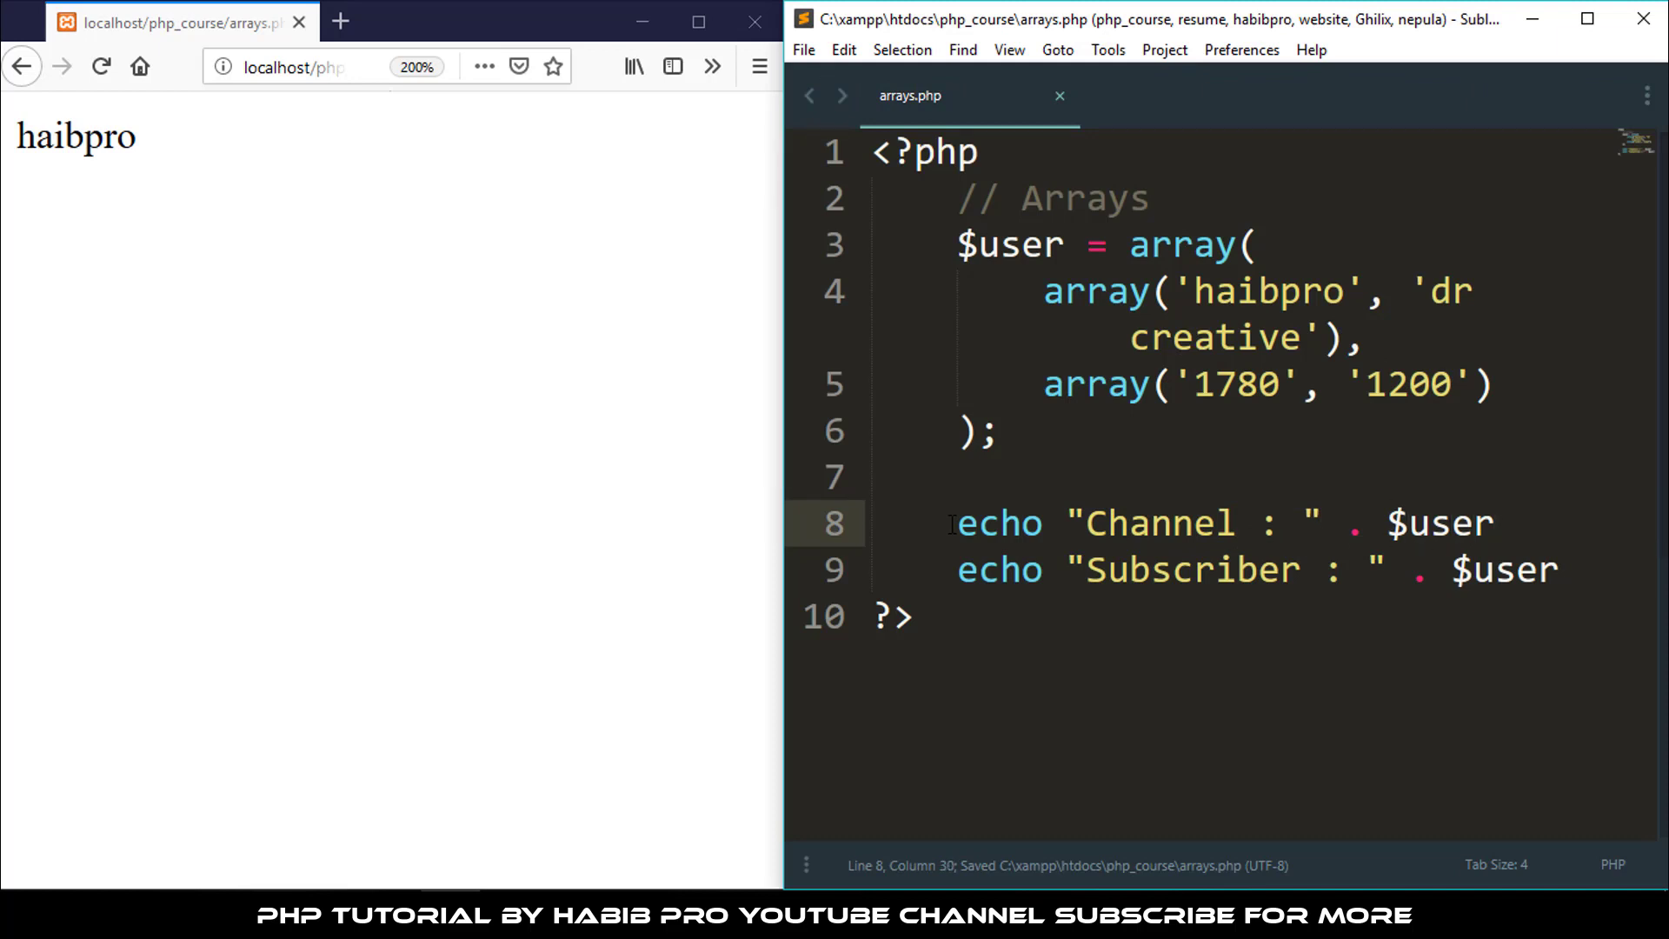
pyautogui.write('[0]')
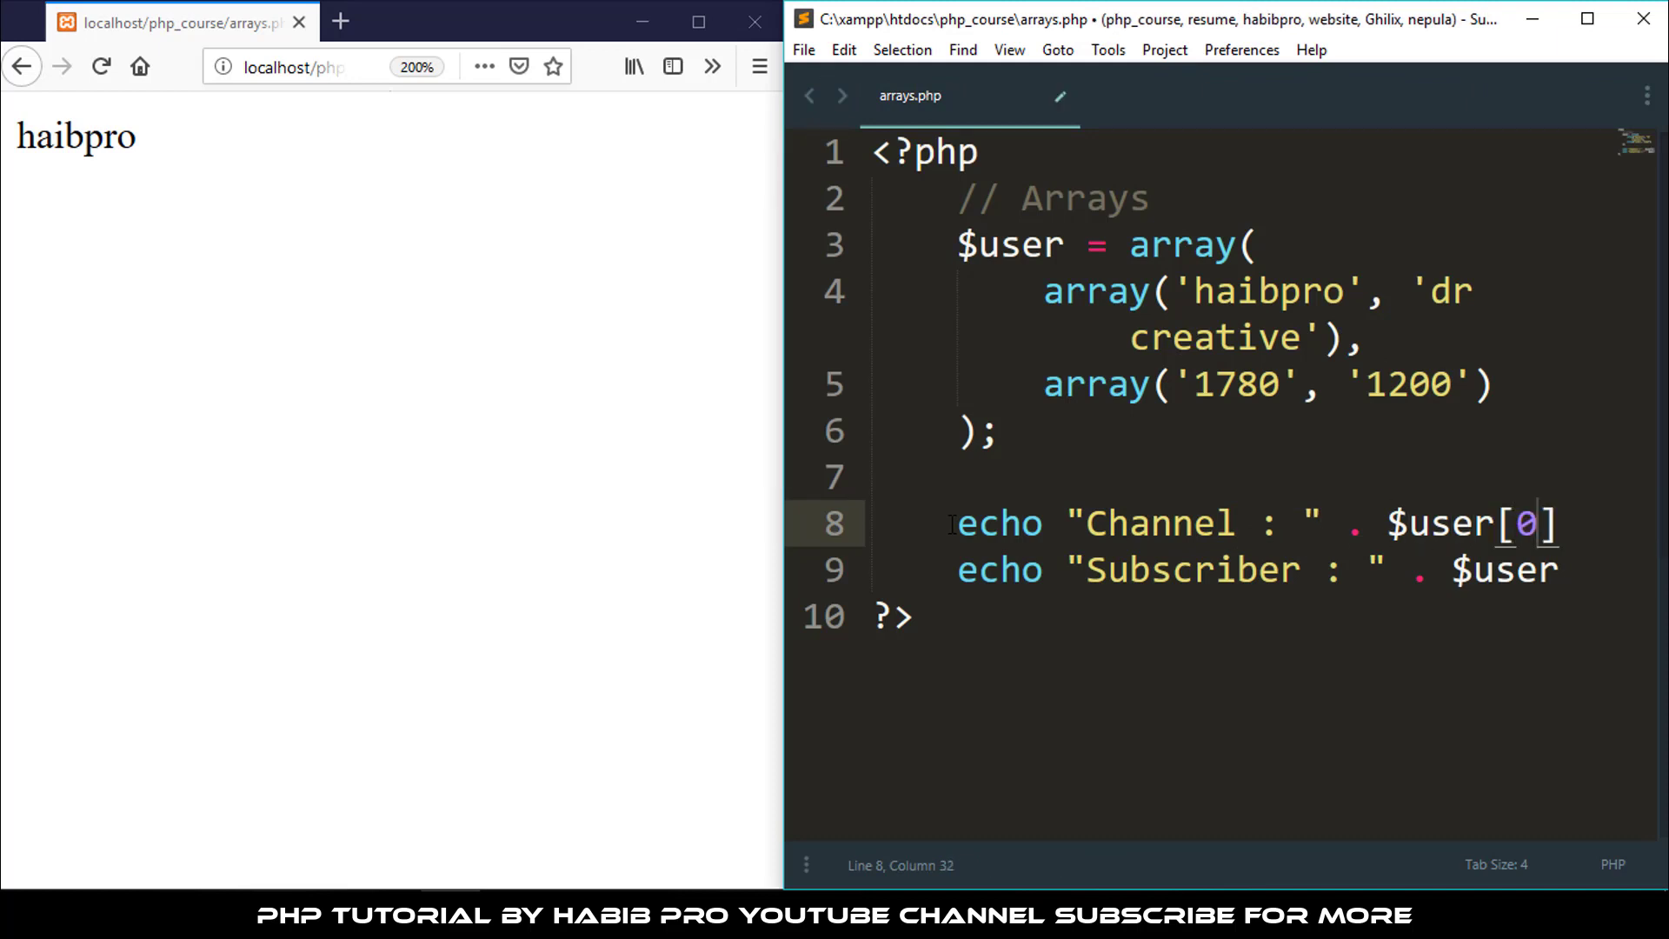
pyautogui.press('Right')
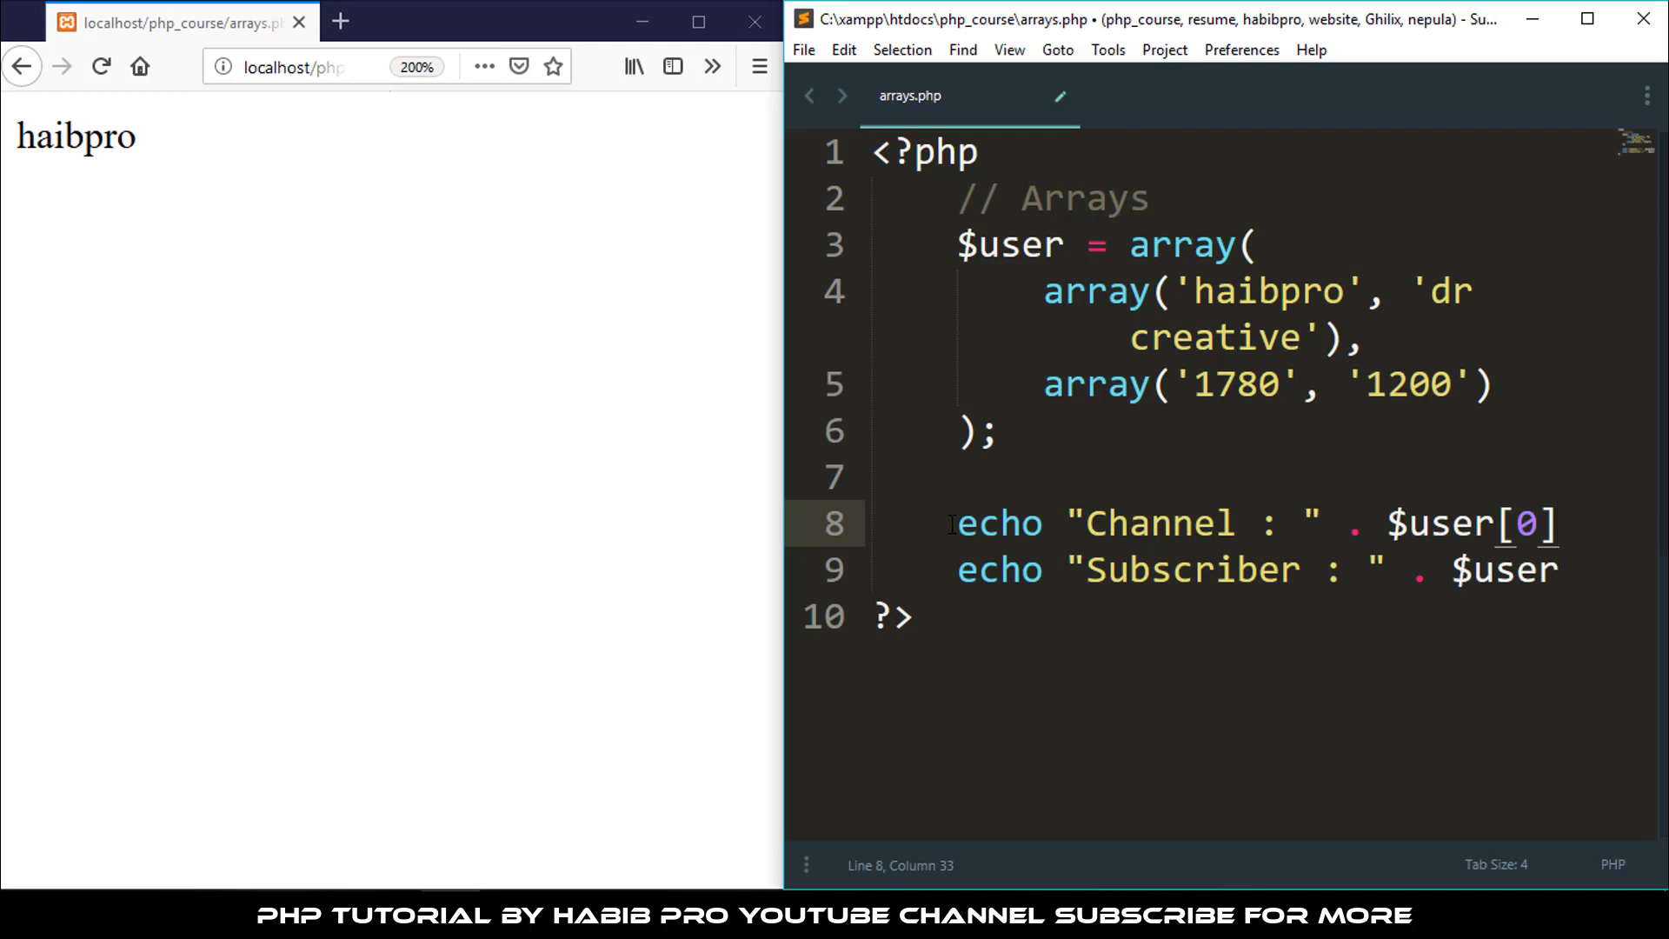
pyautogui.write('[]')
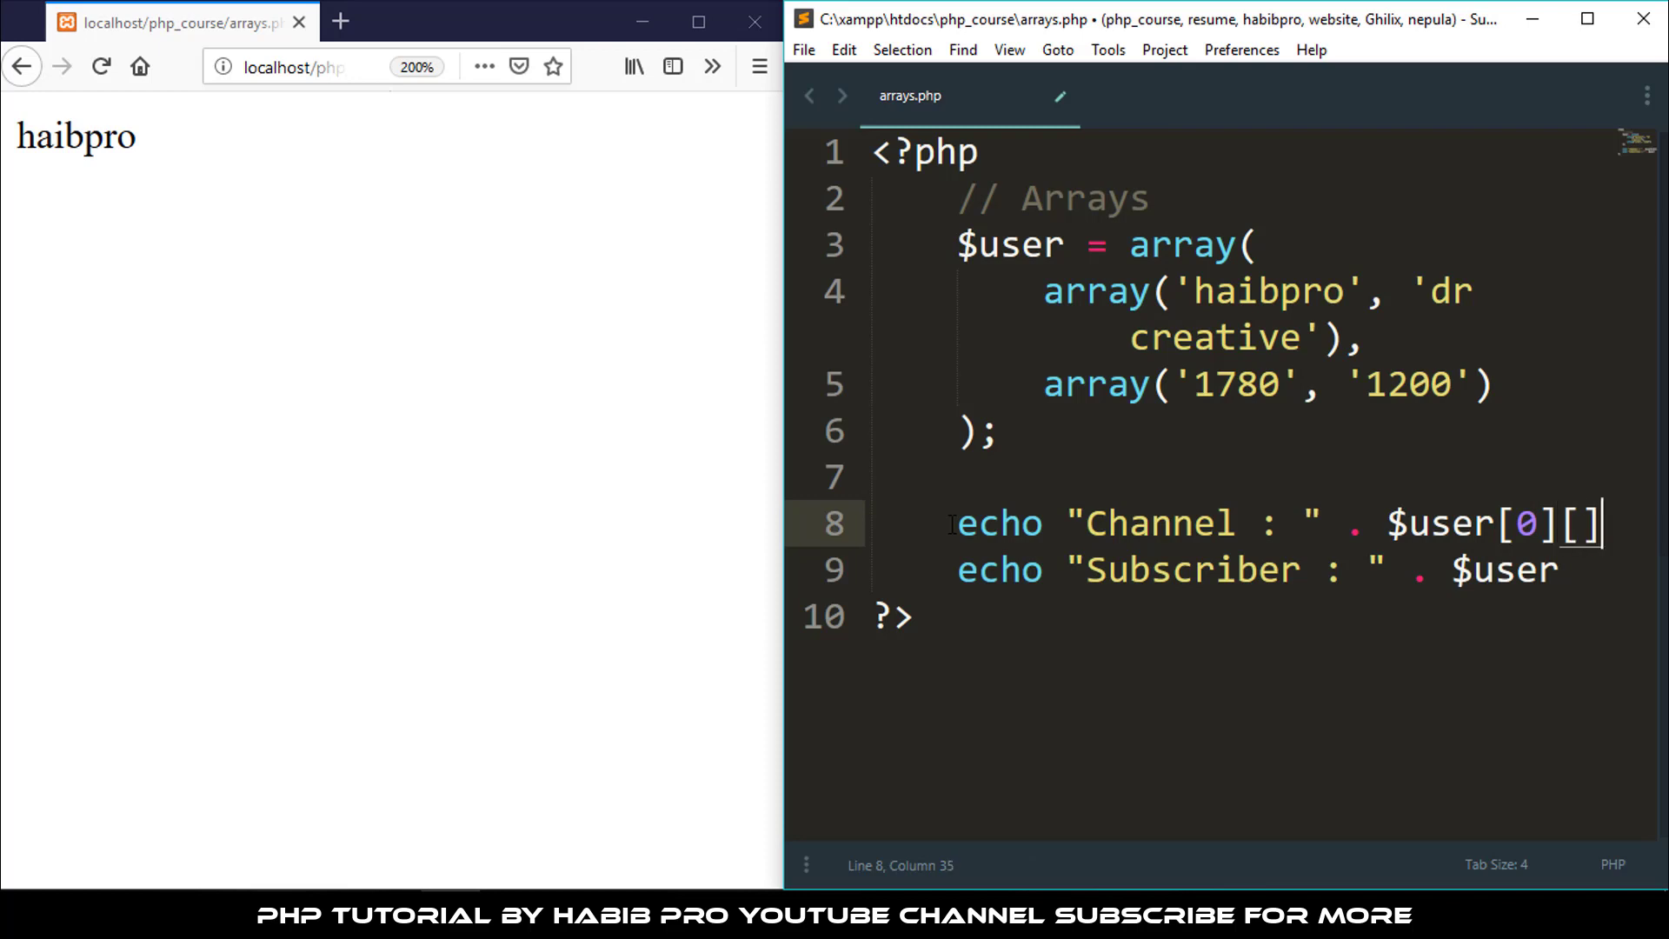
pyautogui.write('0')
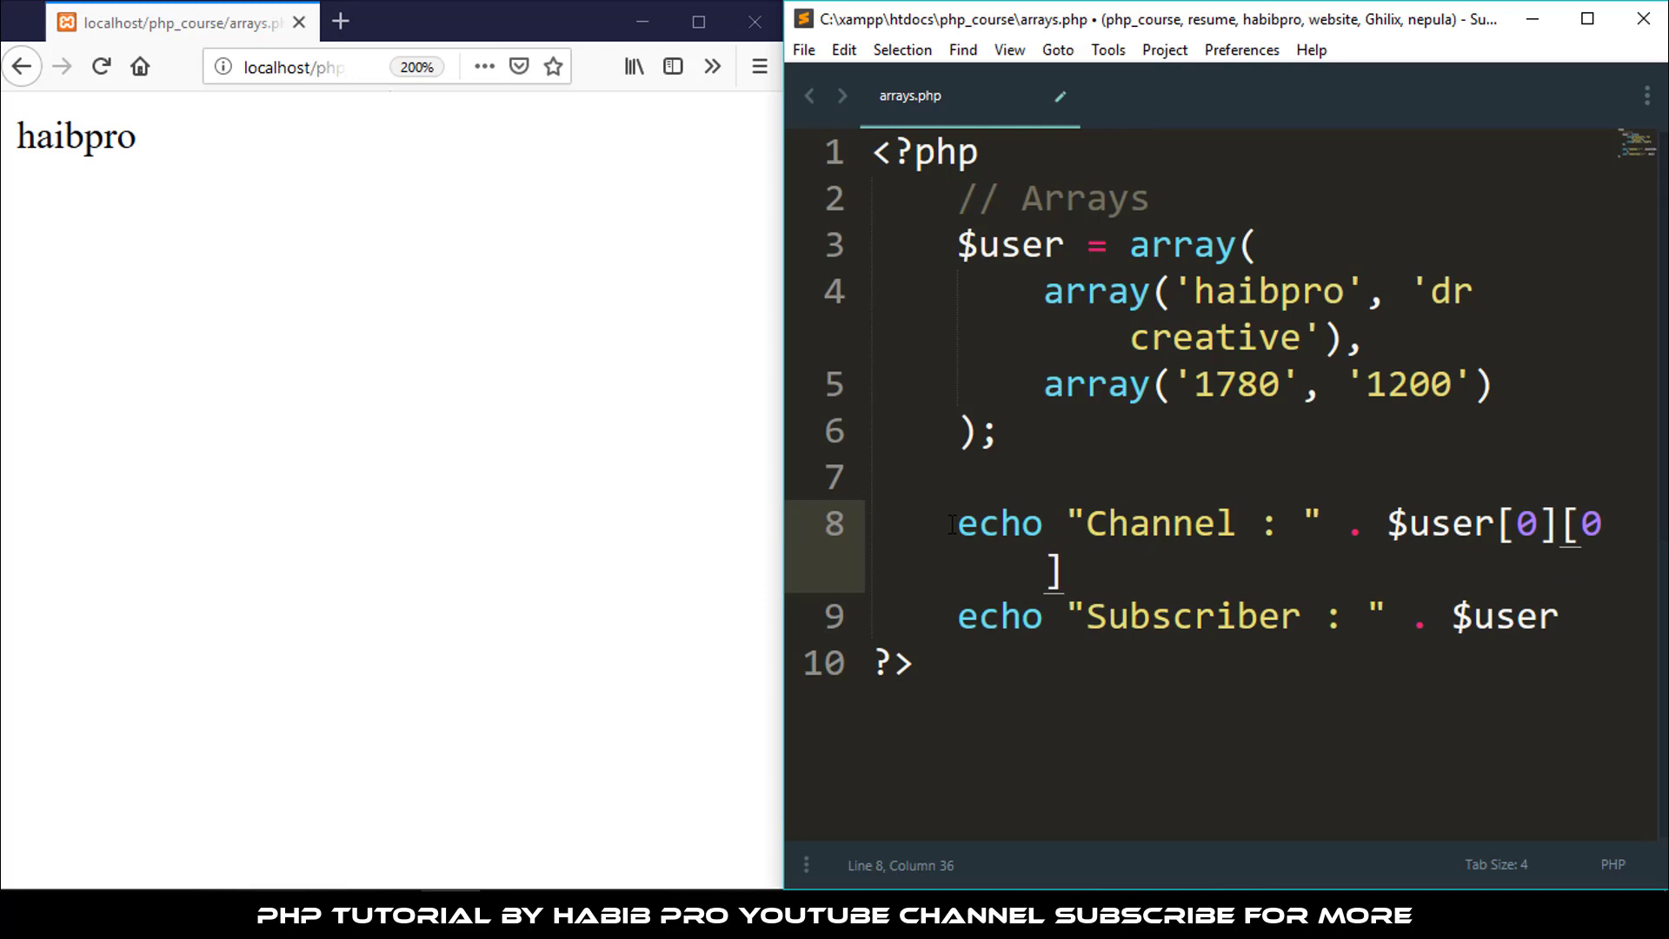
pyautogui.write(';')
pyautogui.write("echo '<br>")
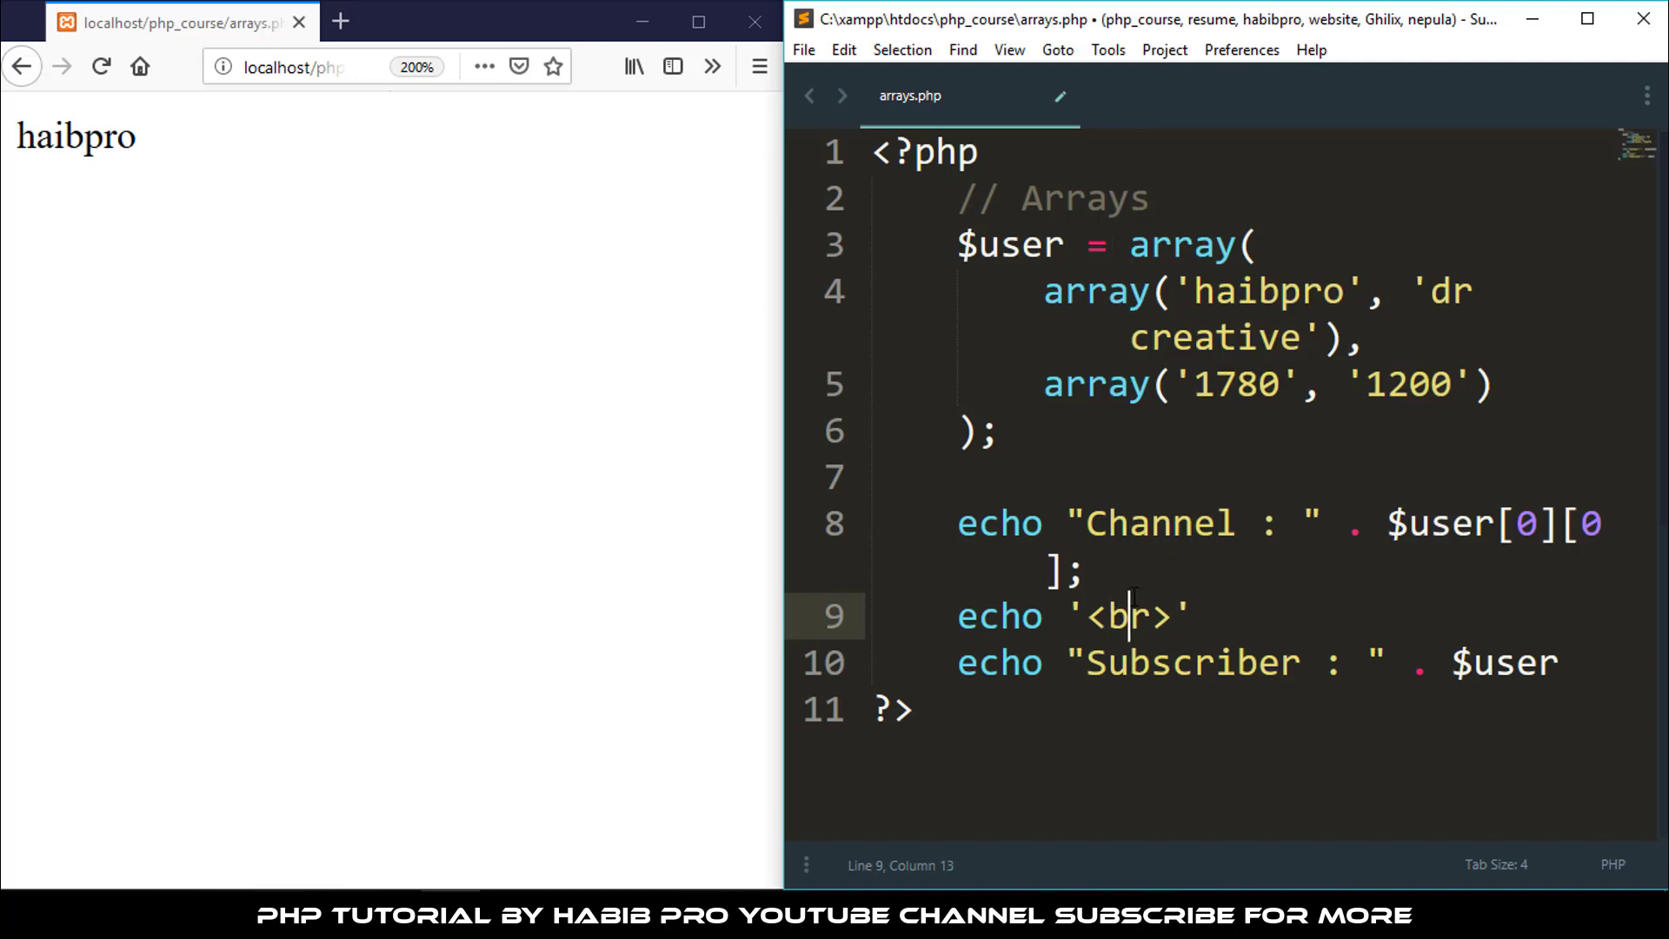
pyautogui.write(';')
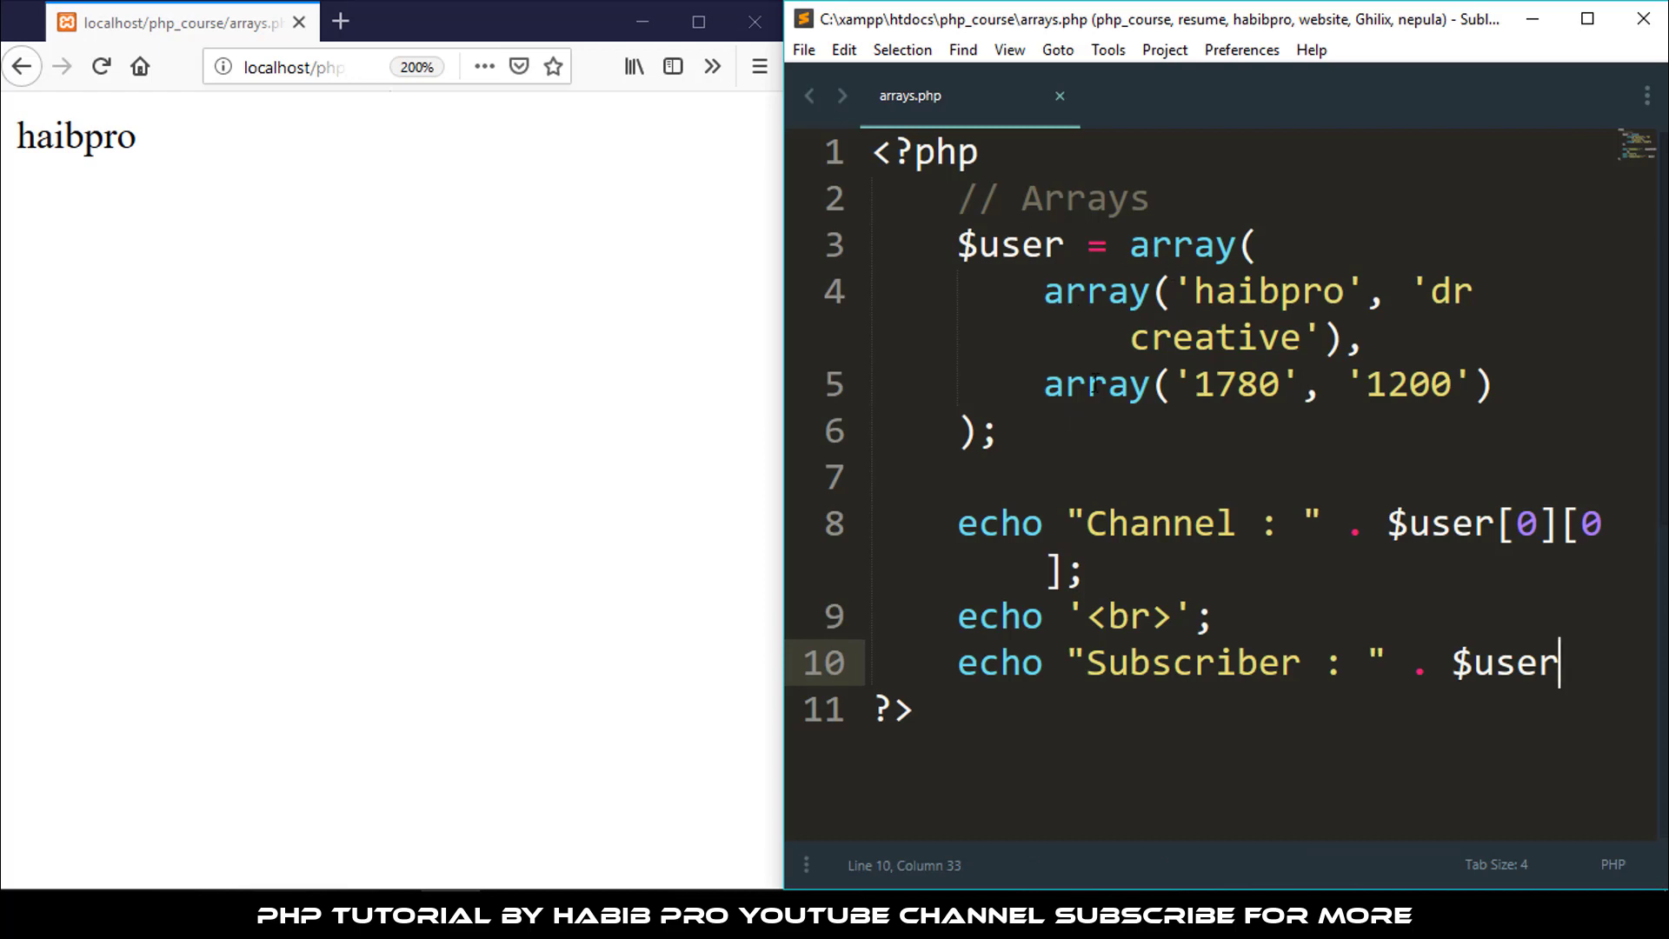
# Index the Subscriber line as $user[1][0] to reach 1780 and save
pyautogui.doubleClick(1095, 384)
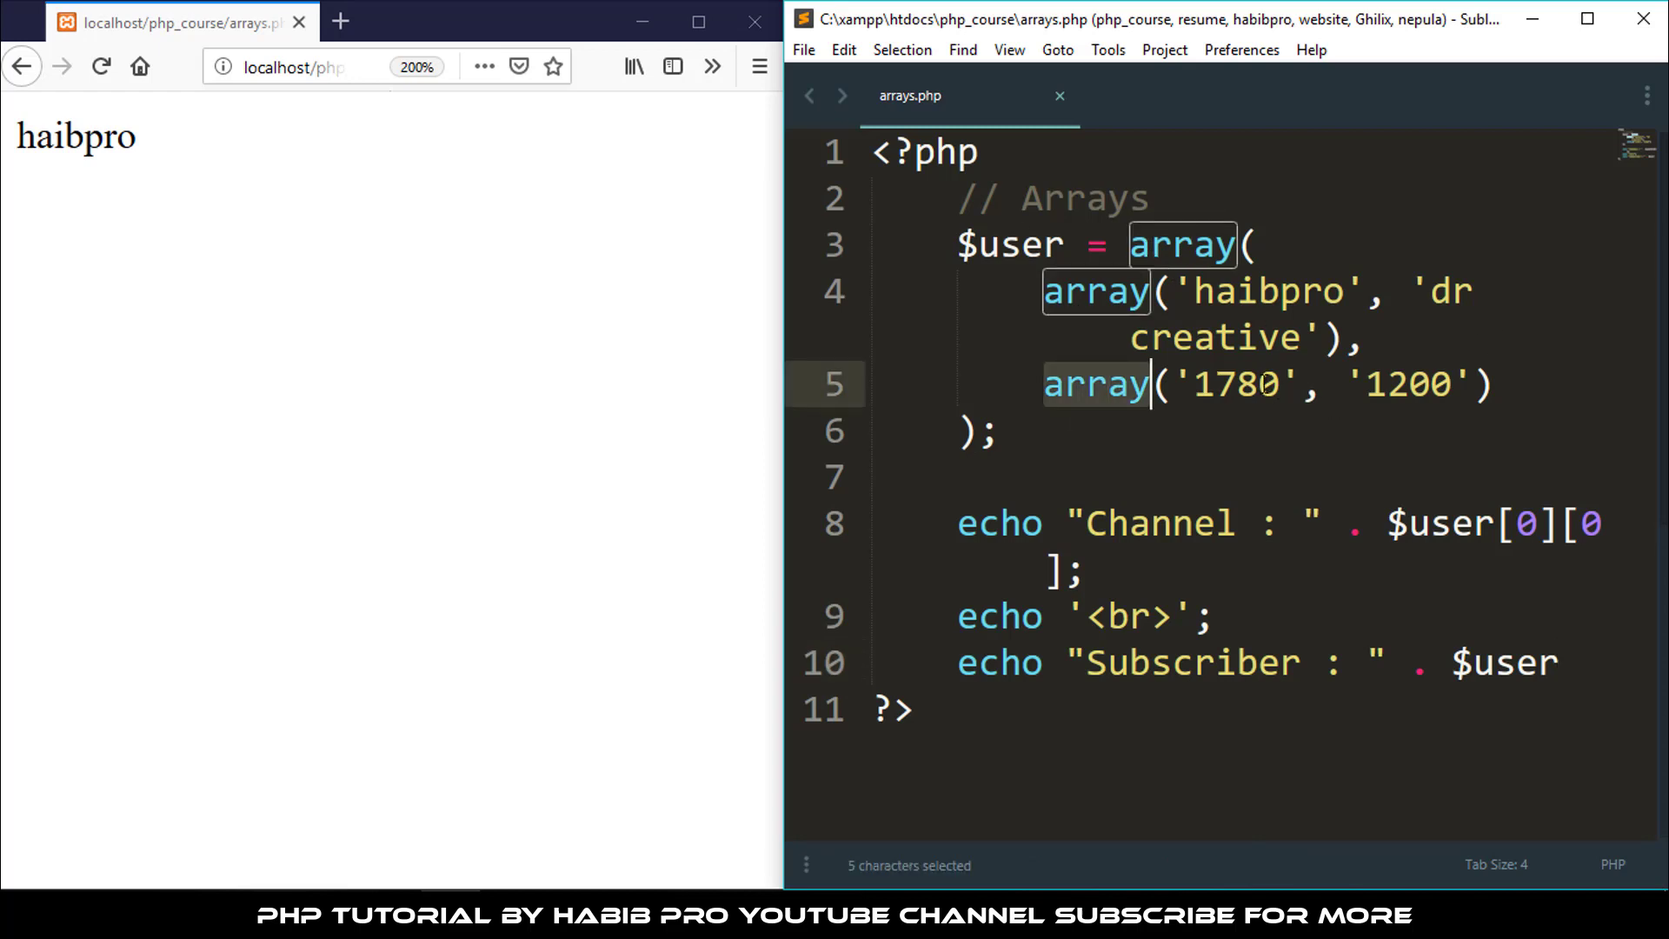
pyautogui.doubleClick(1238, 384)
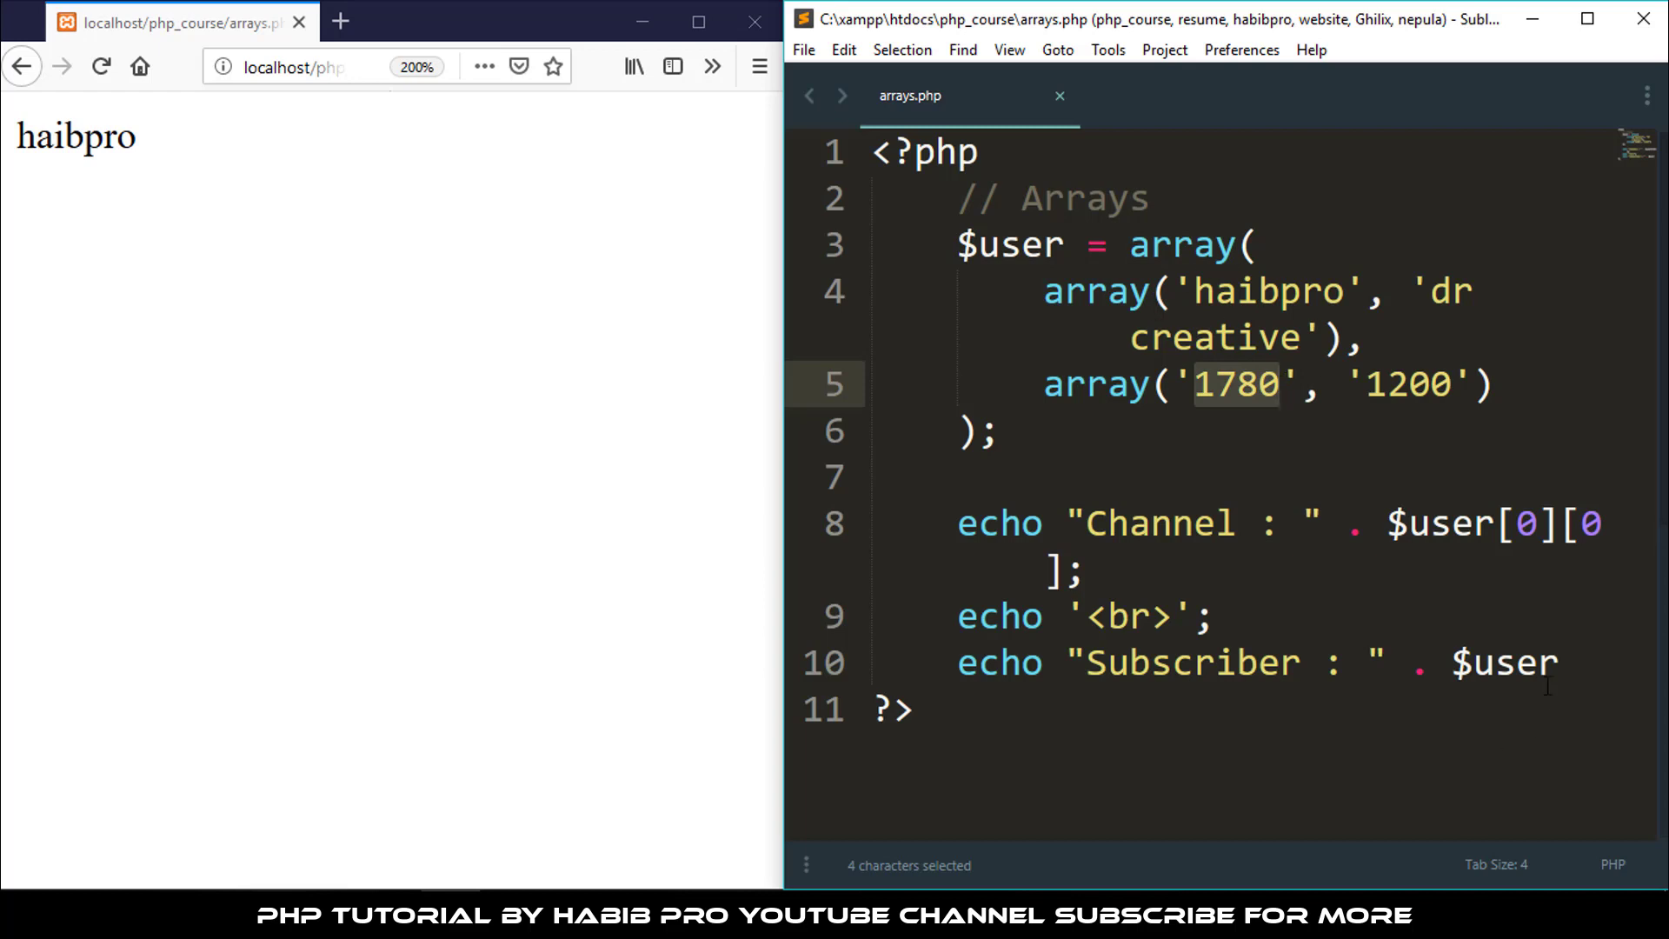
pyautogui.write('[]')
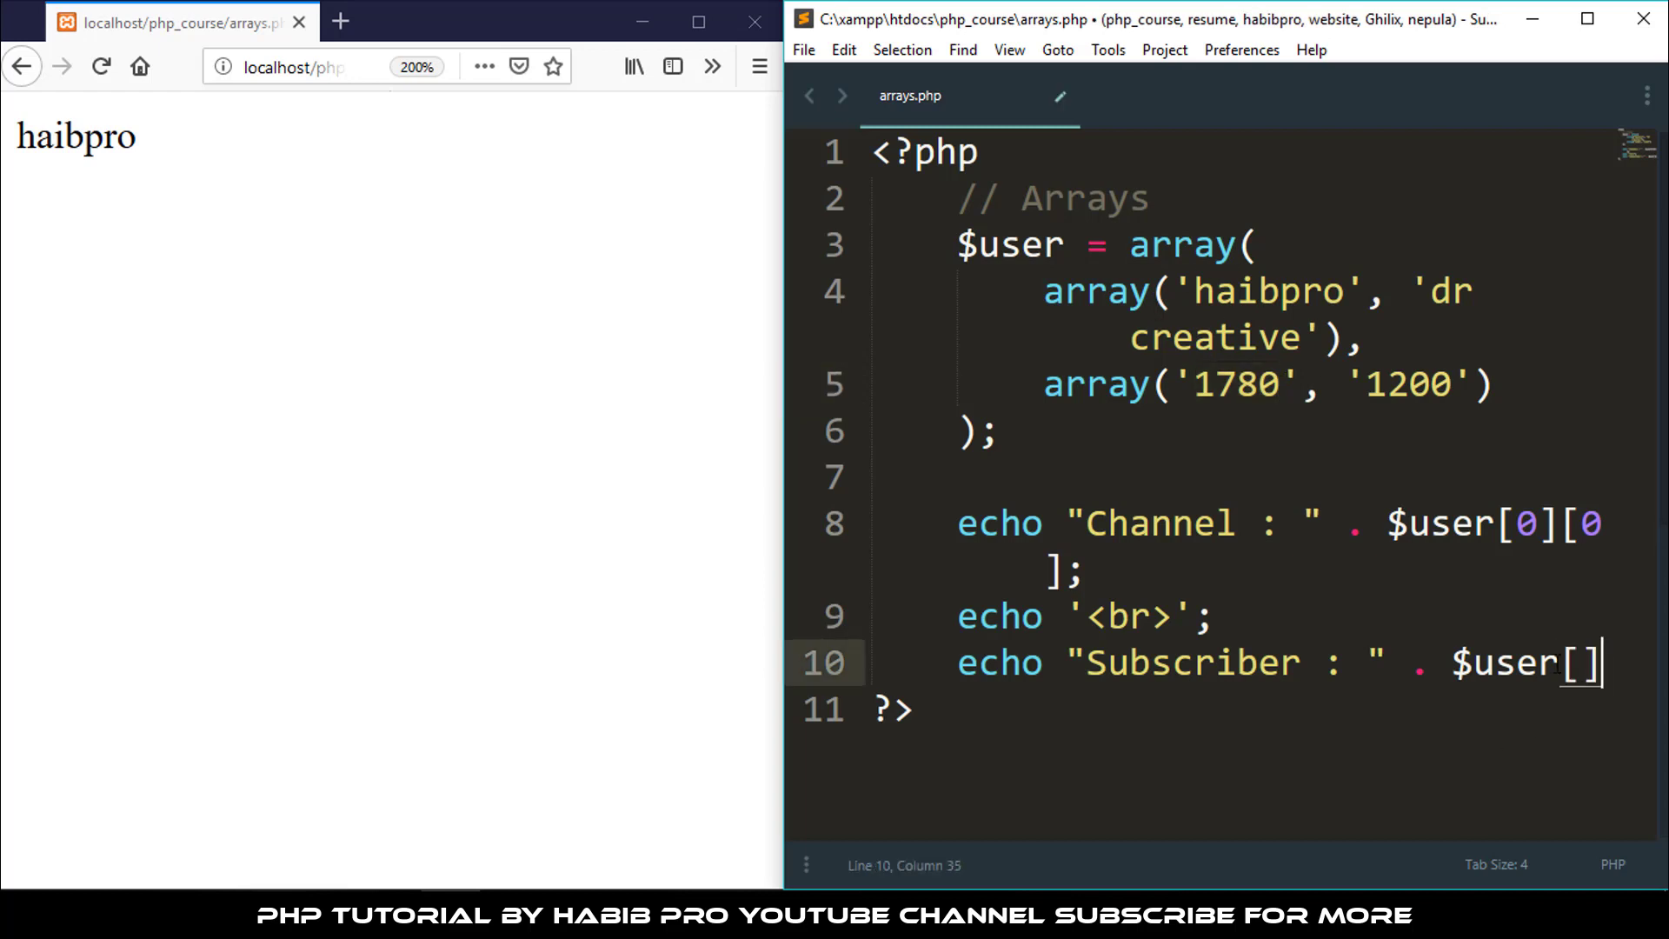
pyautogui.write('1')
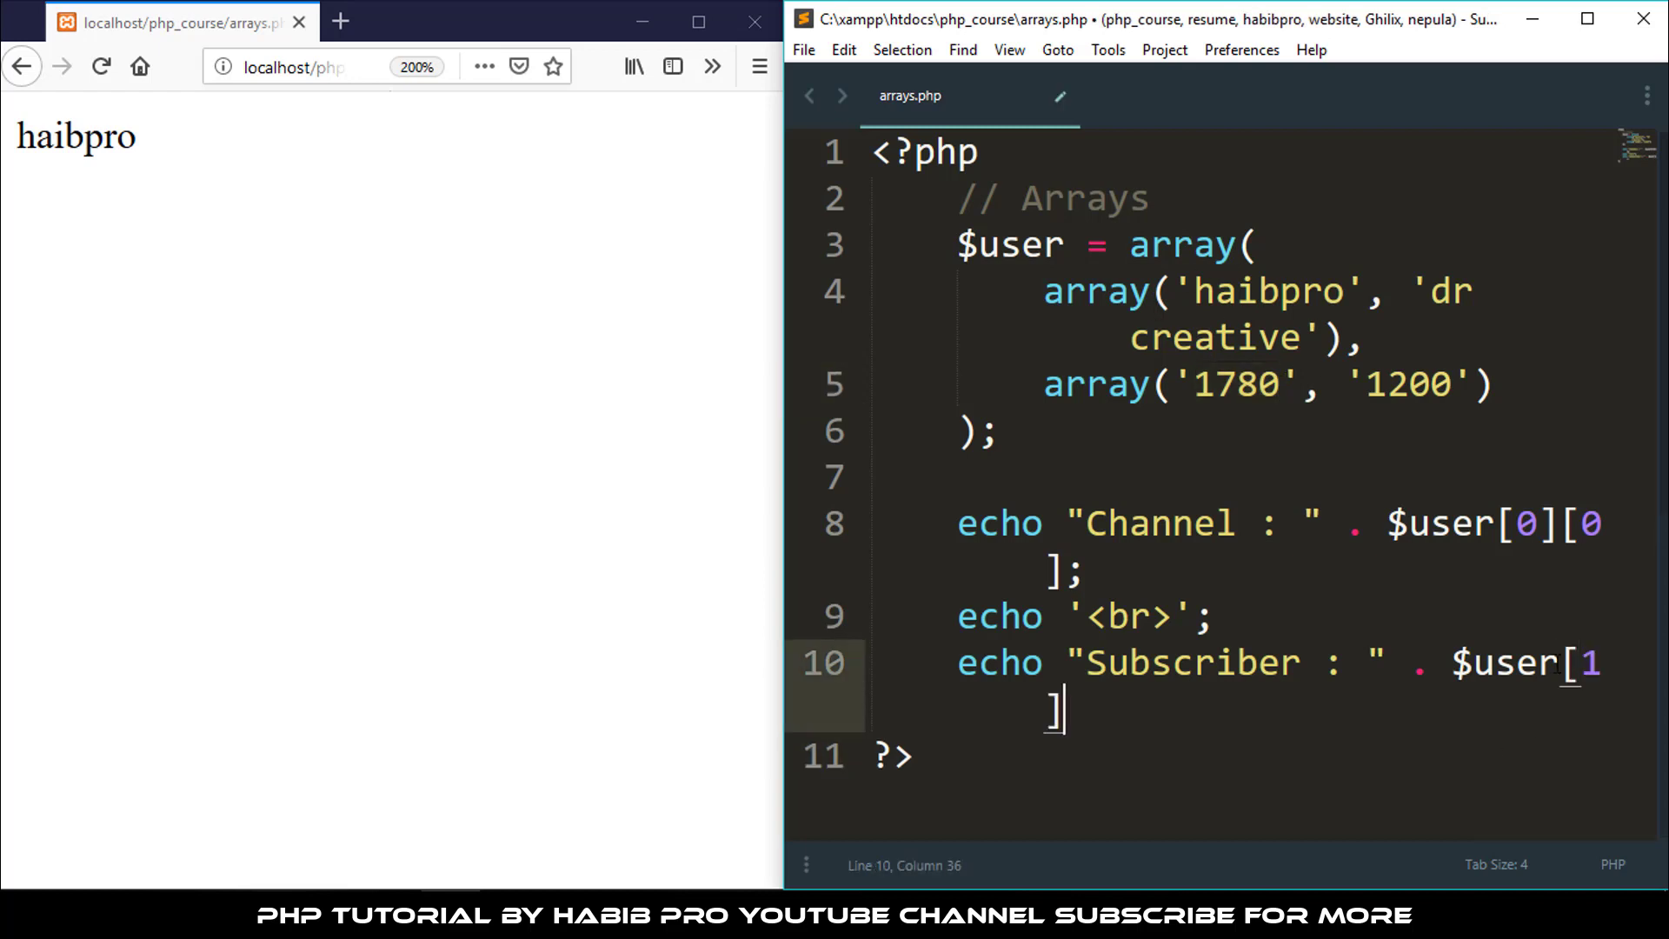
pyautogui.write('[0]')
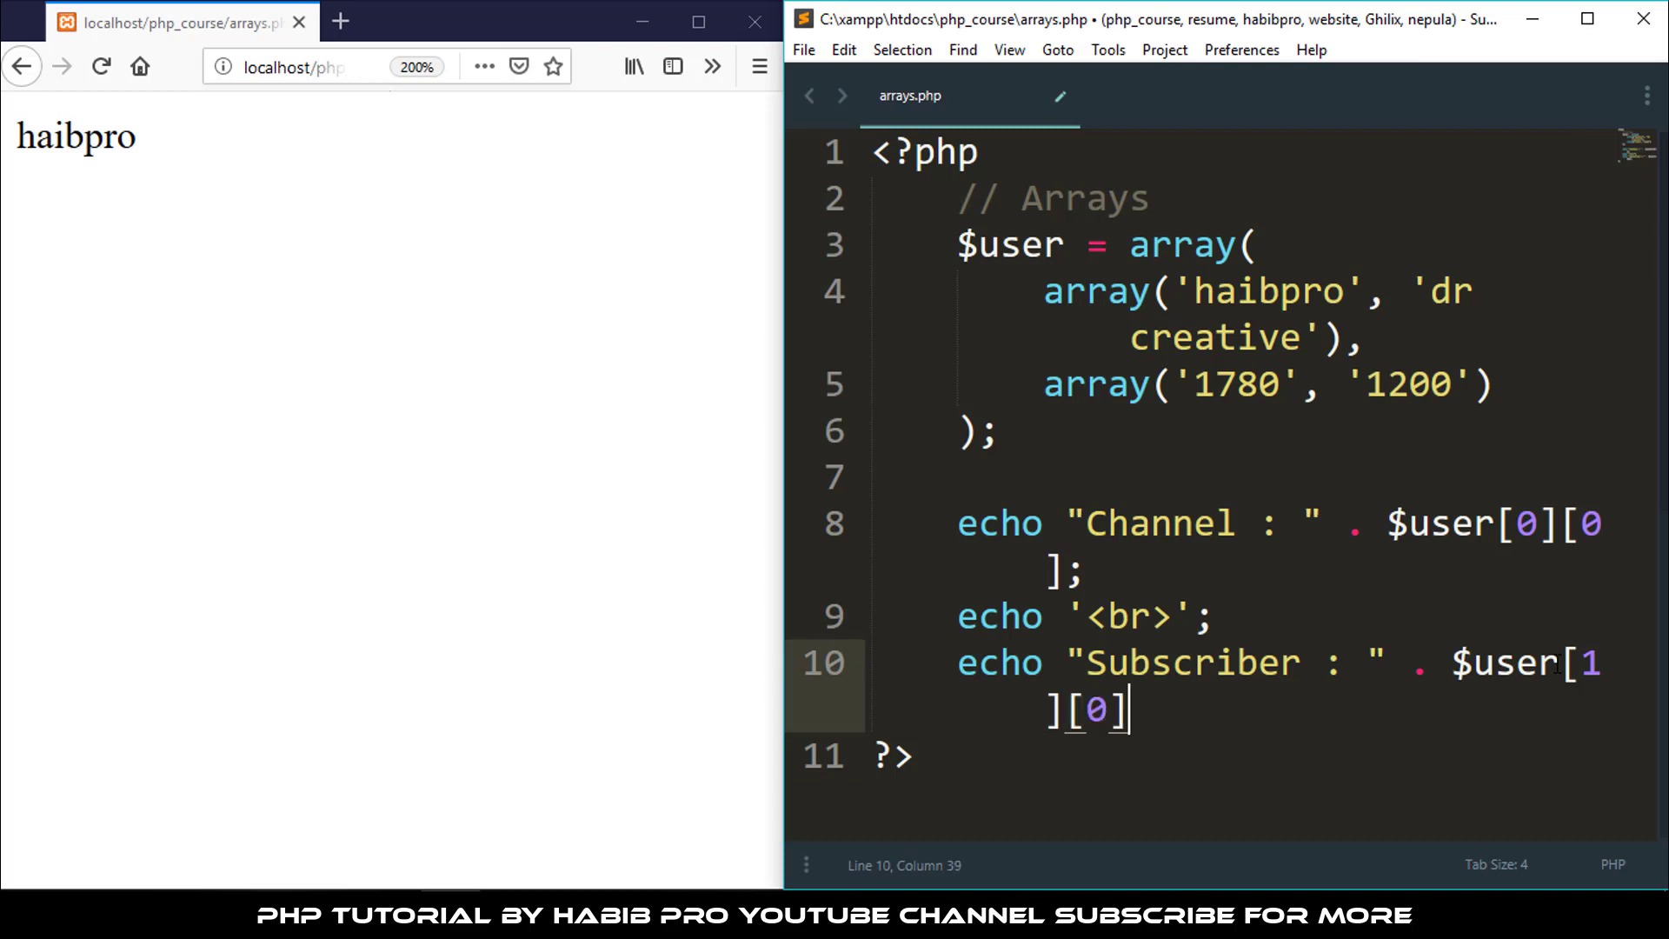
pyautogui.write(';')
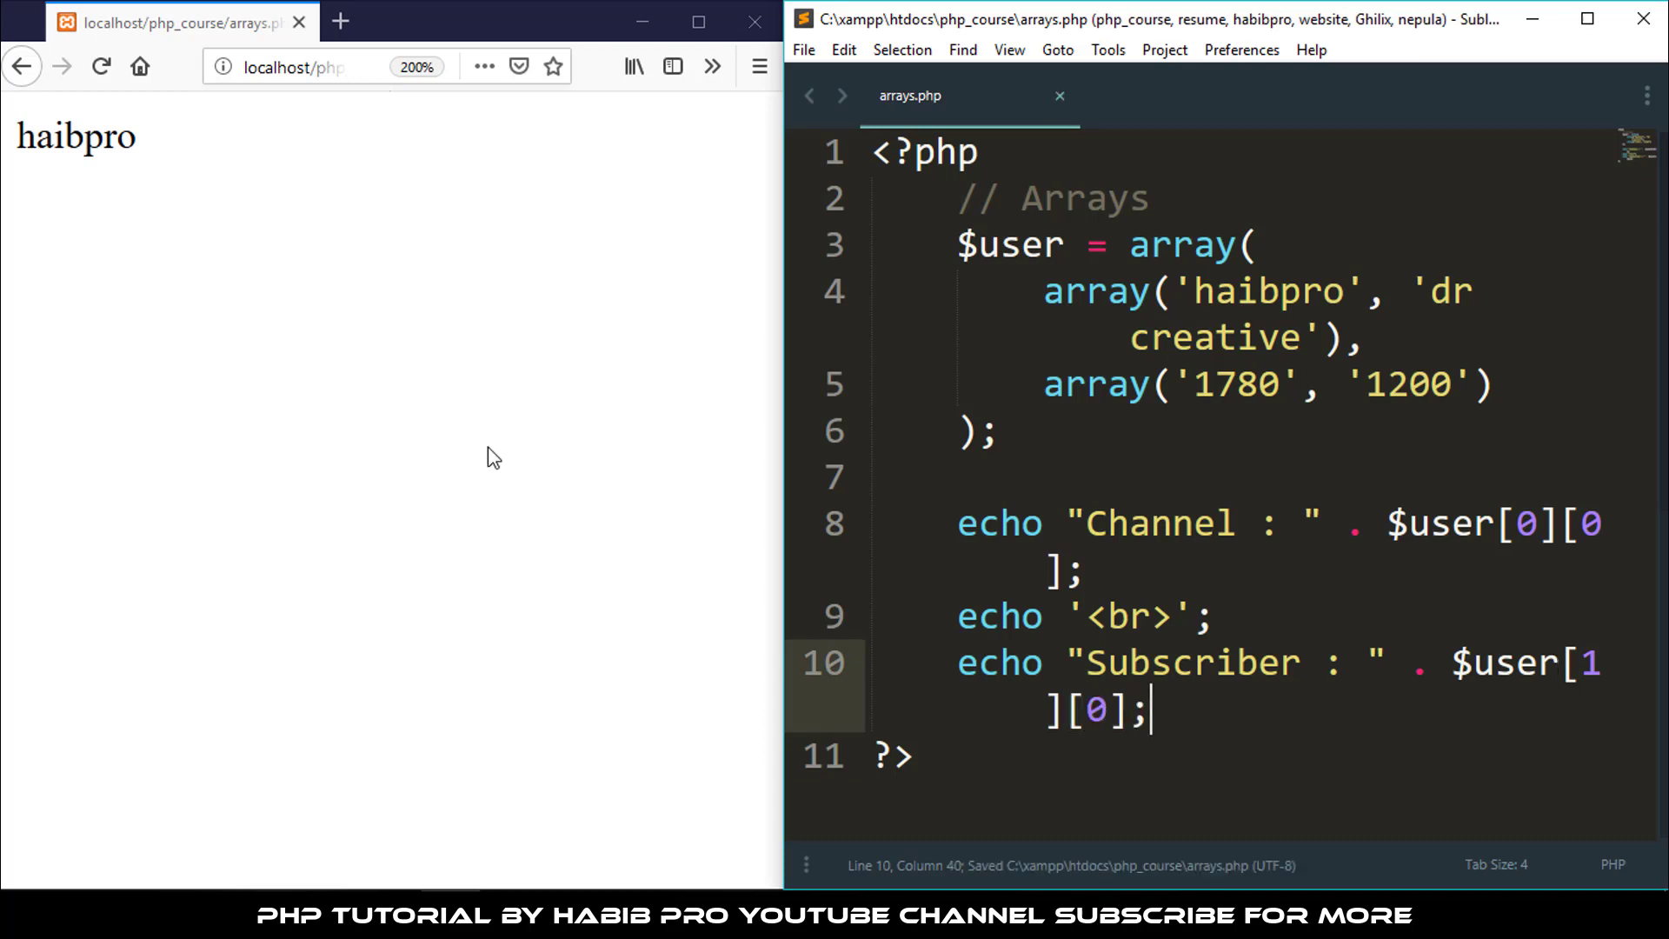
# Reload the Firefox page to show Channel : haibpro and Subscriber : 1780
pyautogui.click(95, 66)
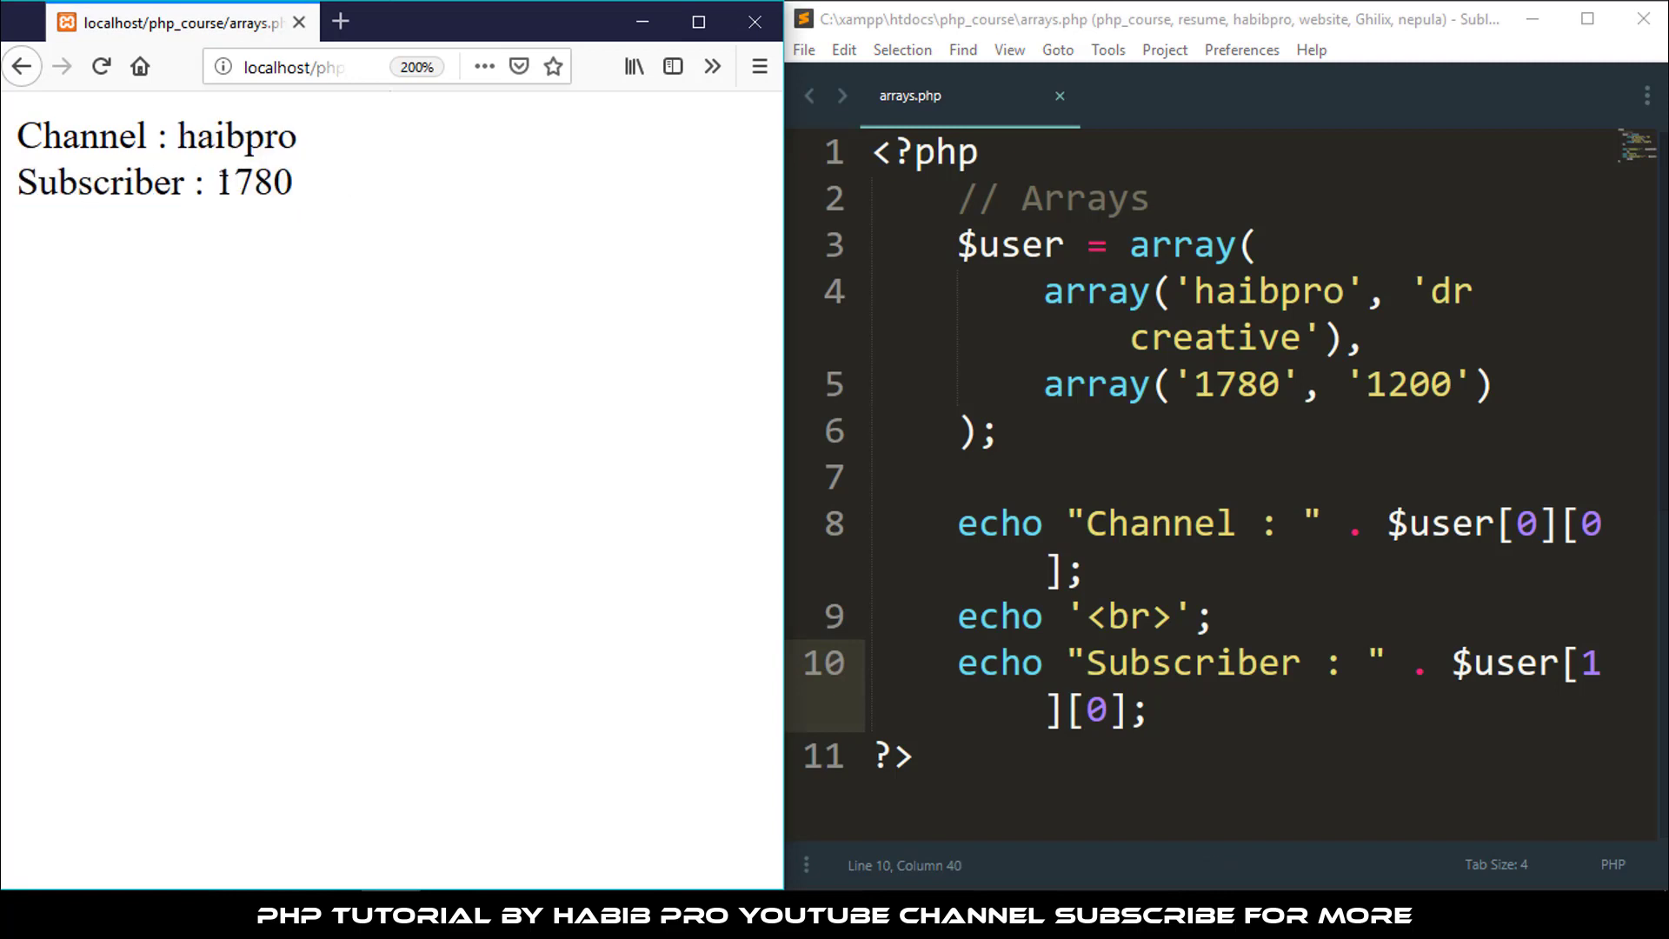
pyautogui.moveTo(410, 511)
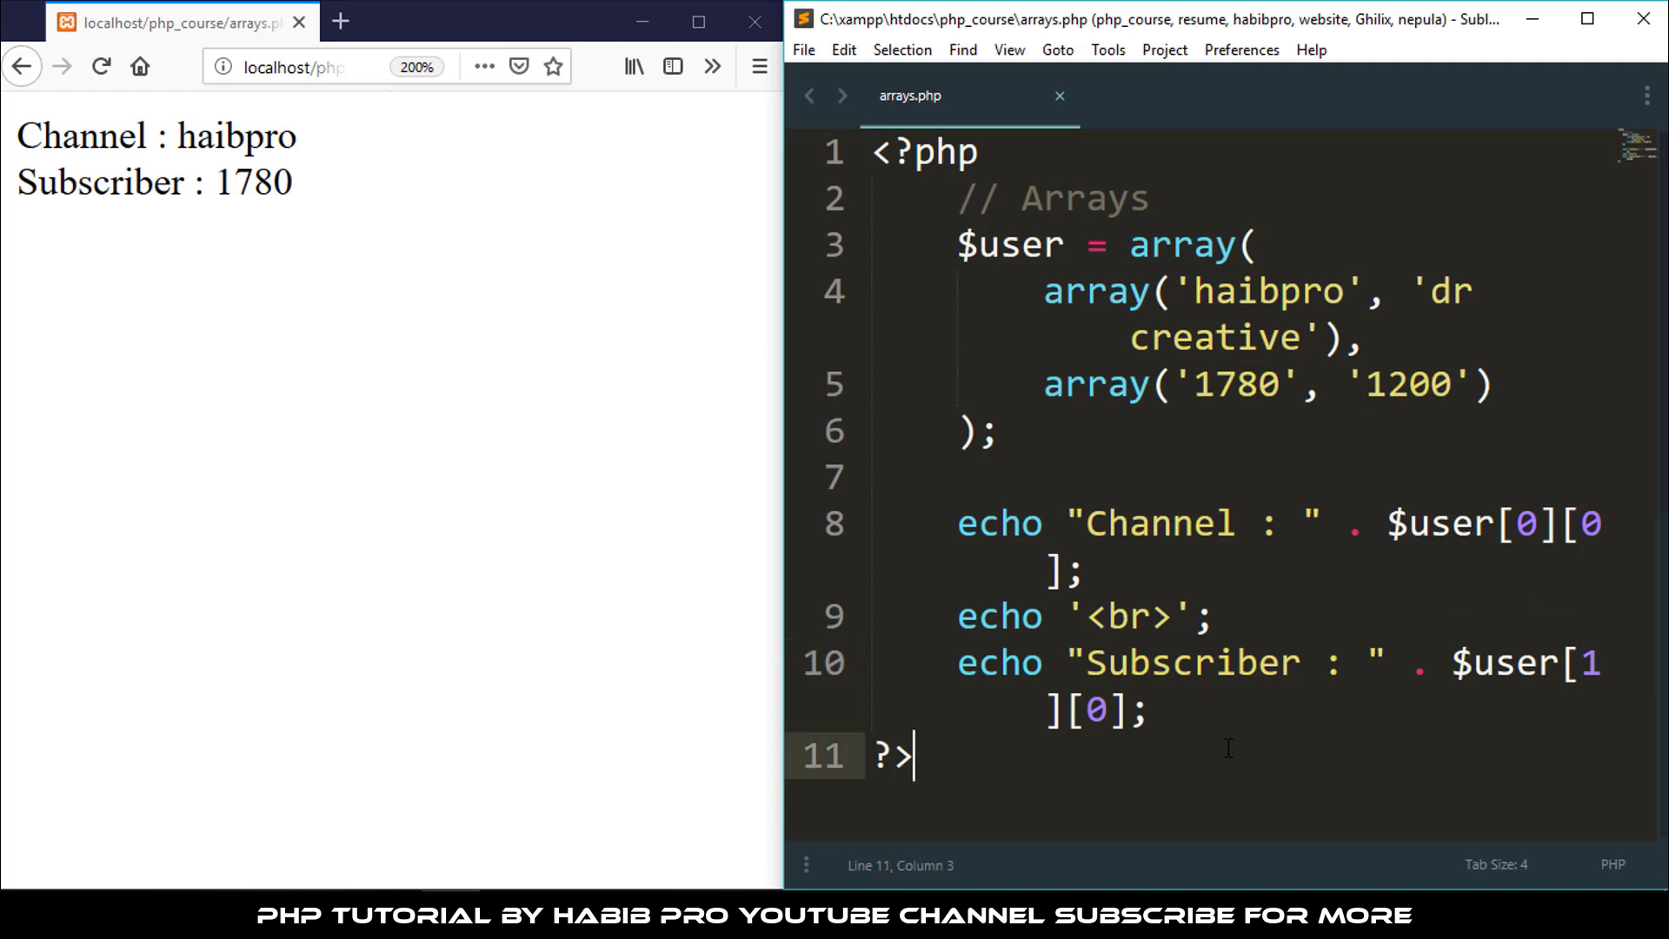
pyautogui.moveTo(1439, 541)
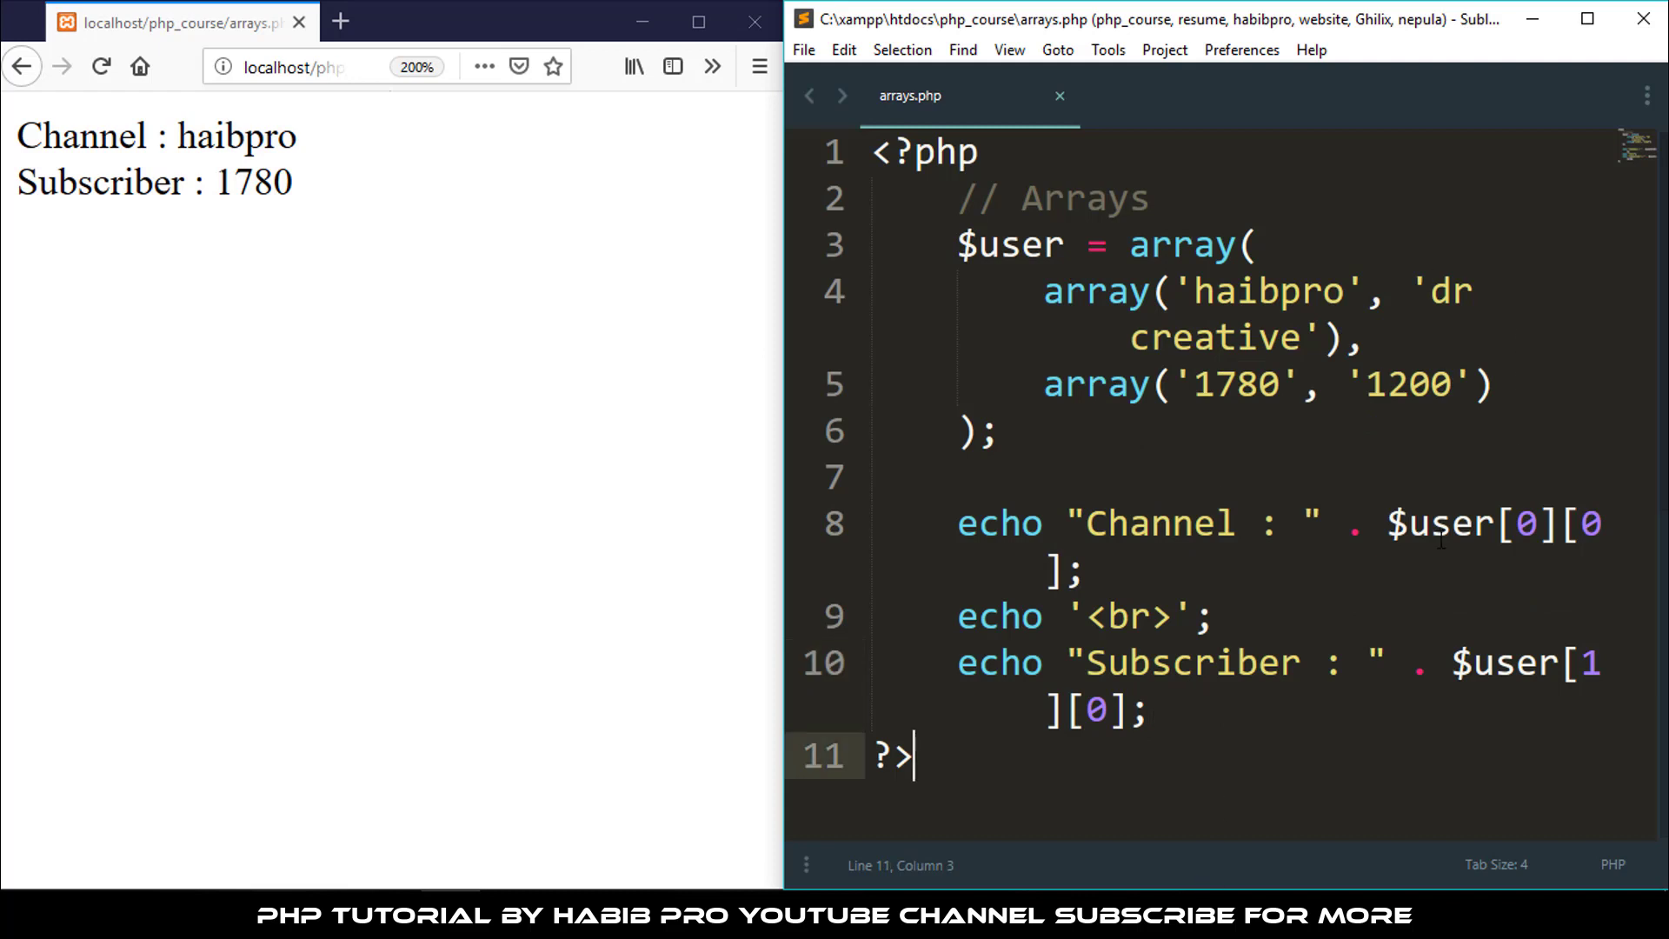
pyautogui.moveTo(1386, 657)
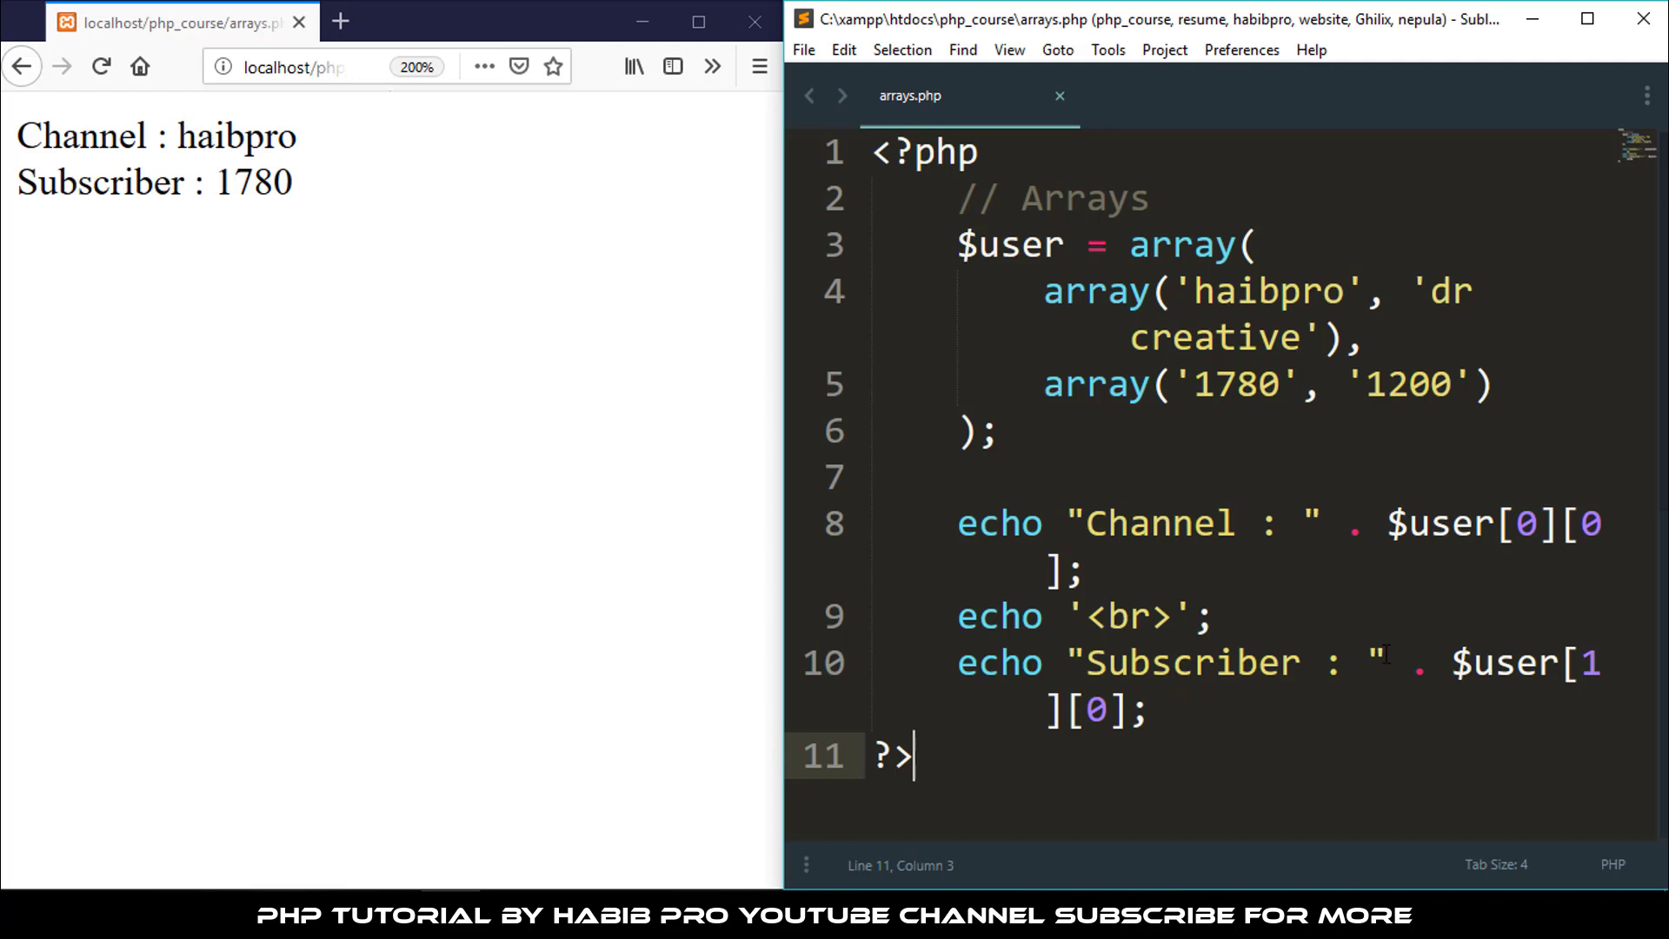